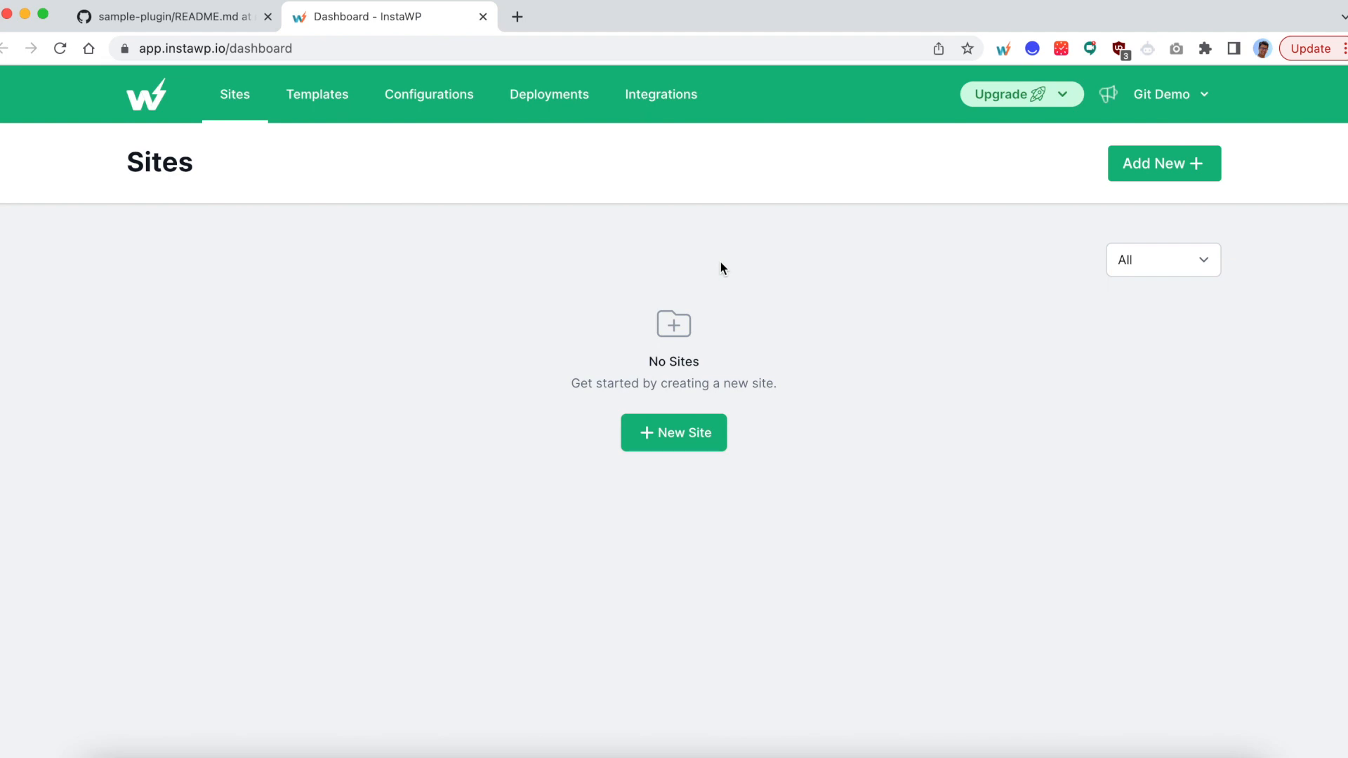
{"action": "mouse_move", "coordinate": [781, 462]}
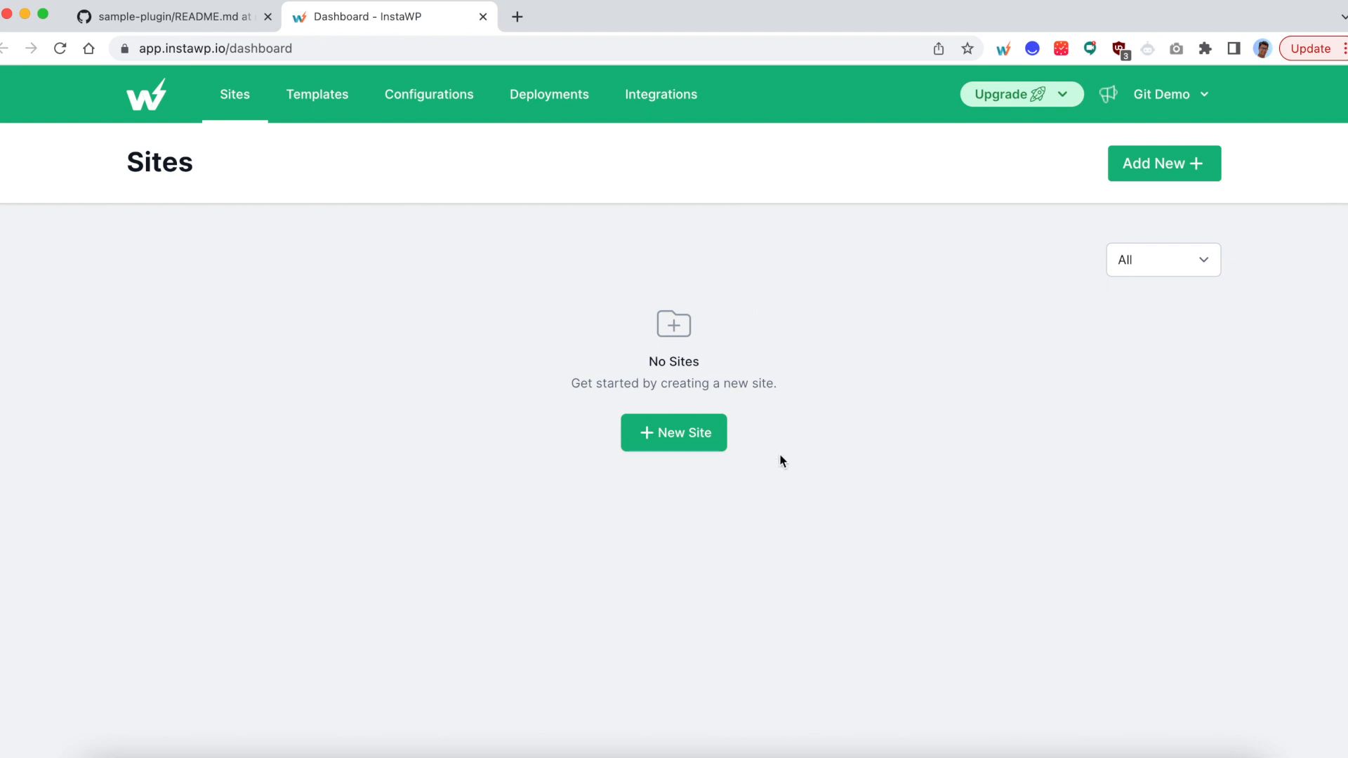
- Launch a new WordPress site in InstaWP and auto-login to its admin dashboard
{"action": "left_click", "coordinate": [673, 433]}
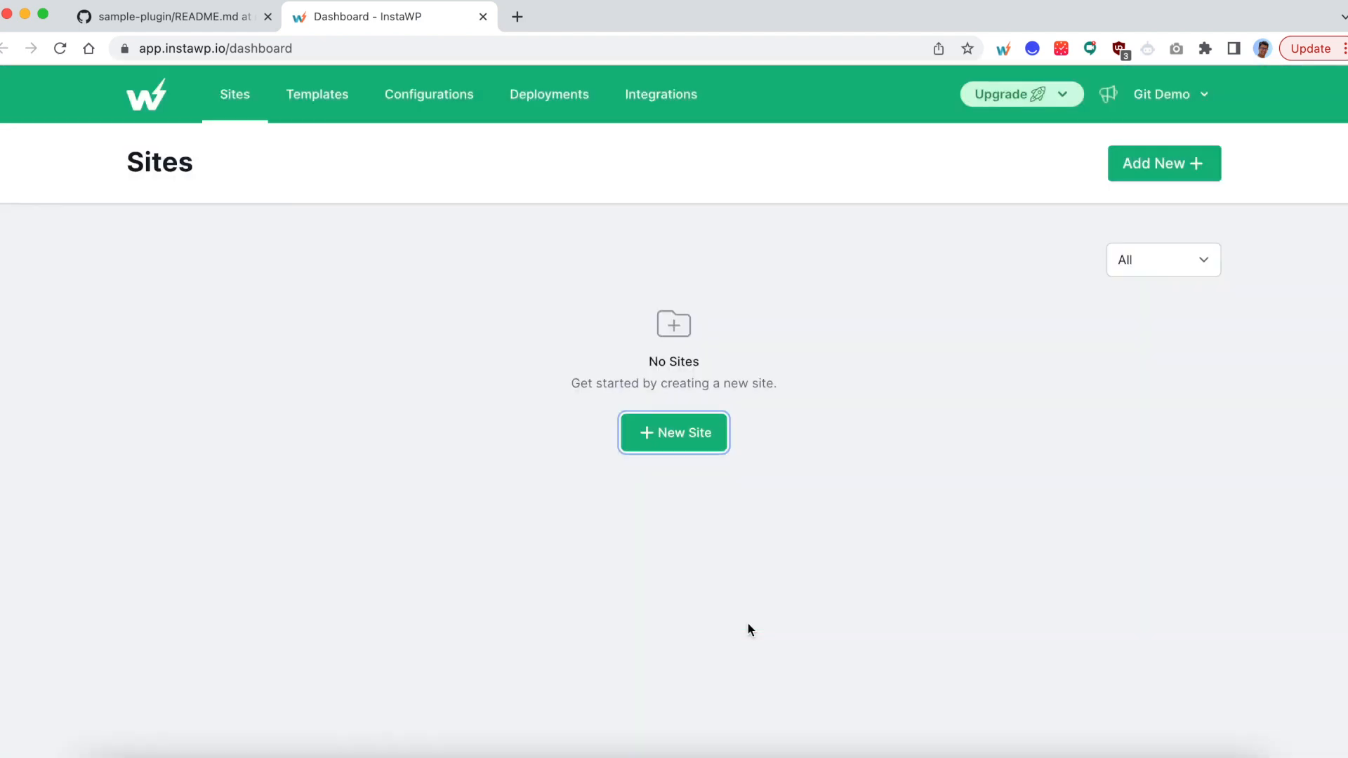
{"action": "left_click", "coordinate": [673, 433]}
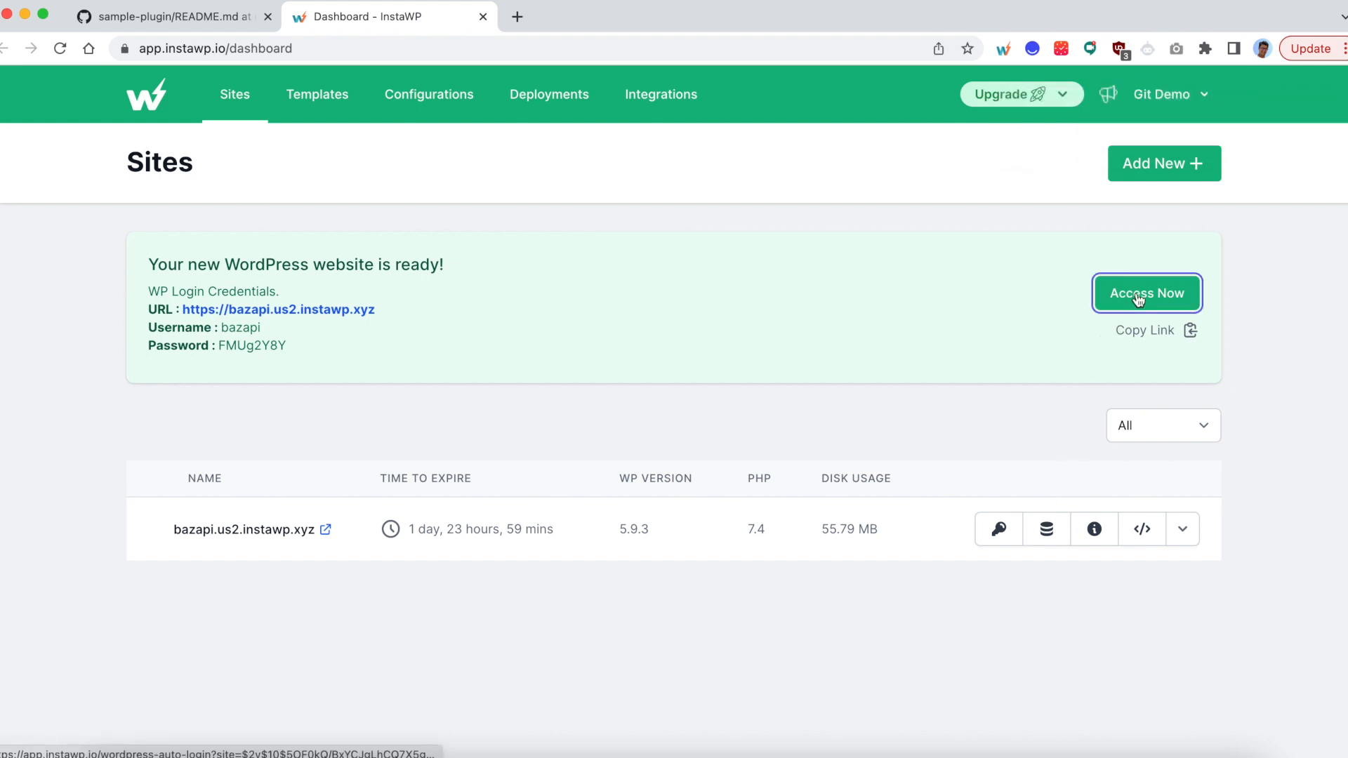
{"action": "left_click", "coordinate": [1146, 292]}
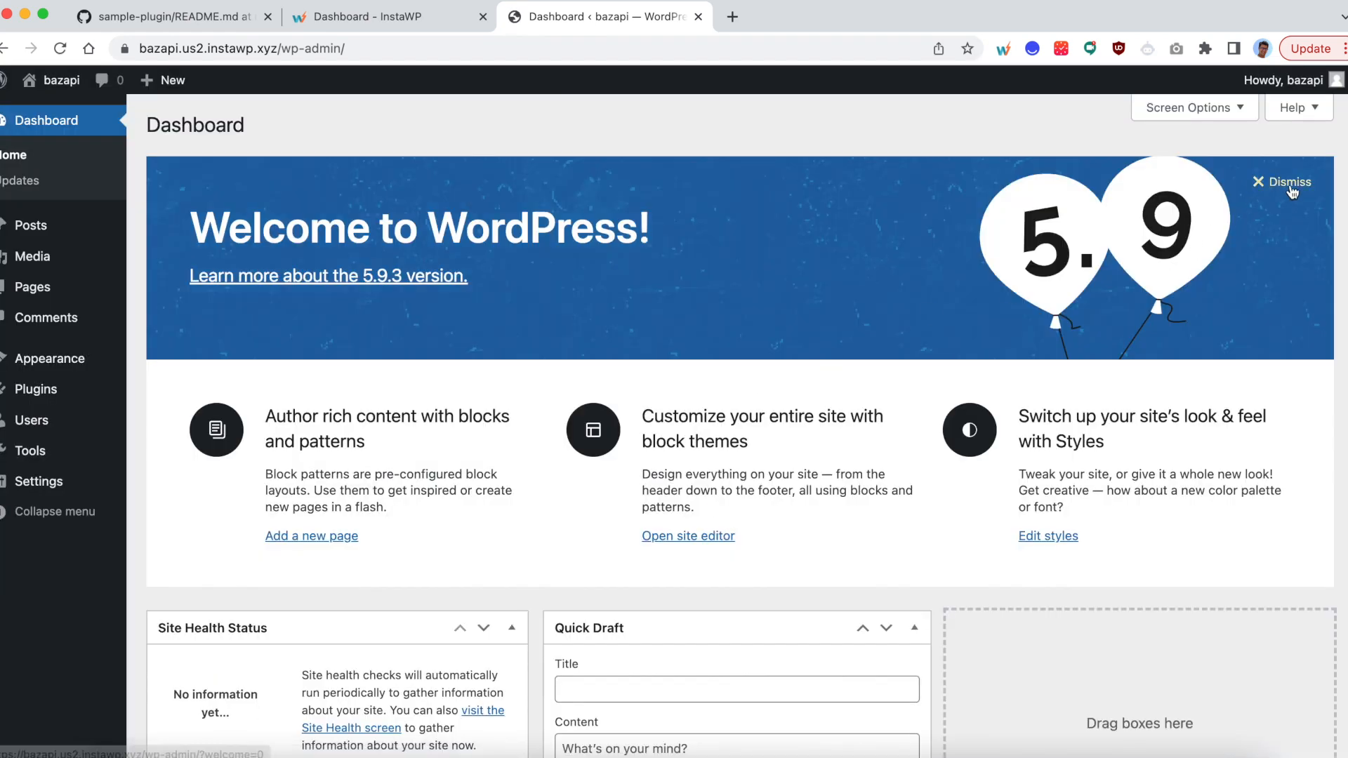
- Dismiss the welcome panel, publish a page titled 'Demo Page', and return to Pages
{"action": "left_click", "coordinate": [1283, 181]}
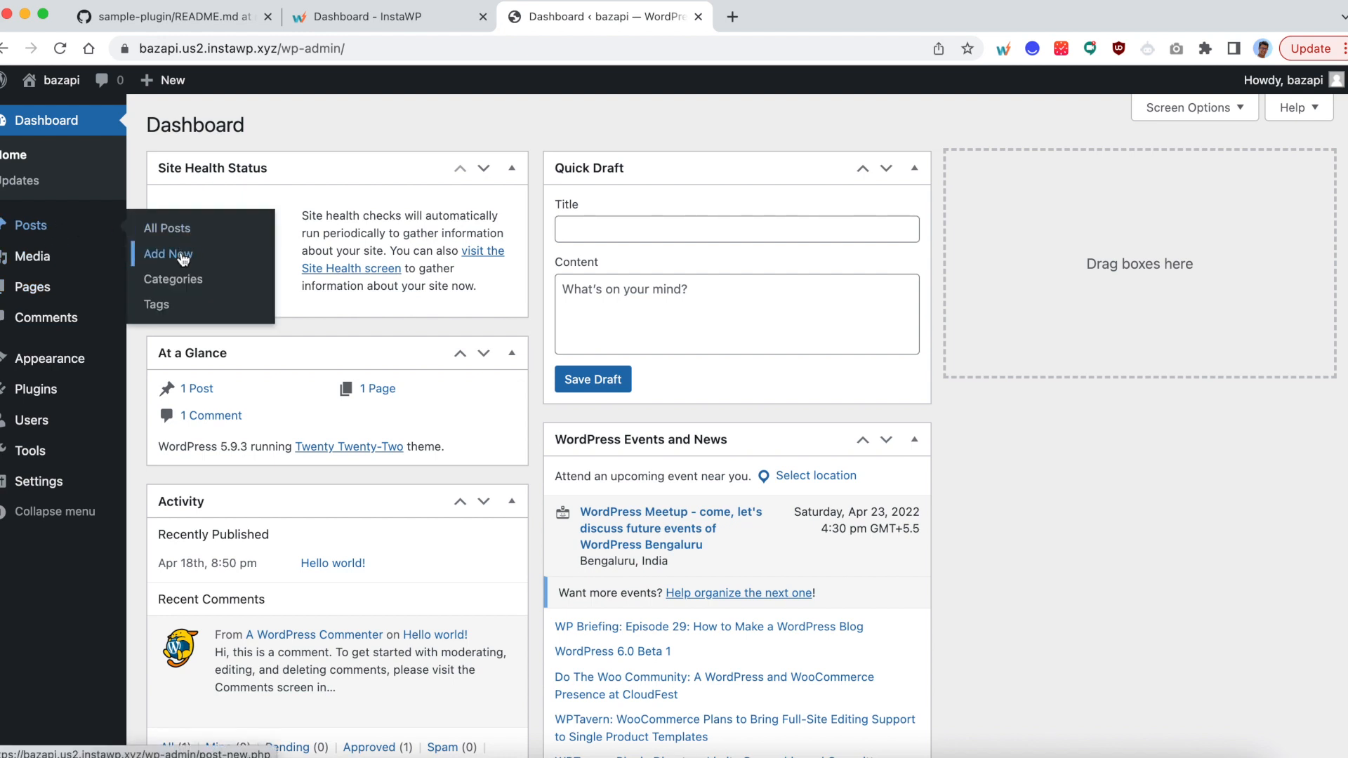
{"action": "mouse_move", "coordinate": [33, 286]}
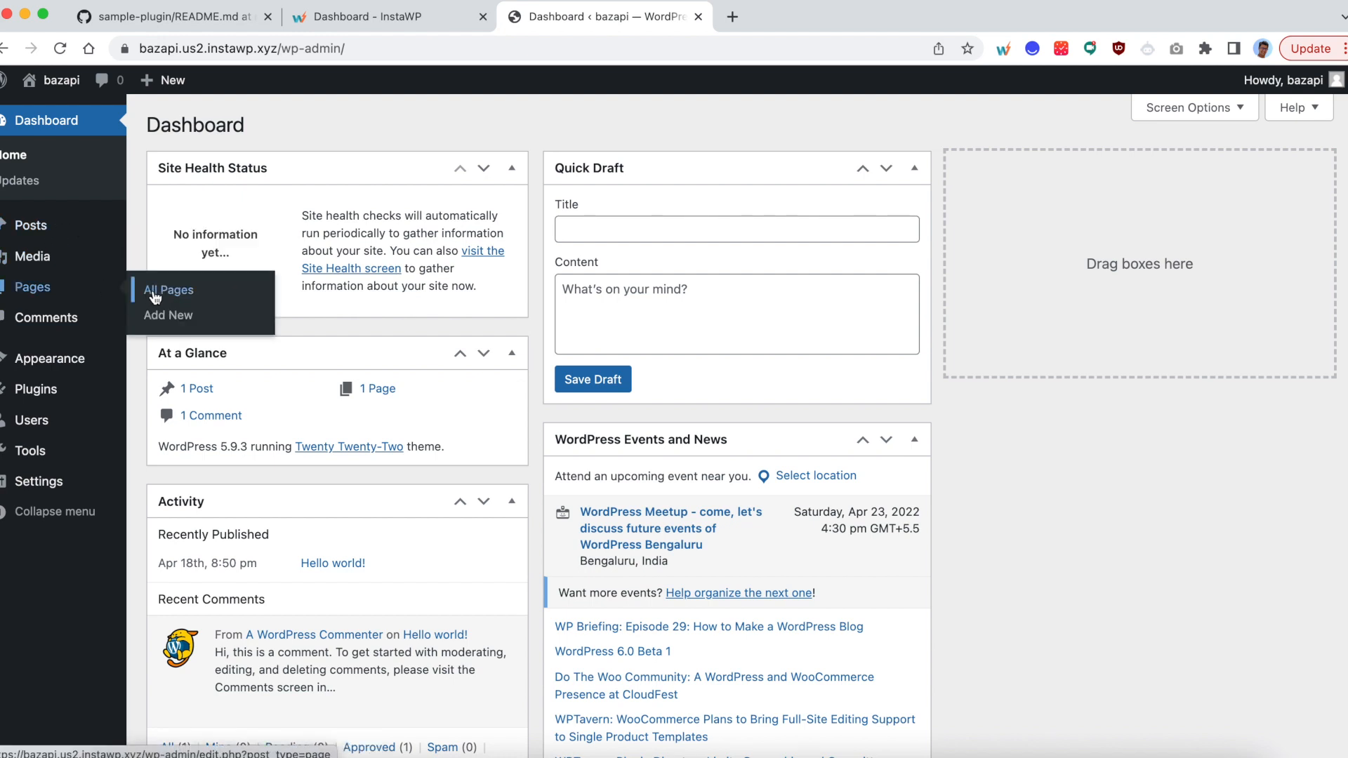
{"action": "left_click", "coordinate": [169, 315]}
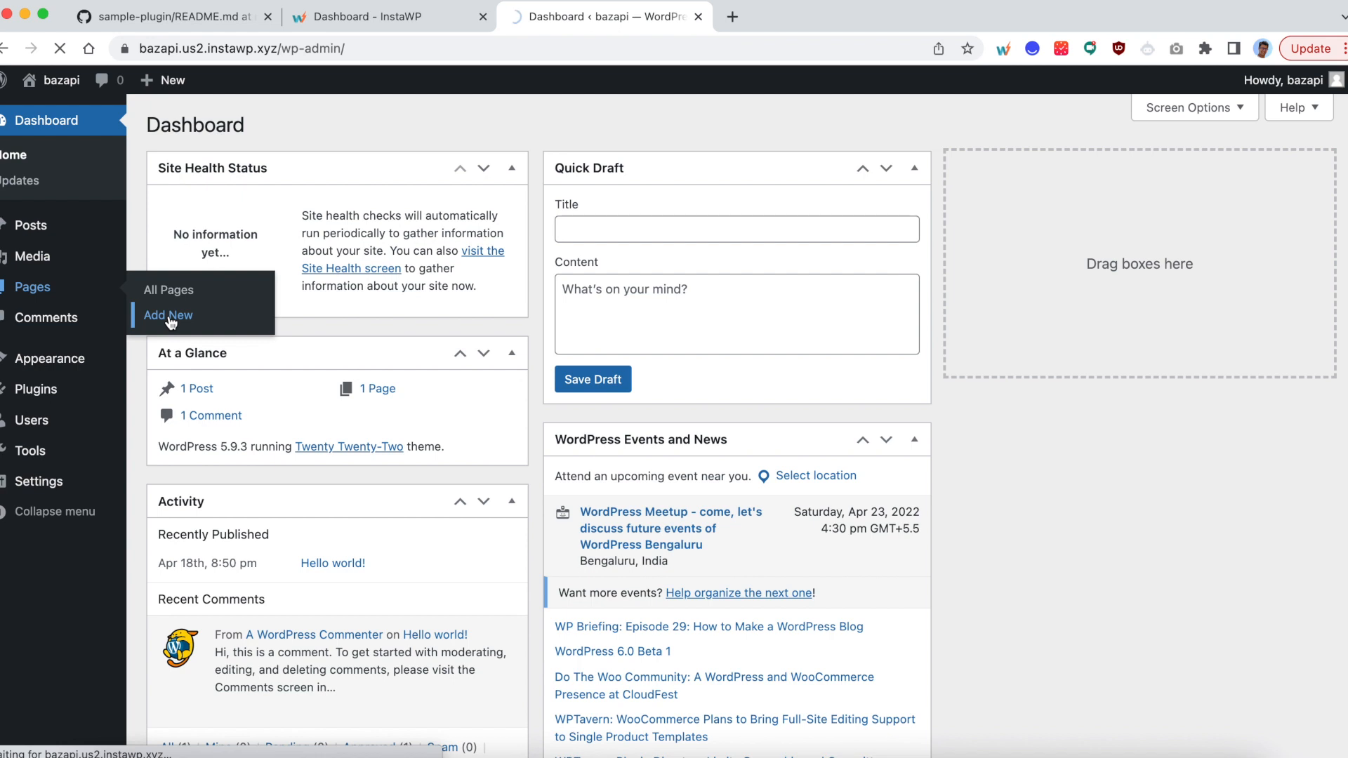
{"action": "left_click", "coordinate": [168, 315]}
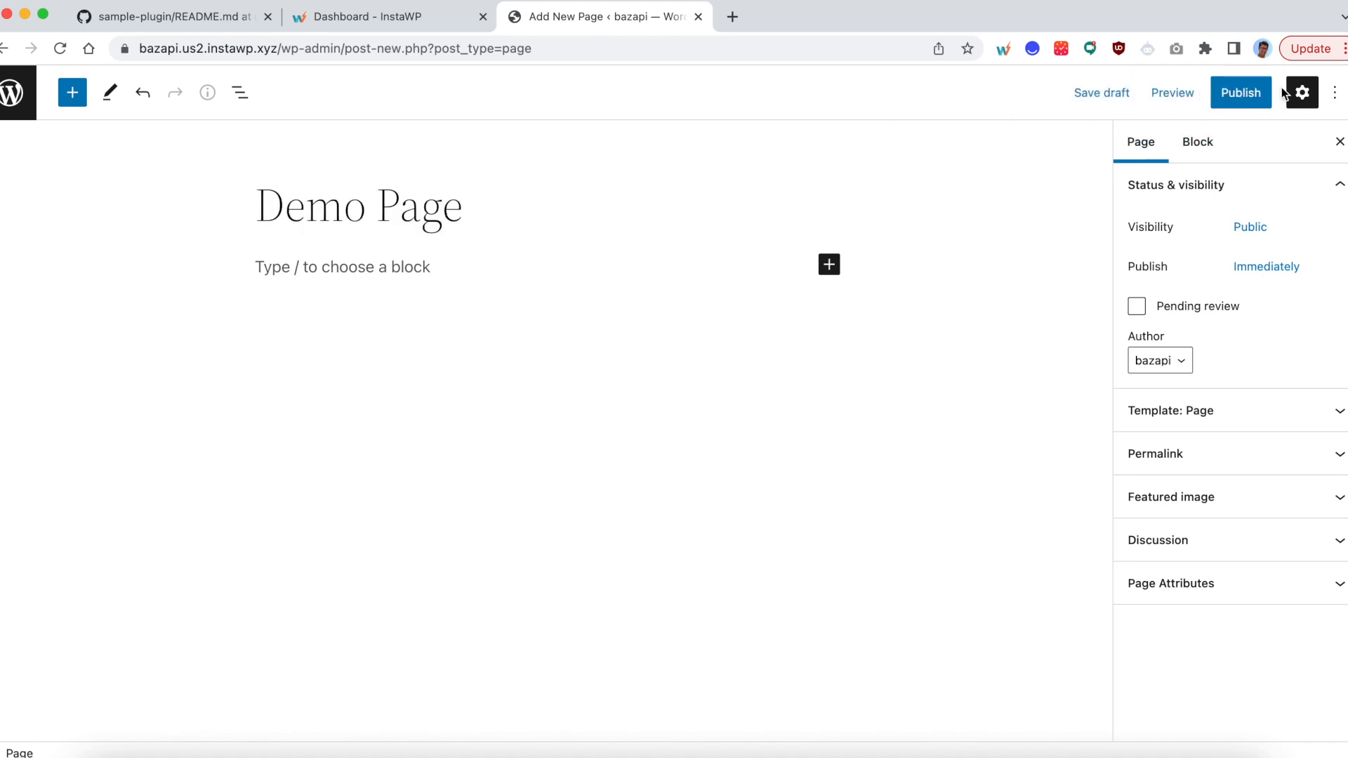
{"action": "left_click", "coordinate": [1241, 93]}
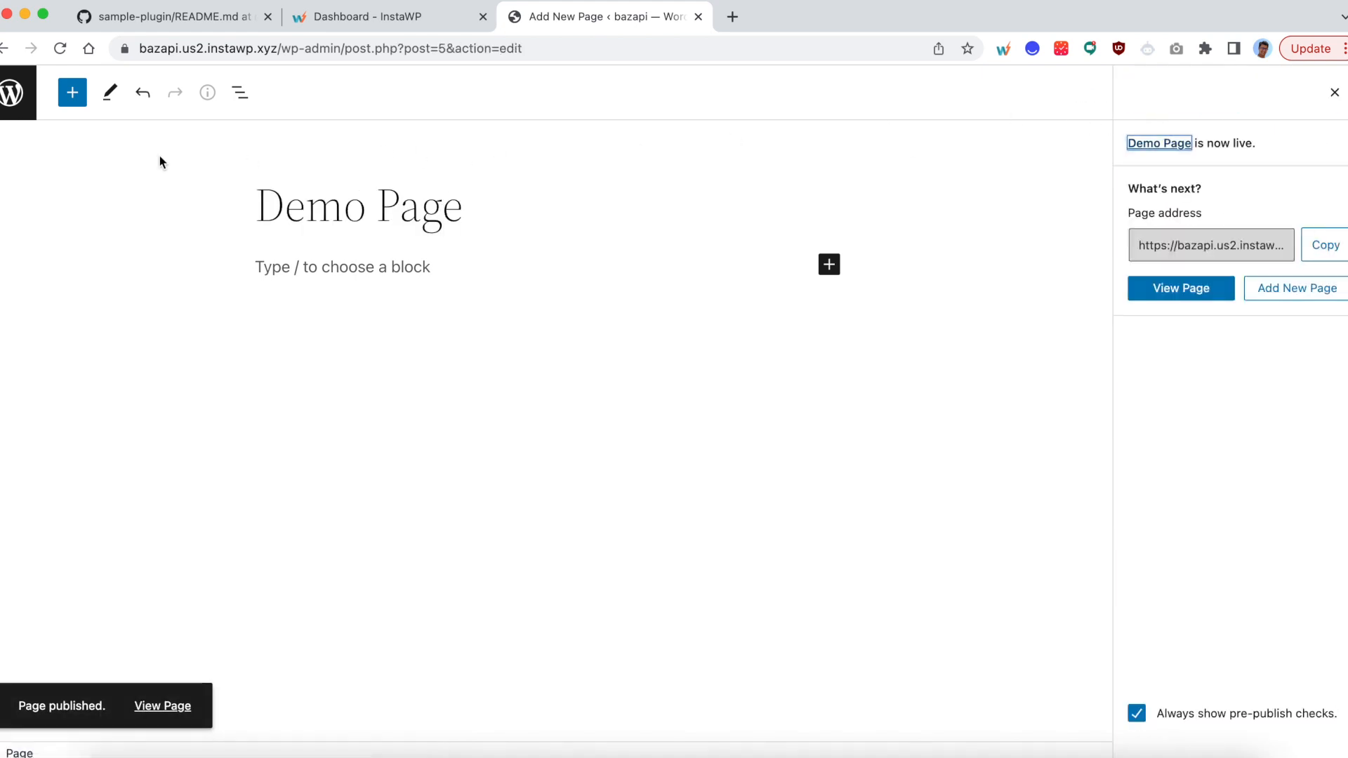
{"action": "left_click", "coordinate": [1158, 142]}
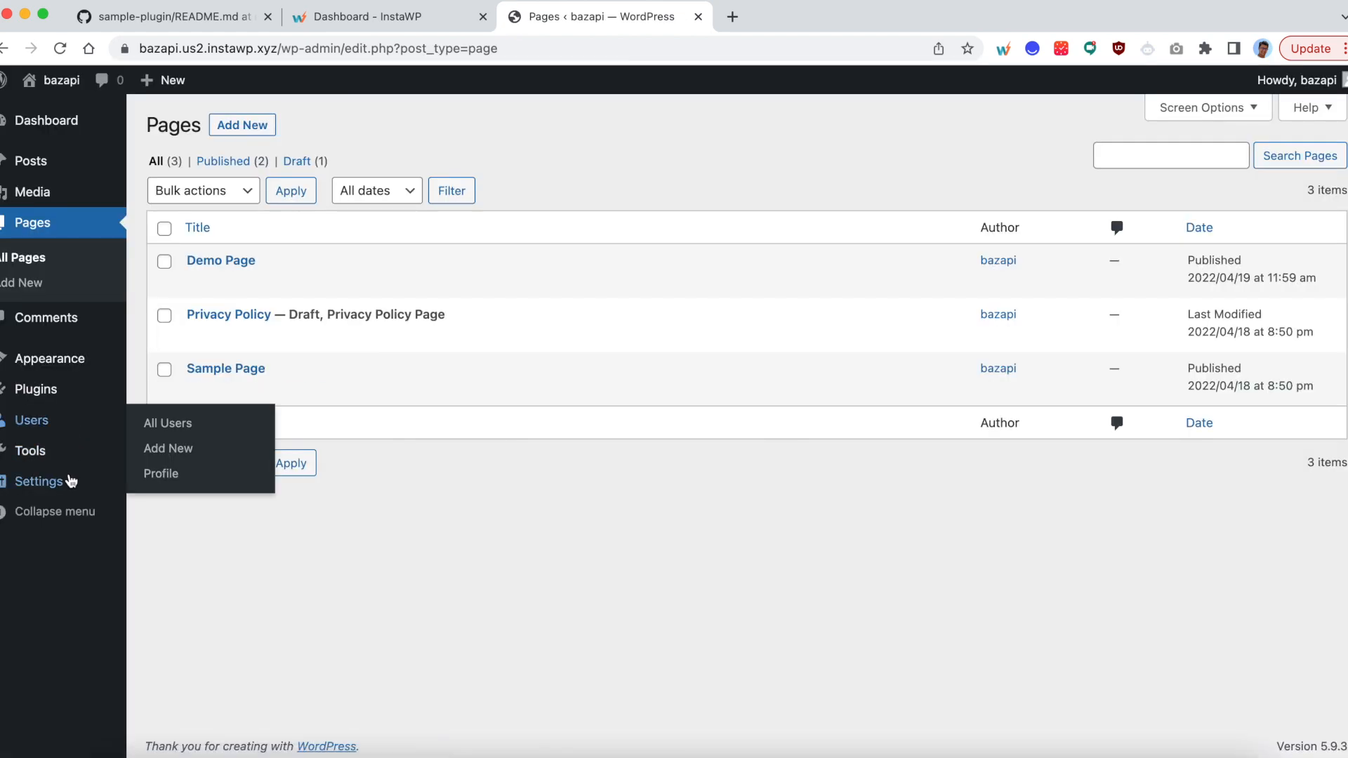
- Save the Post name permalink structure in Settings > Permalinks
{"action": "left_click", "coordinate": [38, 481]}
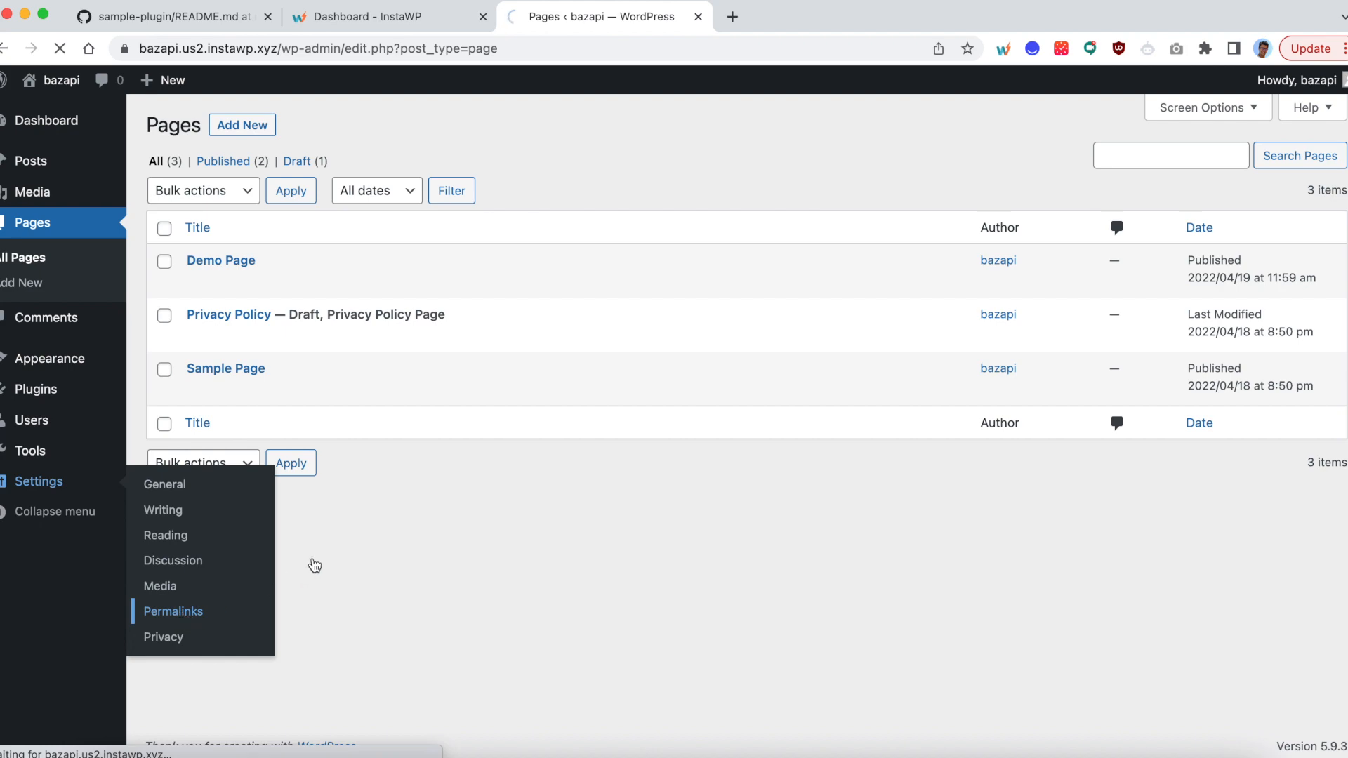
{"action": "left_click", "coordinate": [173, 612]}
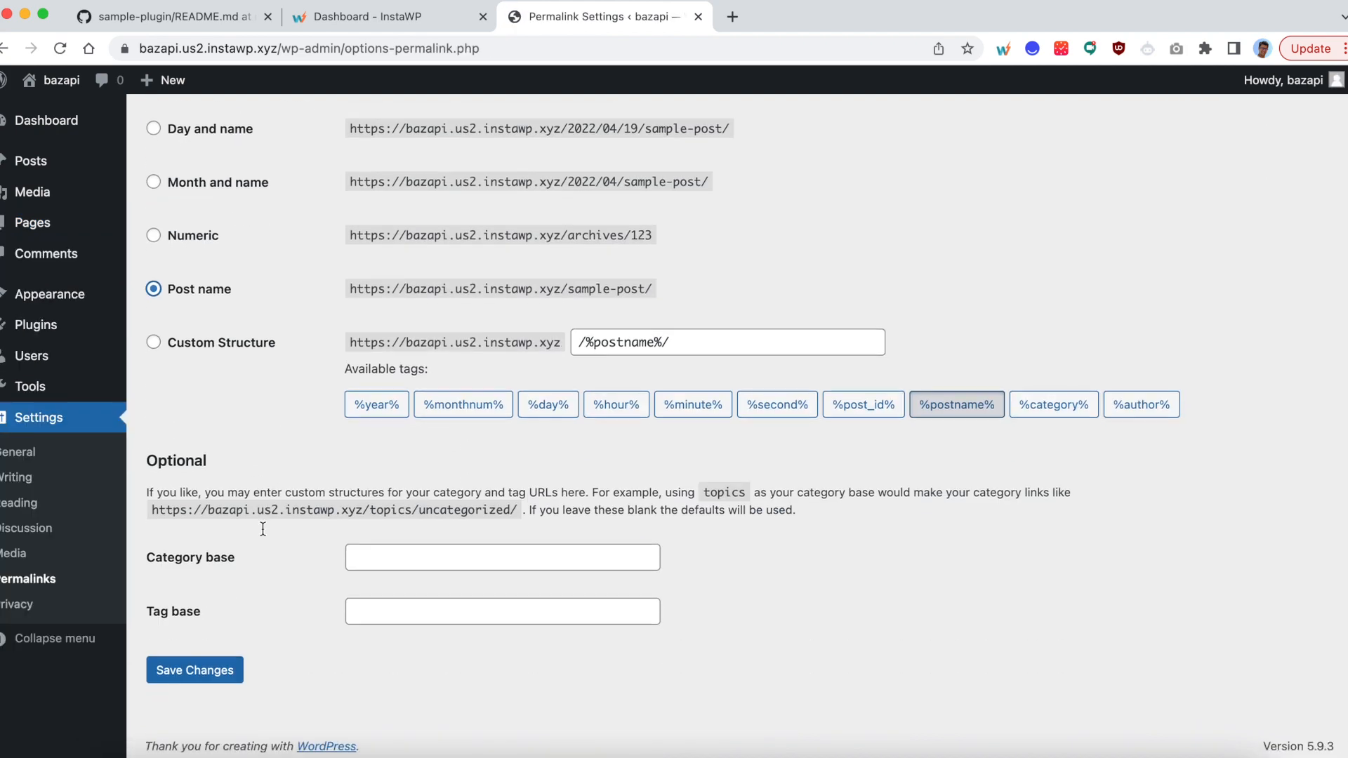
{"action": "left_click", "coordinate": [194, 670]}
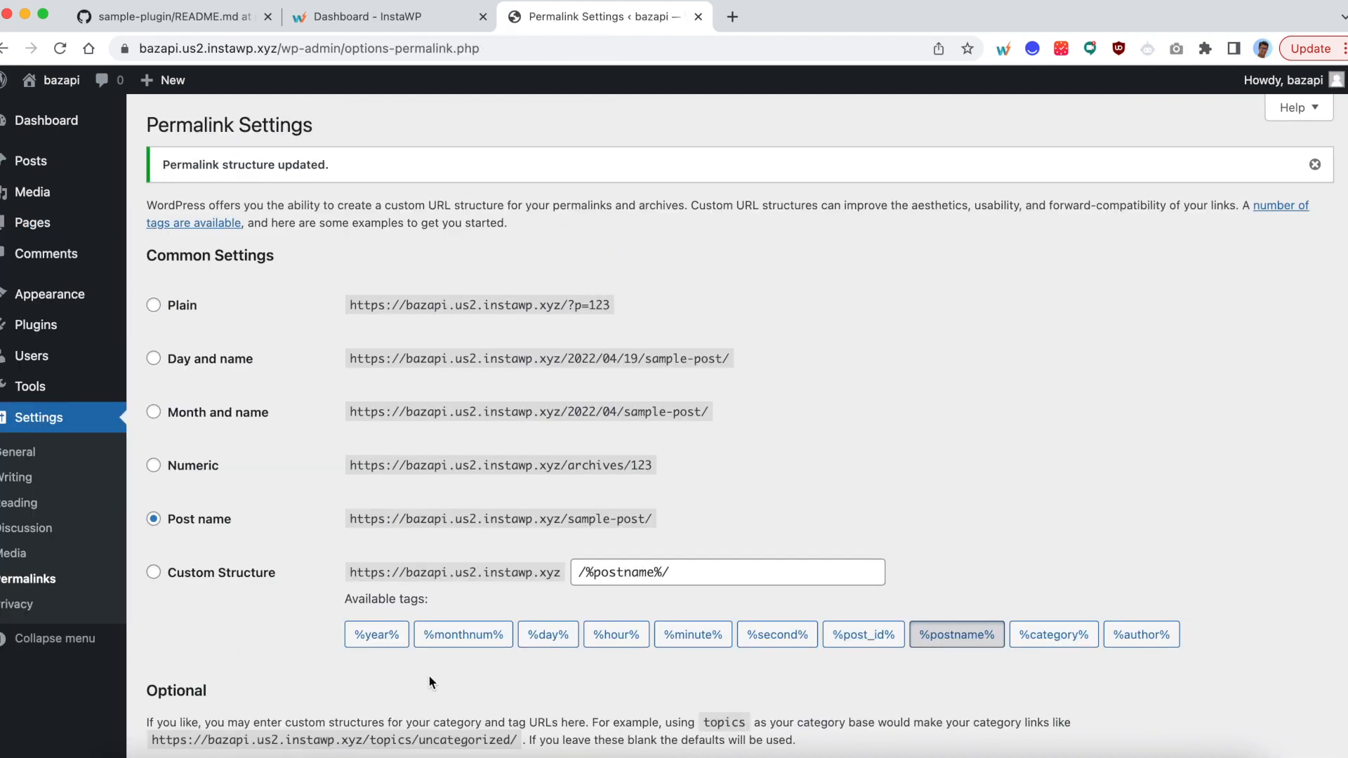
{"action": "mouse_move", "coordinate": [37, 324]}
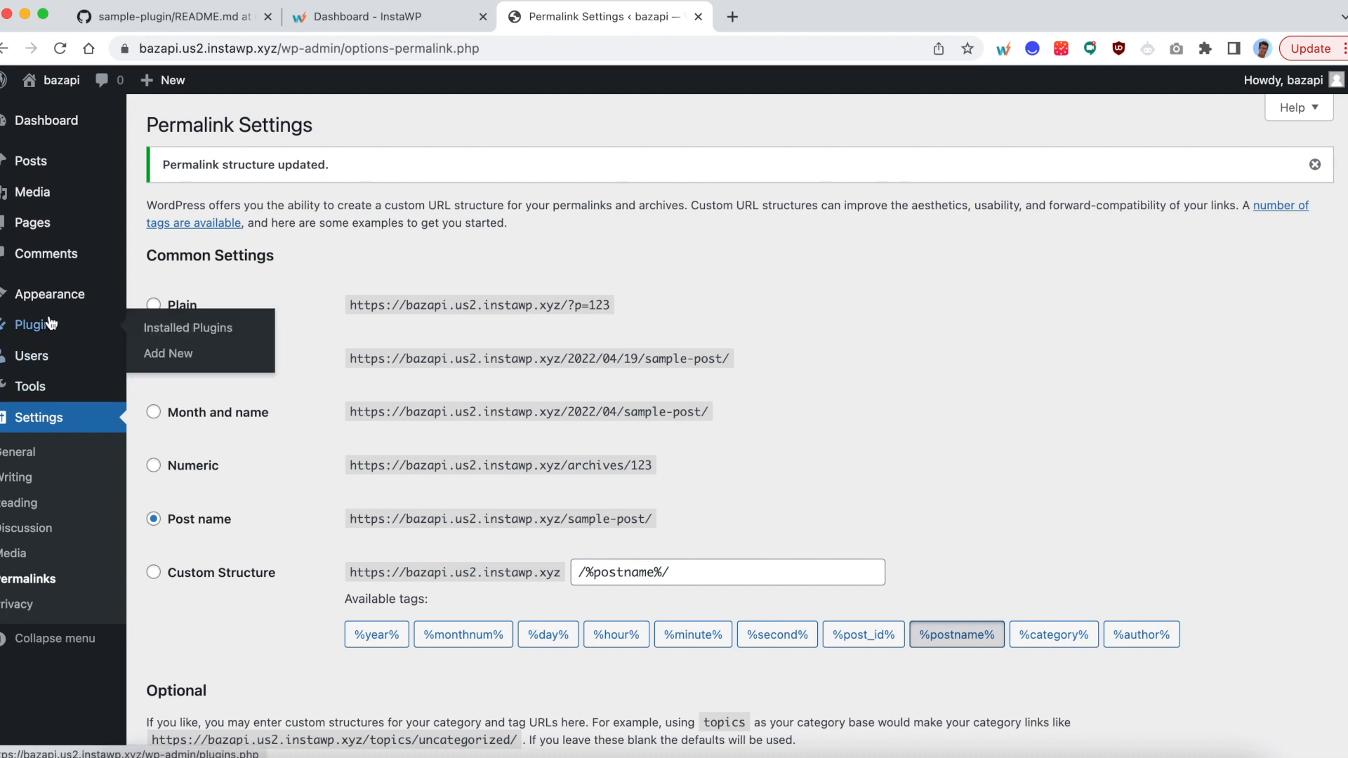
- Bulk-delete Akismet Anti-Spam and Hello Dolly from the installed plugins list
{"action": "left_click", "coordinate": [187, 328]}
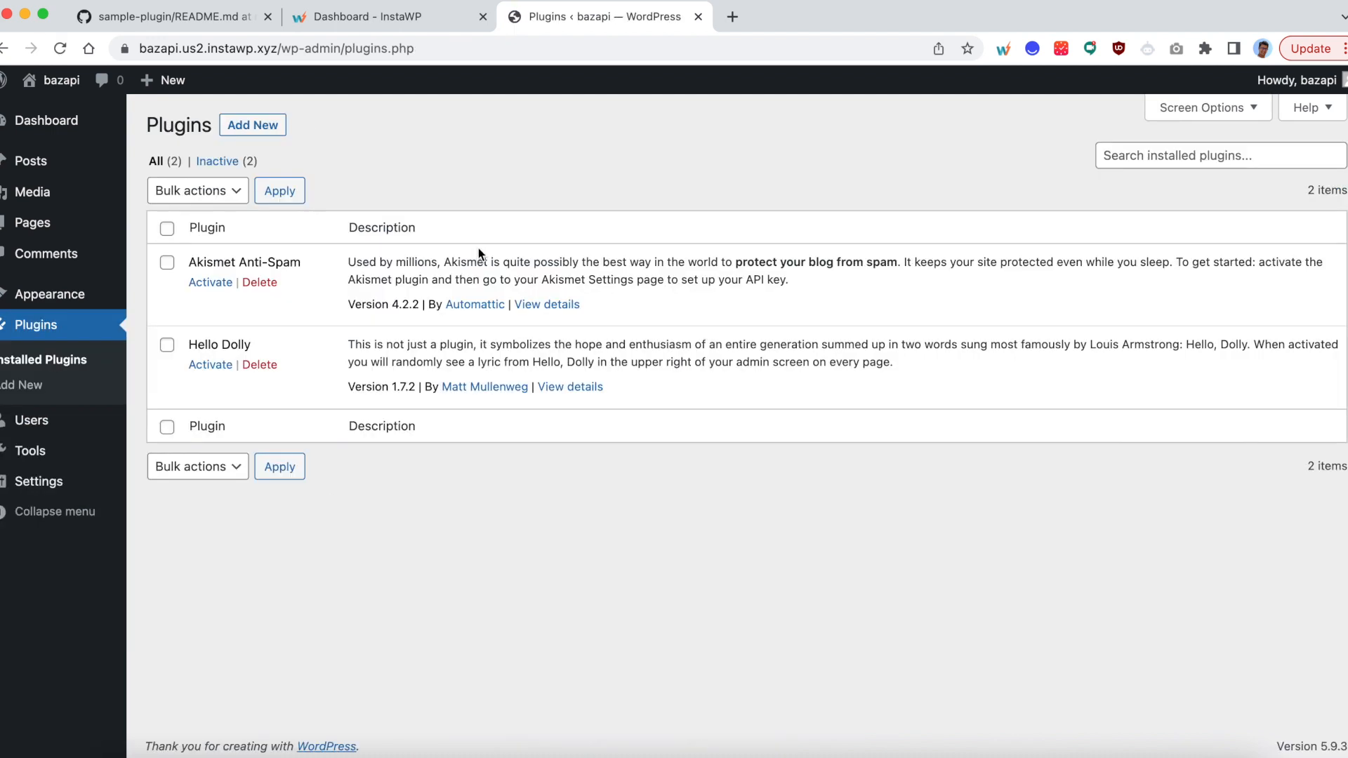
{"action": "left_click", "coordinate": [167, 227]}
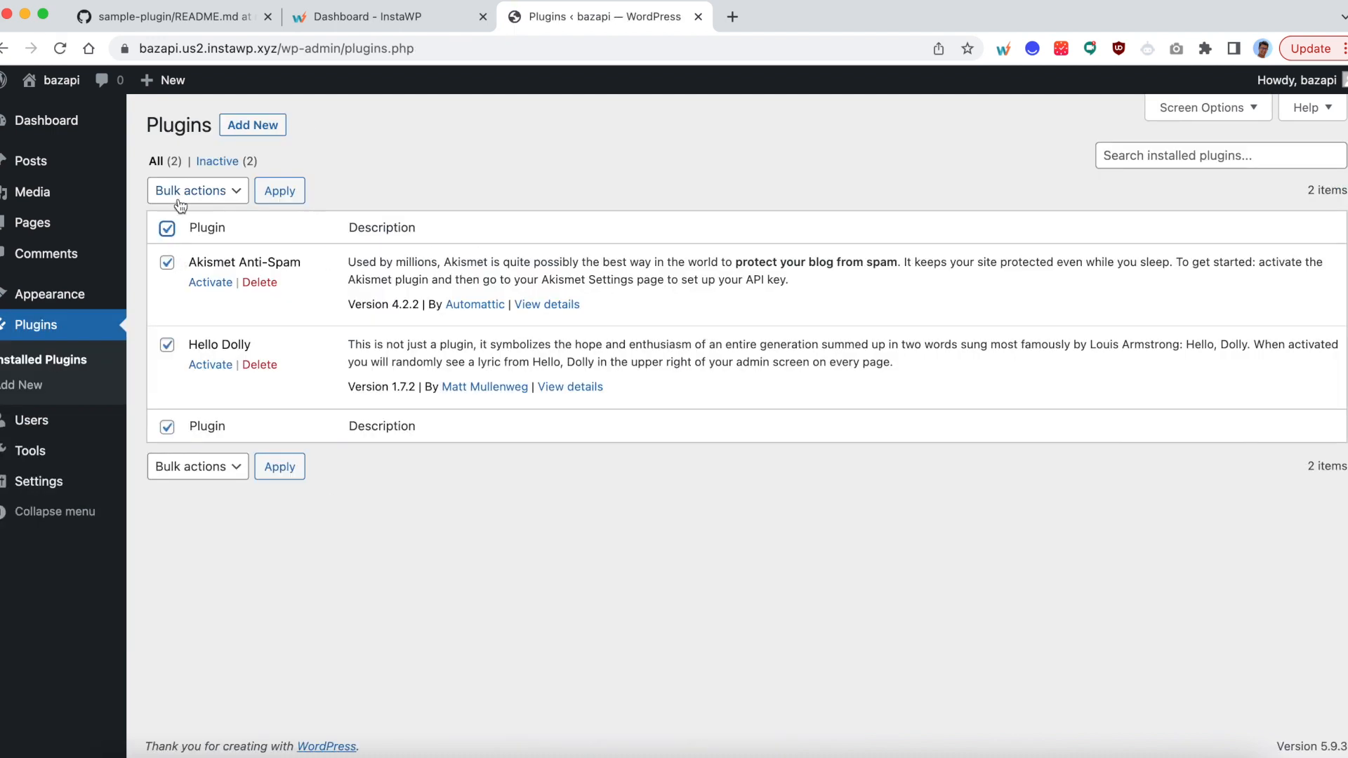
{"action": "left_click", "coordinate": [196, 190]}
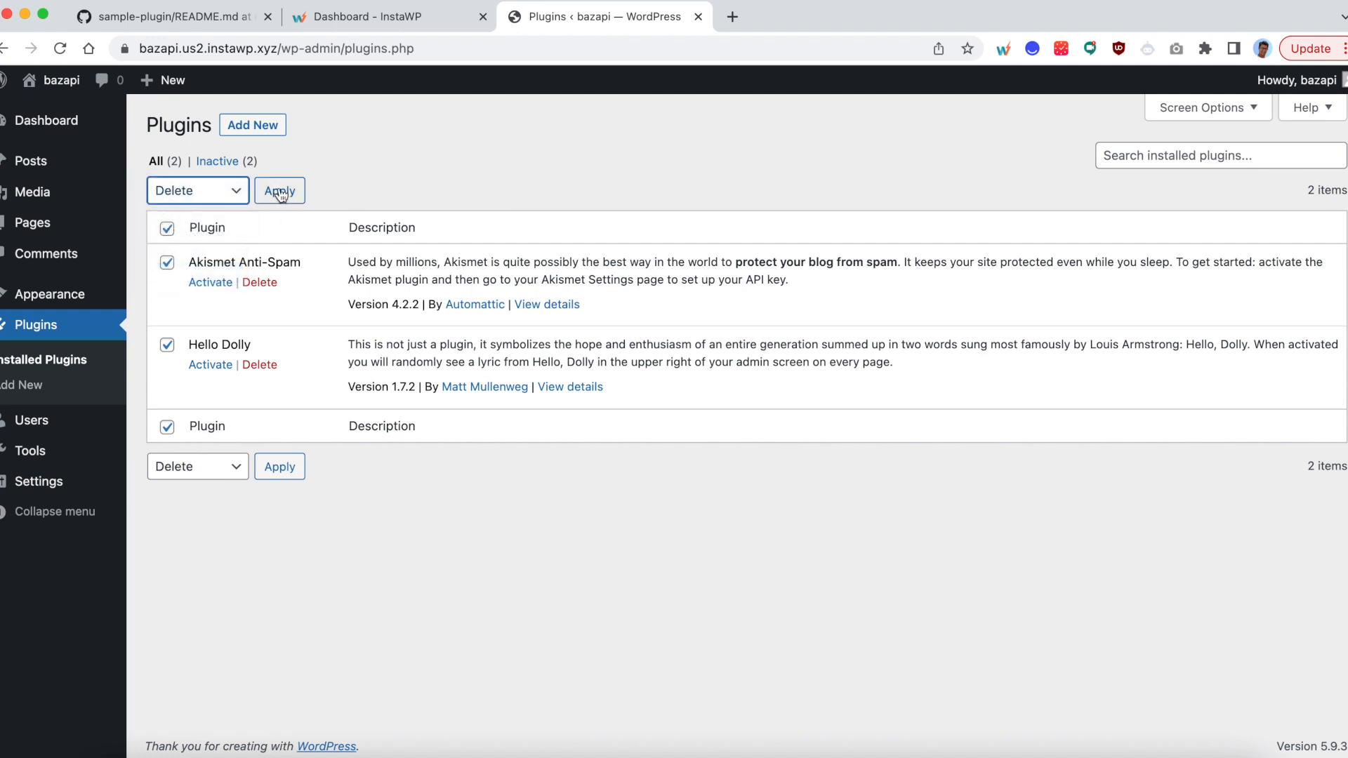
{"action": "left_click", "coordinate": [279, 190]}
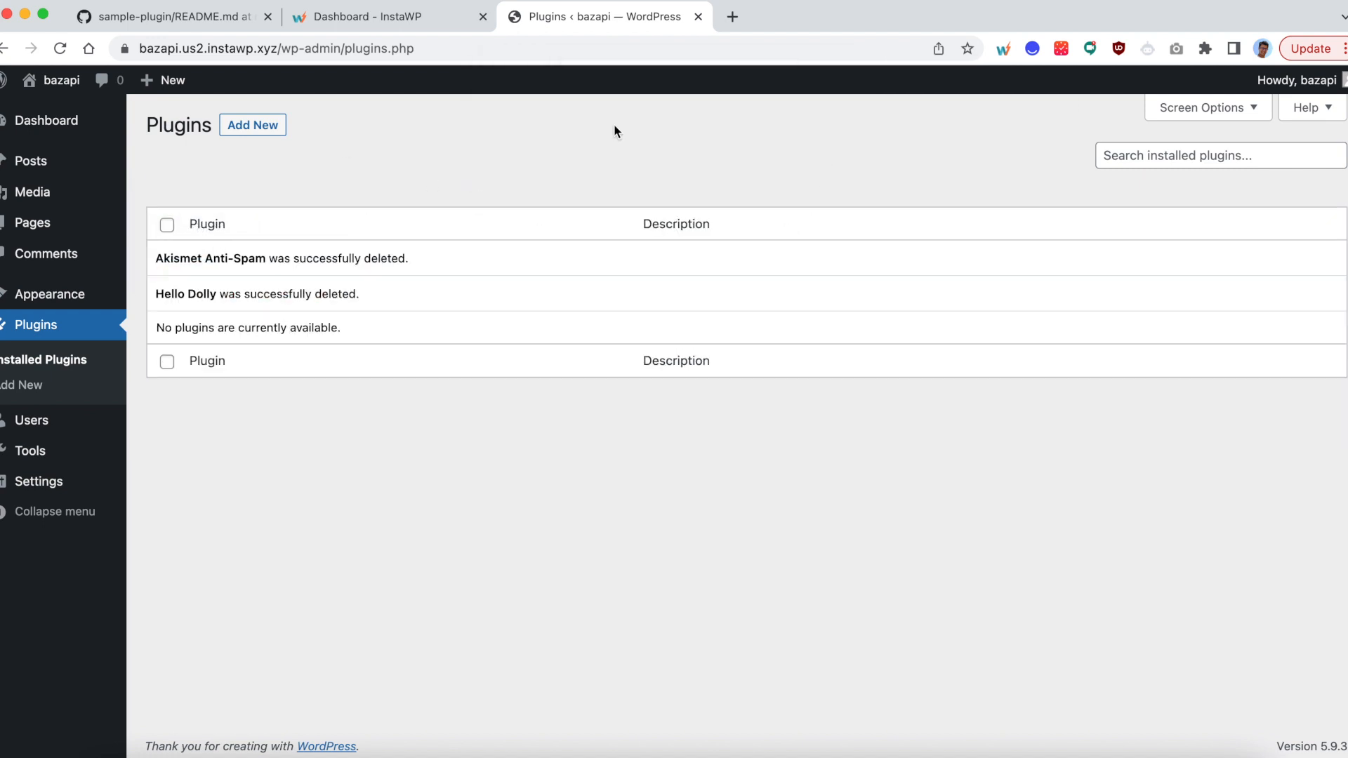
- Open the sample-plugin repository on GitHub and read through plugin.php
{"action": "left_click", "coordinate": [168, 16]}
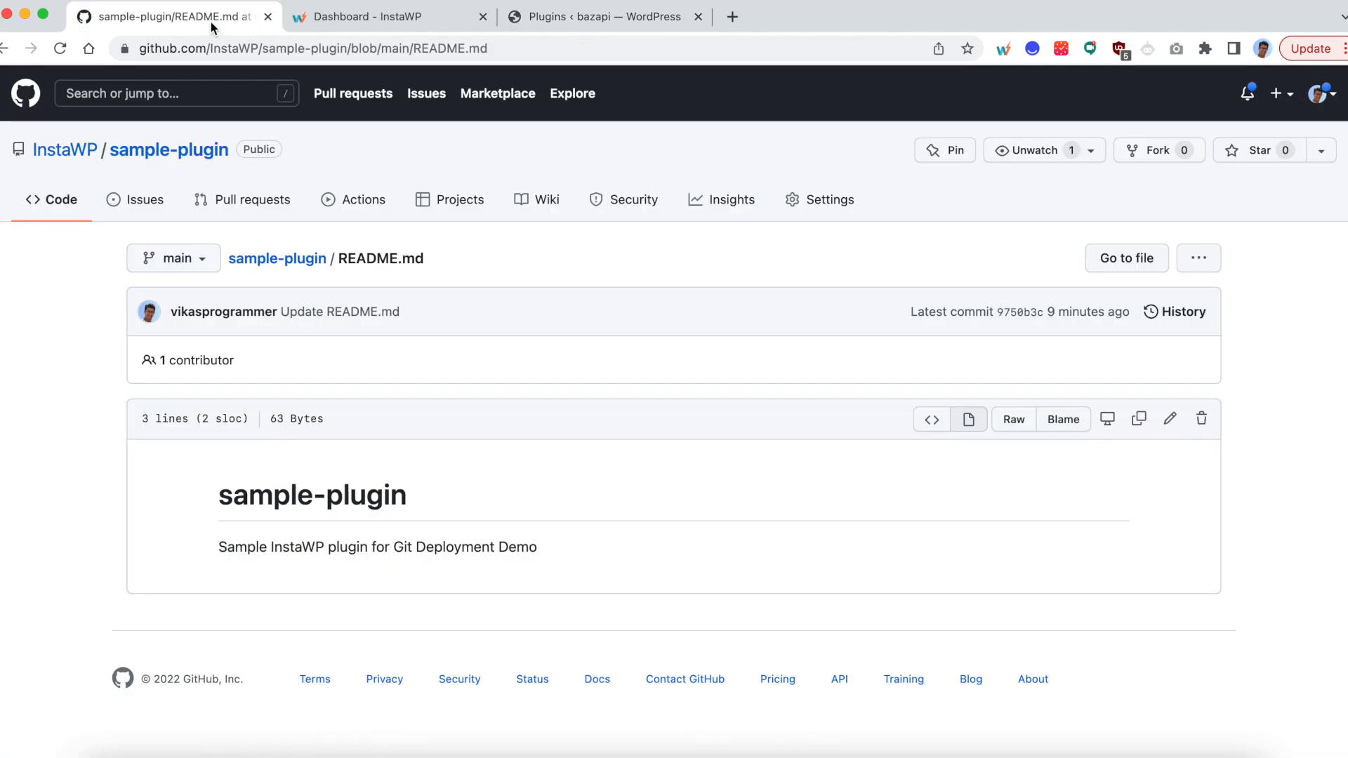
{"action": "mouse_move", "coordinate": [168, 150]}
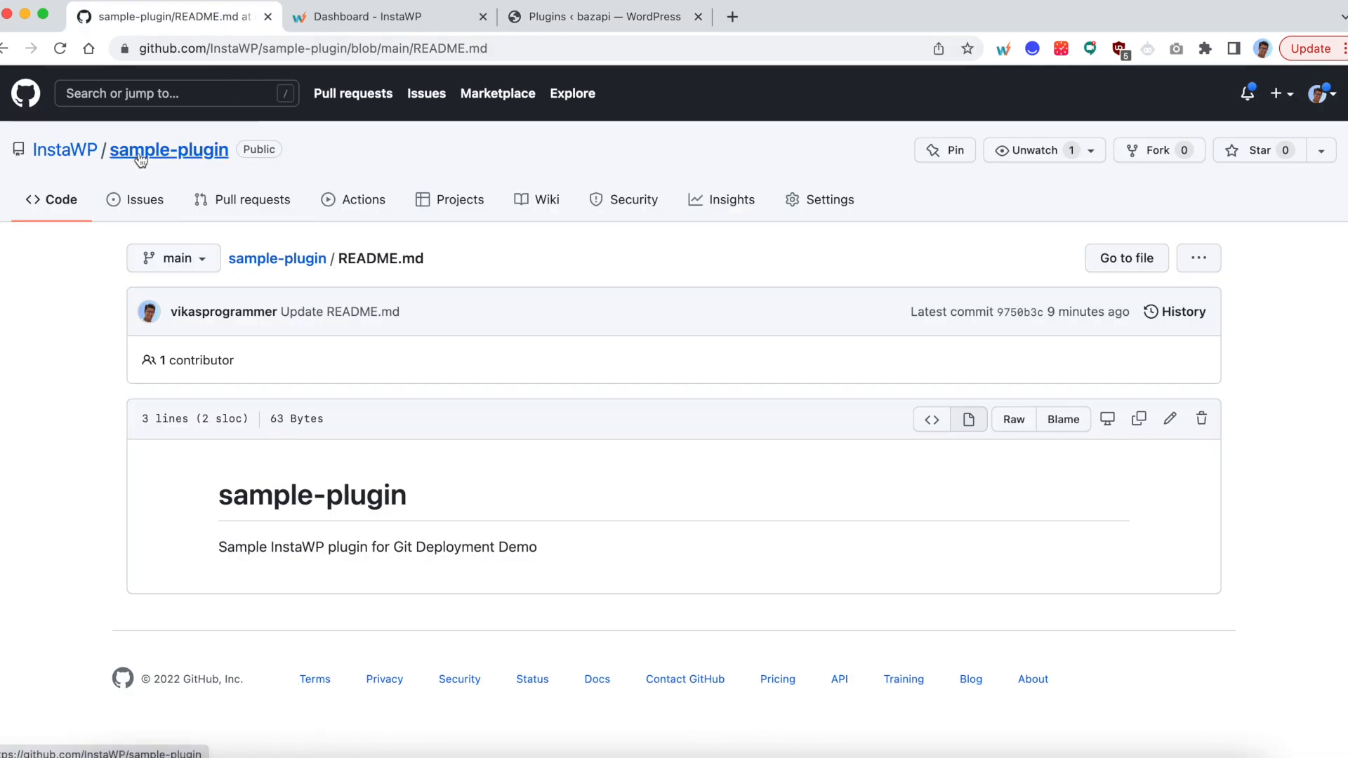
{"action": "left_click", "coordinate": [169, 150]}
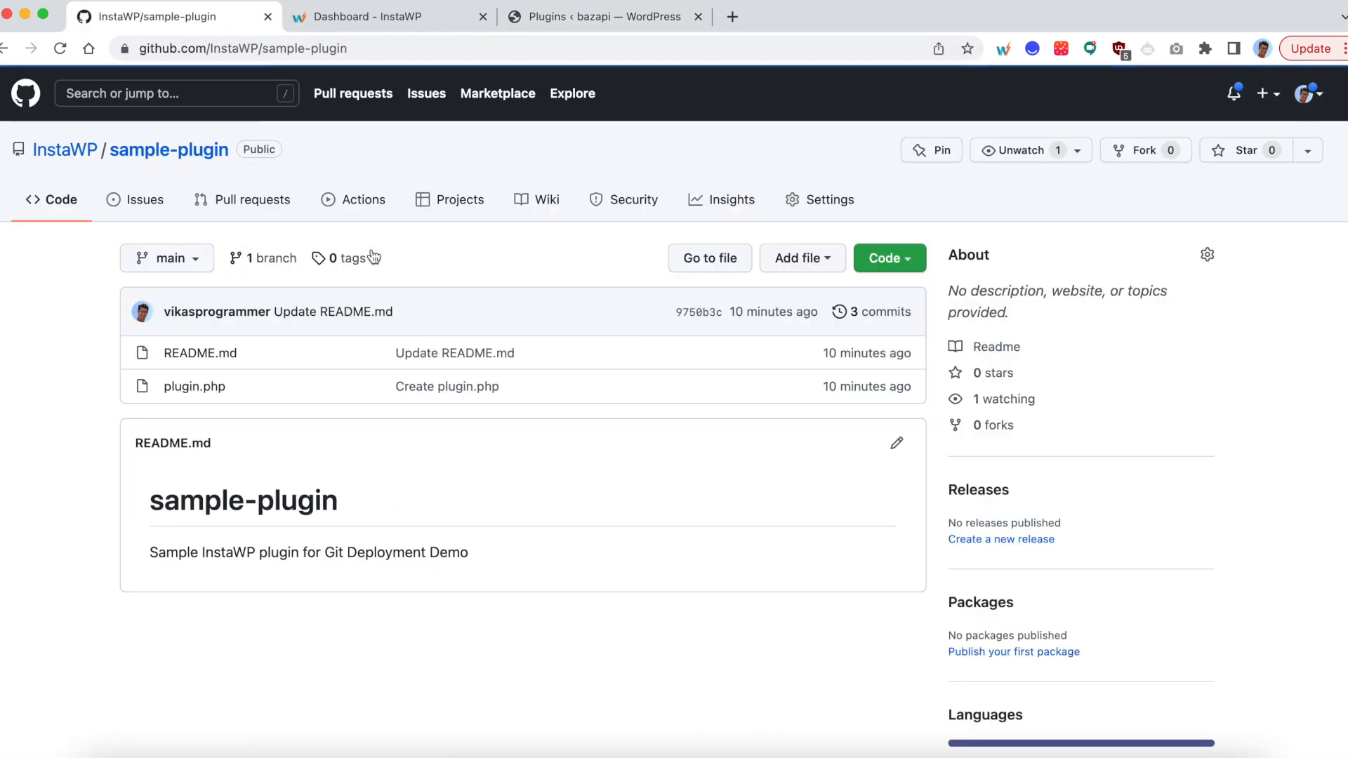
{"action": "mouse_move", "coordinate": [194, 386]}
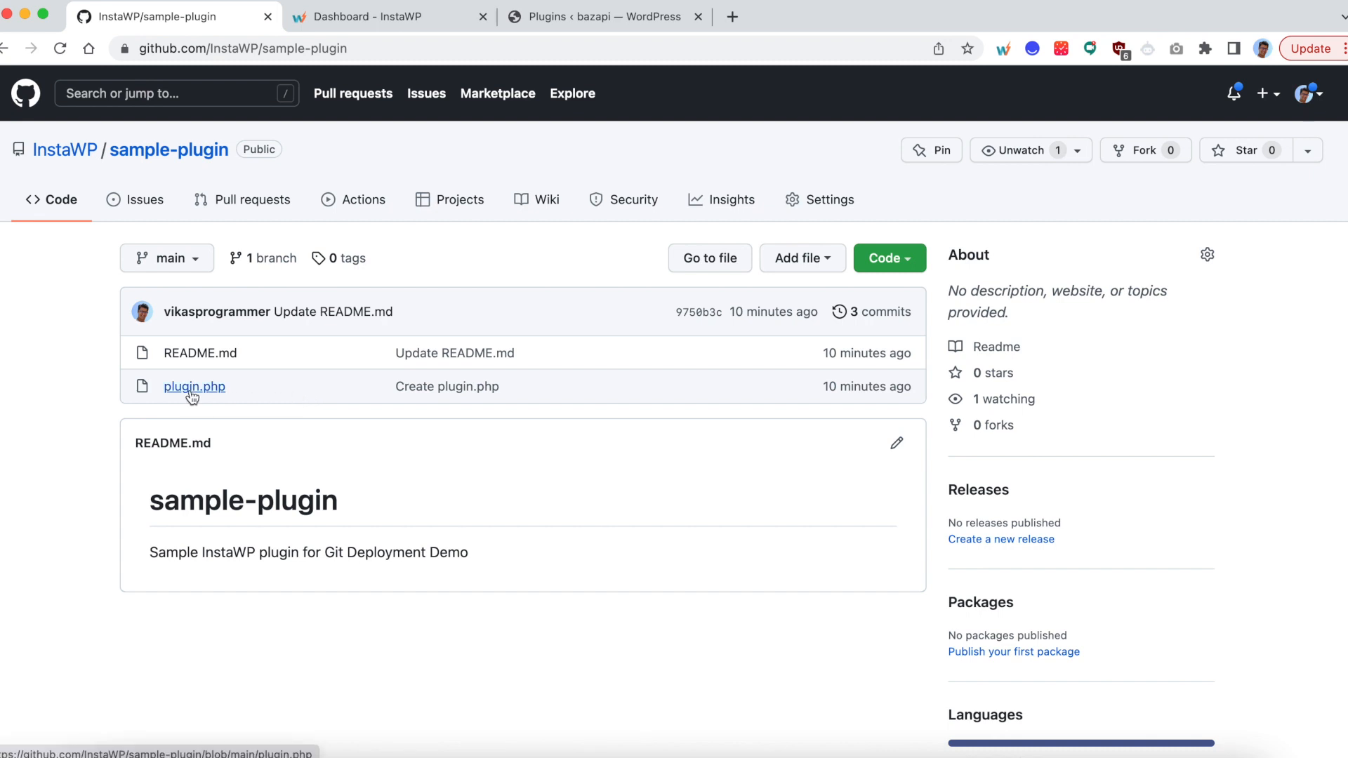
{"action": "left_click", "coordinate": [195, 386]}
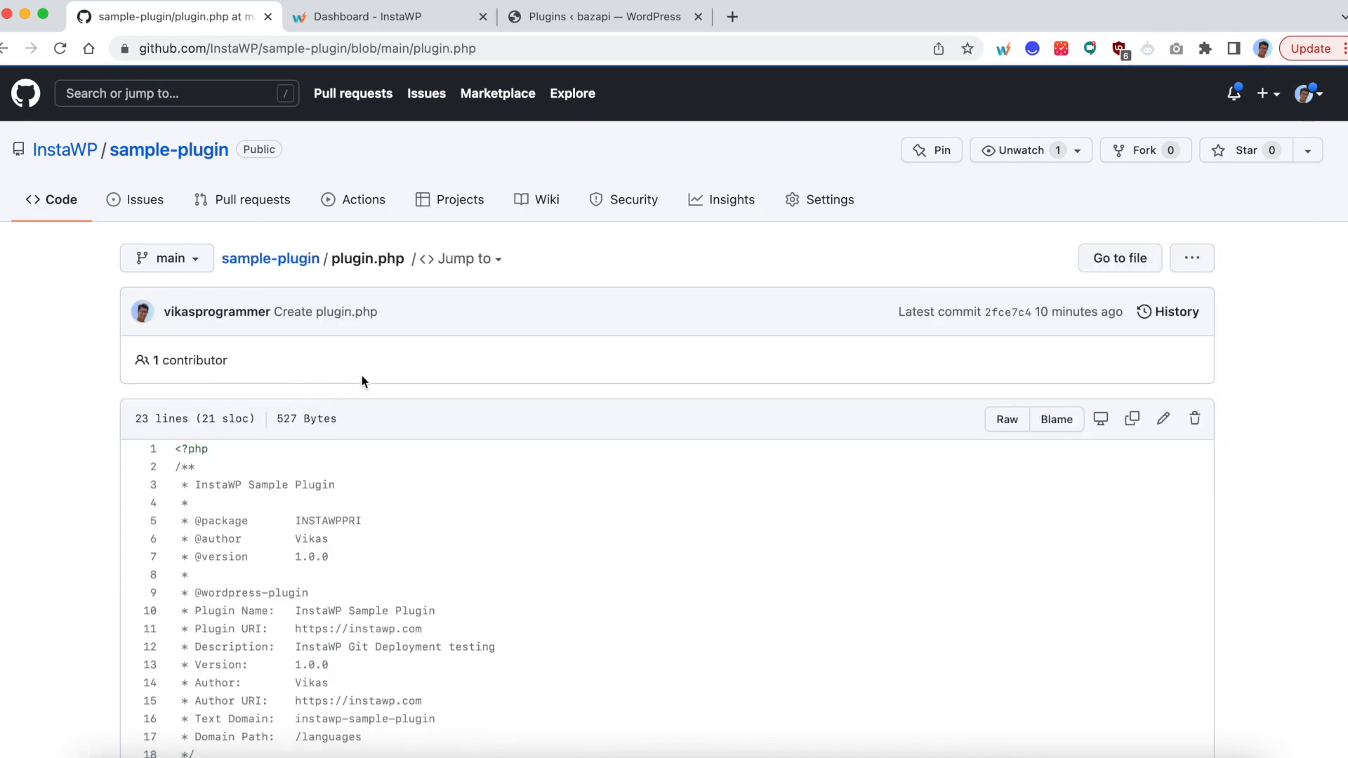
{"action": "scroll", "scroll_direction": "down", "scroll_amount": 3}
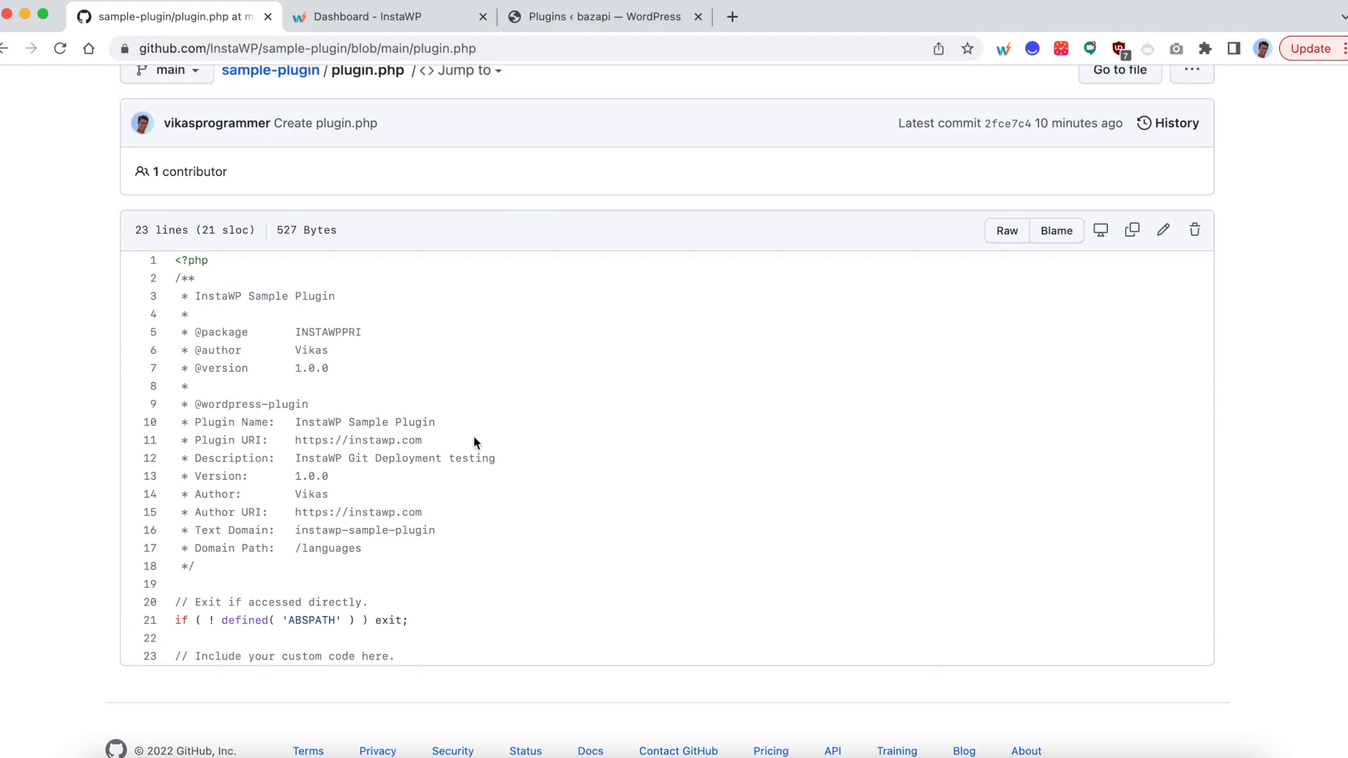
- Download the sample-plugin repository as a ZIP from the Code menu
{"action": "left_click", "coordinate": [269, 69]}
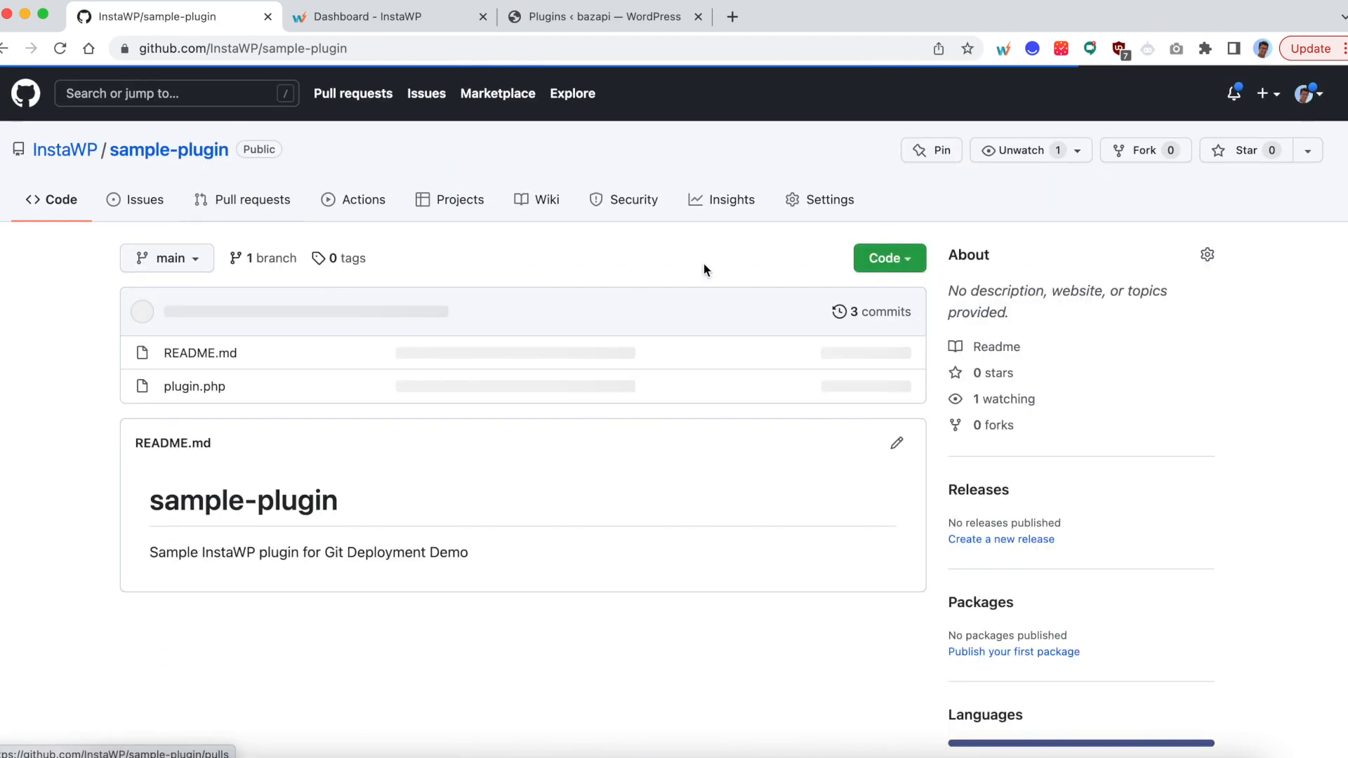
{"action": "left_click", "coordinate": [889, 258]}
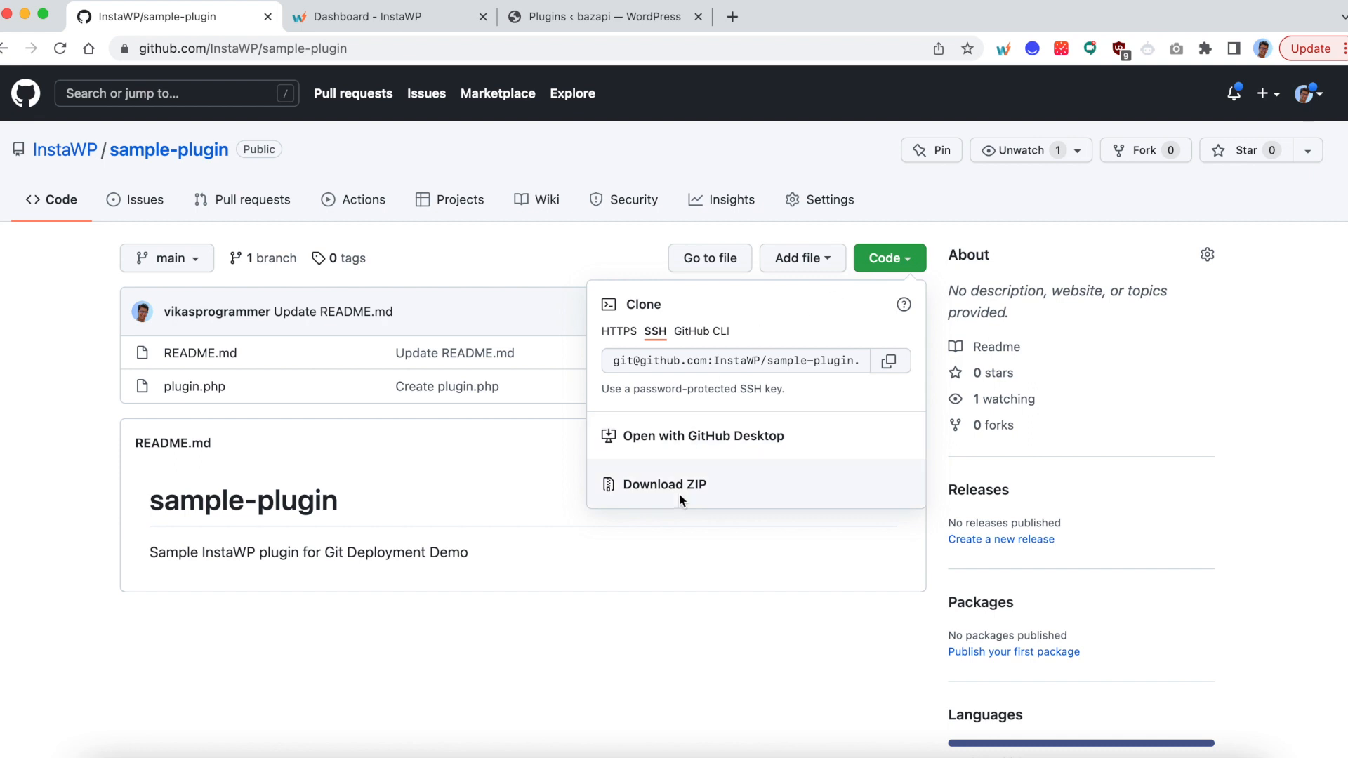
{"action": "left_click", "coordinate": [663, 484]}
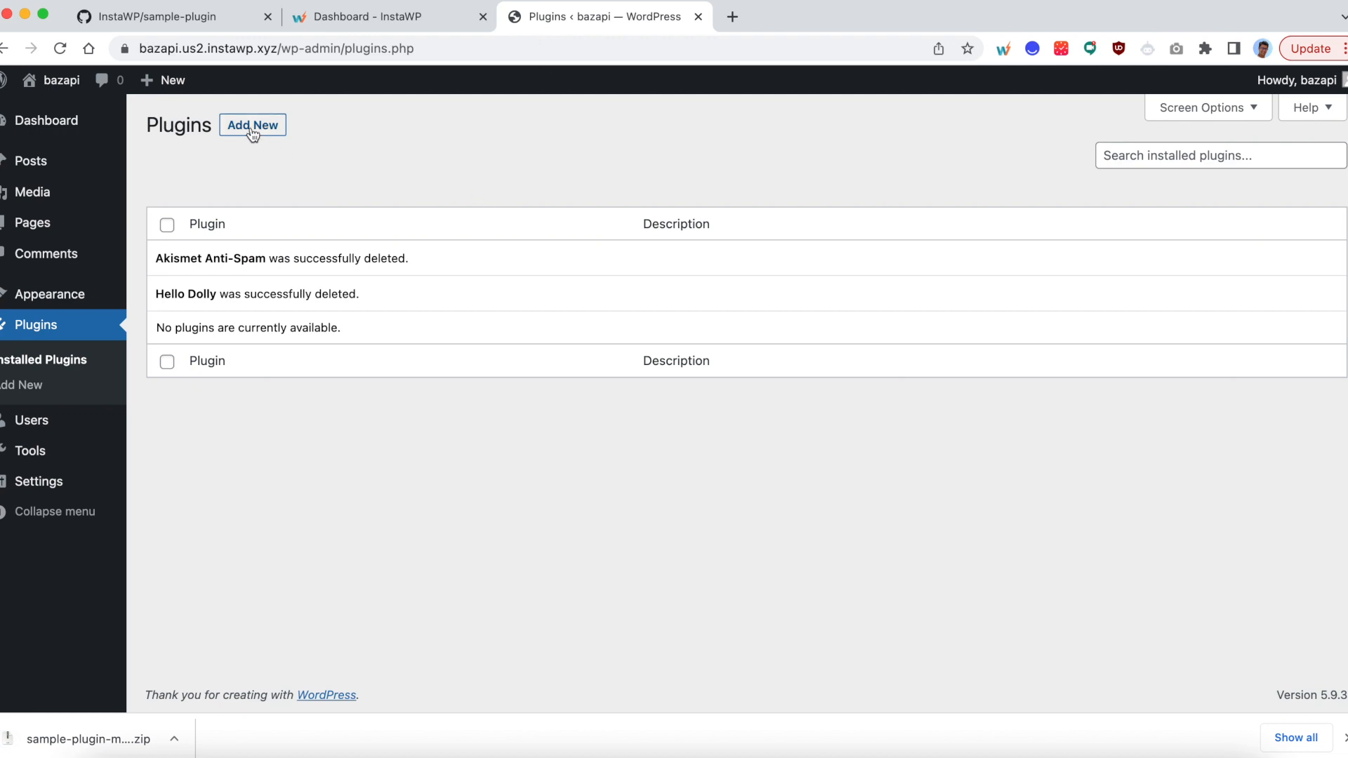
- Upload and install sample-plugin-main.zip, then activate InstaWP Sample Plugin
{"action": "left_click", "coordinate": [252, 125]}
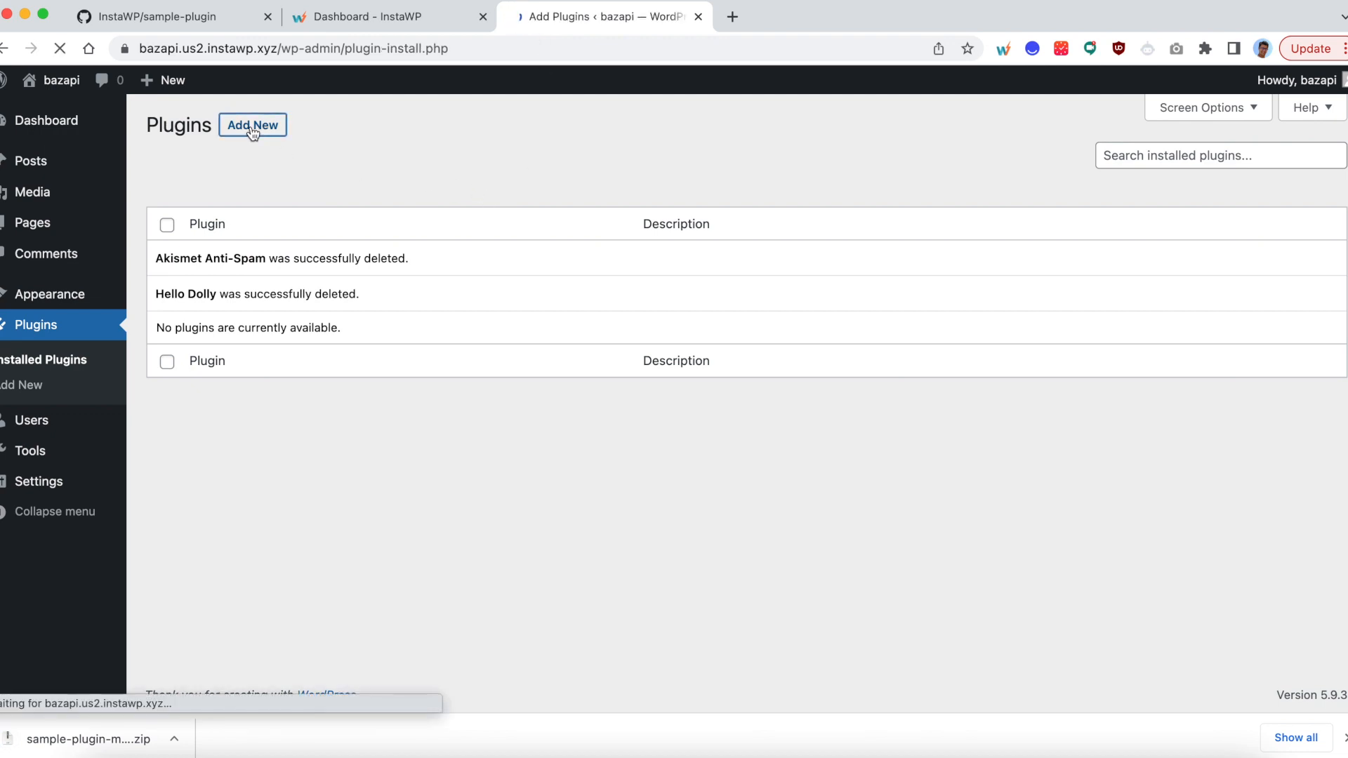
{"action": "left_click", "coordinate": [252, 125]}
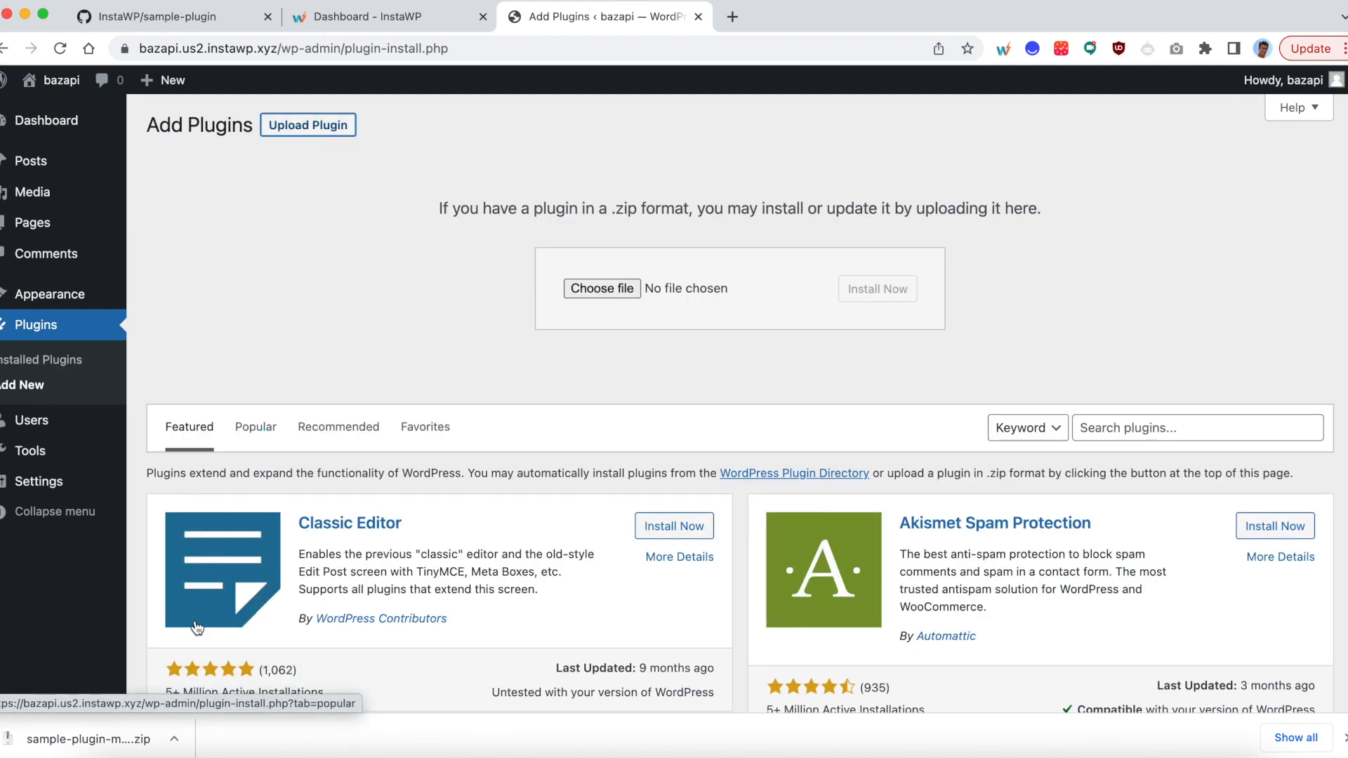
{"action": "left_click", "coordinate": [602, 288]}
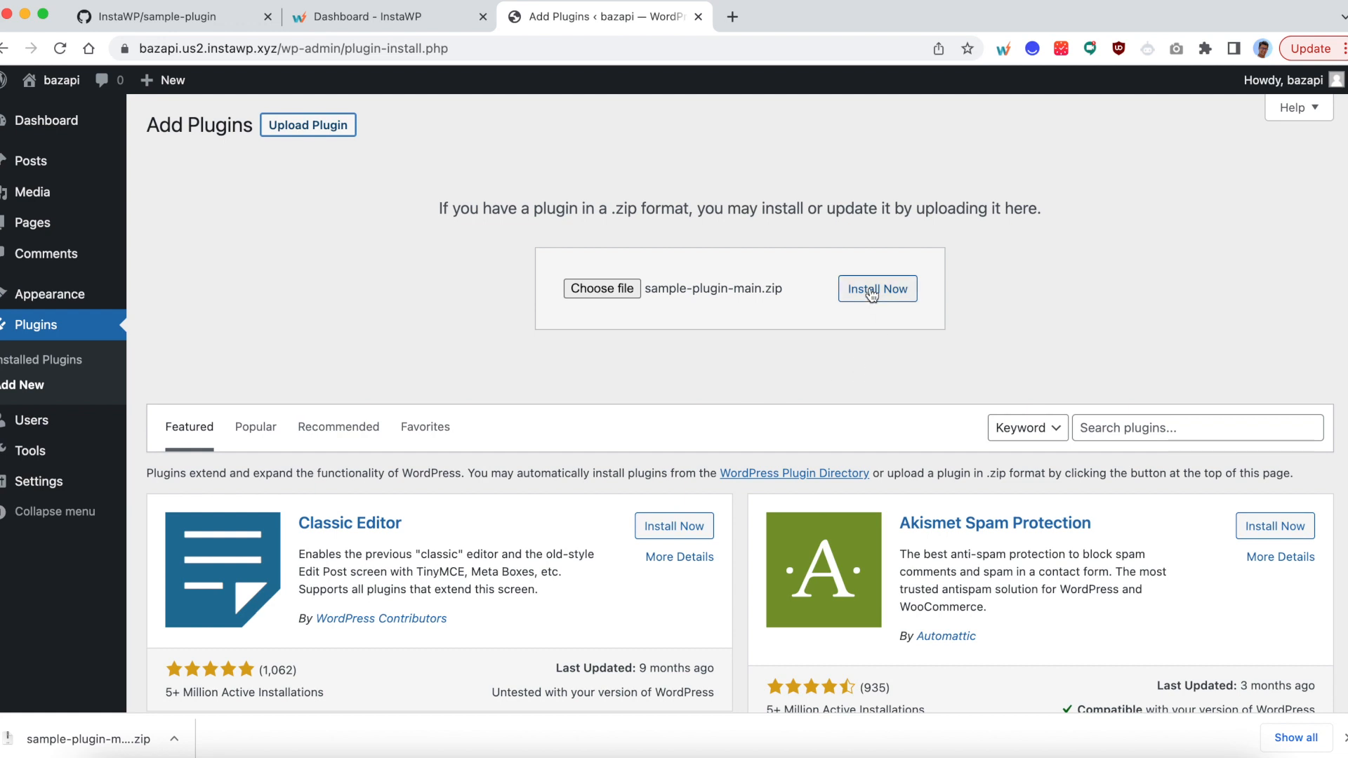
{"action": "left_click", "coordinate": [878, 288]}
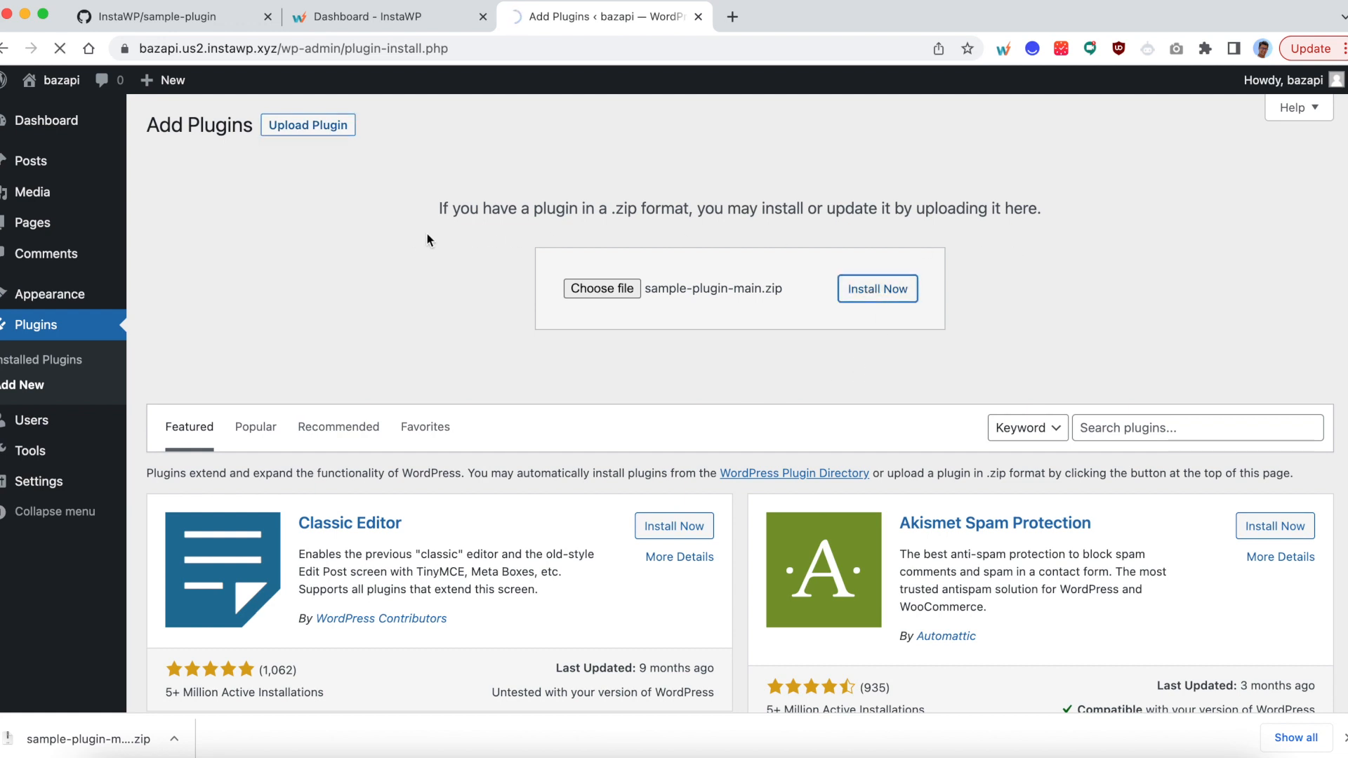
{"action": "left_click", "coordinate": [878, 288]}
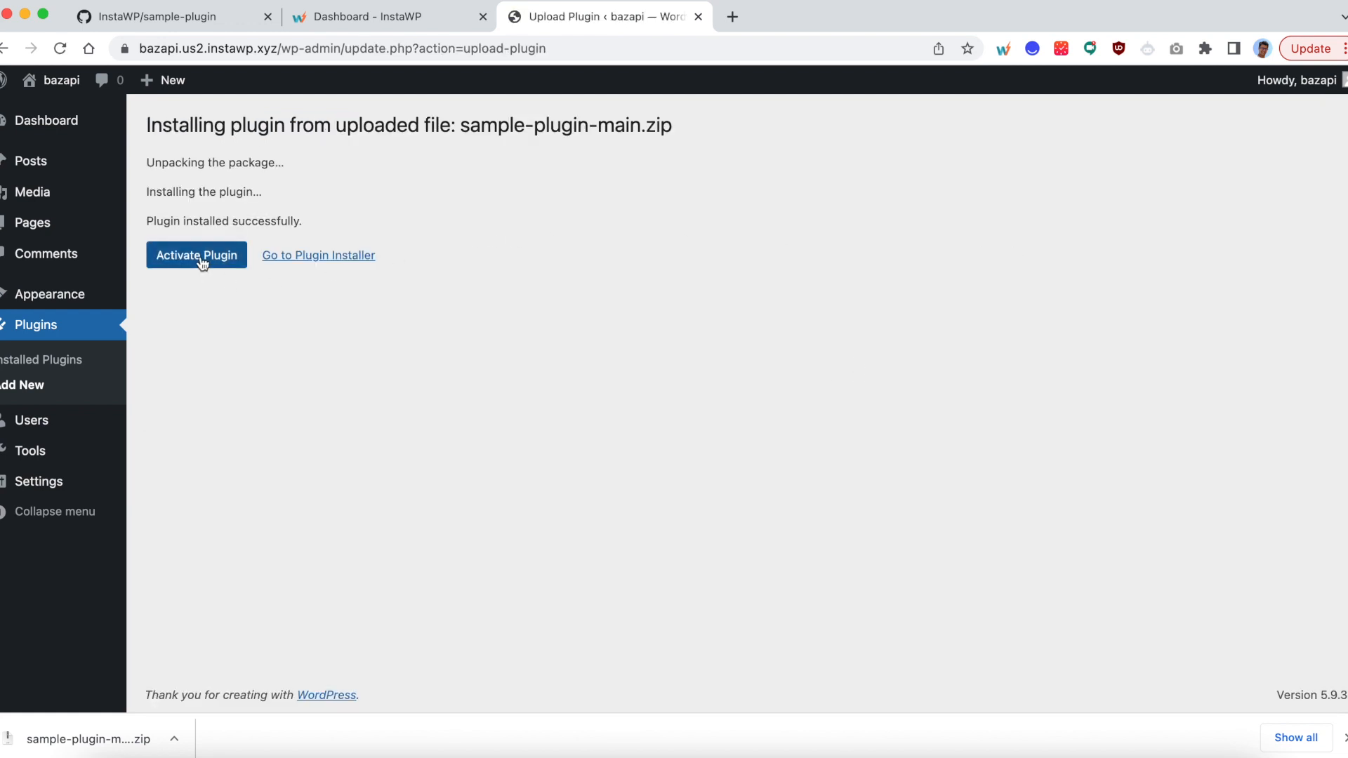
{"action": "left_click", "coordinate": [195, 256]}
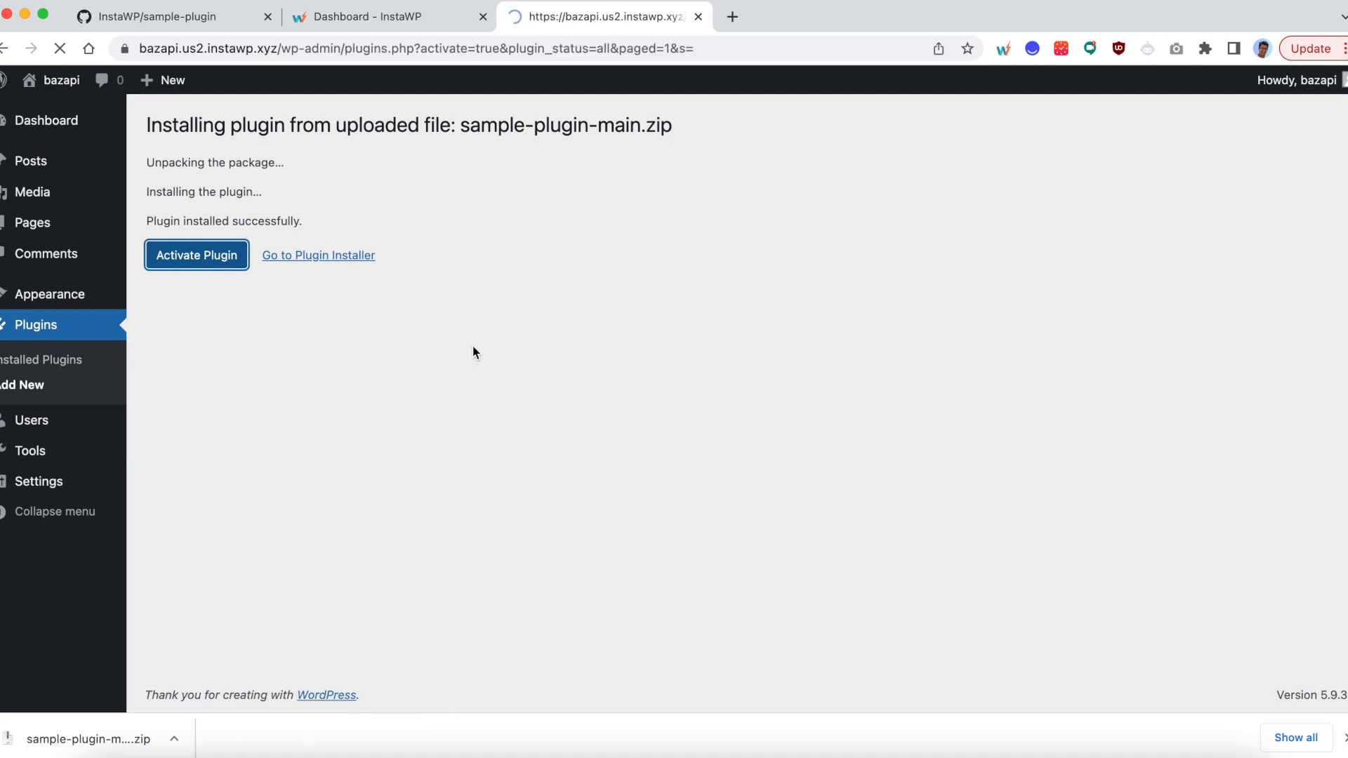
{"action": "left_click", "coordinate": [196, 255]}
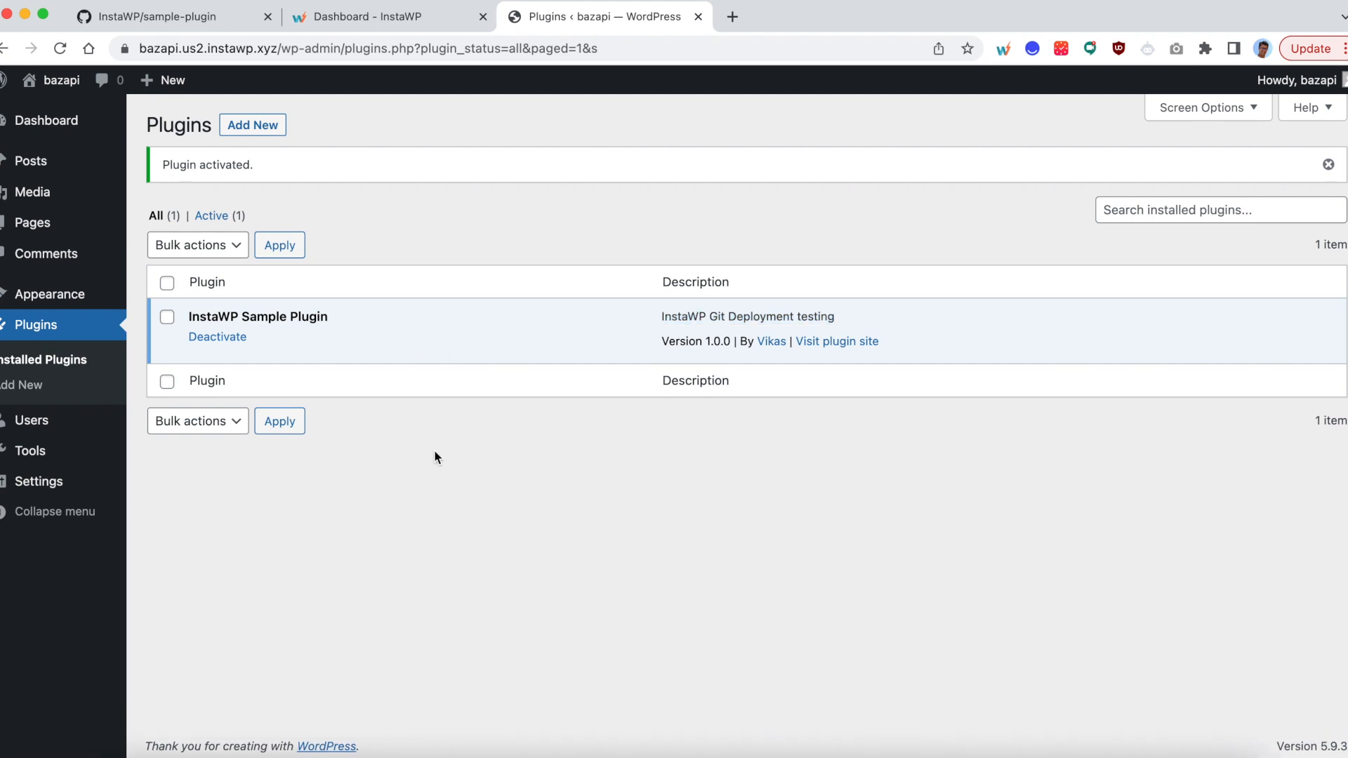
{"action": "mouse_move", "coordinate": [384, 382]}
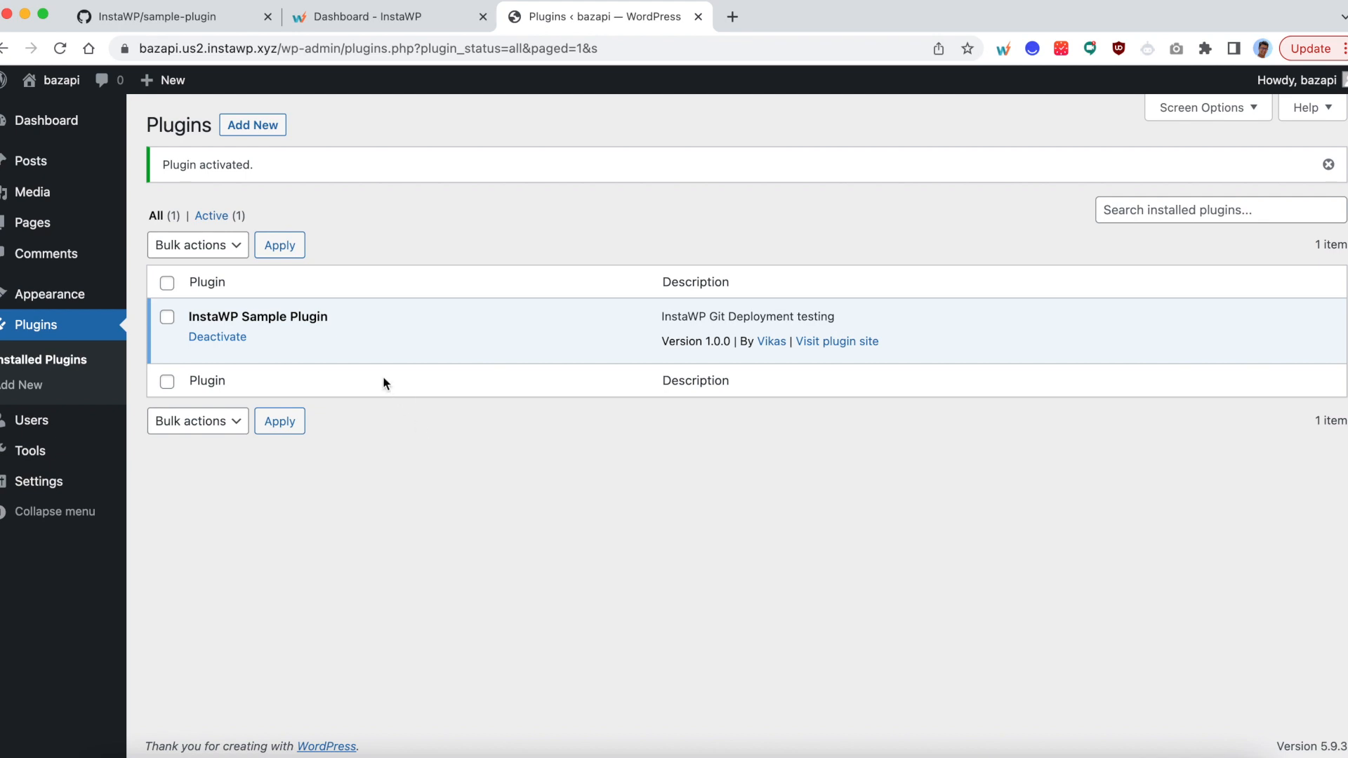
{"action": "mouse_move", "coordinate": [345, 373]}
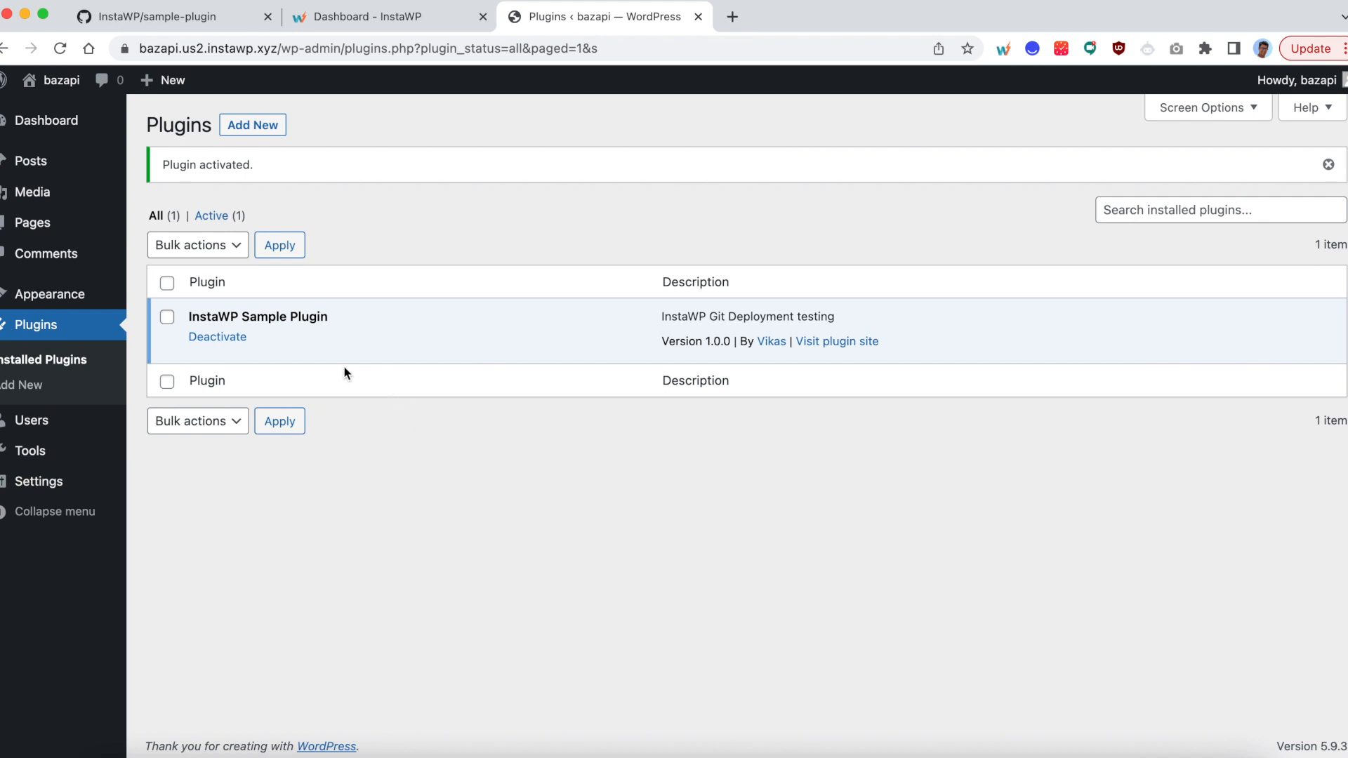
{"action": "mouse_move", "coordinate": [218, 336]}
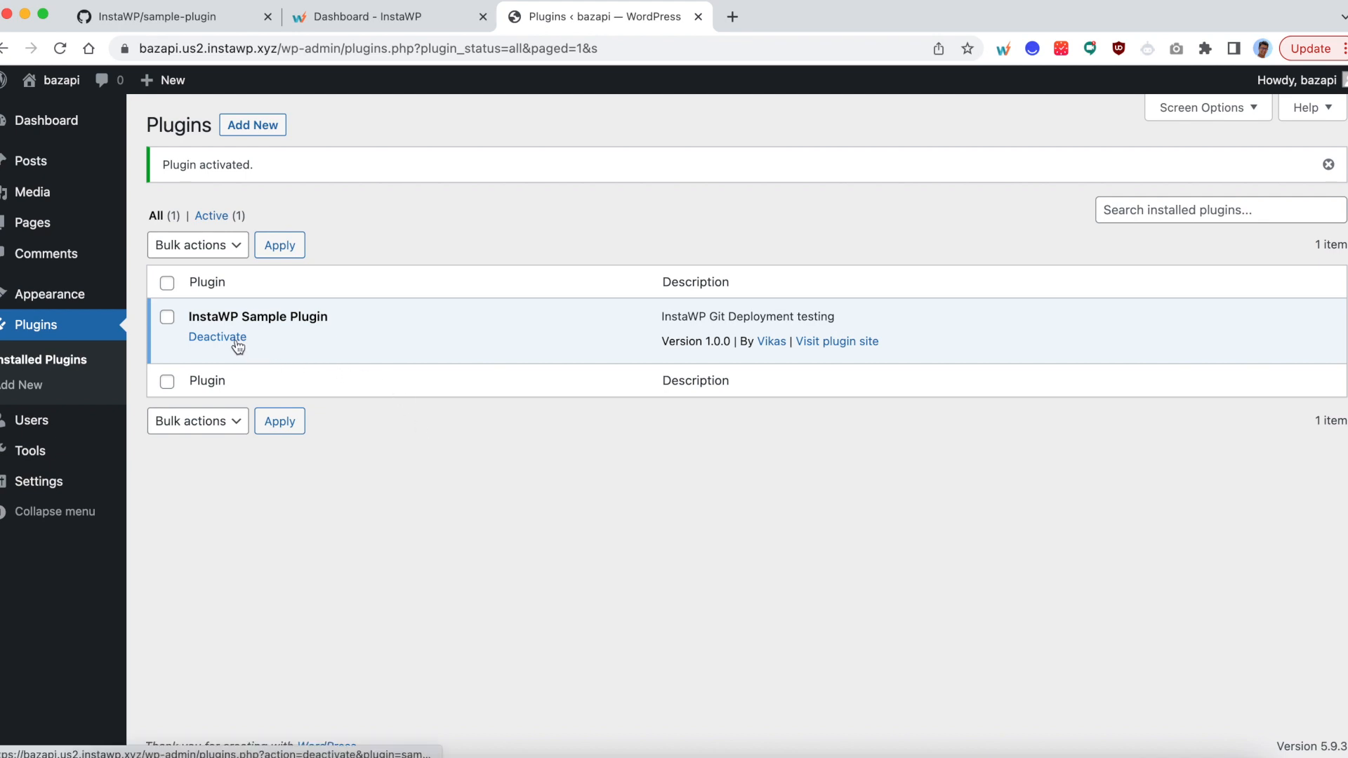
{"action": "mouse_move", "coordinate": [217, 336]}
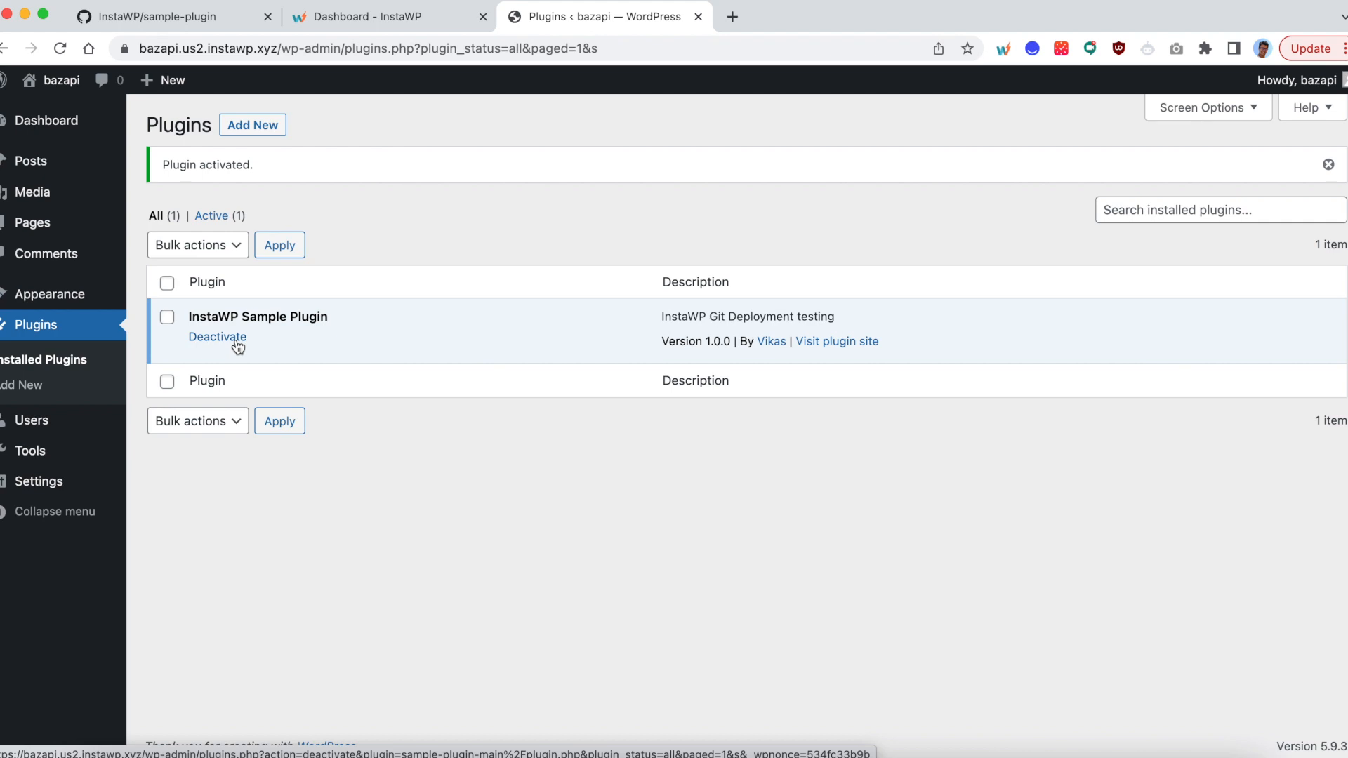
{"action": "mouse_move", "coordinate": [472, 386]}
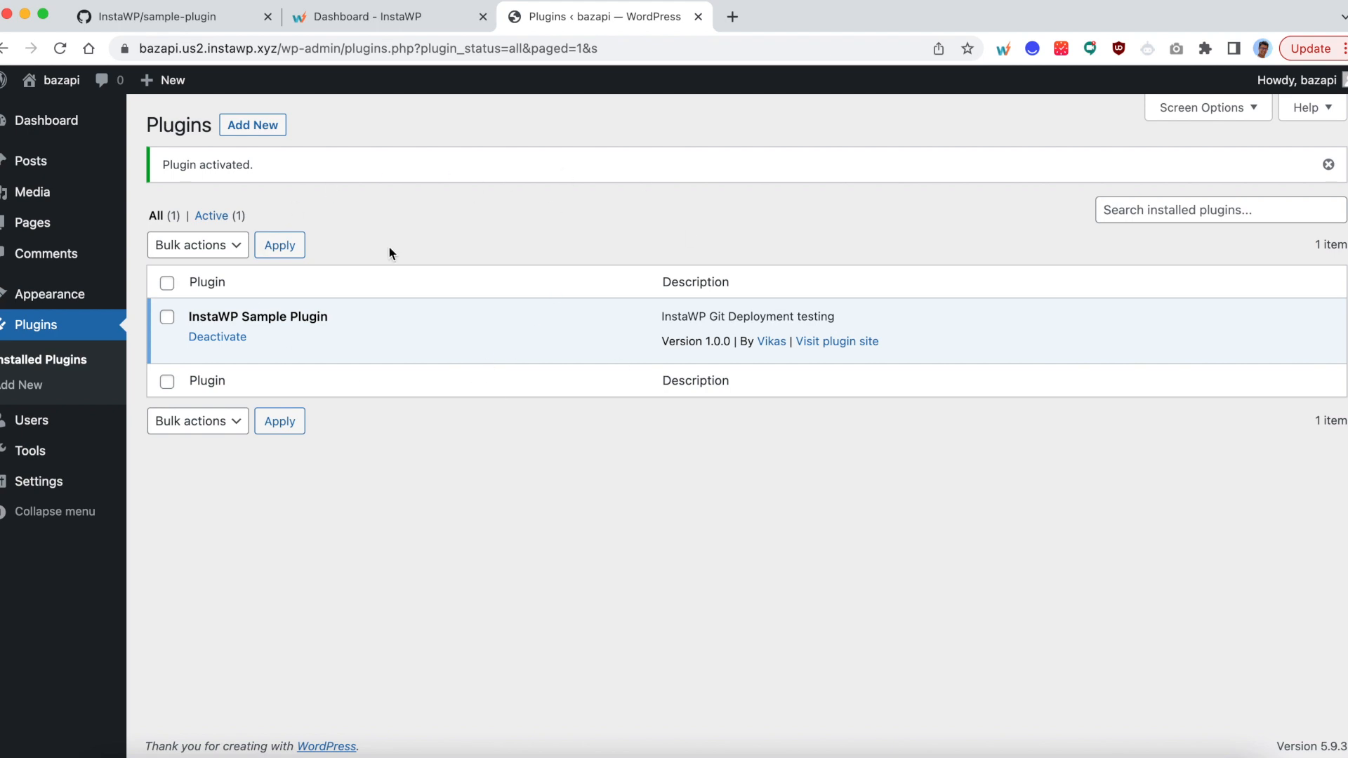
{"action": "mouse_move", "coordinate": [542, 35]}
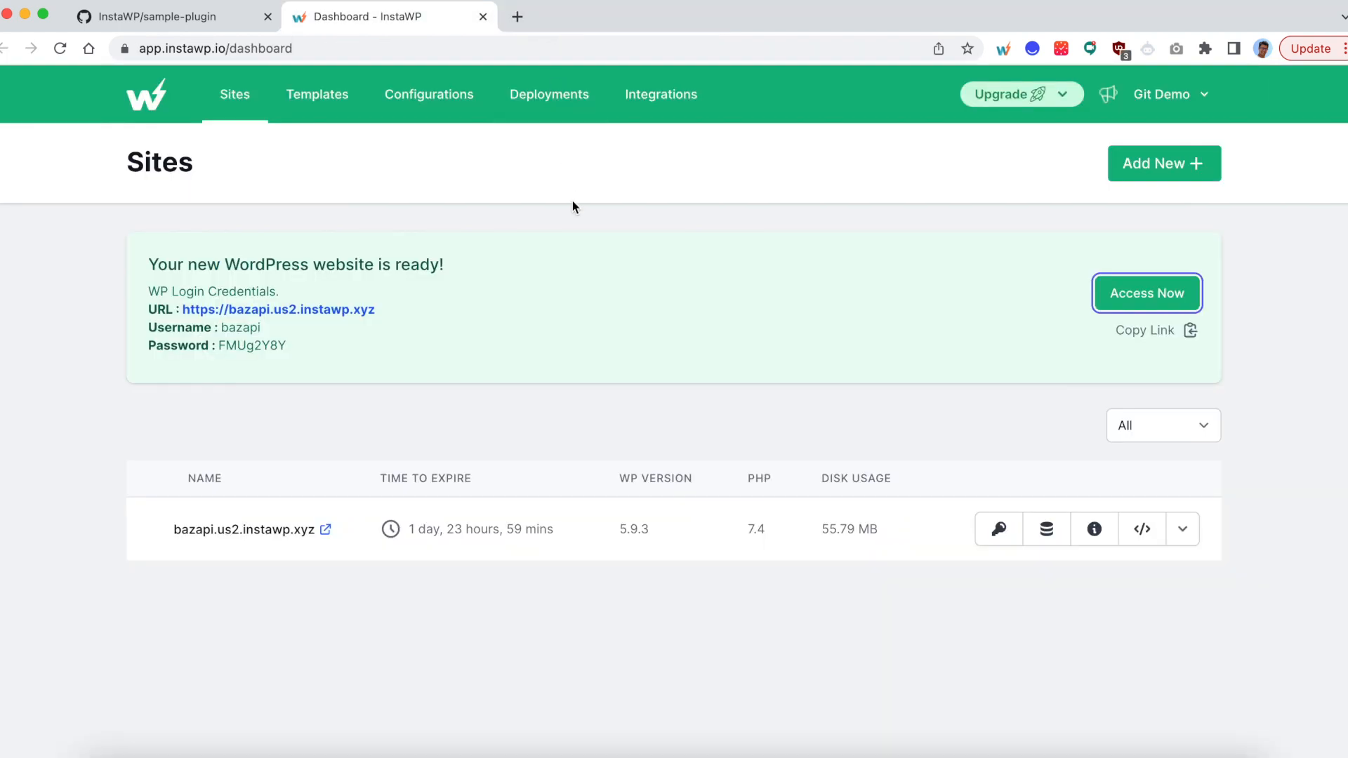
{"action": "mouse_move", "coordinate": [418, 254]}
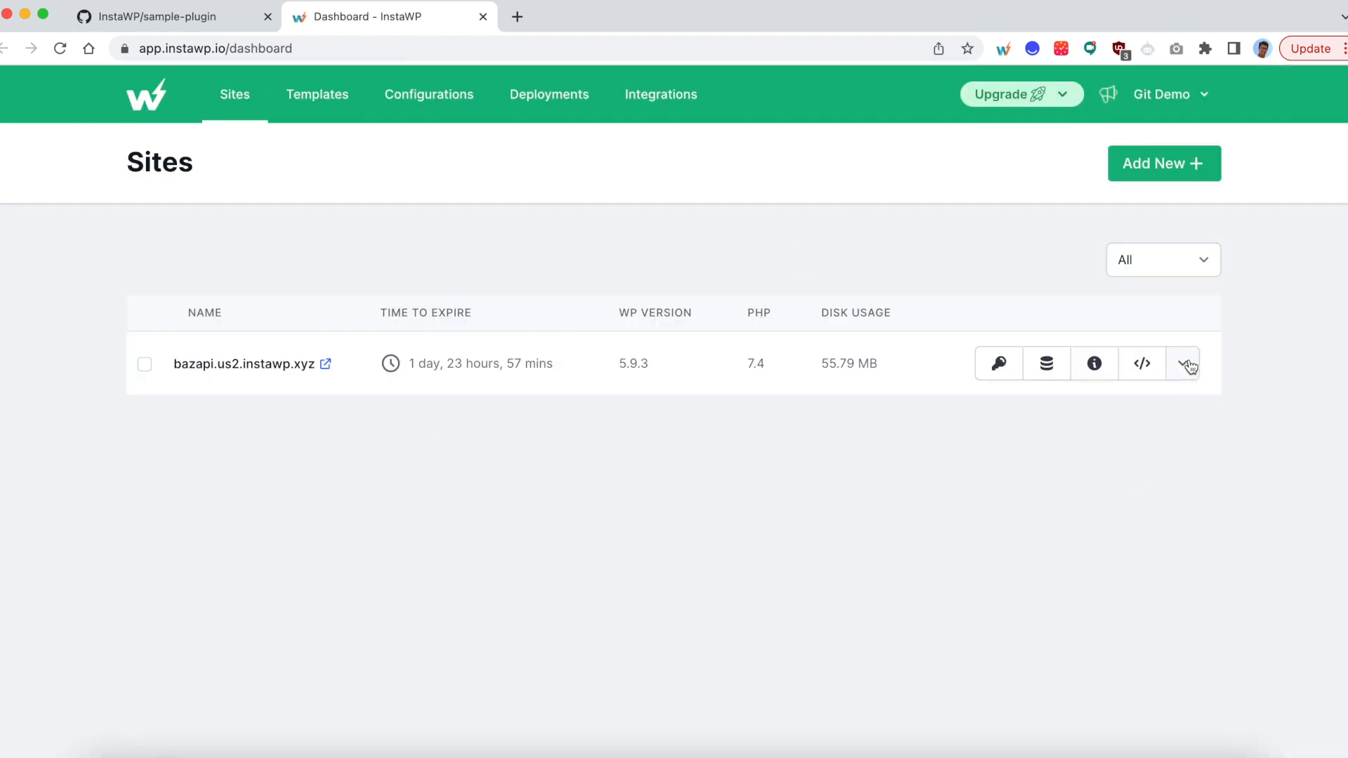
- Choose Save as Template from the bazapi.us2.instawp.xyz site's options dropdown
{"action": "left_click", "coordinate": [1183, 363]}
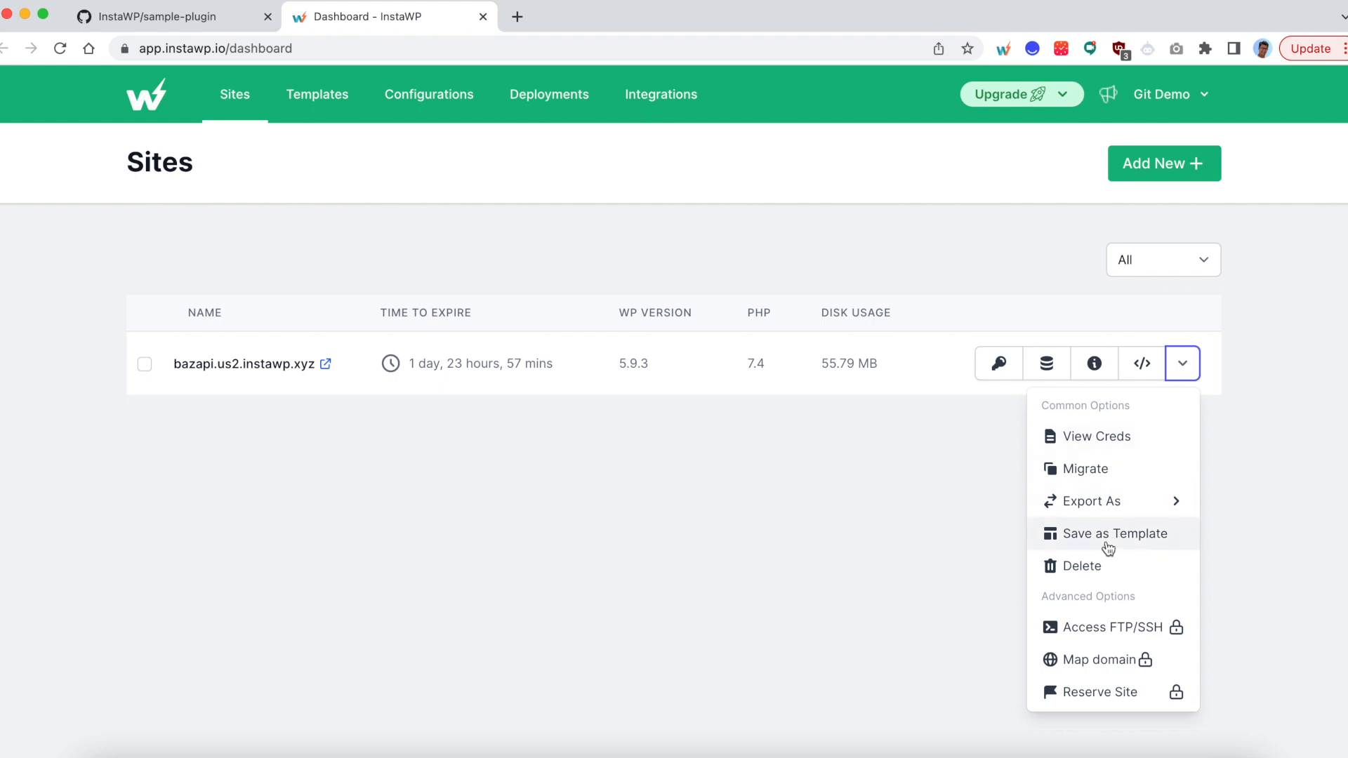
{"action": "left_click", "coordinate": [1114, 533]}
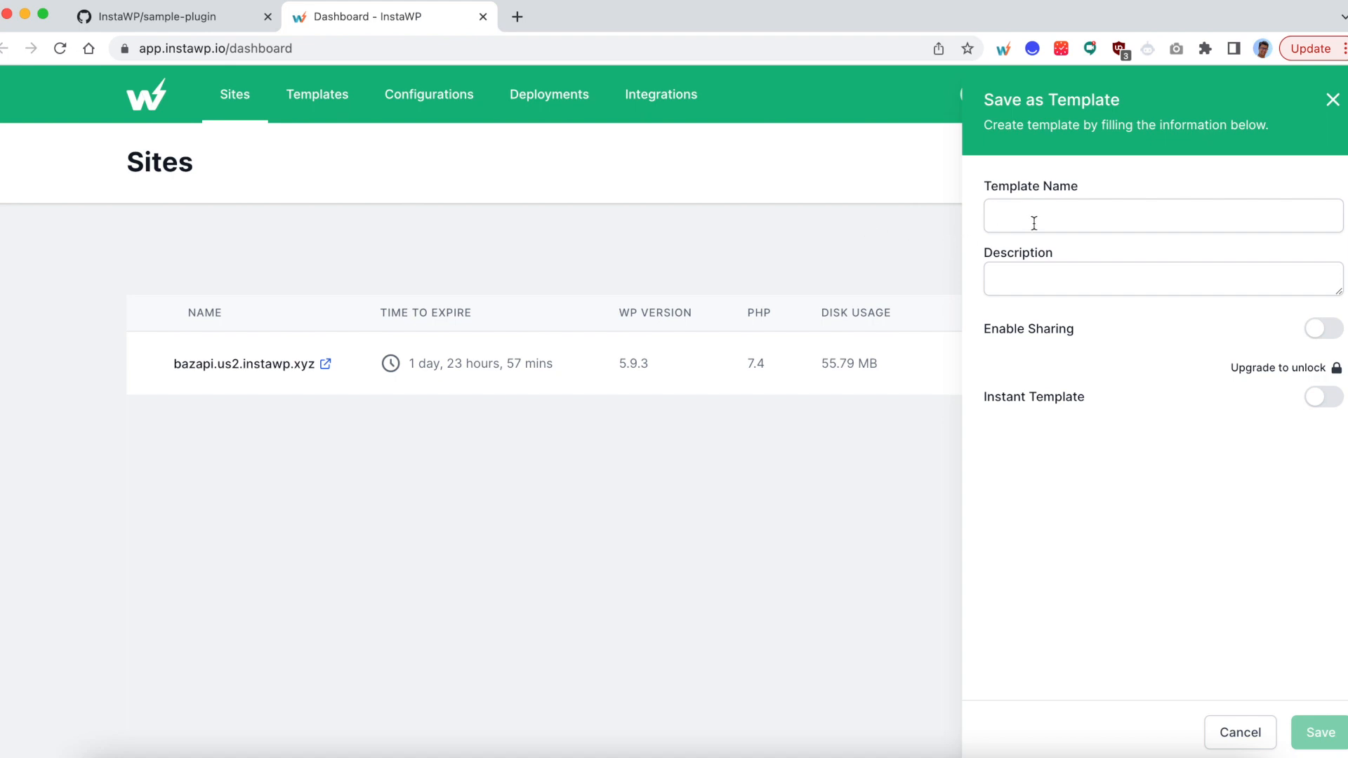
- Enter 'gitdemoinstawp' in the Template Name field
{"action": "left_click", "coordinate": [1162, 215]}
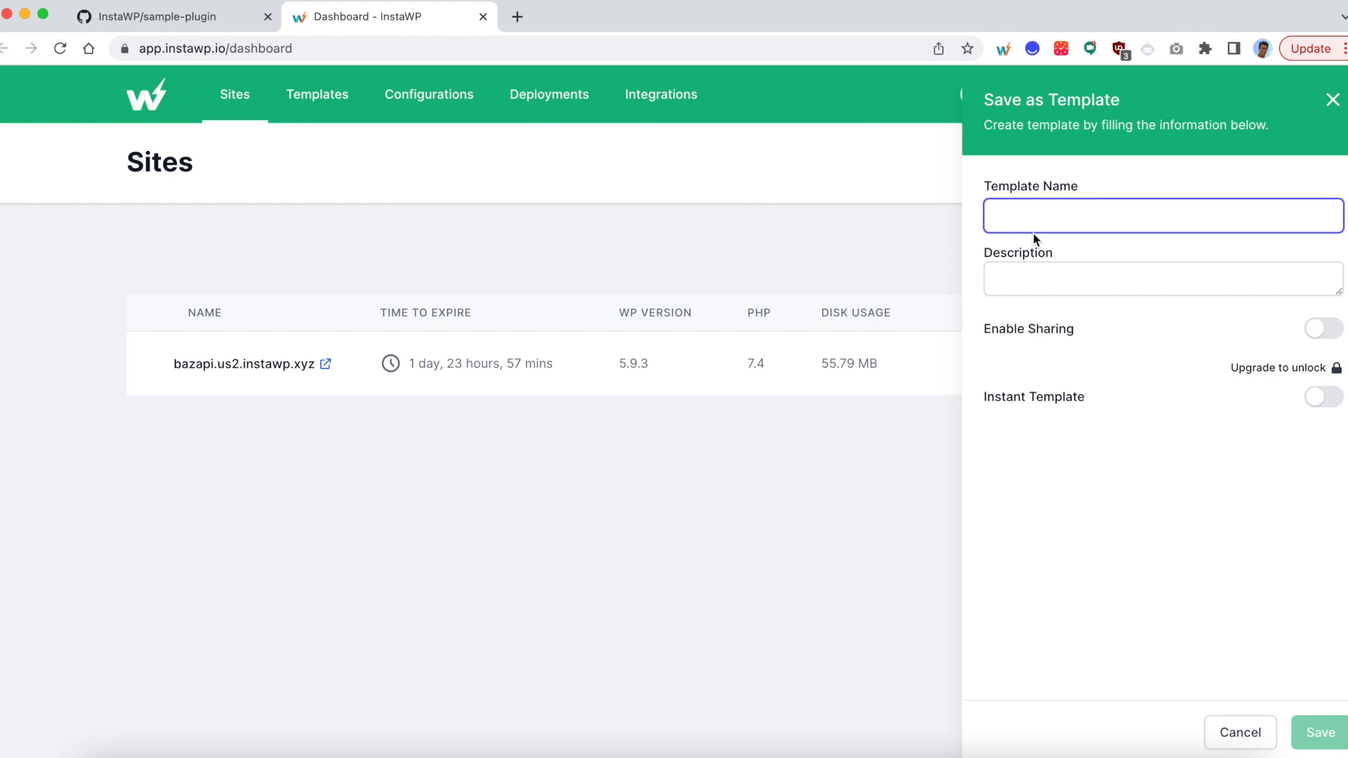
{"action": "type", "text": "gitdemoinsta"}
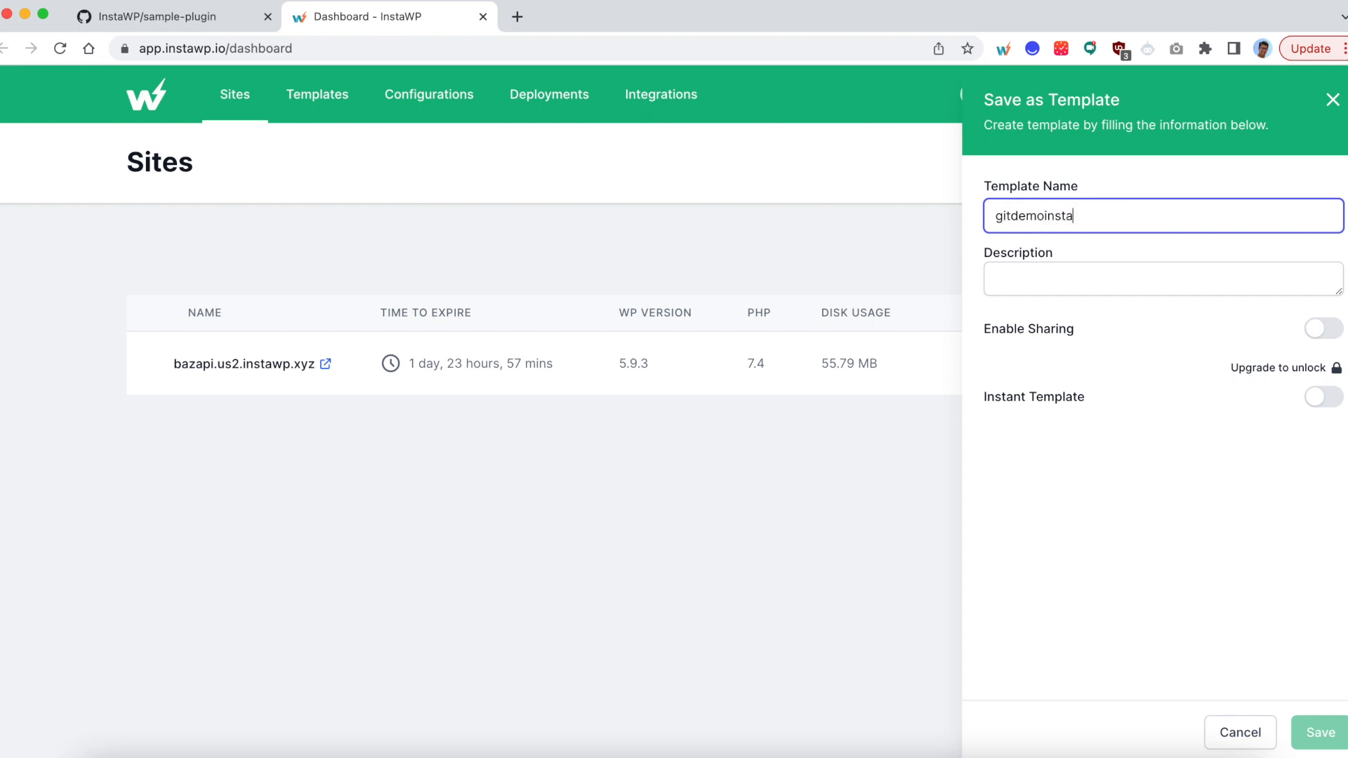
{"action": "type", "text": "wp"}
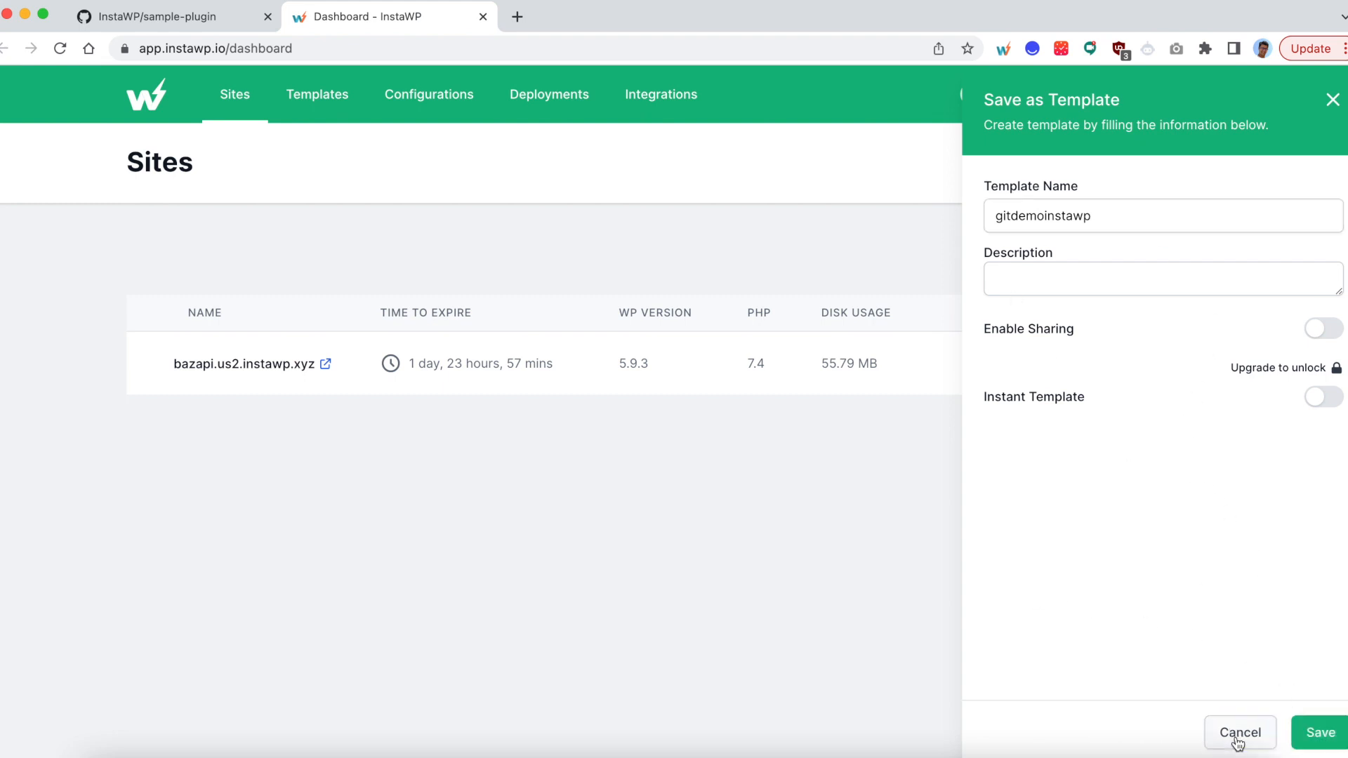
- Save the gitdemoinstawp template and confirm it shows Ready under Templates
{"action": "left_click", "coordinate": [1240, 732]}
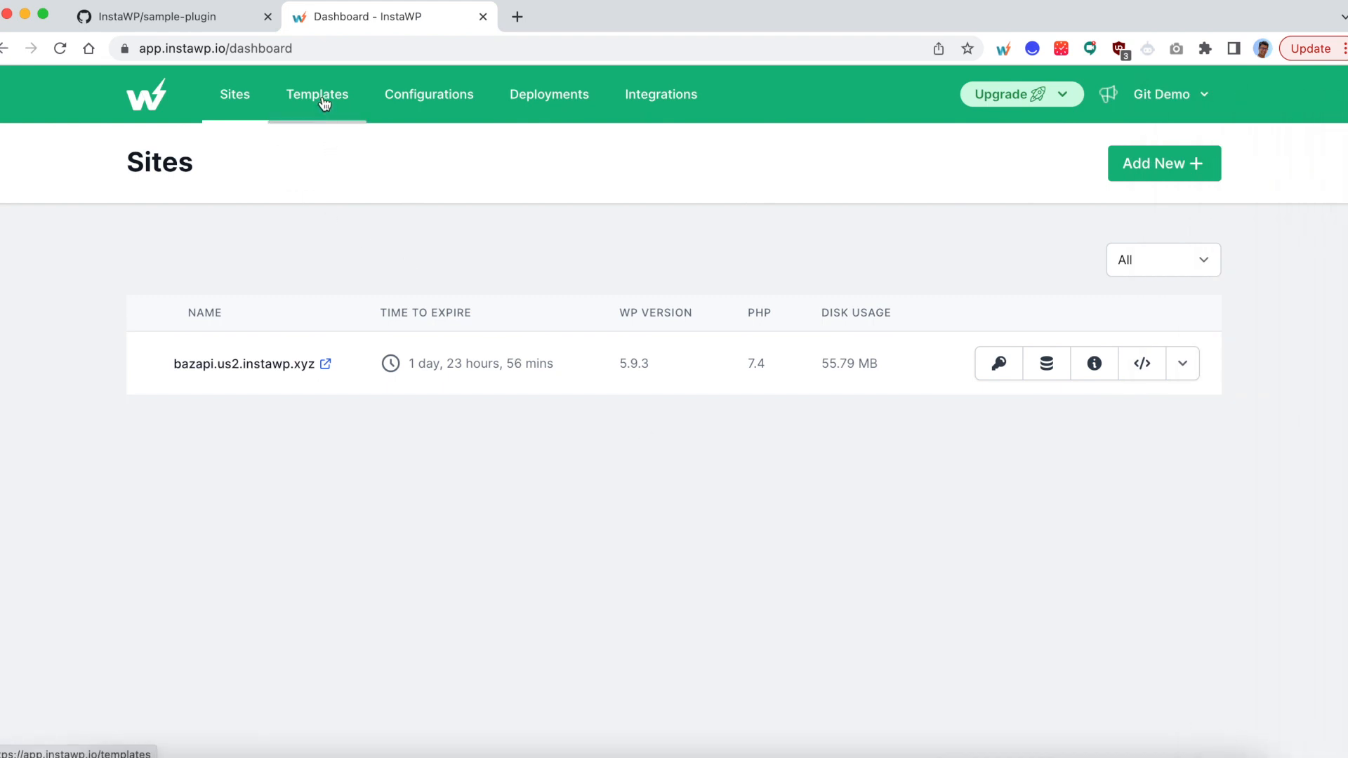
{"action": "left_click", "coordinate": [317, 95]}
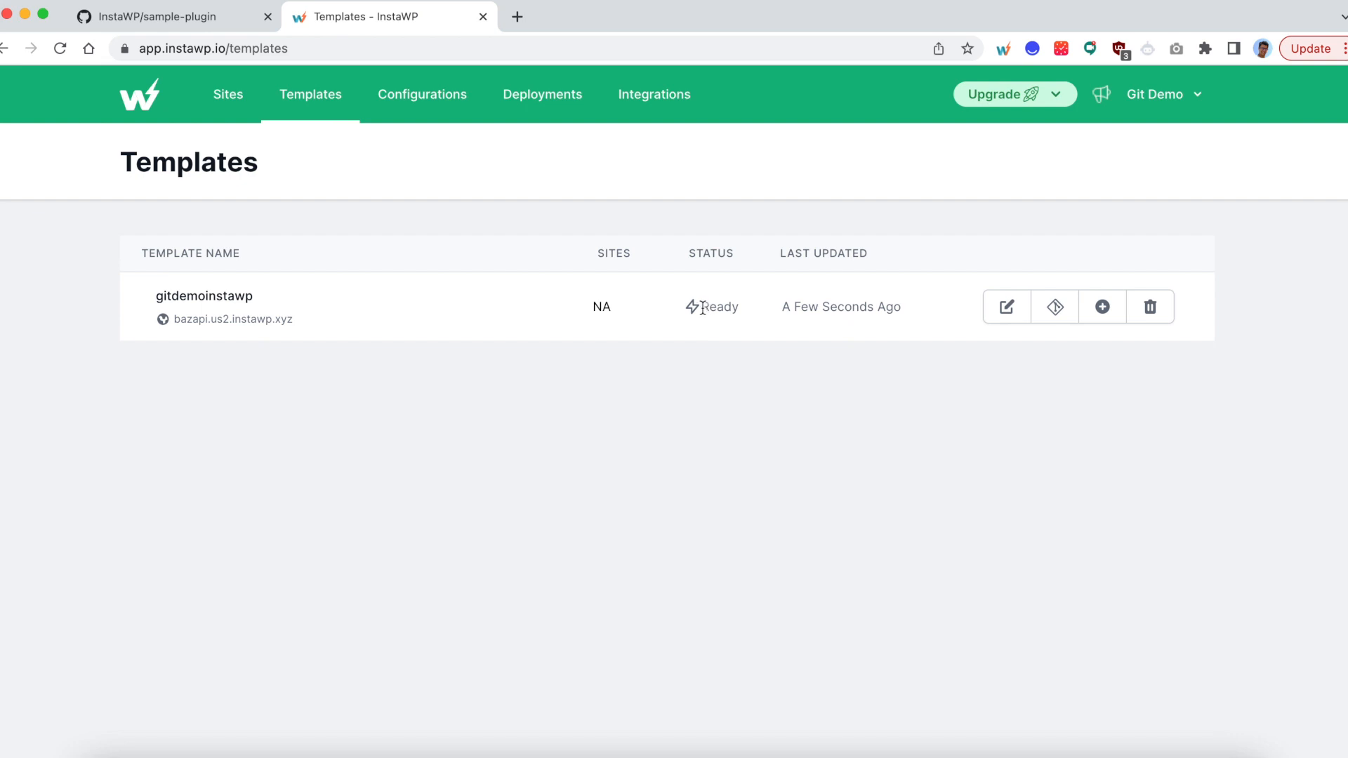
{"action": "mouse_move", "coordinate": [275, 377]}
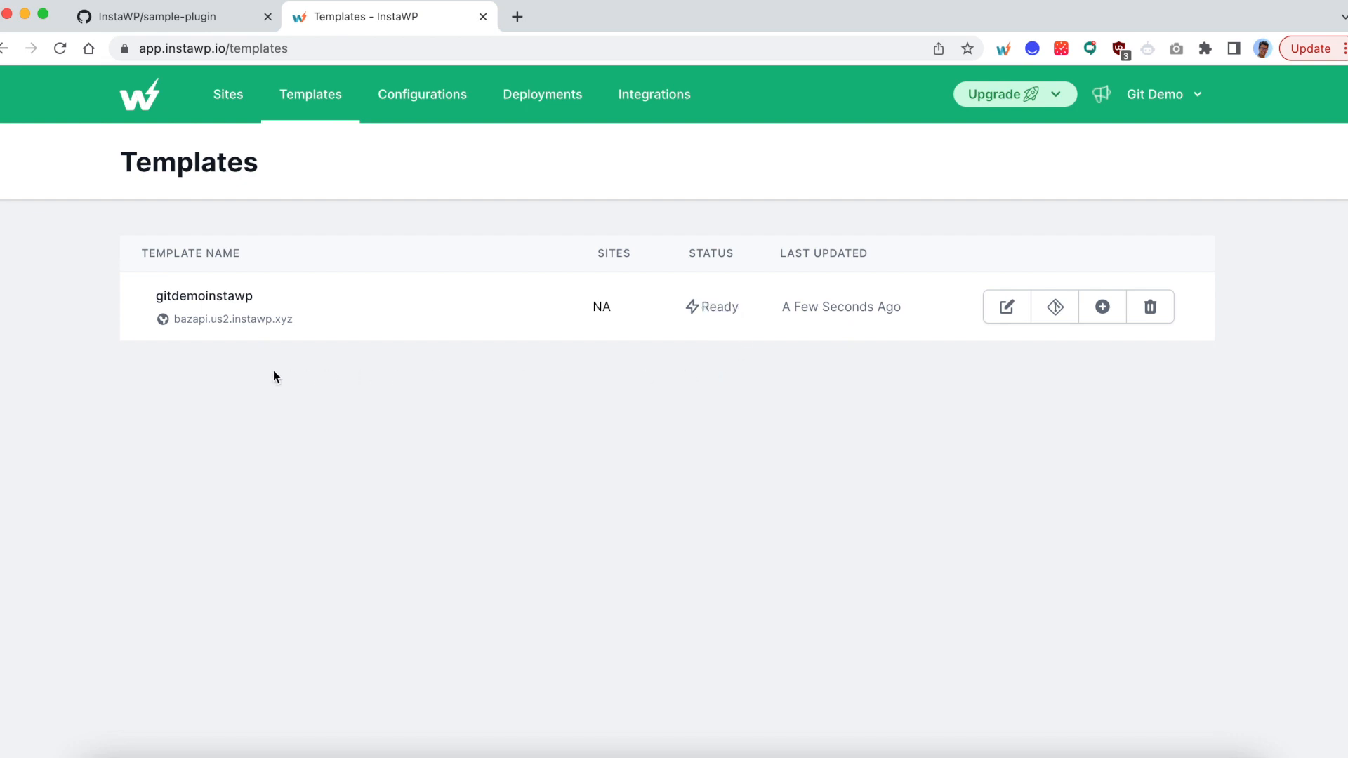
{"action": "mouse_move", "coordinate": [268, 383]}
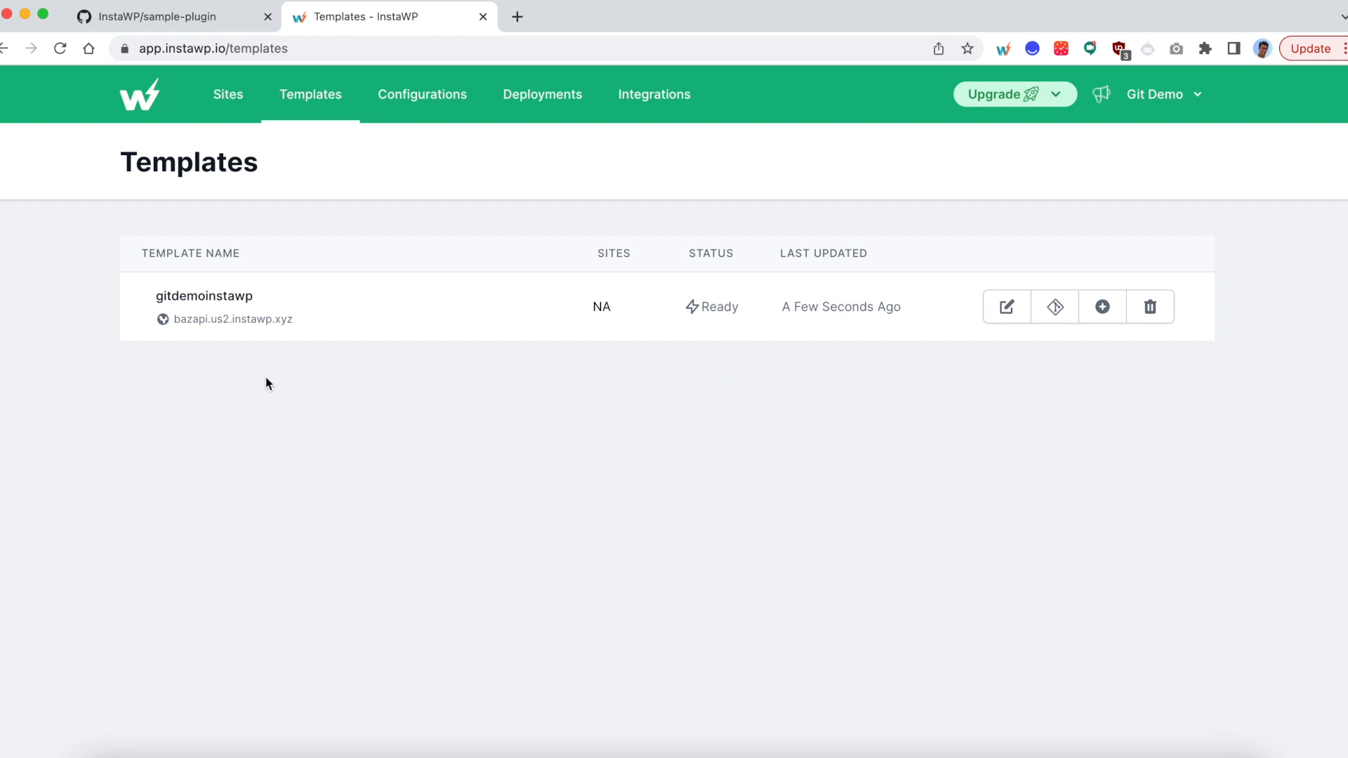
{"action": "mouse_move", "coordinate": [276, 388]}
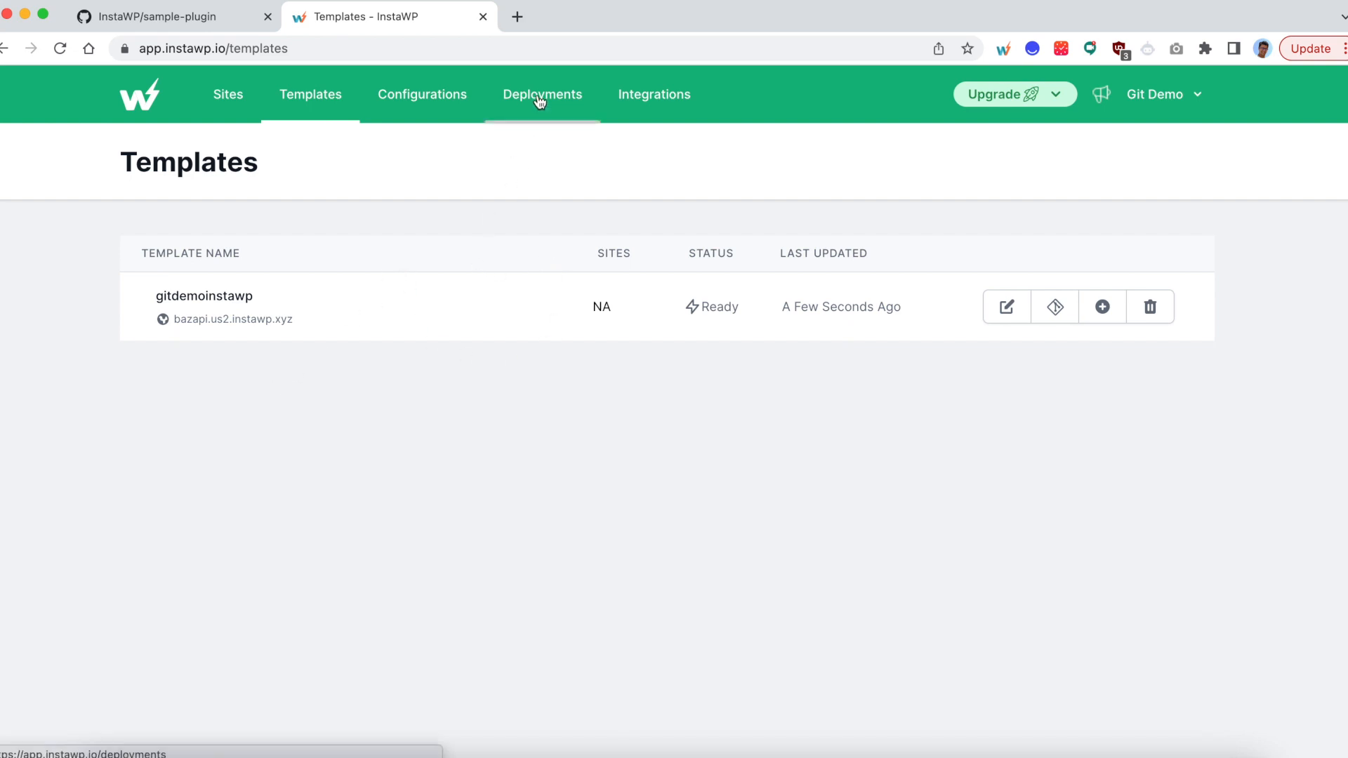
- Go to InstaWP's Deployments page to add a Git repository
{"action": "left_click", "coordinate": [541, 94]}
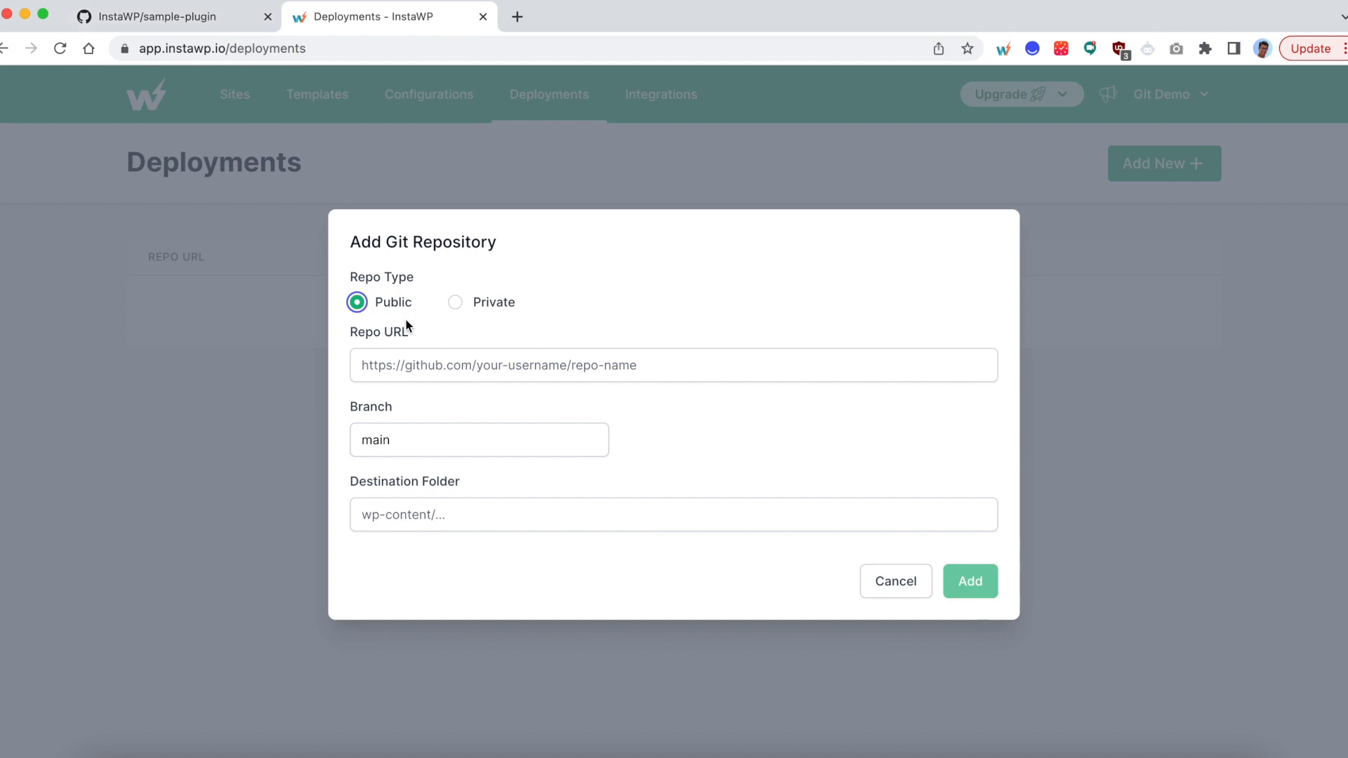
{"action": "mouse_move", "coordinate": [474, 334]}
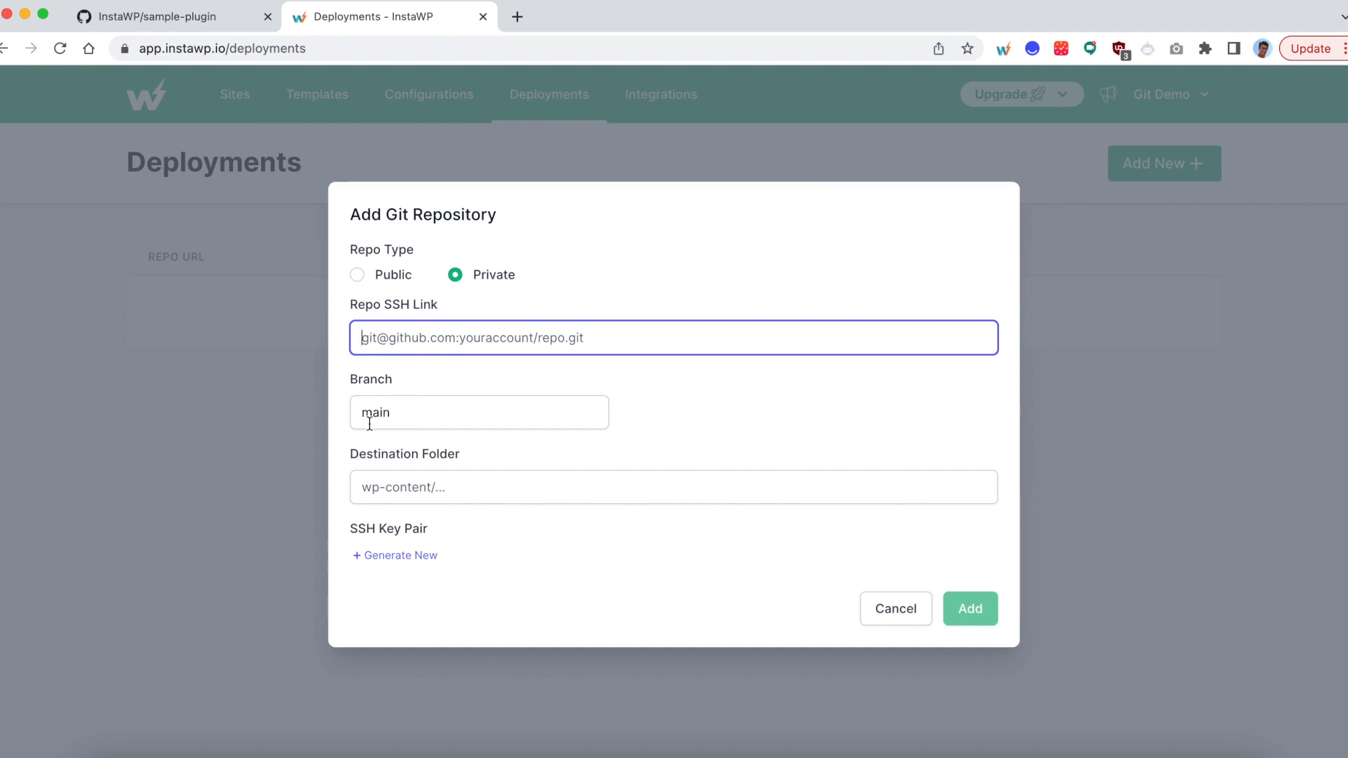
{"action": "mouse_move", "coordinate": [384, 487]}
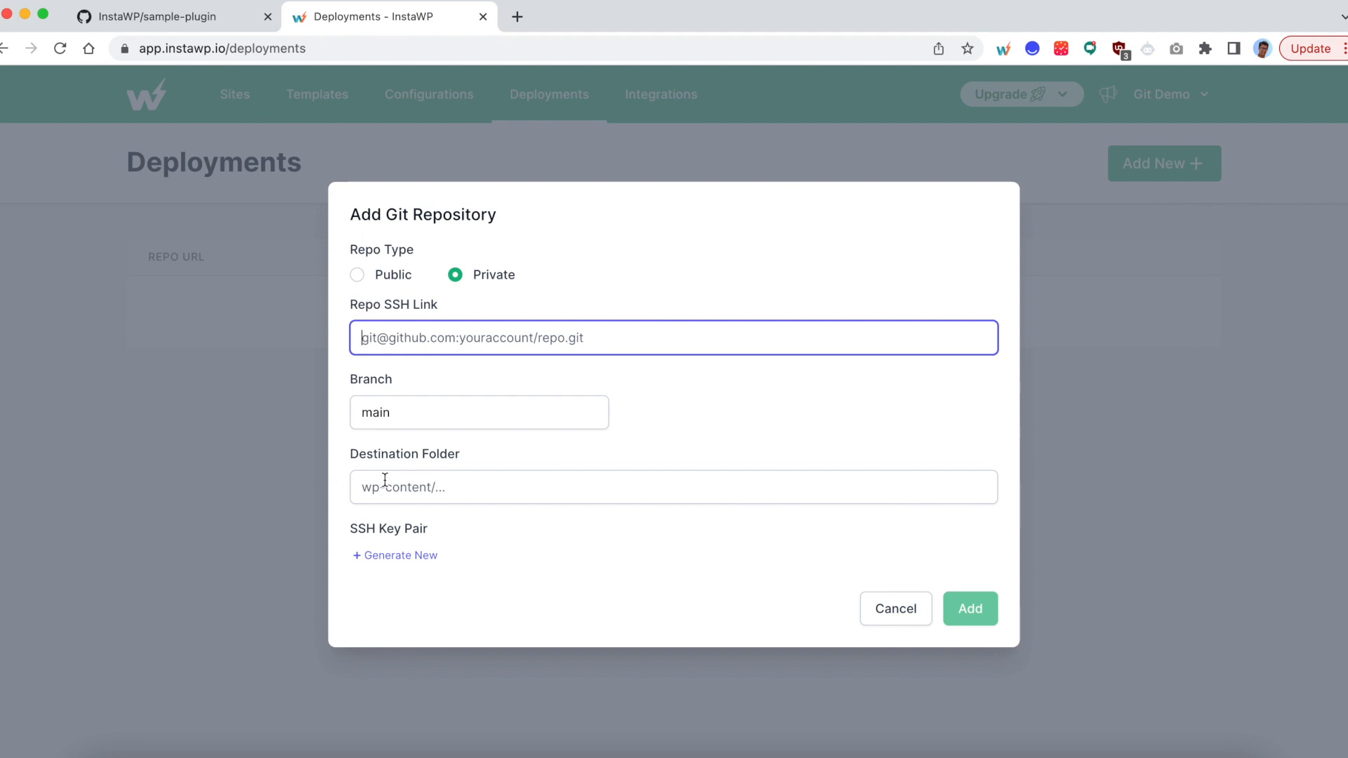
{"action": "mouse_move", "coordinate": [392, 517]}
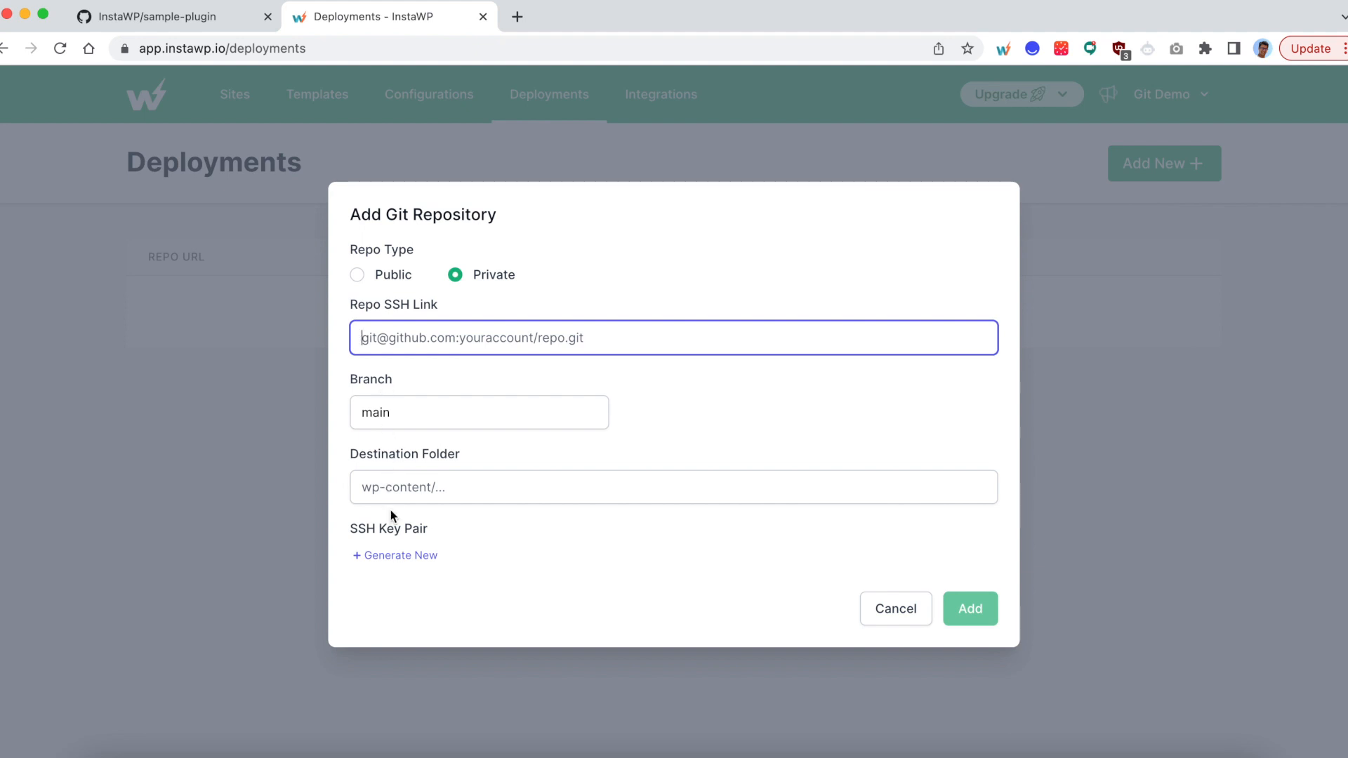
{"action": "mouse_move", "coordinate": [391, 583]}
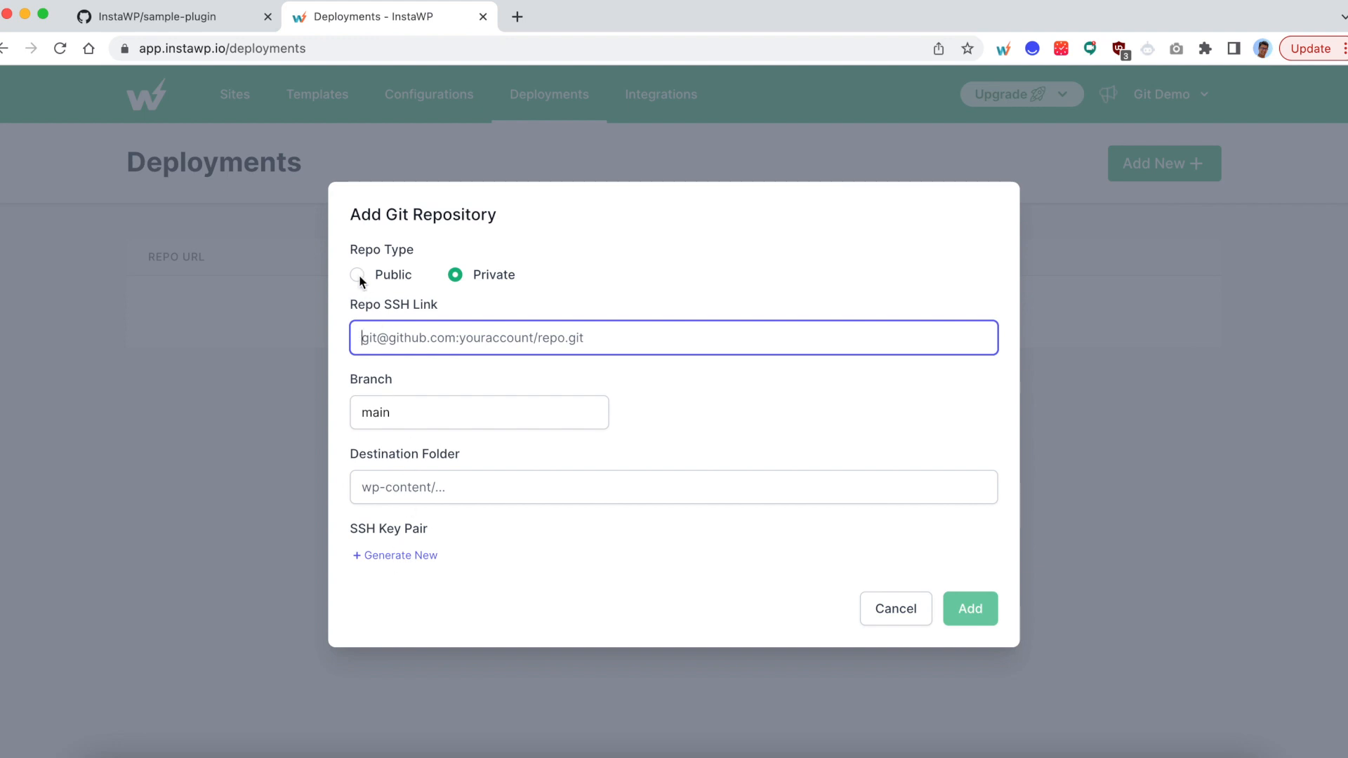
- Add public repo InstaWP/sample-plugin.git, branch main, deploying to /wp-content/plugins/sample-plugin-main
{"action": "left_click", "coordinate": [168, 16]}
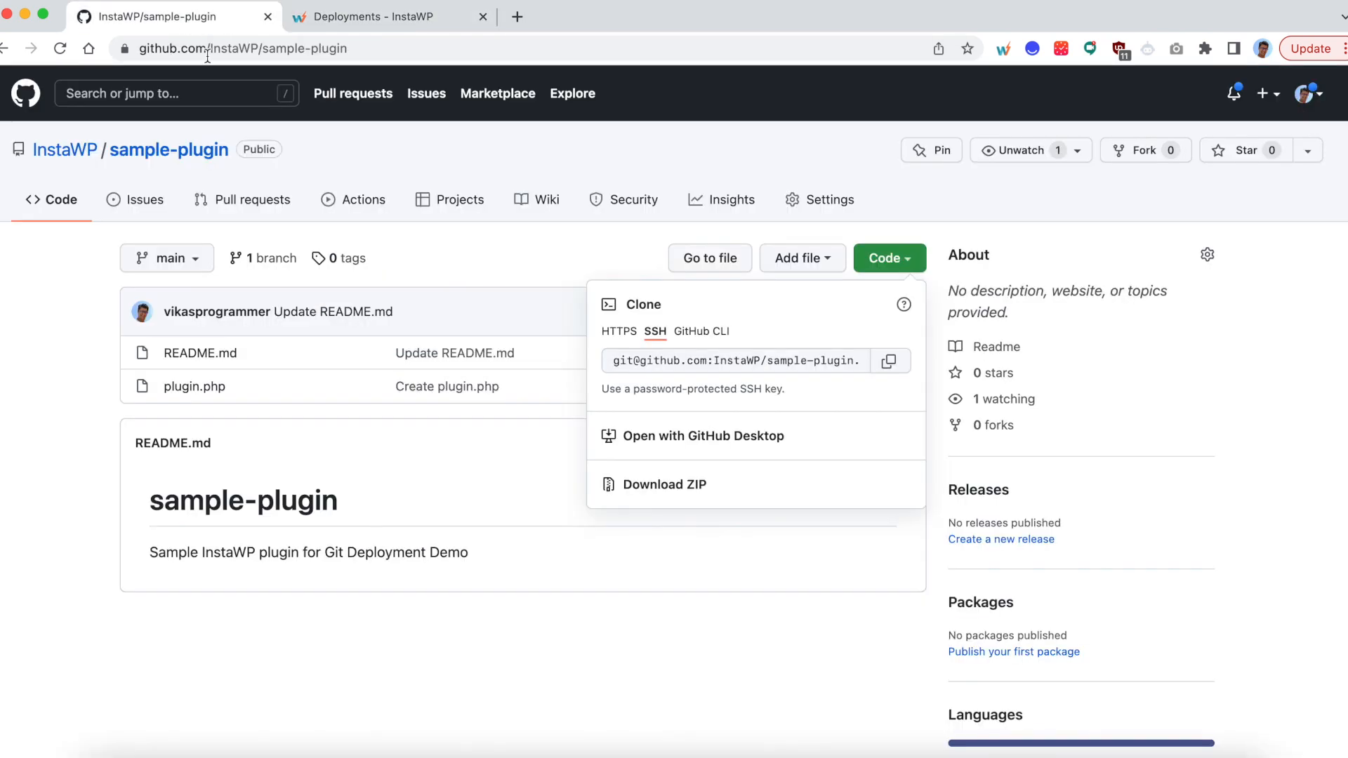
{"action": "left_click", "coordinate": [618, 331]}
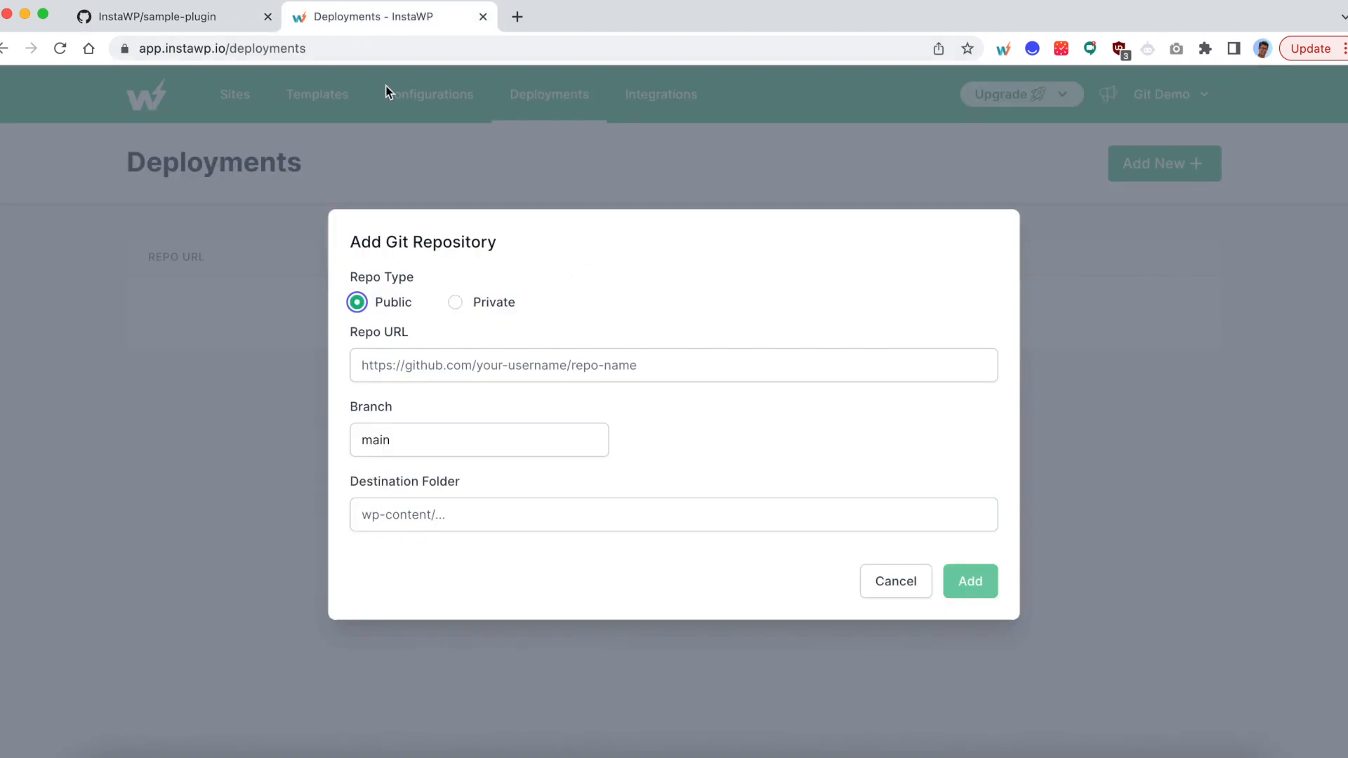
{"action": "type", "text": "https://github.com/InstaWP/sample-plugin.git"}
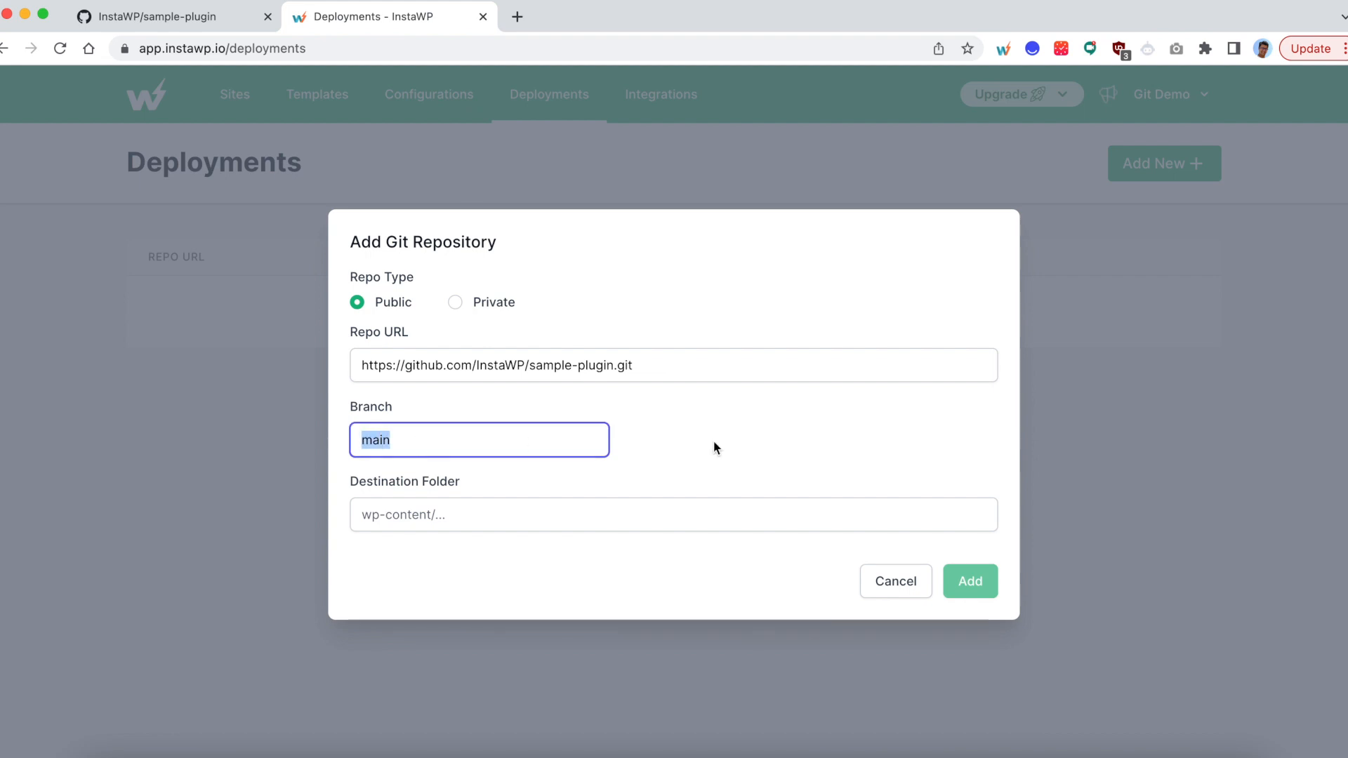
{"action": "left_click", "coordinate": [170, 16]}
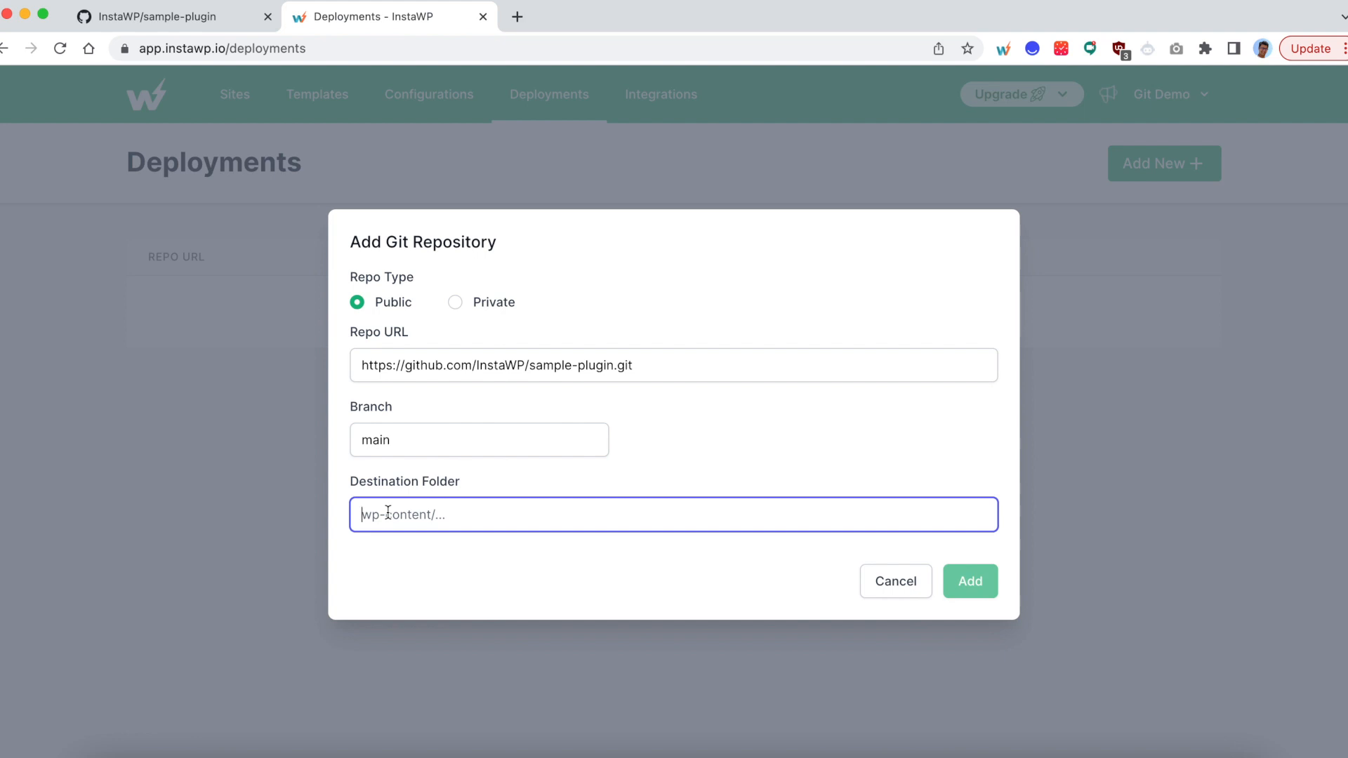
{"action": "type", "text": "/wp-content/plugins/"}
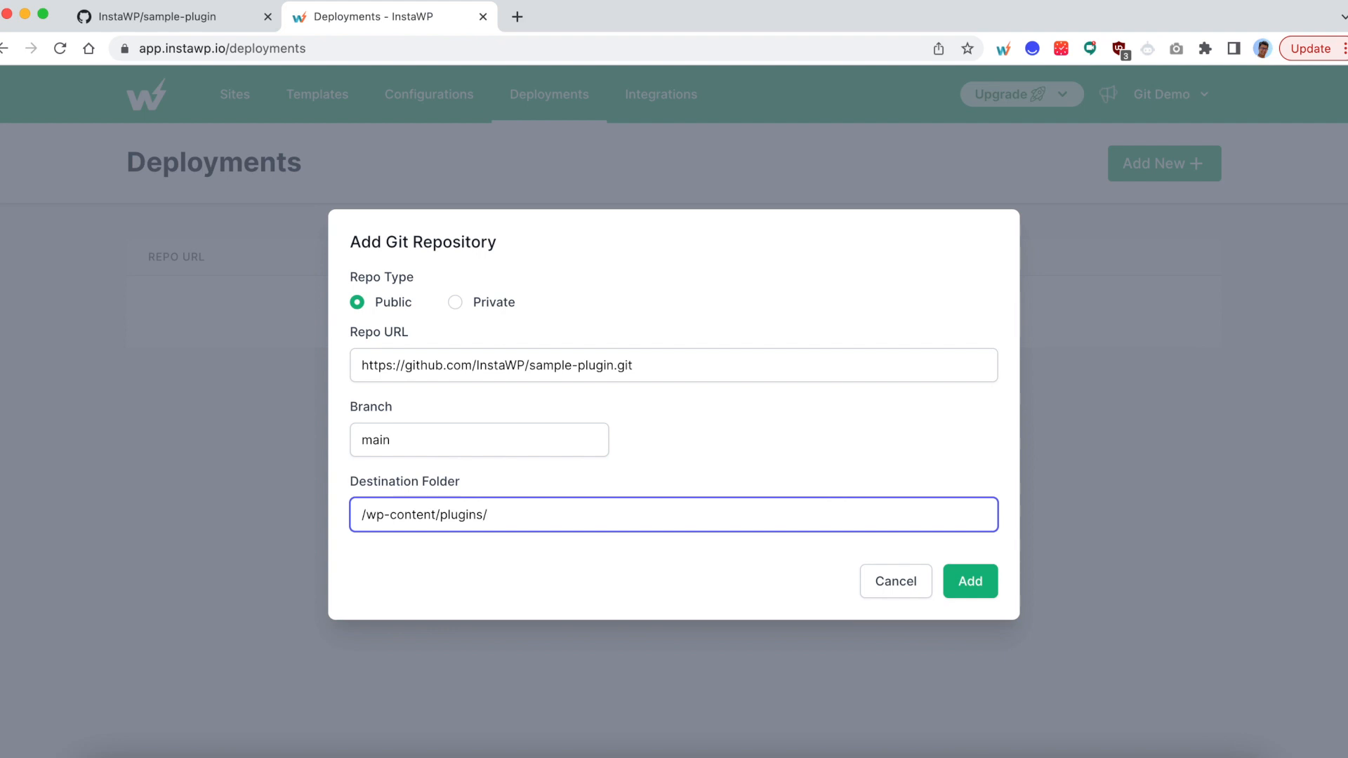
{"action": "type", "text": "sample-plugin-"}
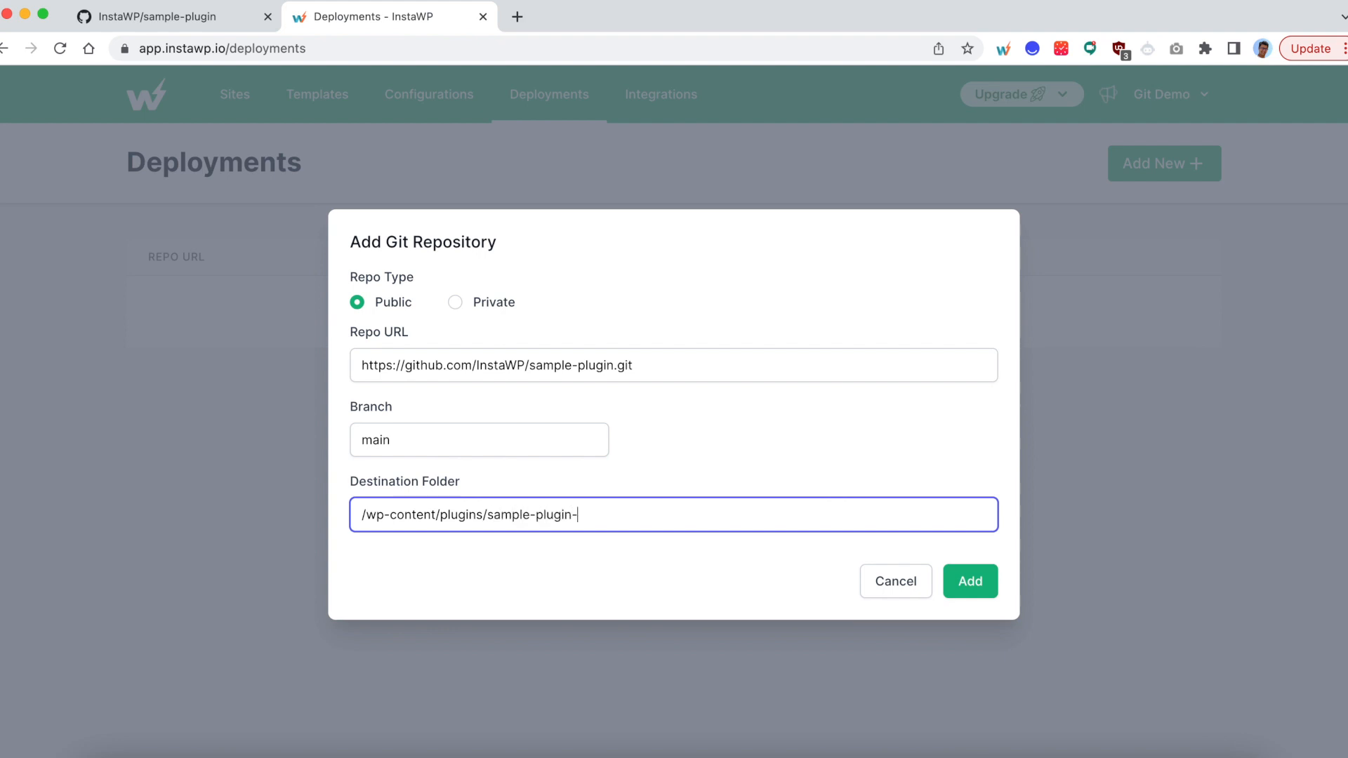
{"action": "type", "text": "main"}
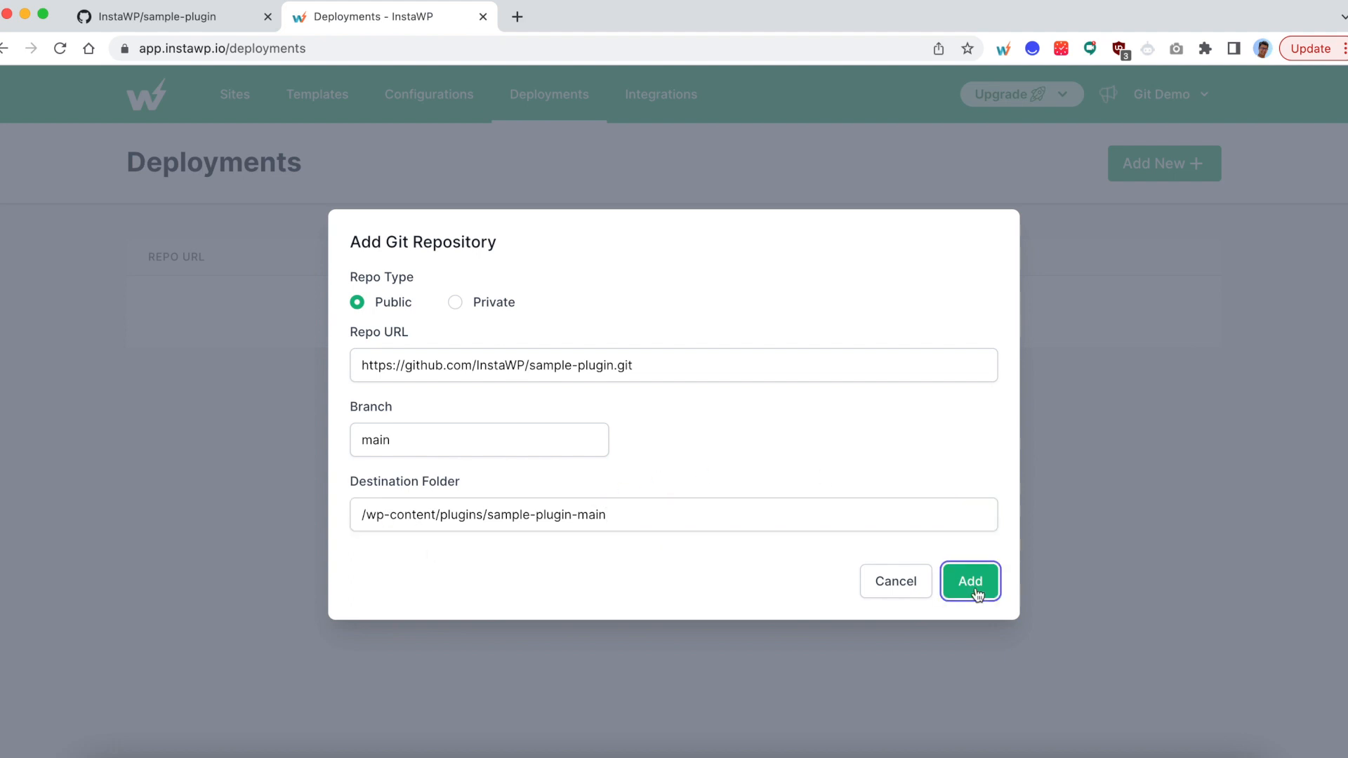
{"action": "left_click", "coordinate": [969, 582]}
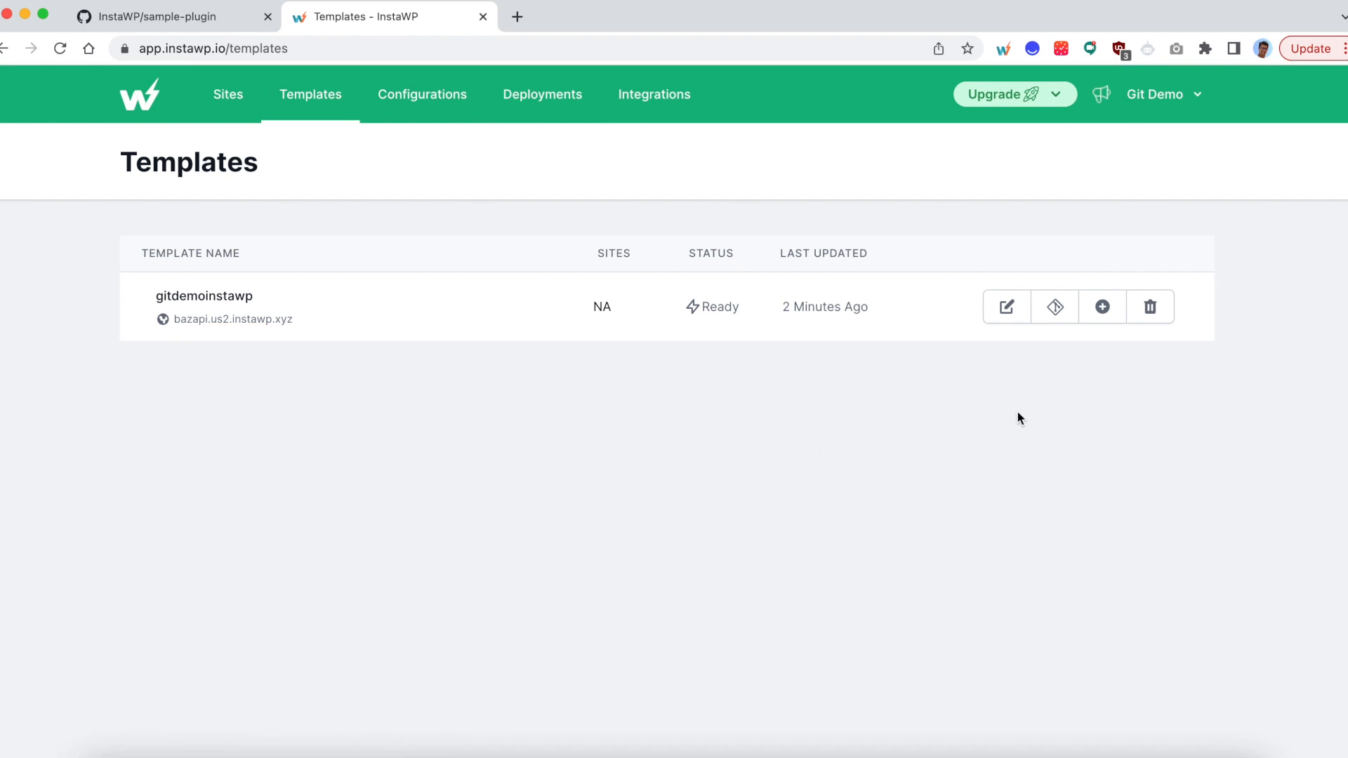
- Tick sample-plugin in gitdemoinstawp's Git repositories, update, and start a new site from the template
{"action": "left_click", "coordinate": [1054, 307]}
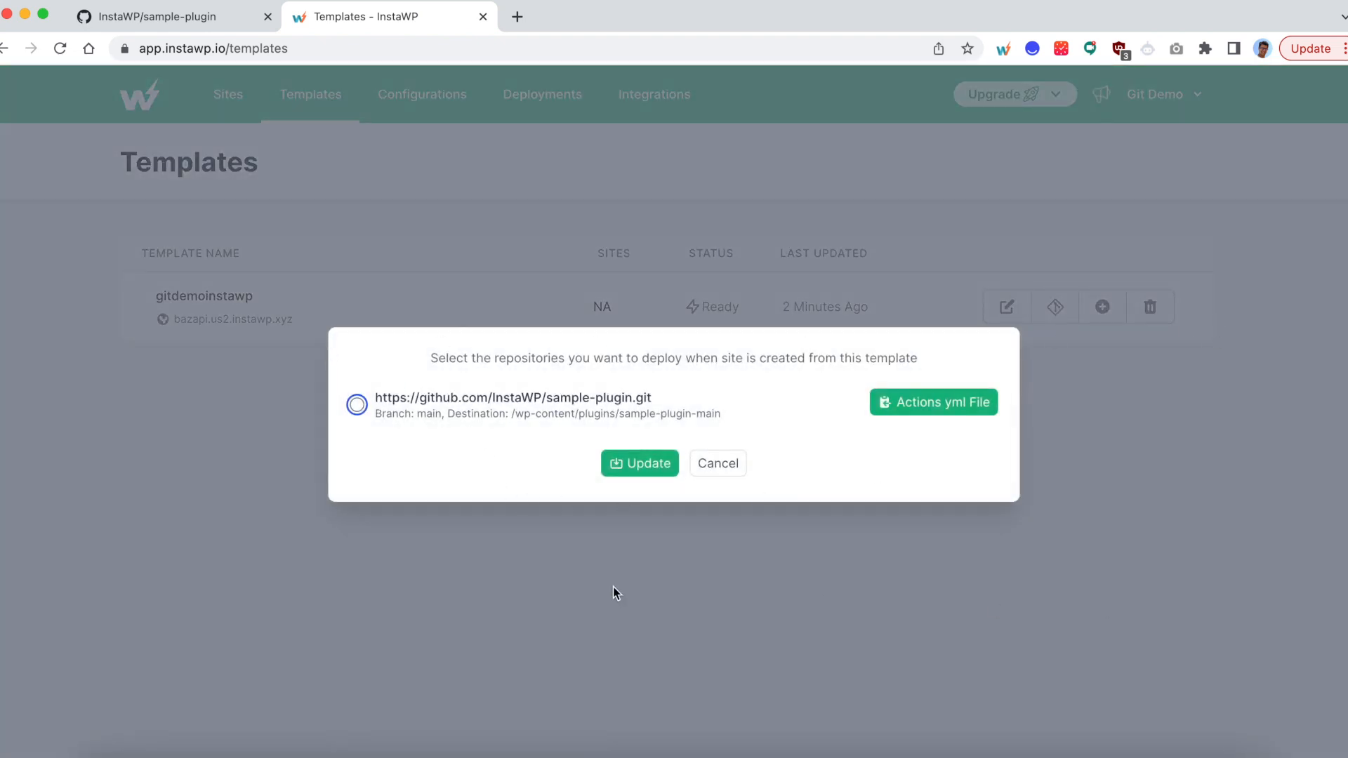
{"action": "left_click", "coordinate": [356, 405]}
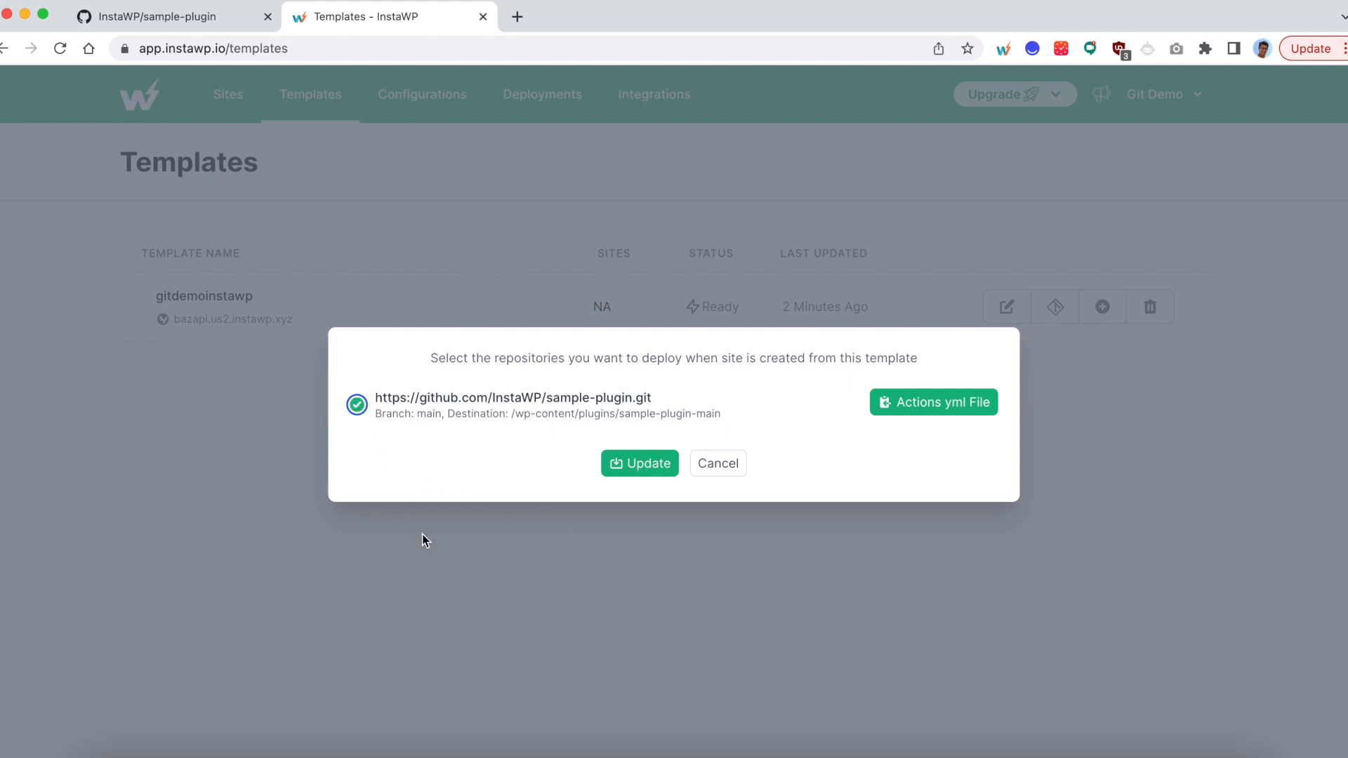
{"action": "mouse_move", "coordinate": [610, 595]}
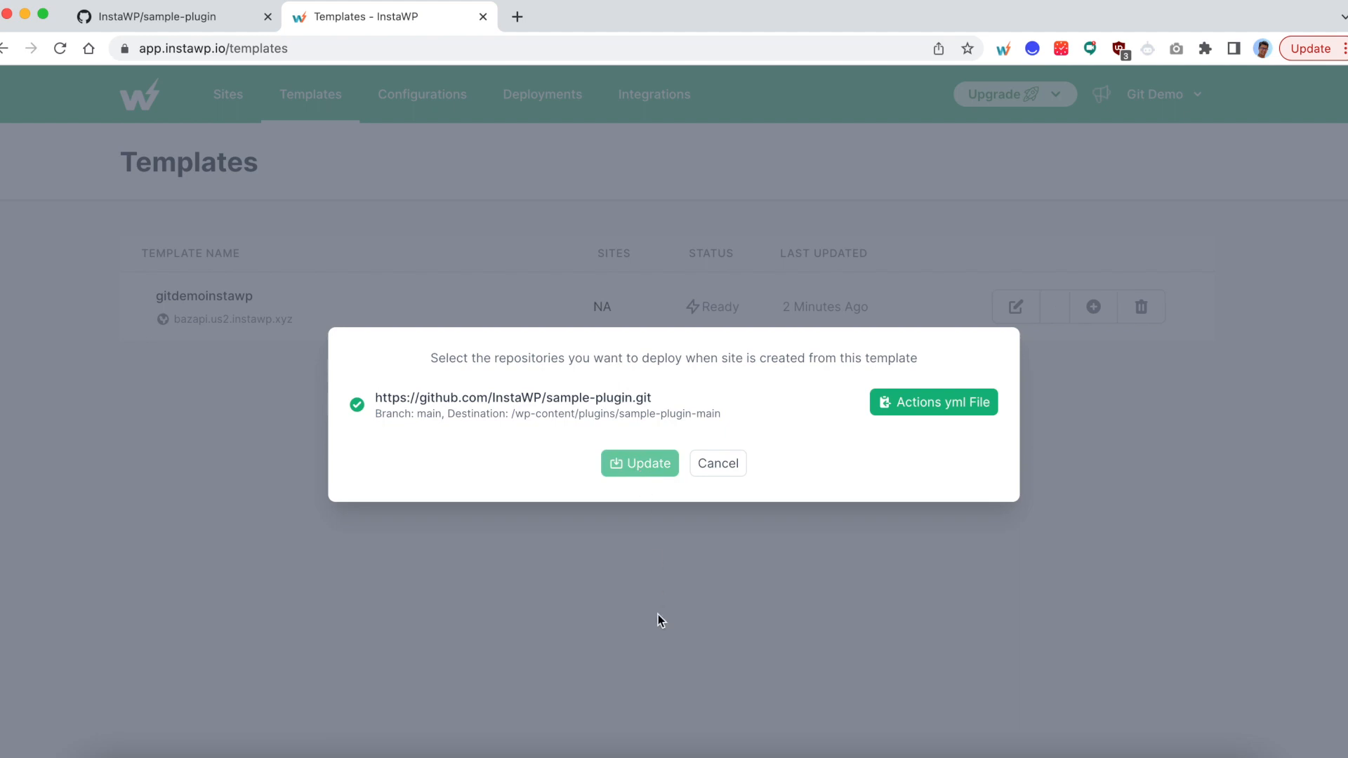
{"action": "left_click", "coordinate": [640, 464]}
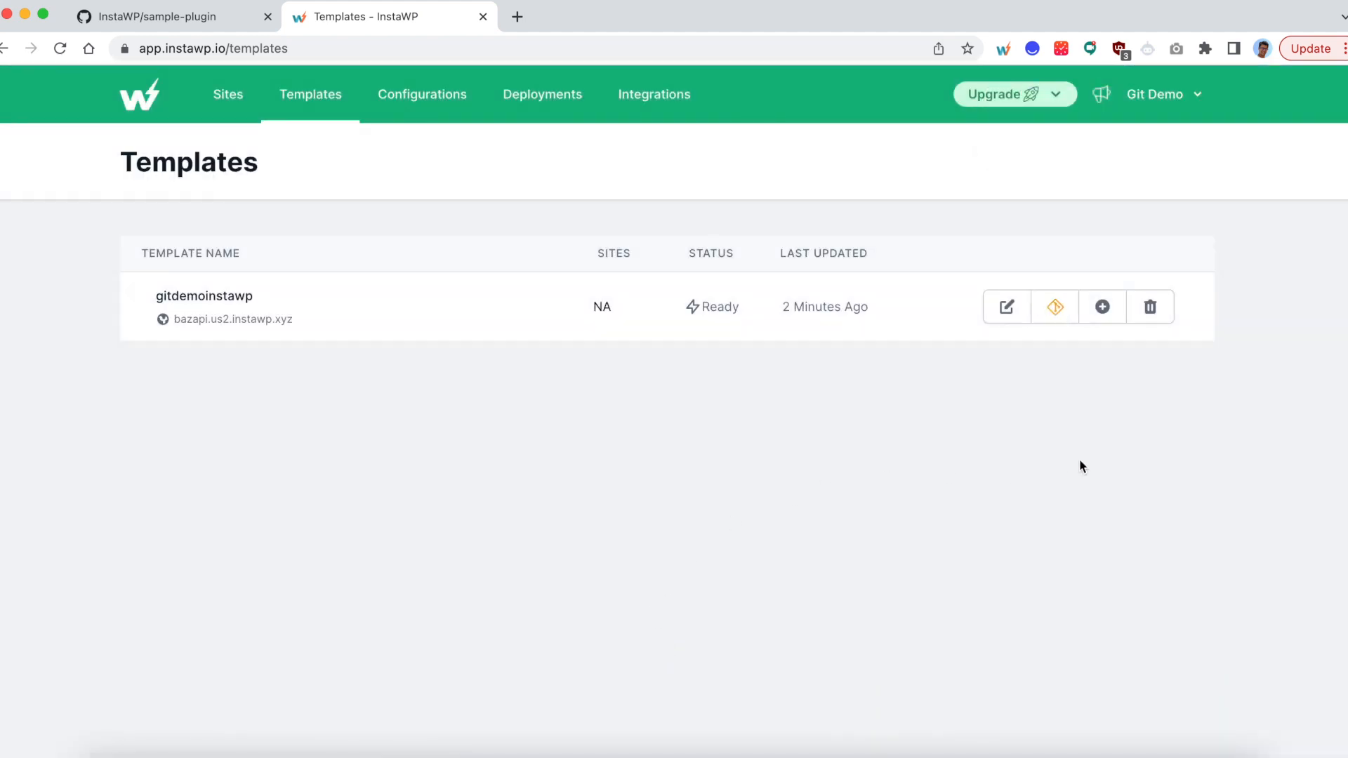
{"action": "left_click", "coordinate": [1102, 307]}
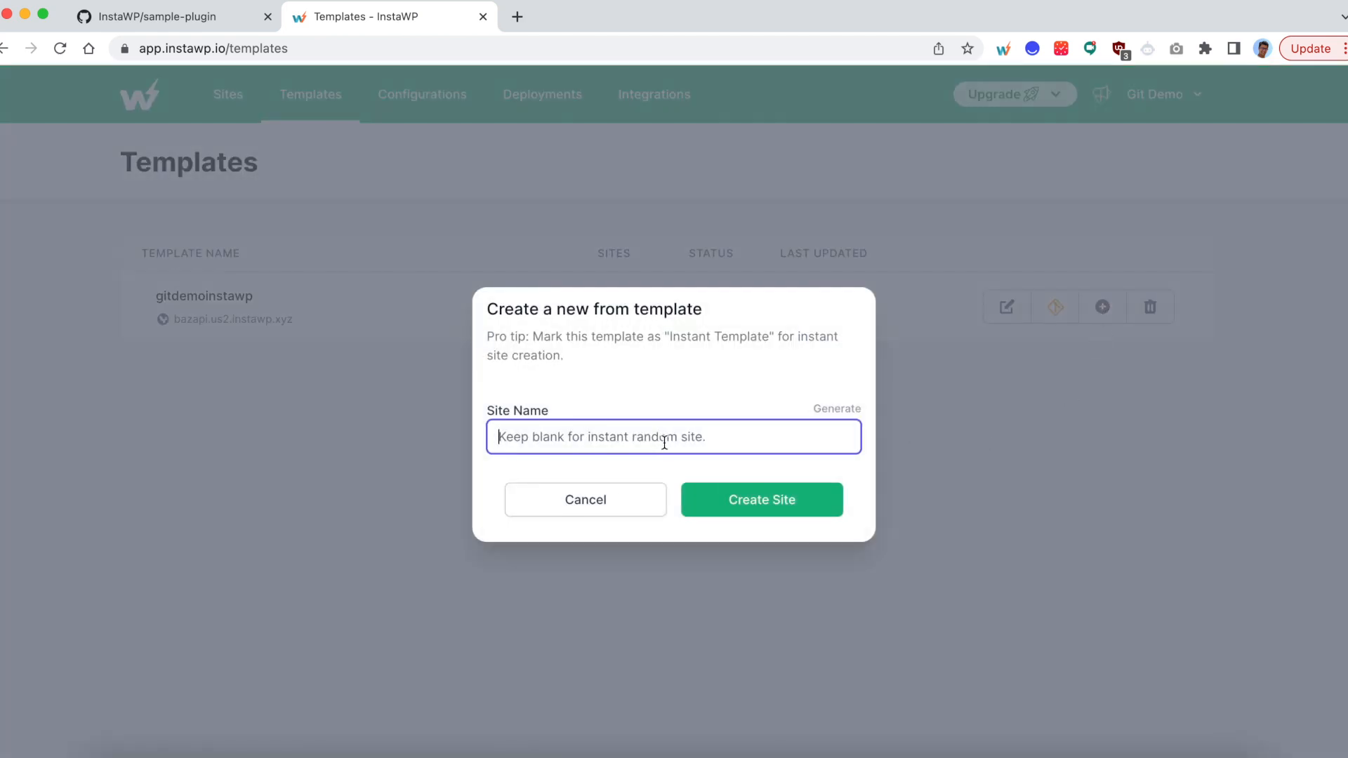
{"action": "mouse_move", "coordinate": [576, 459]}
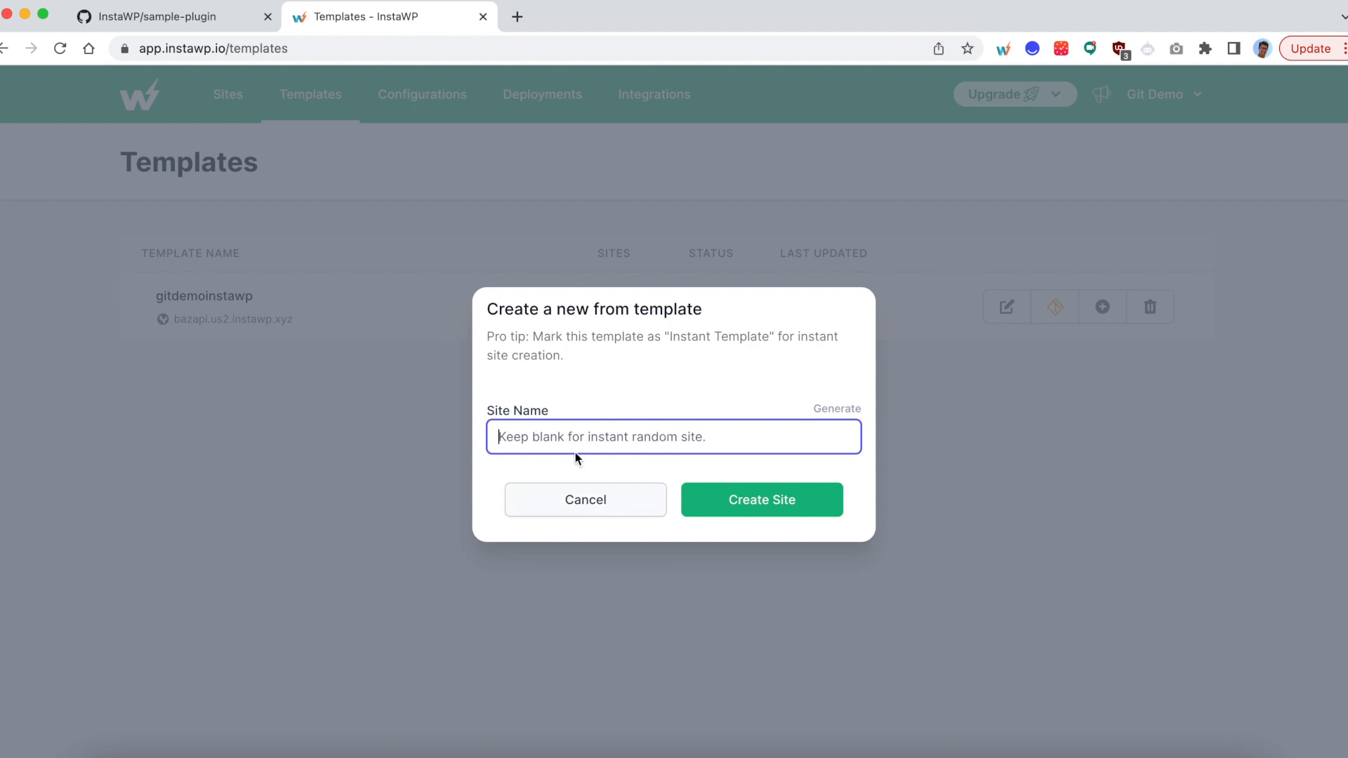
- Edit plugin.php so both version lines read 1.0.1 and commit to main
{"action": "left_click", "coordinate": [160, 16]}
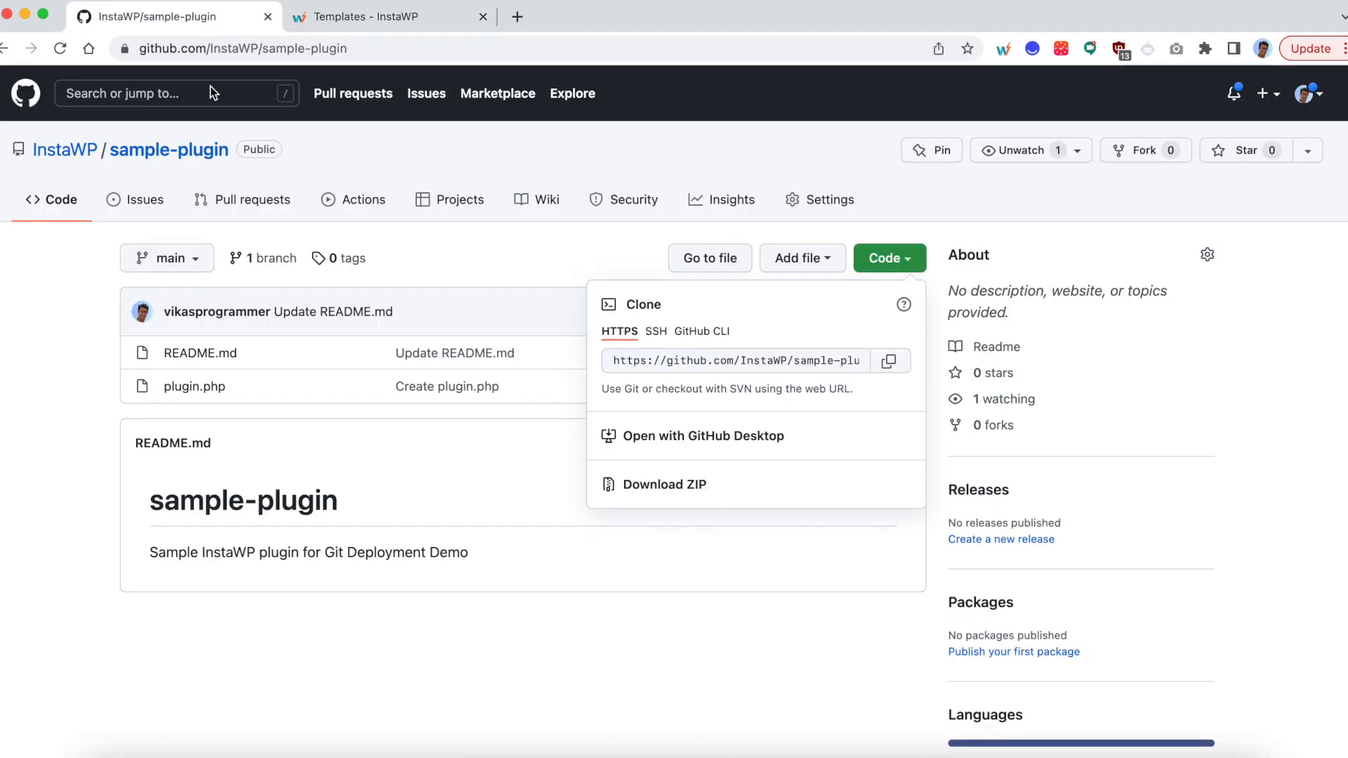
{"action": "left_click", "coordinate": [194, 386]}
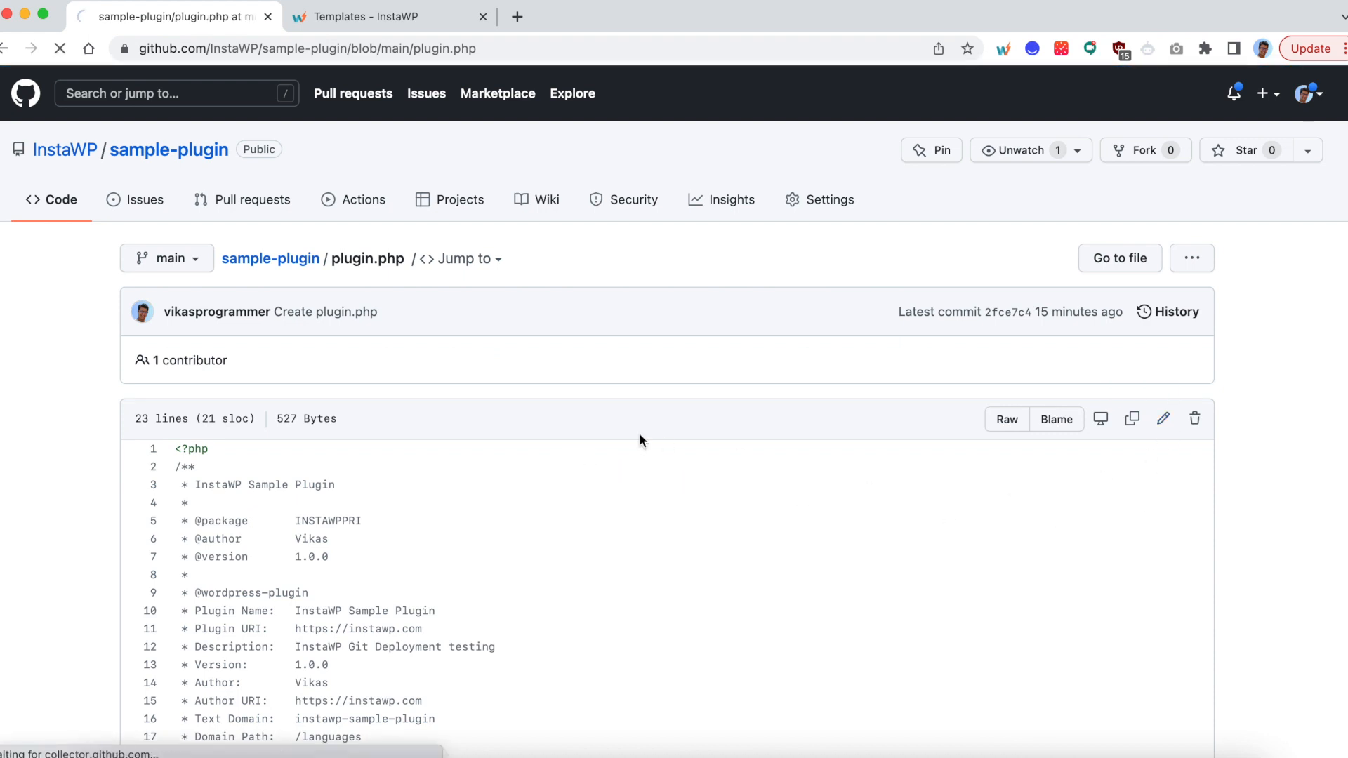
{"action": "left_click", "coordinate": [1163, 419]}
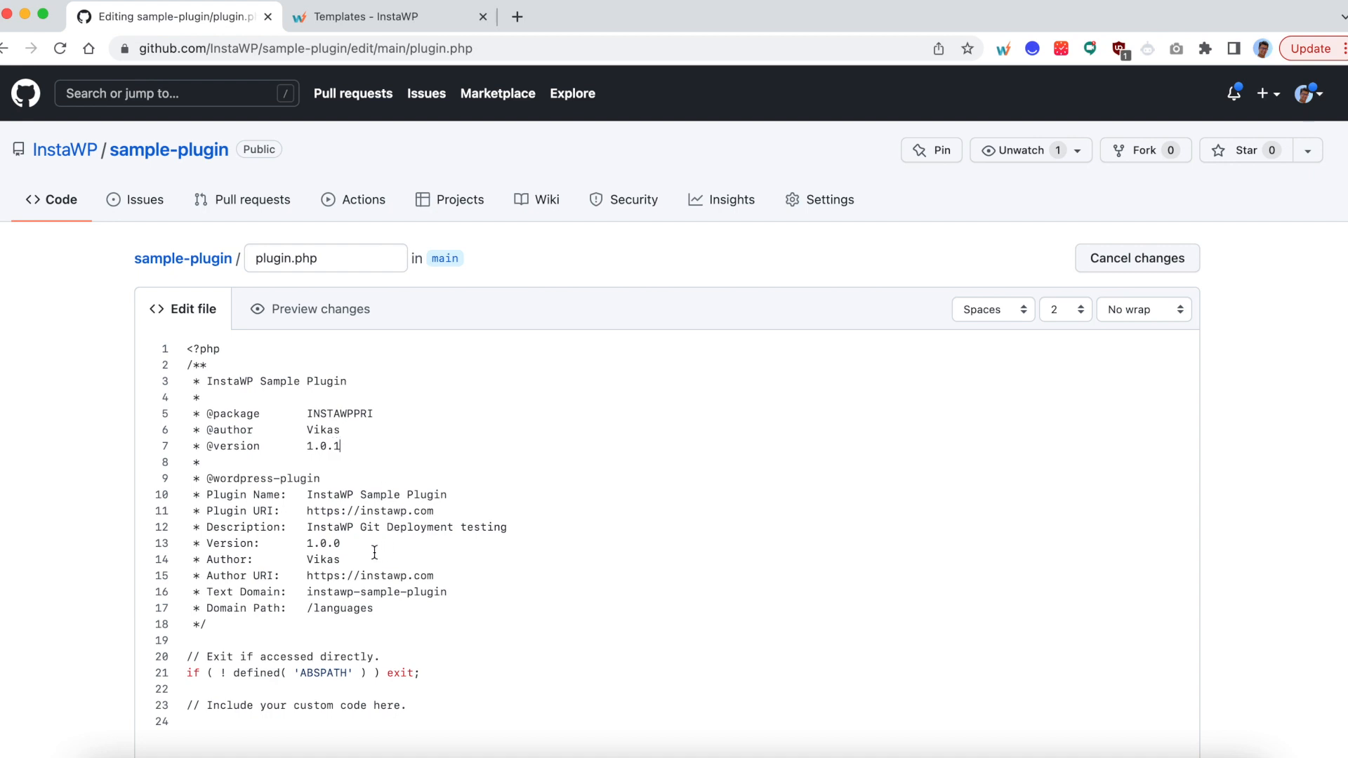
{"action": "scroll", "scroll_direction": "down", "scroll_amount": 3}
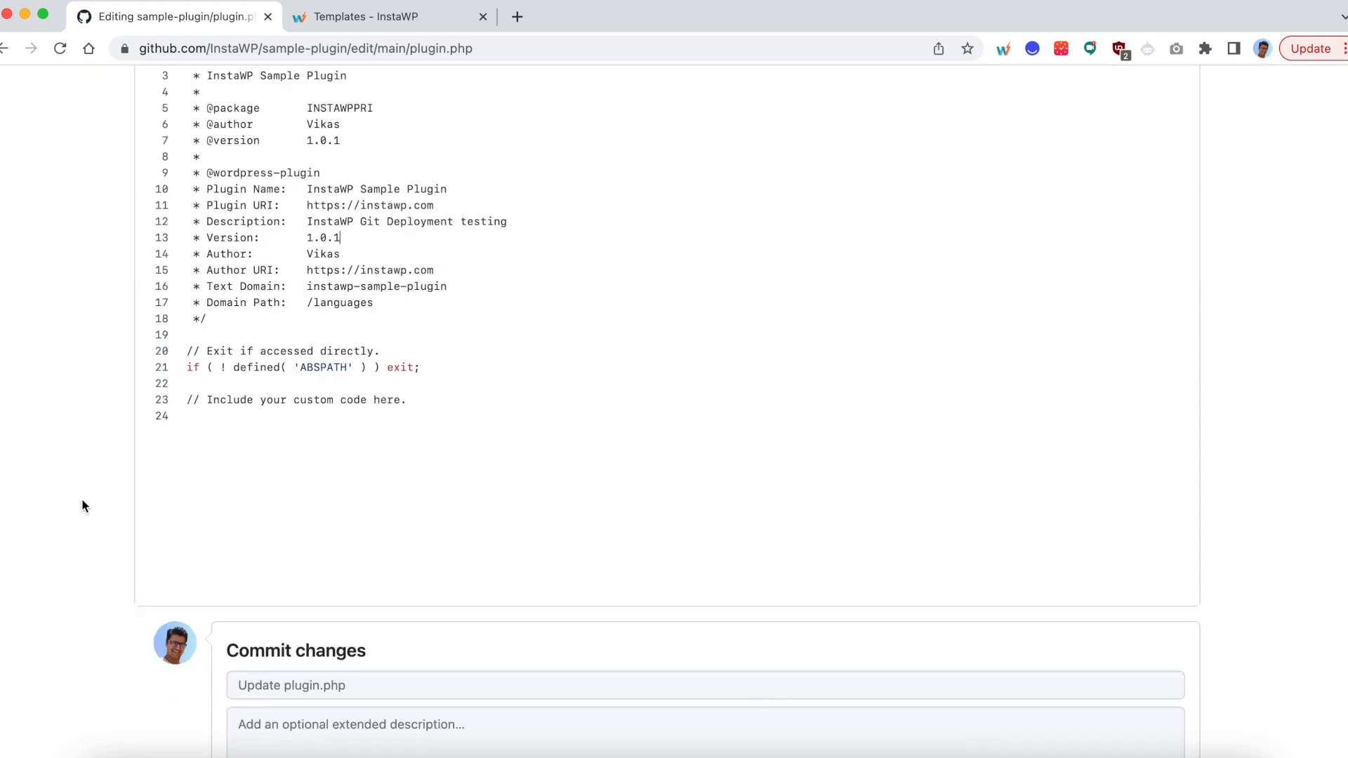
{"action": "scroll", "scroll_direction": "down", "scroll_amount": 3}
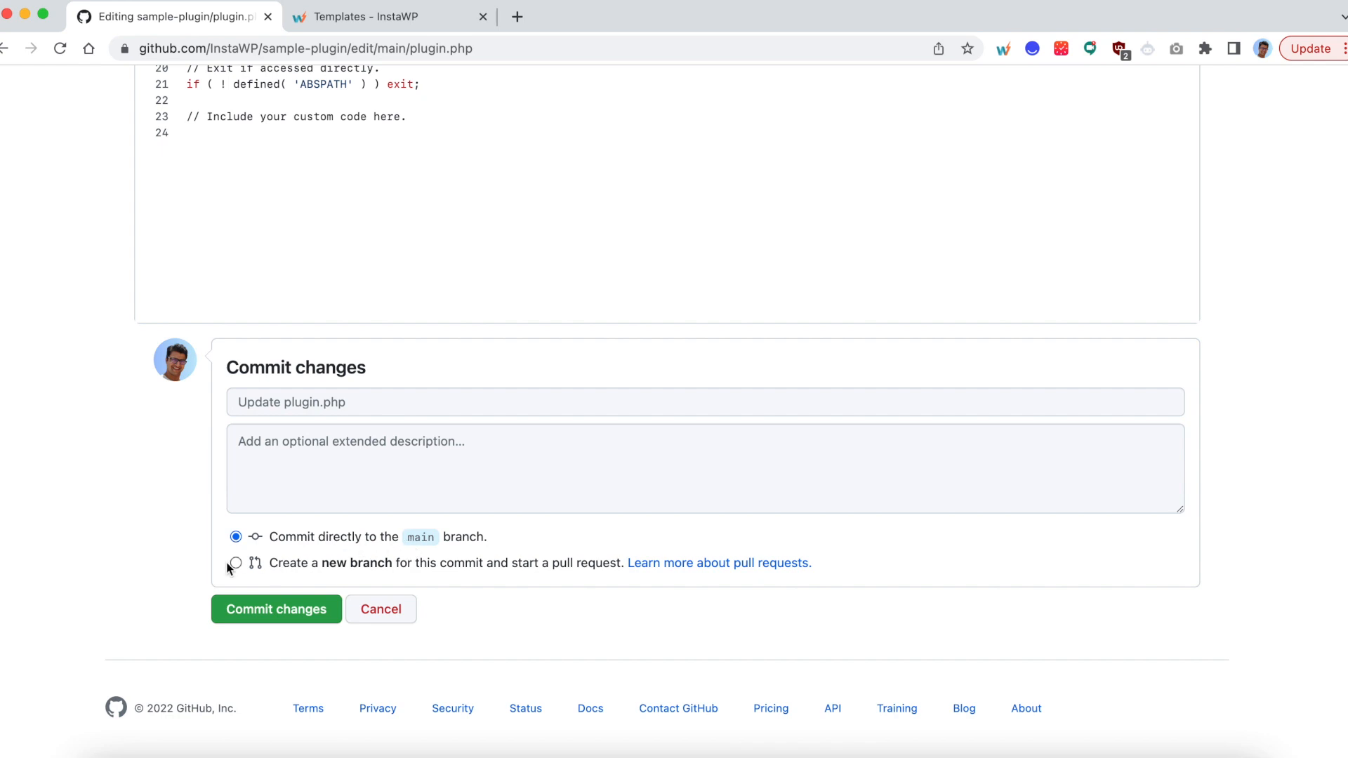
{"action": "mouse_move", "coordinate": [335, 577]}
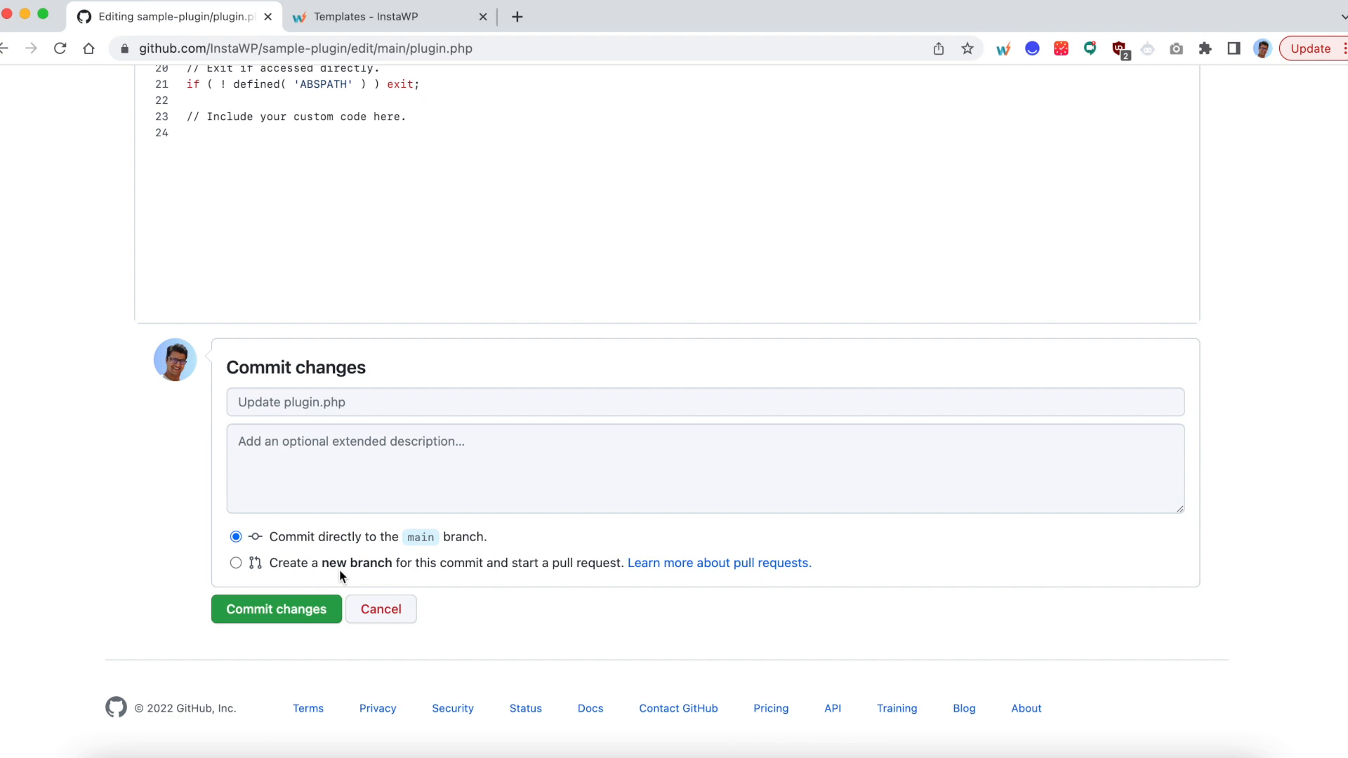
{"action": "left_click", "coordinate": [276, 609]}
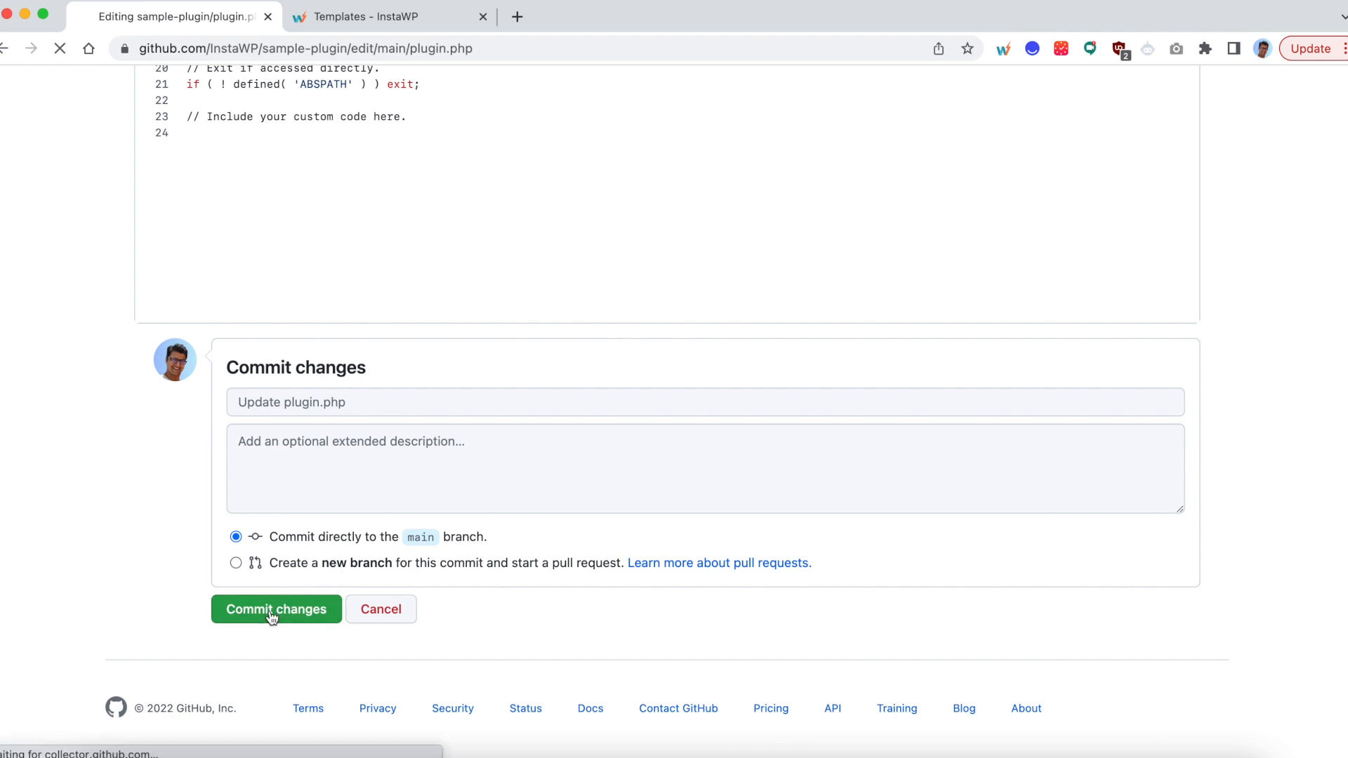
{"action": "left_click", "coordinate": [275, 609]}
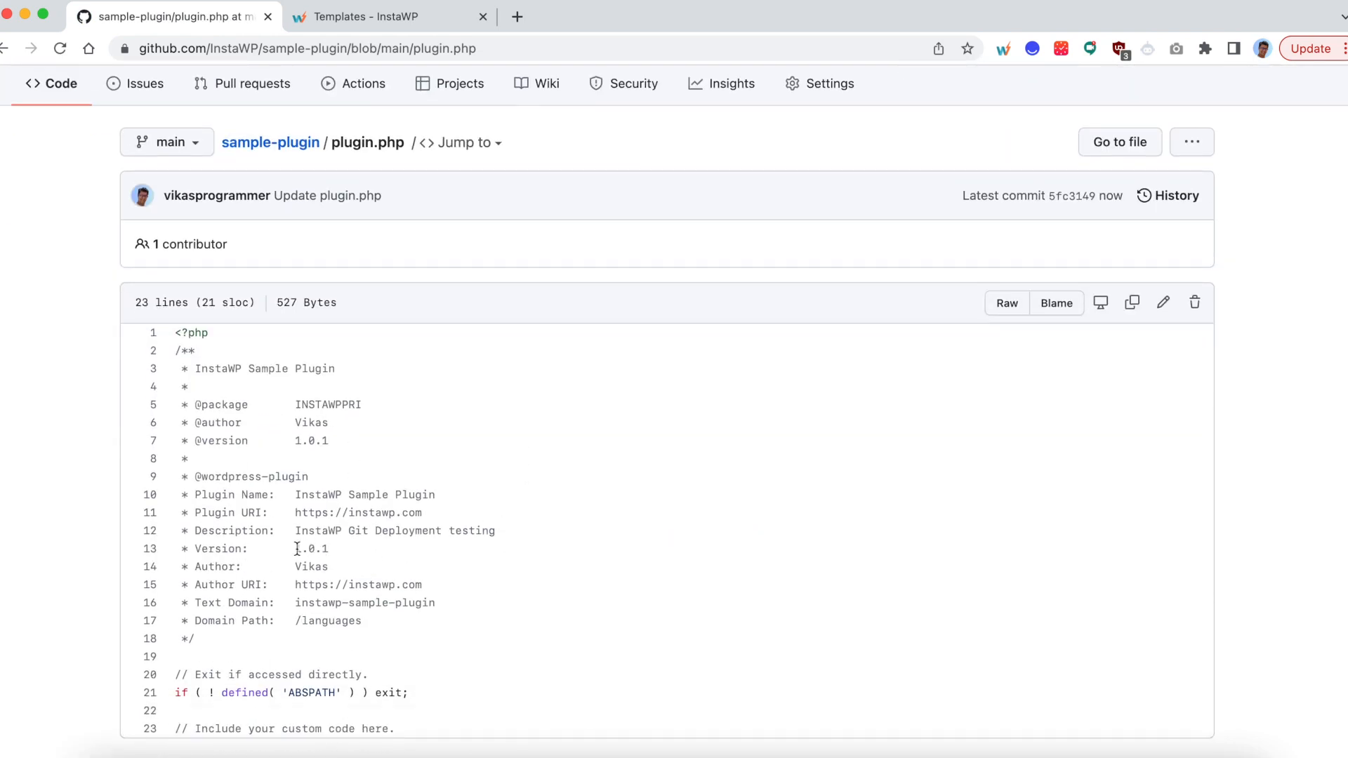
{"action": "double_click", "coordinate": [311, 549]}
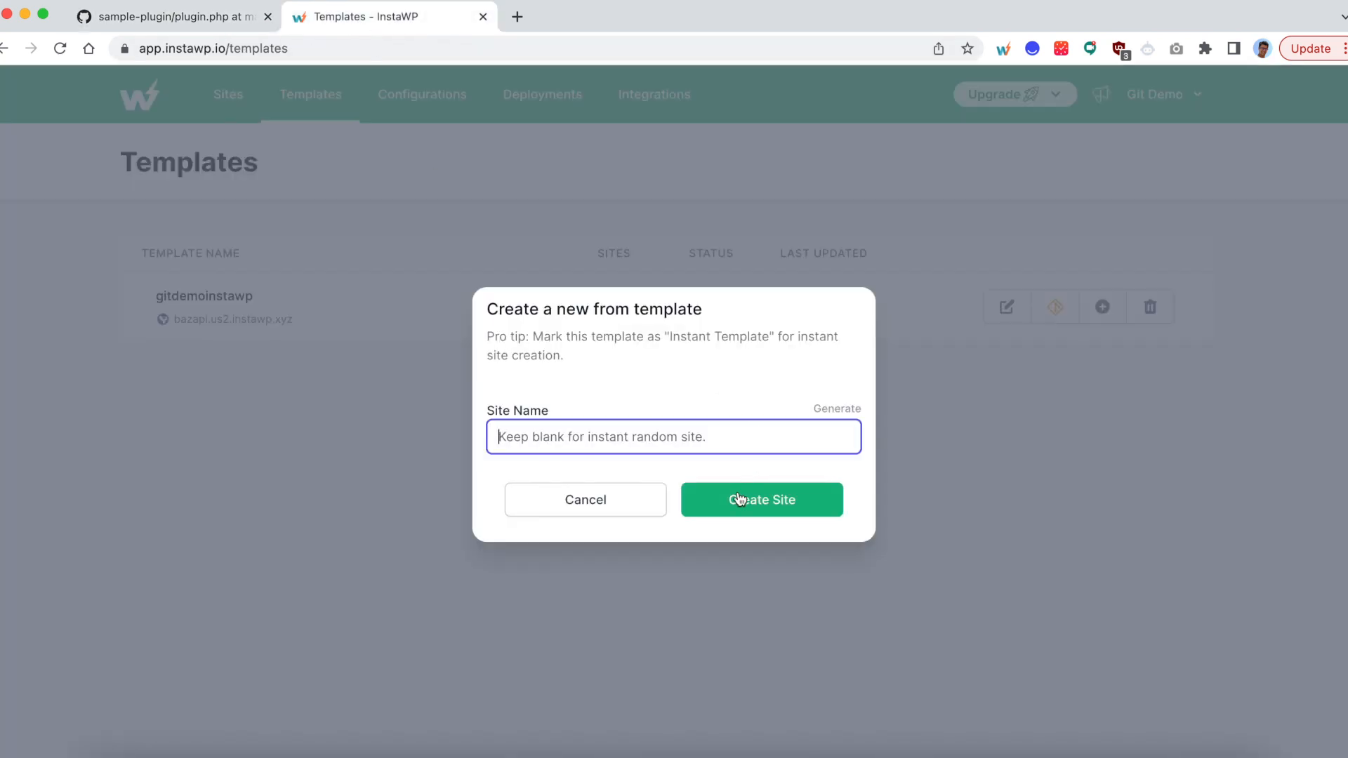
- Create the gitdemoinstawp site with Site Name left blank for a random name
{"action": "left_click", "coordinate": [761, 499]}
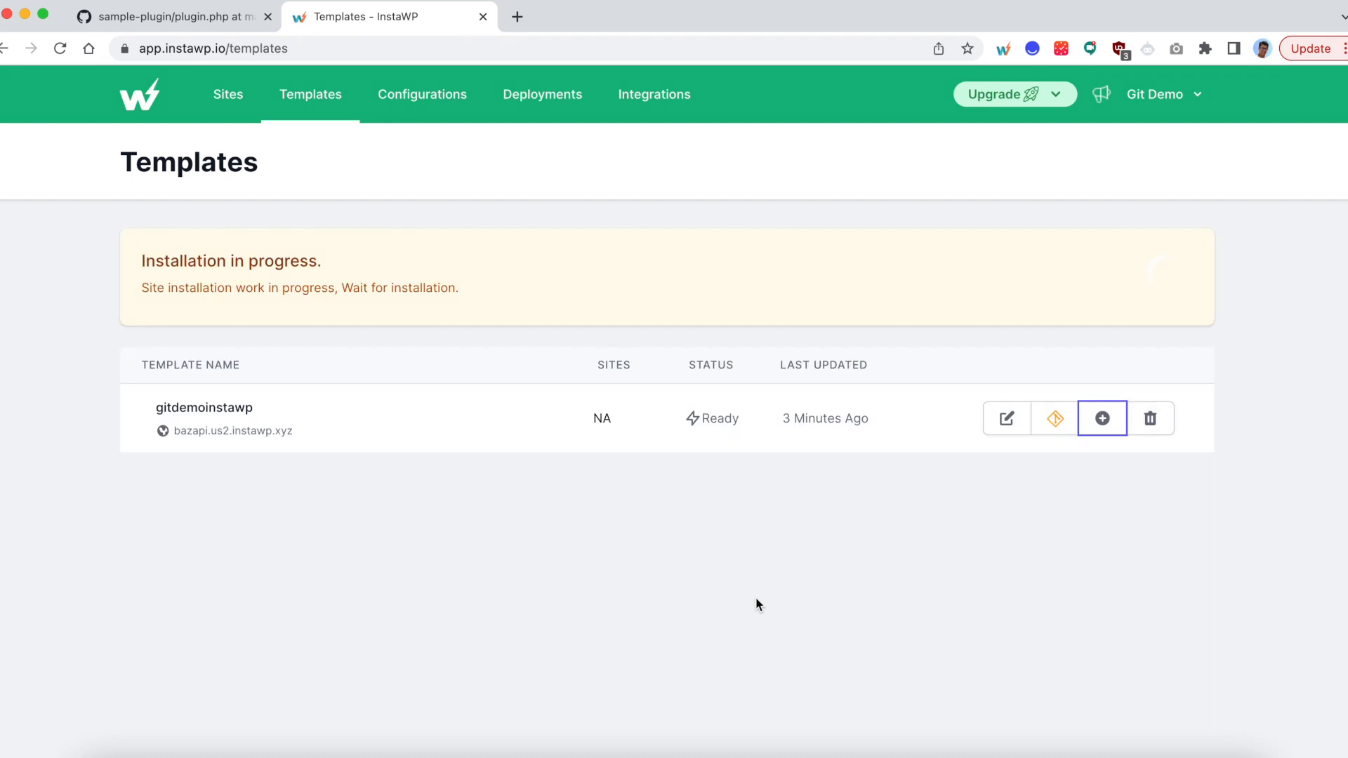
{"action": "mouse_move", "coordinate": [200, 311]}
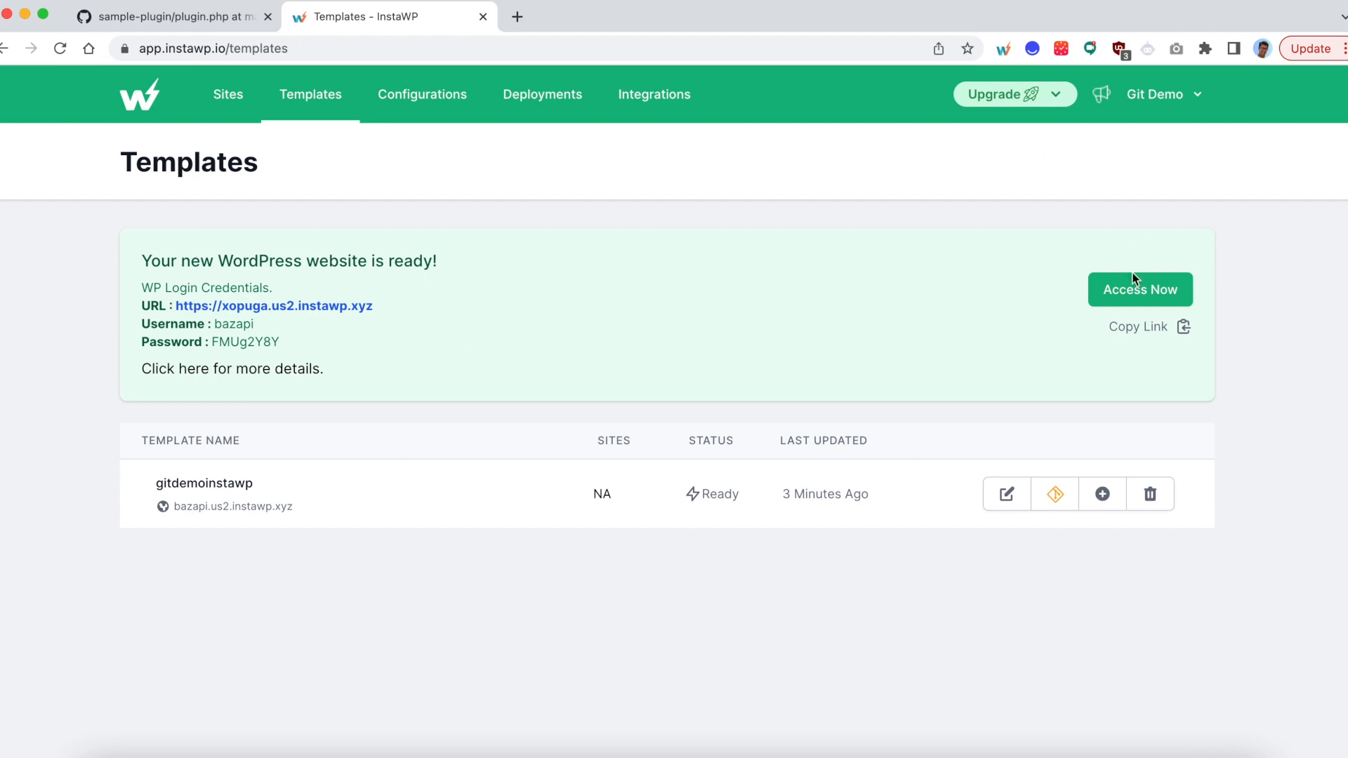
{"action": "mouse_move", "coordinate": [925, 445]}
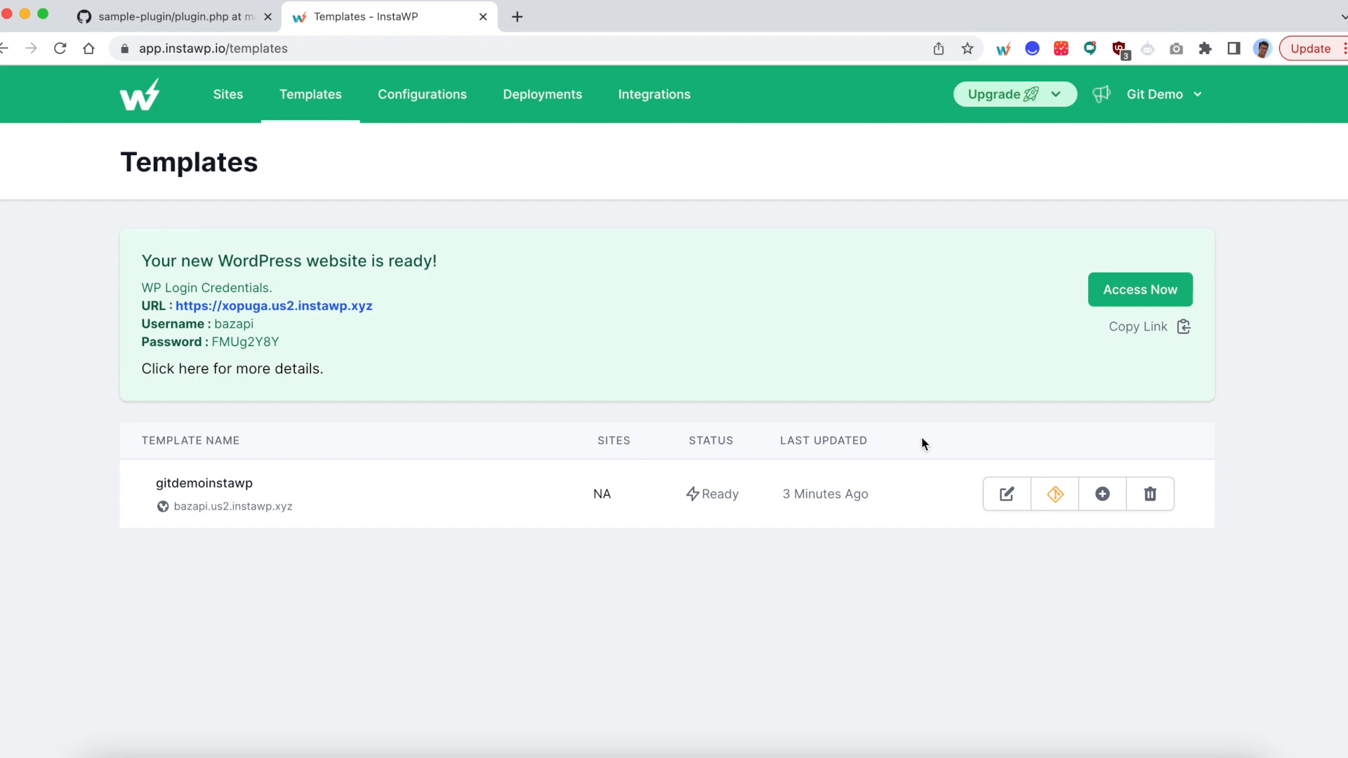
{"action": "mouse_move", "coordinate": [526, 444]}
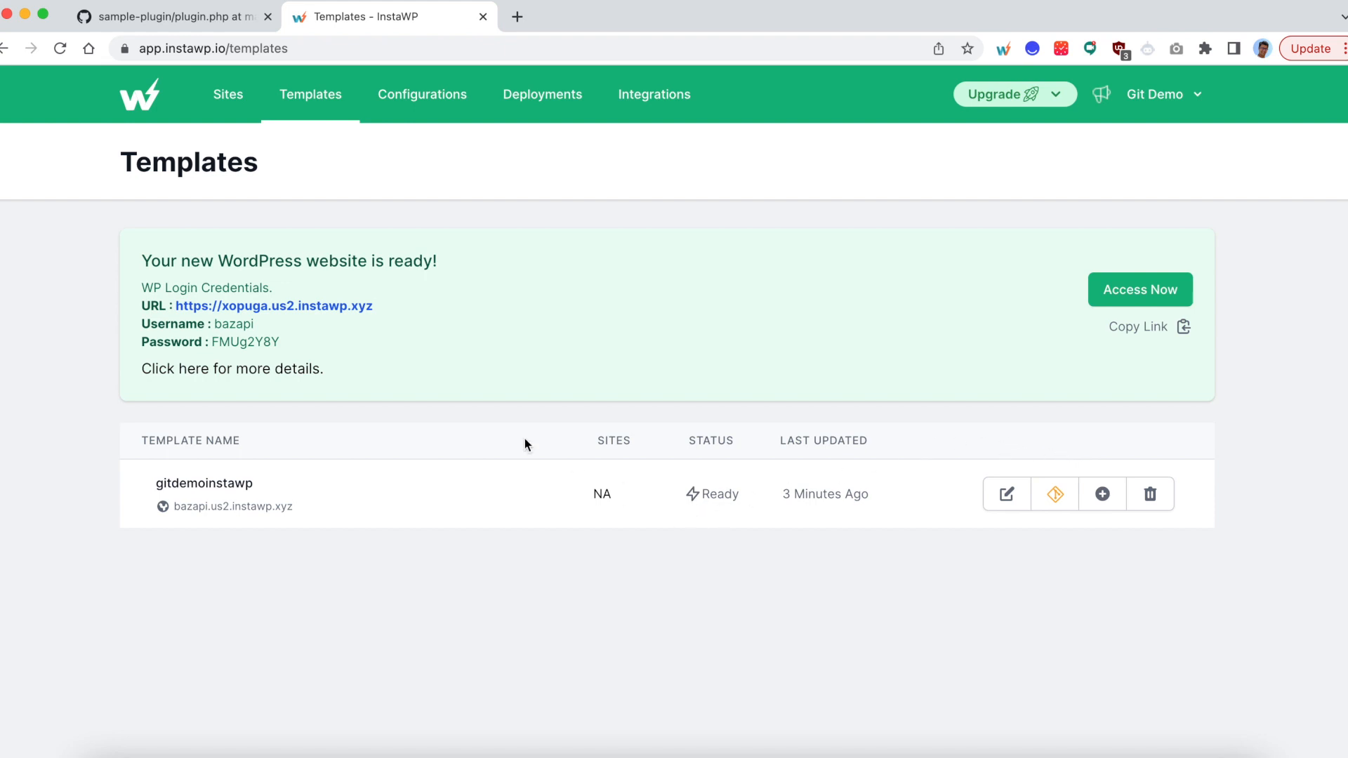
{"action": "mouse_move", "coordinate": [471, 422]}
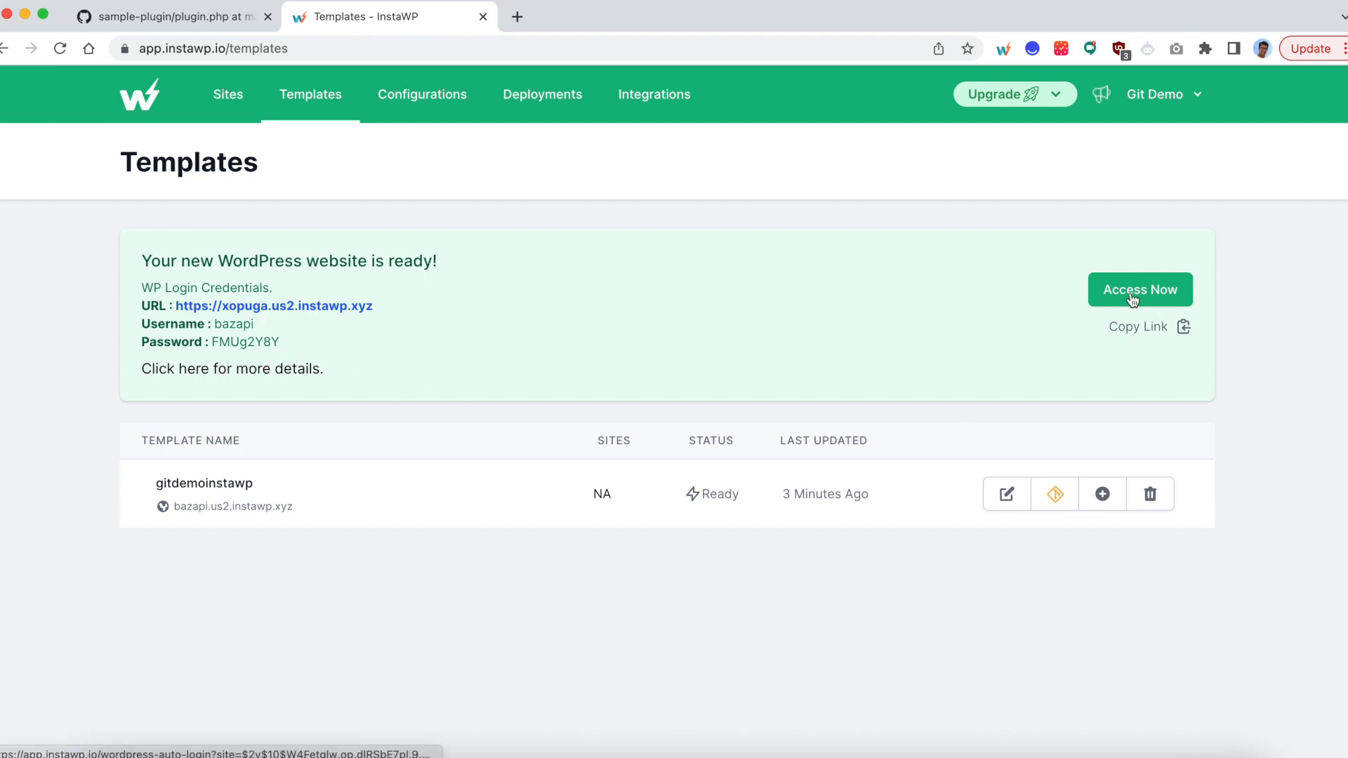
- Open the new site's dashboard and check Installed Plugins for InstaWP Sample Plugin 1.0.1
{"action": "left_click", "coordinate": [1139, 290]}
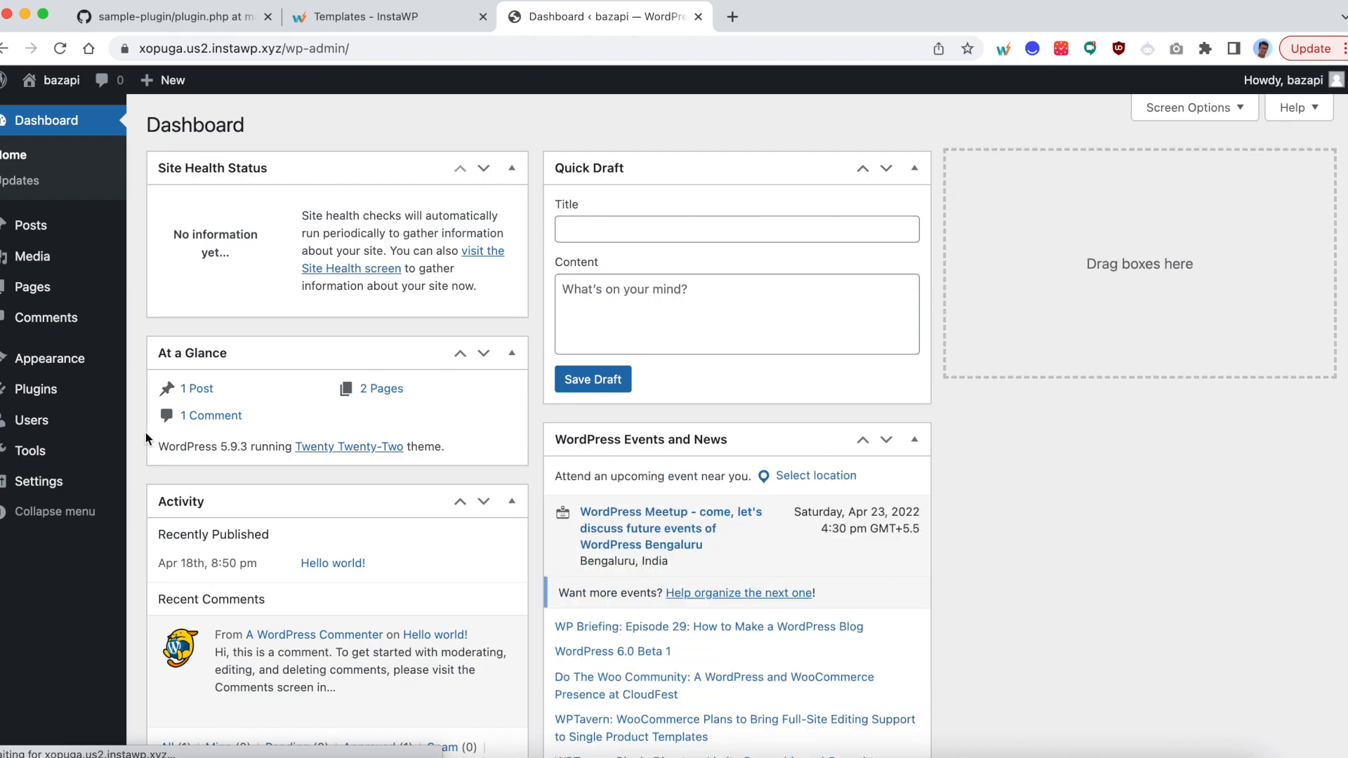
{"action": "left_click", "coordinate": [36, 390]}
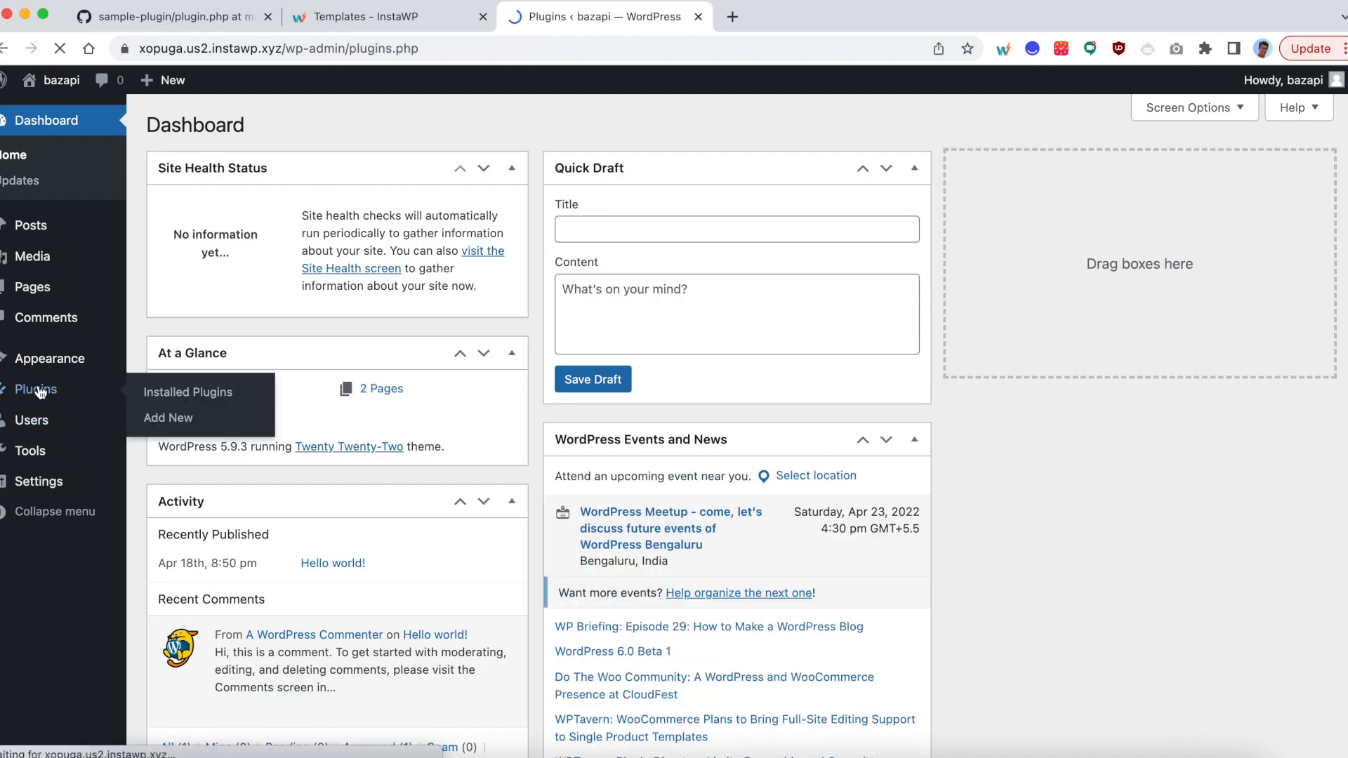
{"action": "left_click", "coordinate": [188, 391]}
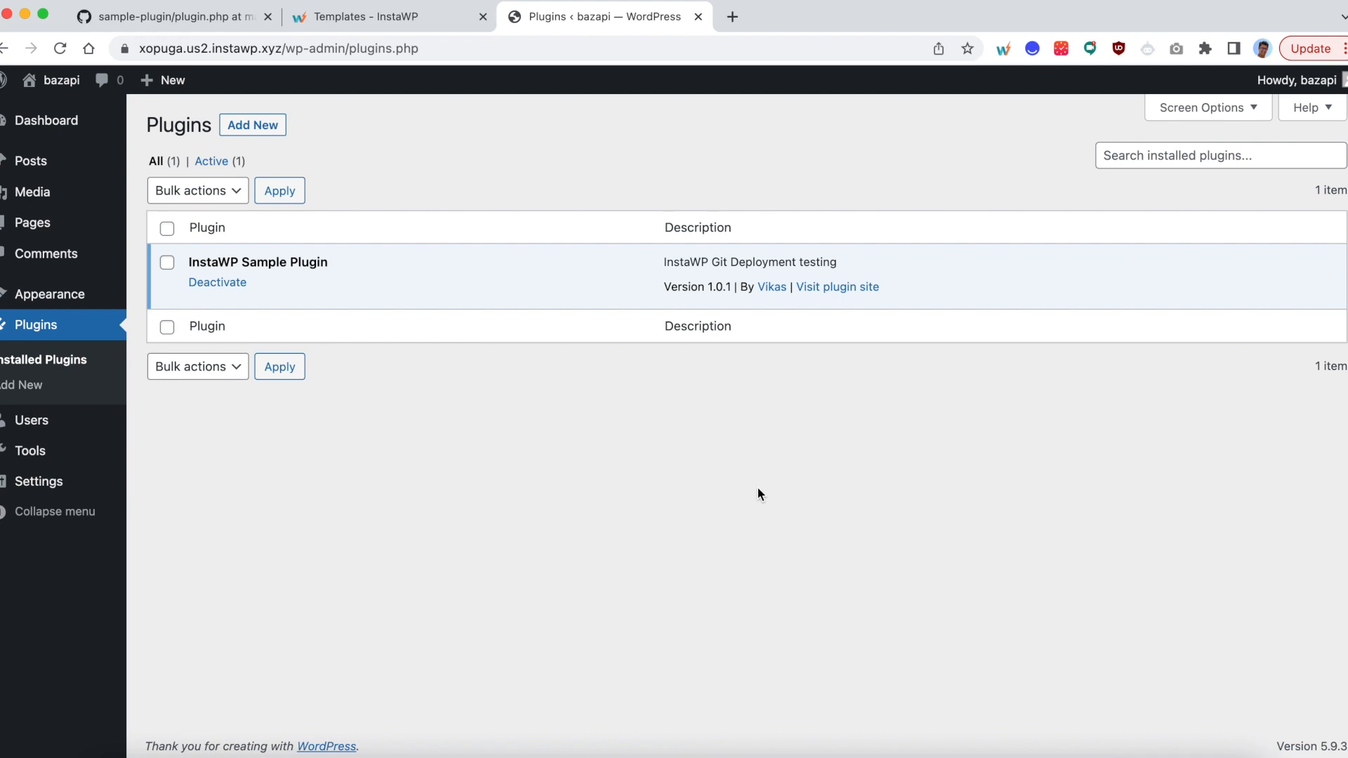
{"action": "mouse_move", "coordinate": [615, 267]}
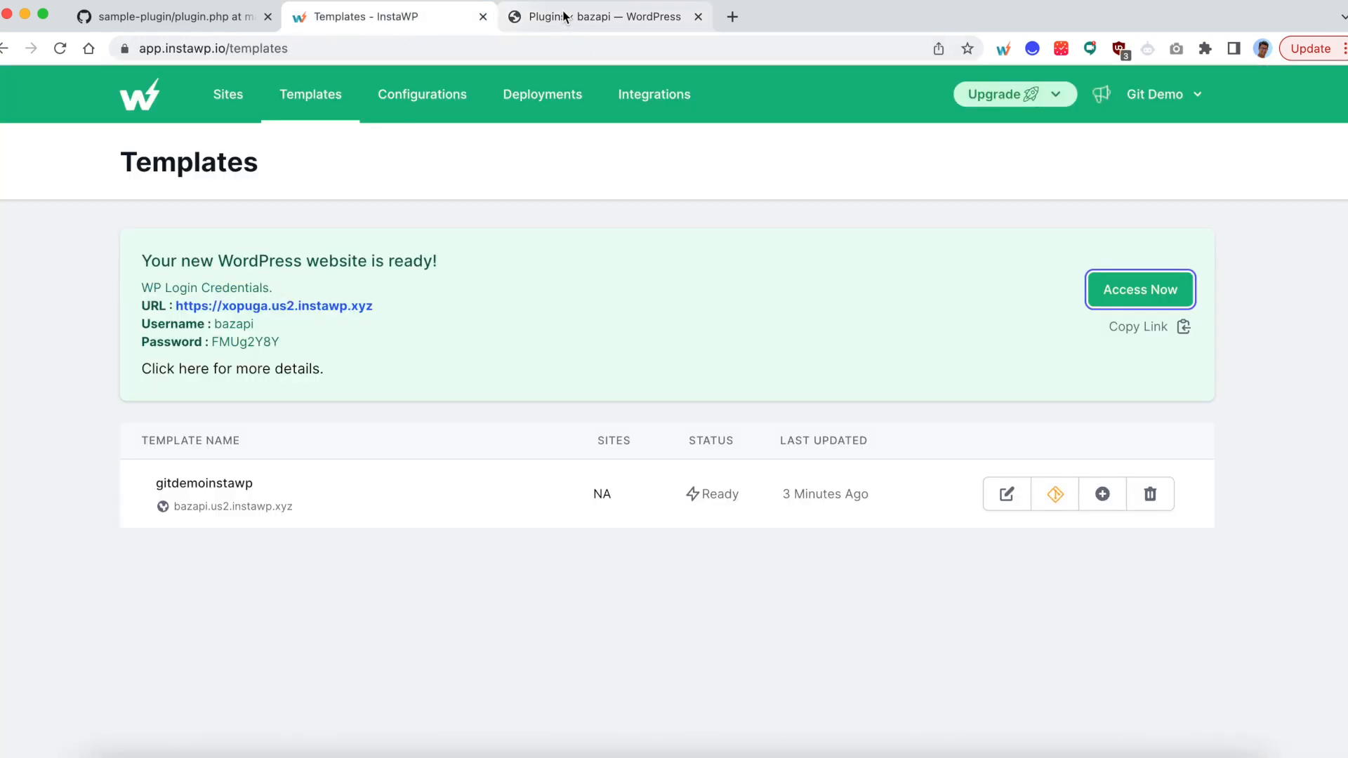
- Close the WordPress tab, review gitdemoinstawp's Git settings, and start adding a file on GitHub
{"action": "left_click", "coordinate": [698, 16]}
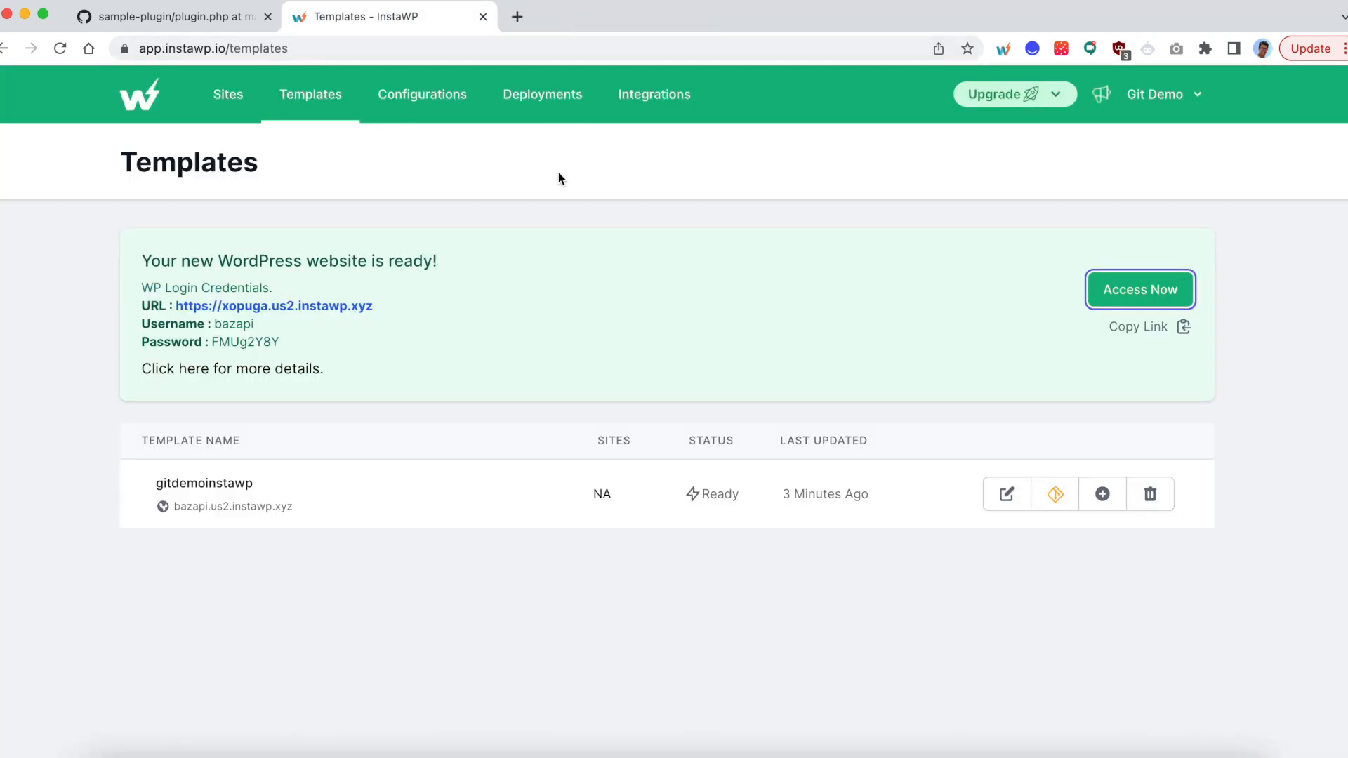
{"action": "mouse_move", "coordinate": [609, 317]}
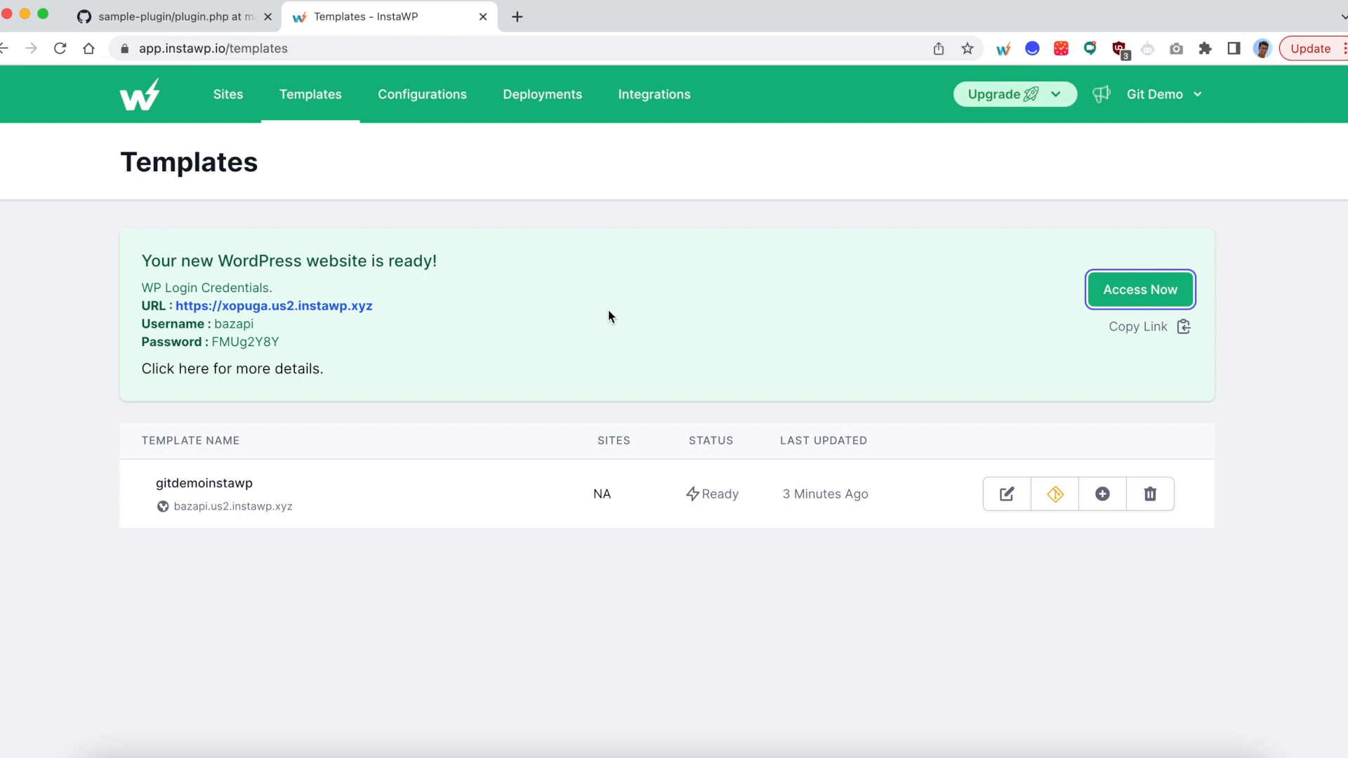
{"action": "mouse_move", "coordinate": [1064, 517]}
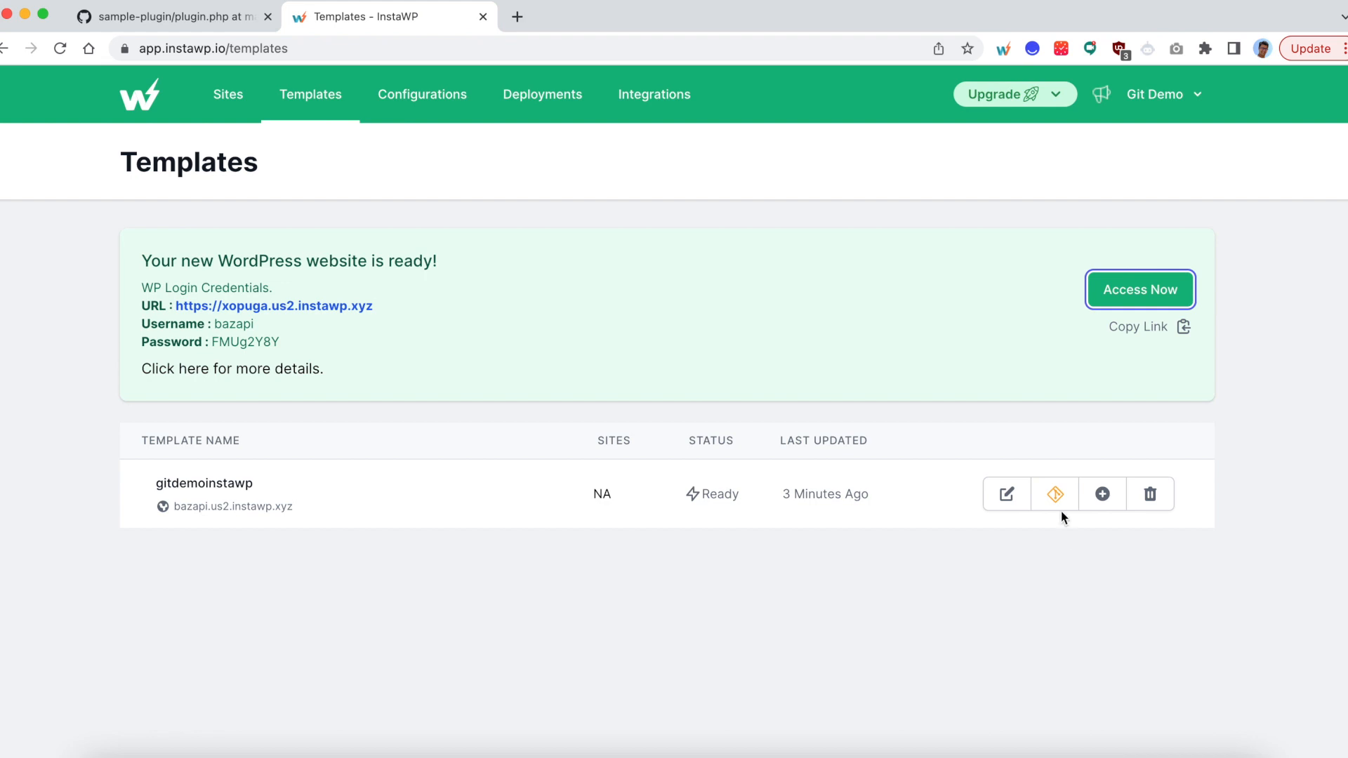
{"action": "left_click", "coordinate": [1054, 494]}
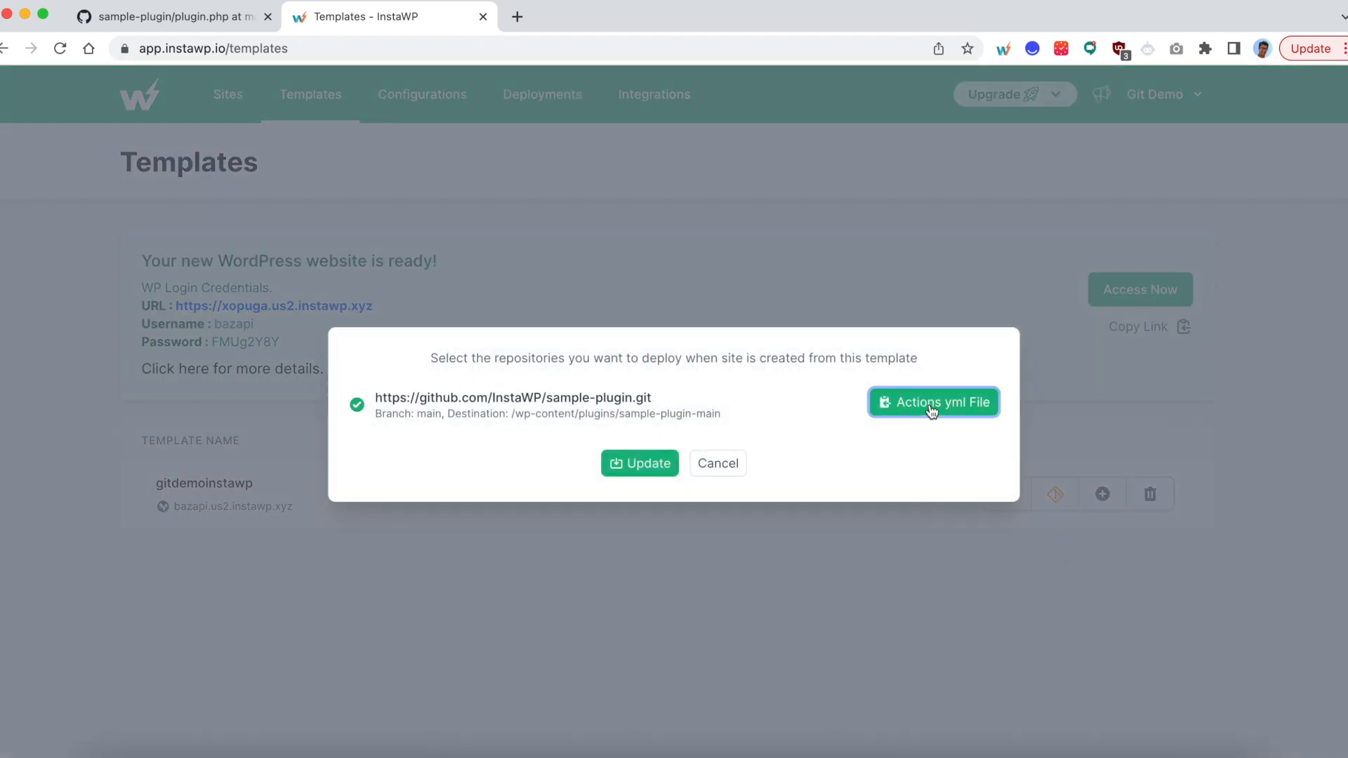
{"action": "left_click", "coordinate": [169, 16]}
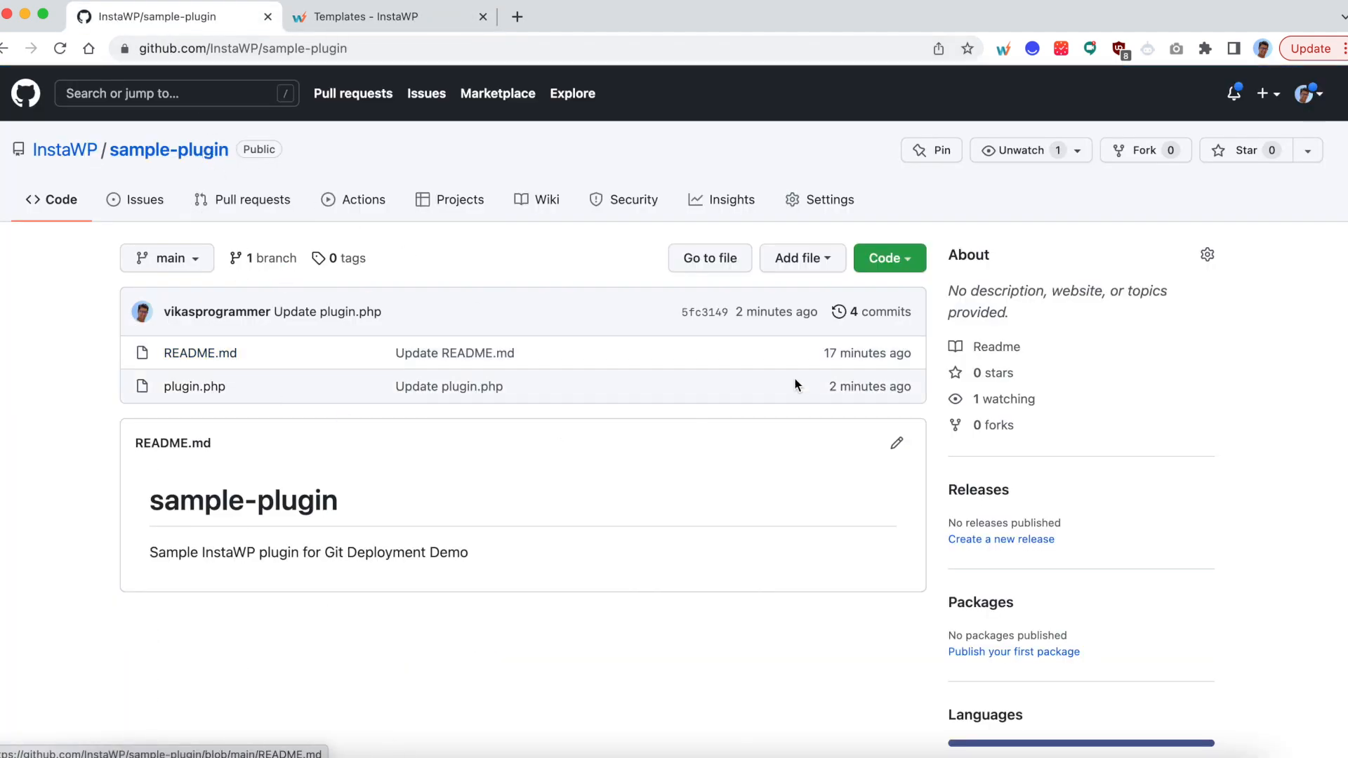
{"action": "left_click", "coordinate": [800, 258]}
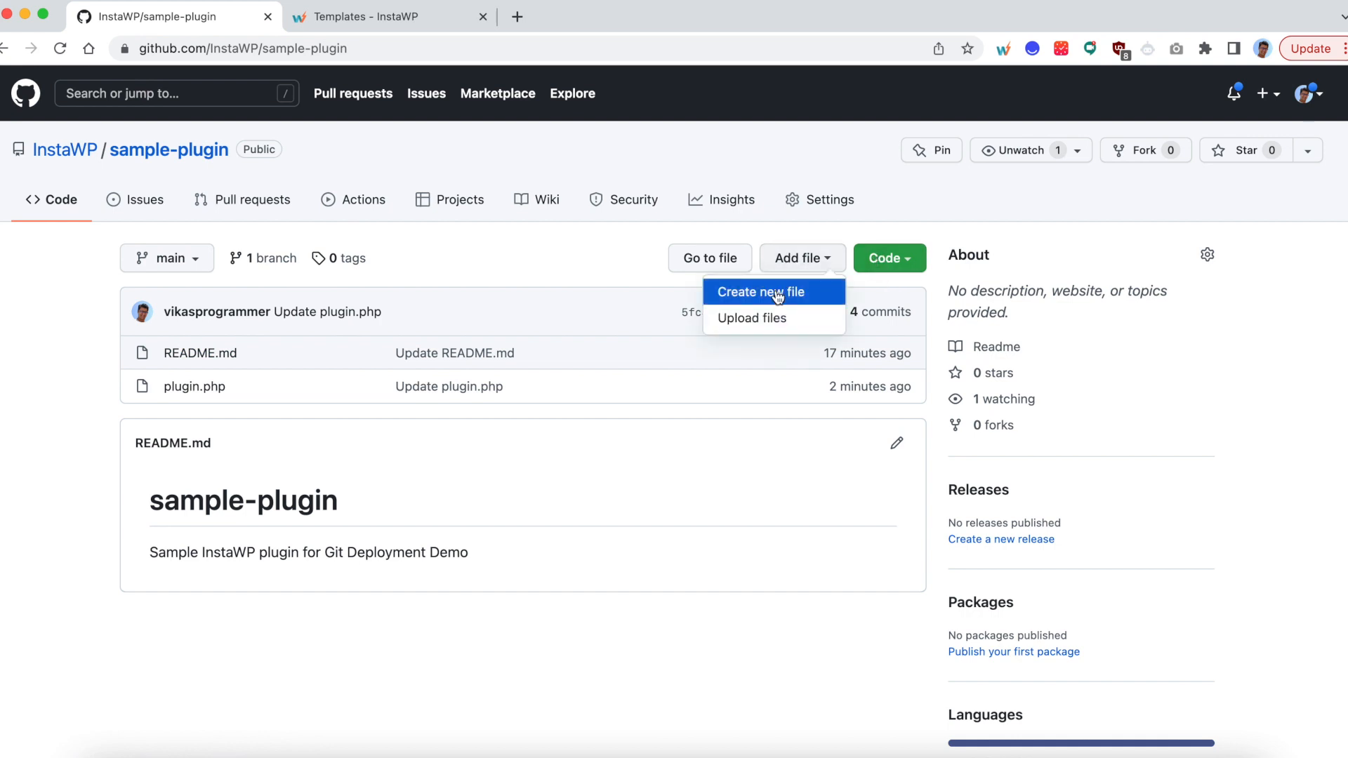
- Create .github/workflows/instawp.yml with the InstaWP workflow YAML and commit it to main
{"action": "left_click", "coordinate": [763, 291]}
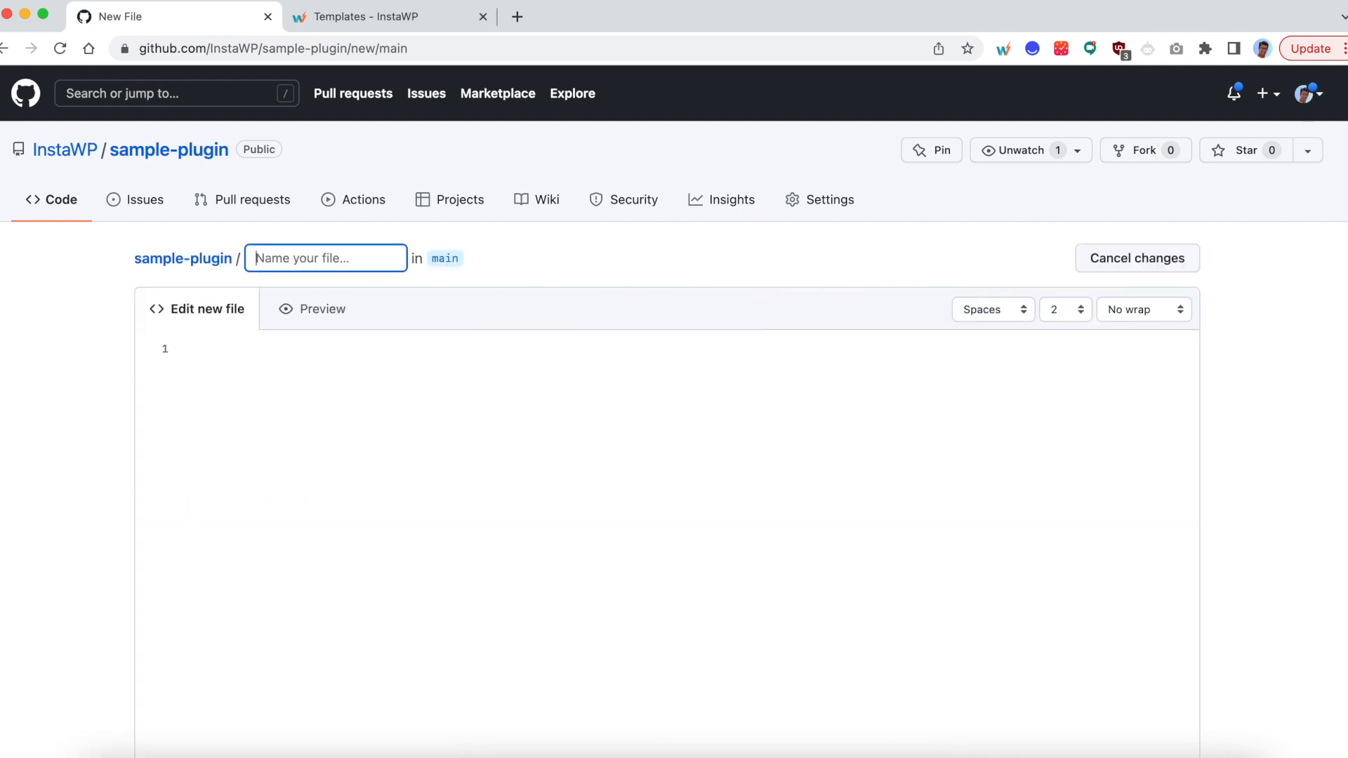
{"action": "type", "text": ".github / workflows /"}
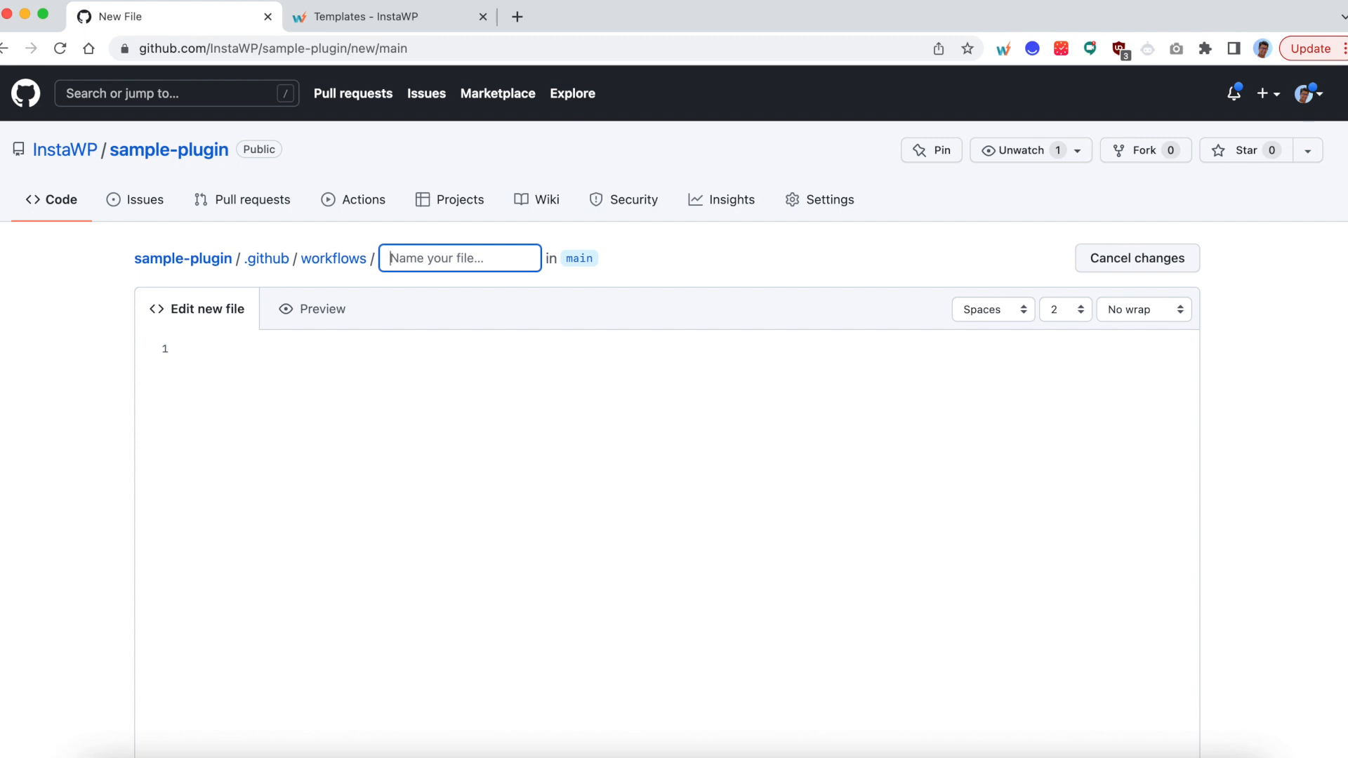
{"action": "type", "text": "instawp"}
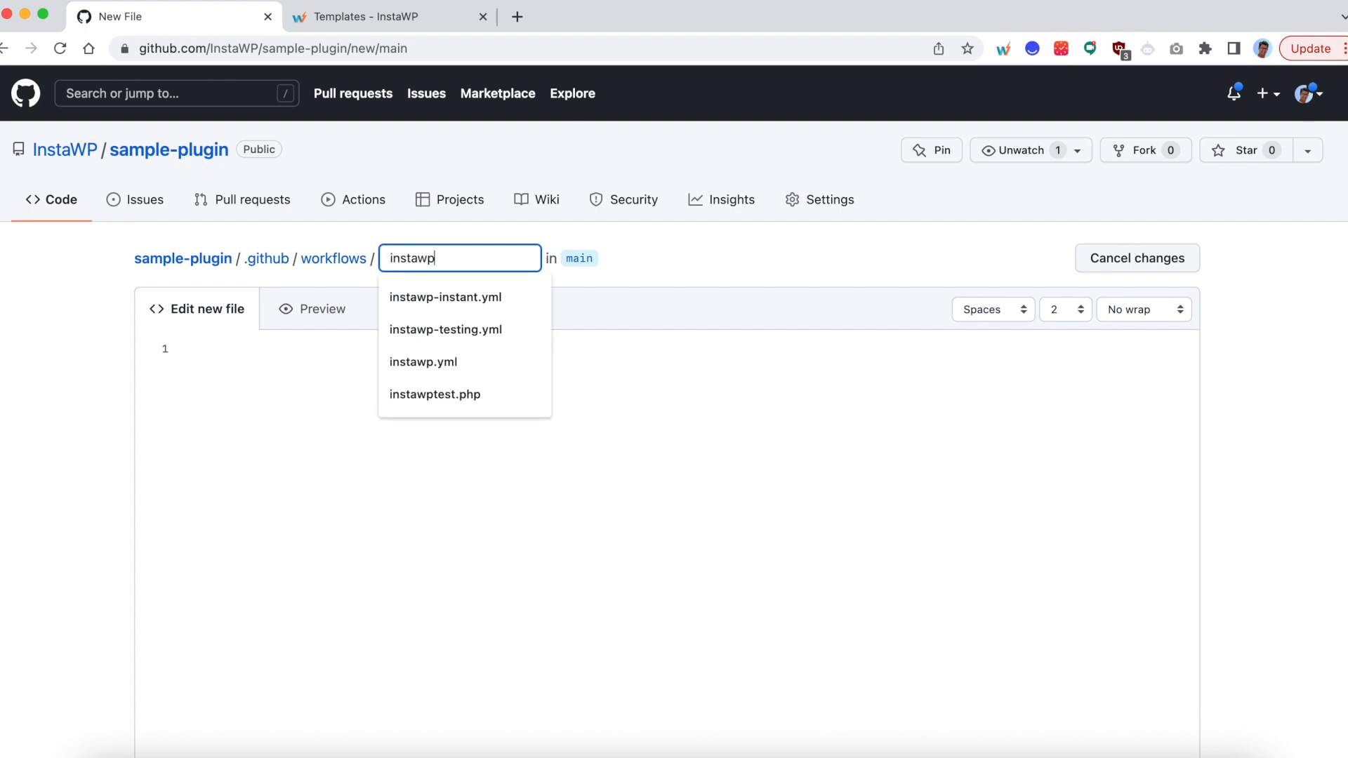
{"action": "left_click", "coordinate": [423, 361]}
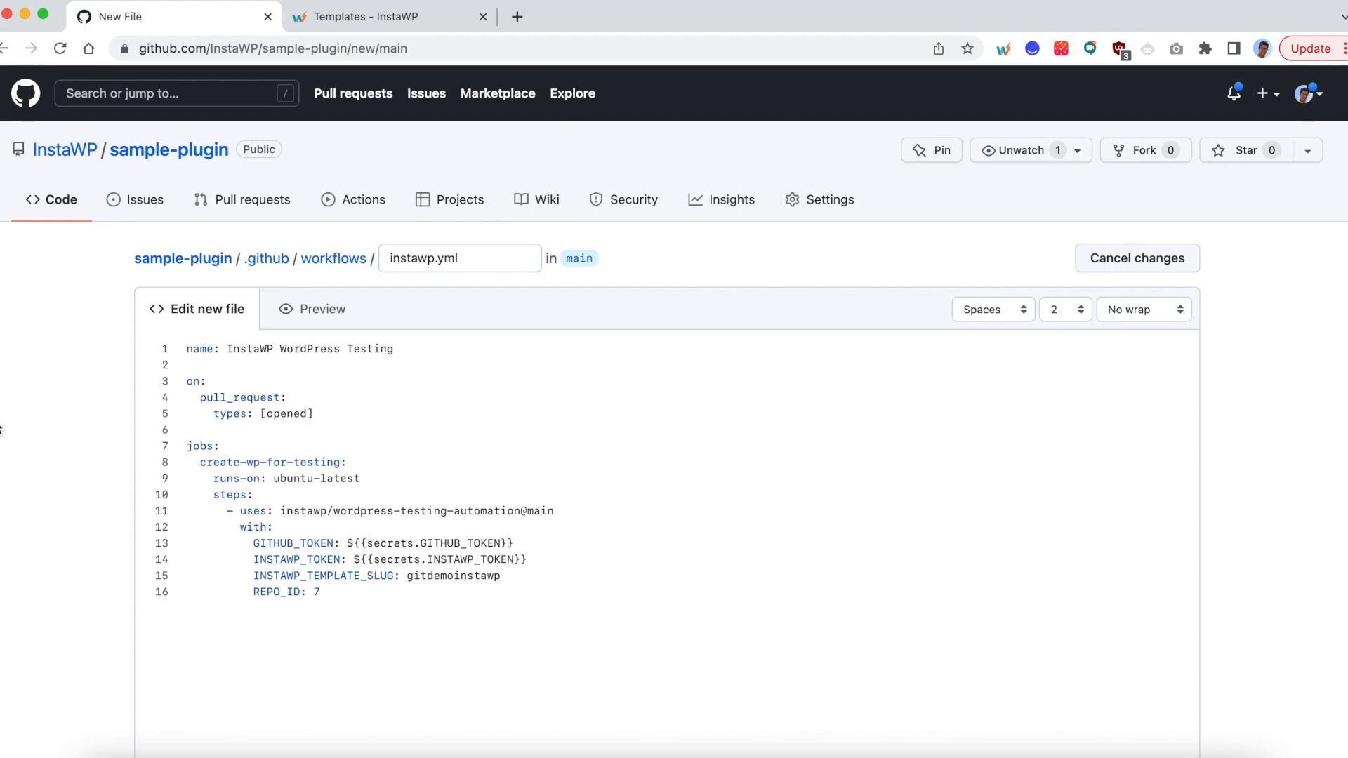
{"action": "scroll", "scroll_direction": "down", "scroll_amount": 3}
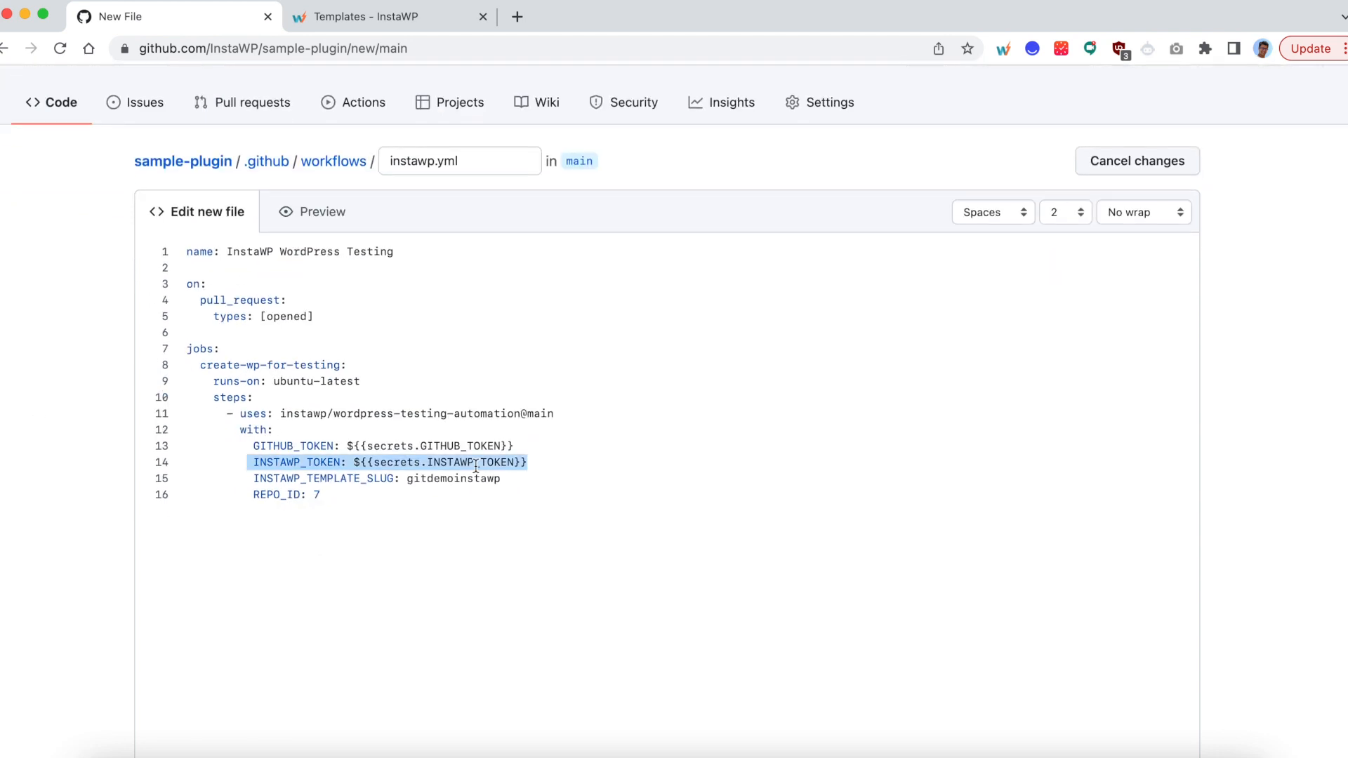
{"action": "double_click", "coordinate": [470, 463]}
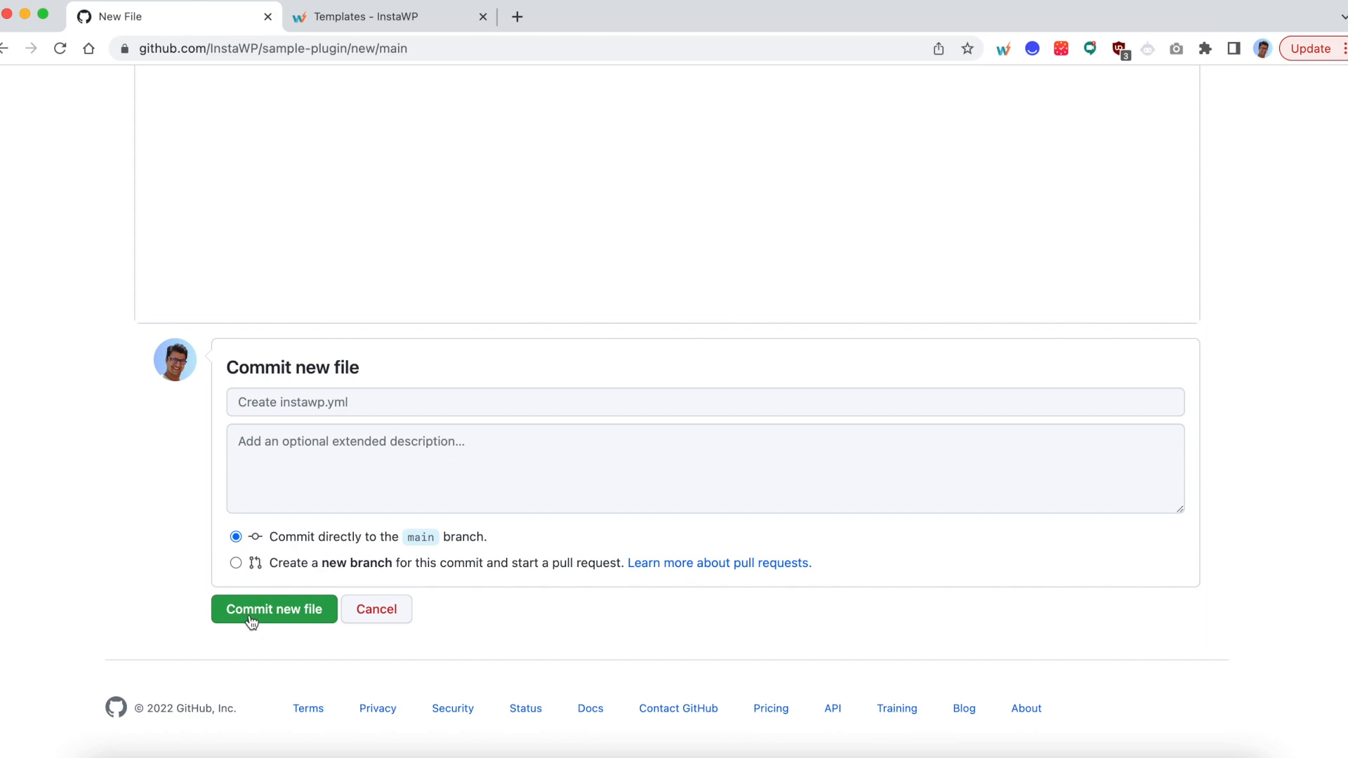
{"action": "left_click", "coordinate": [273, 609]}
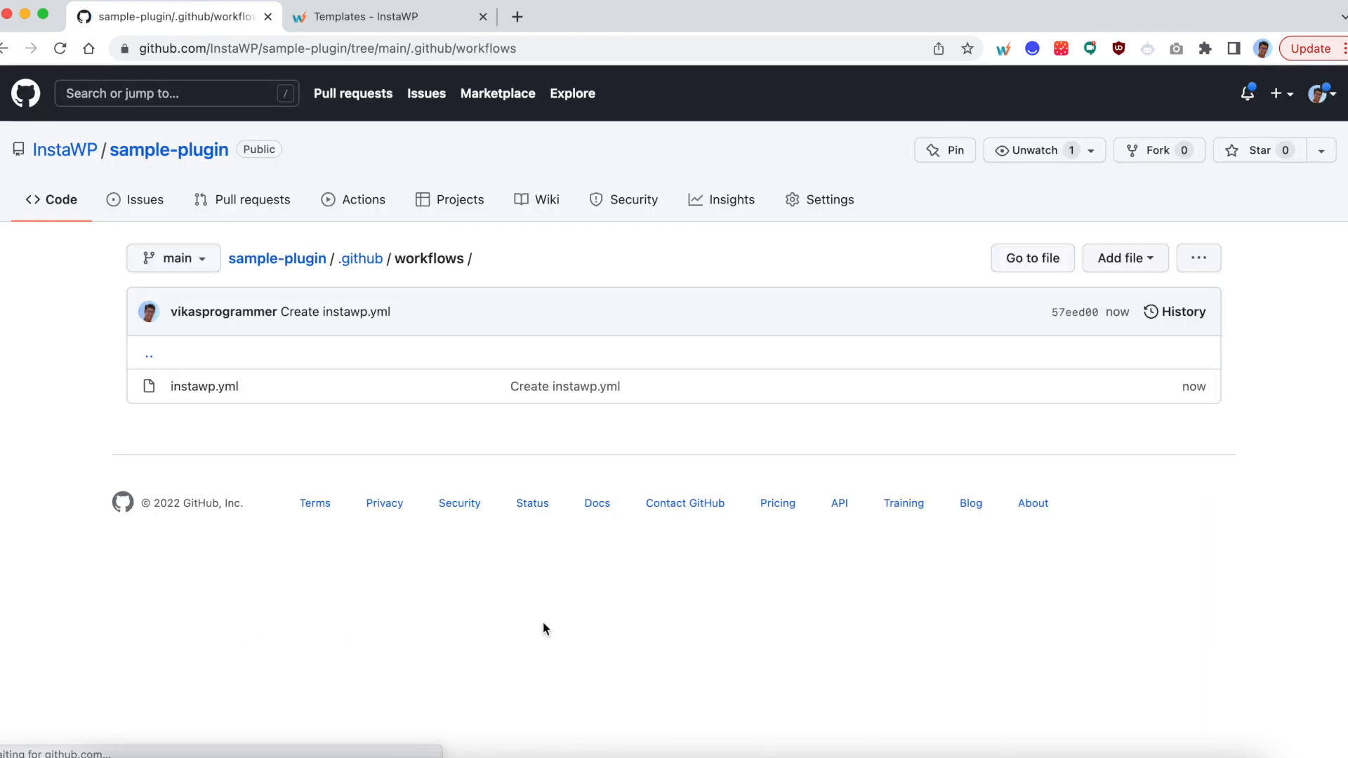
- Start a new repository Actions secret named INSTAWP_TOKEN, then switch back to InstaWP
{"action": "left_click", "coordinate": [828, 199]}
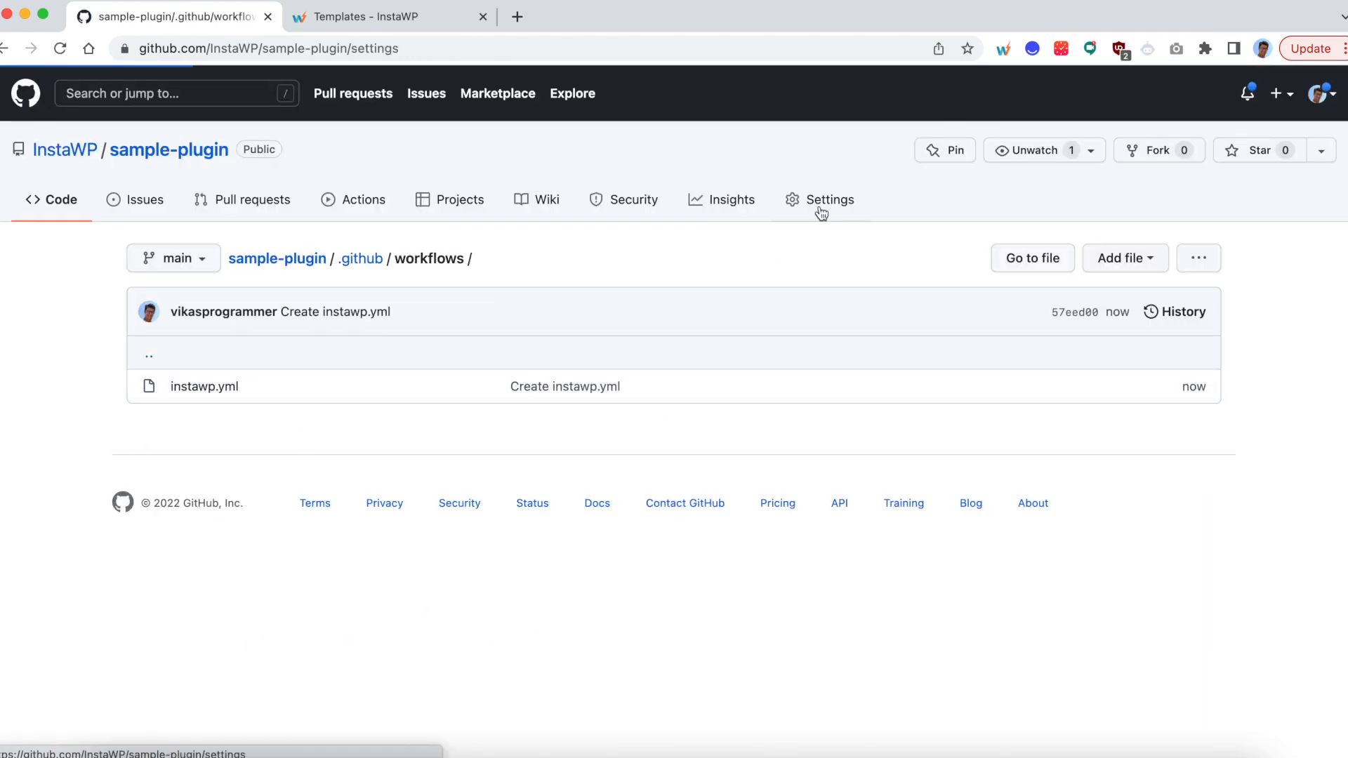
{"action": "left_click", "coordinate": [828, 200]}
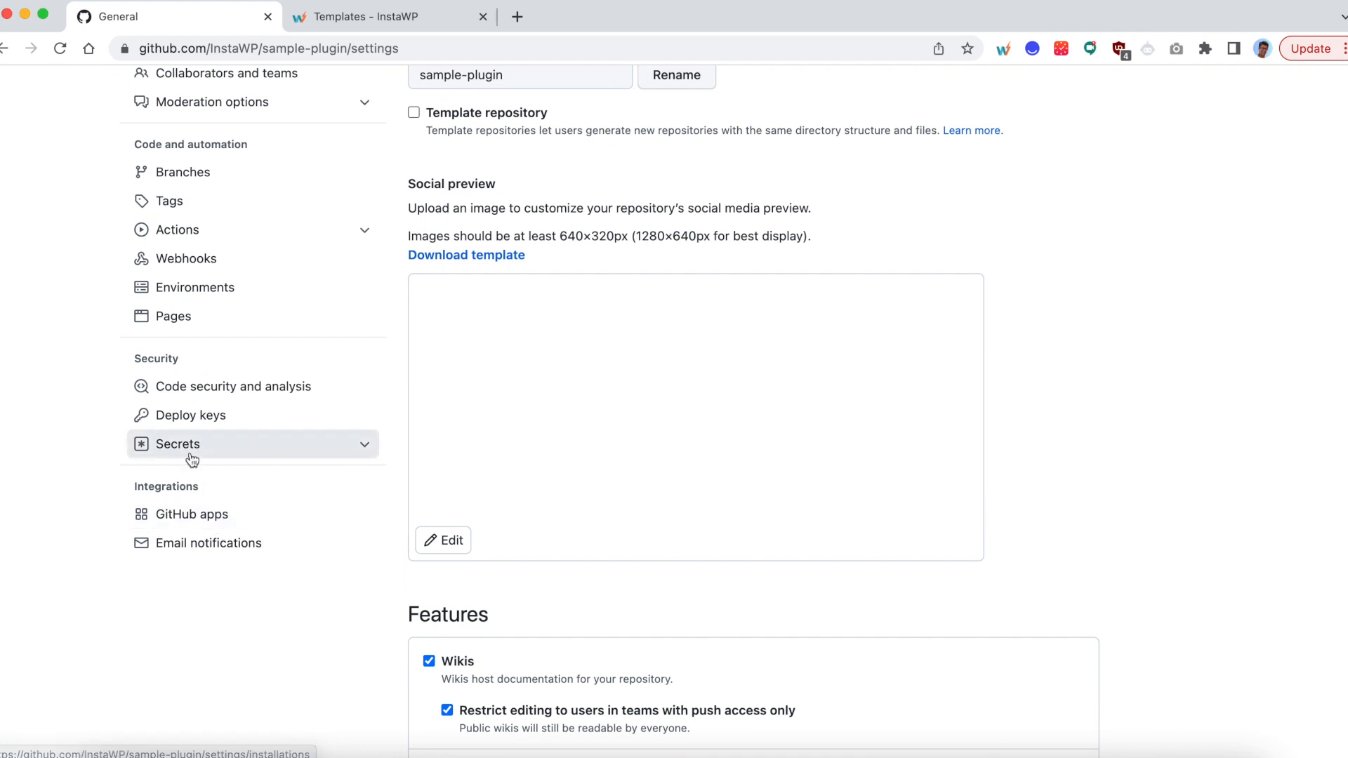
{"action": "left_click", "coordinate": [178, 444]}
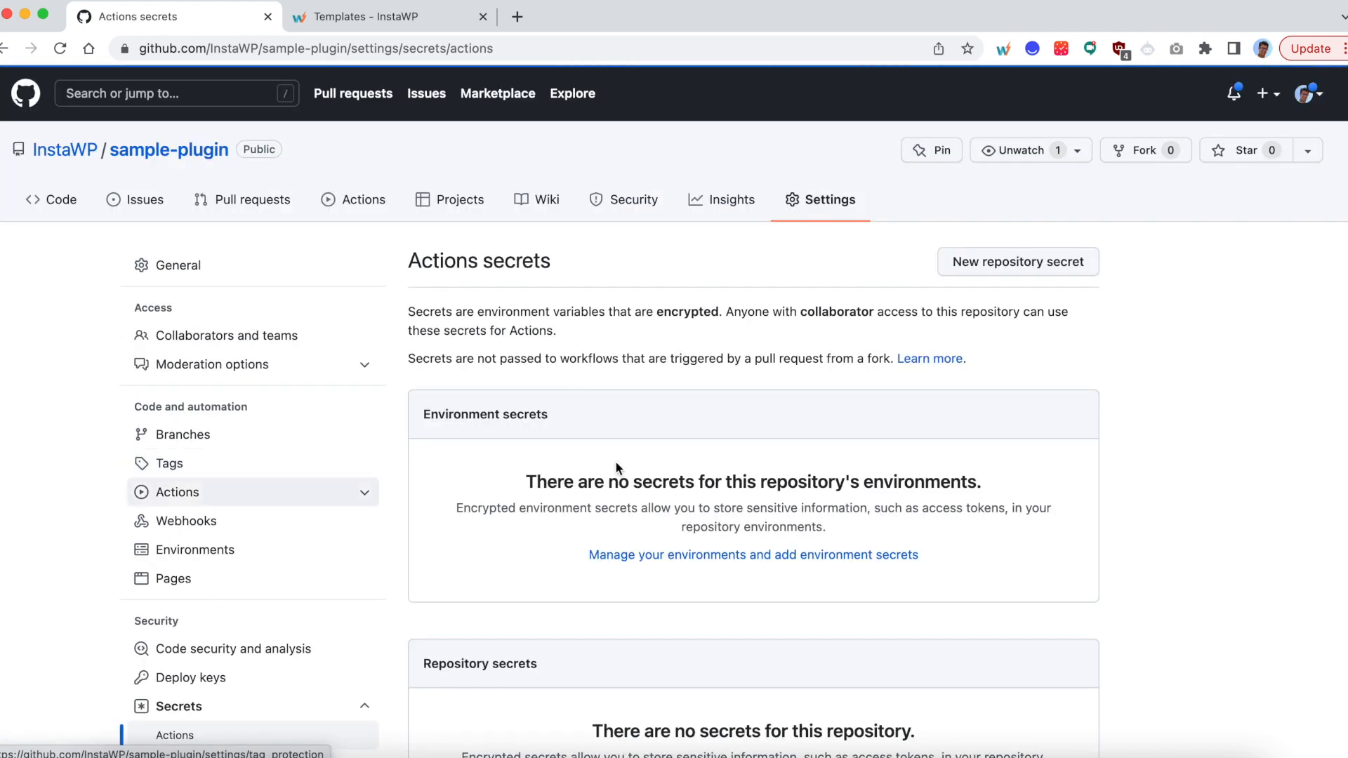
{"action": "left_click", "coordinate": [1017, 261]}
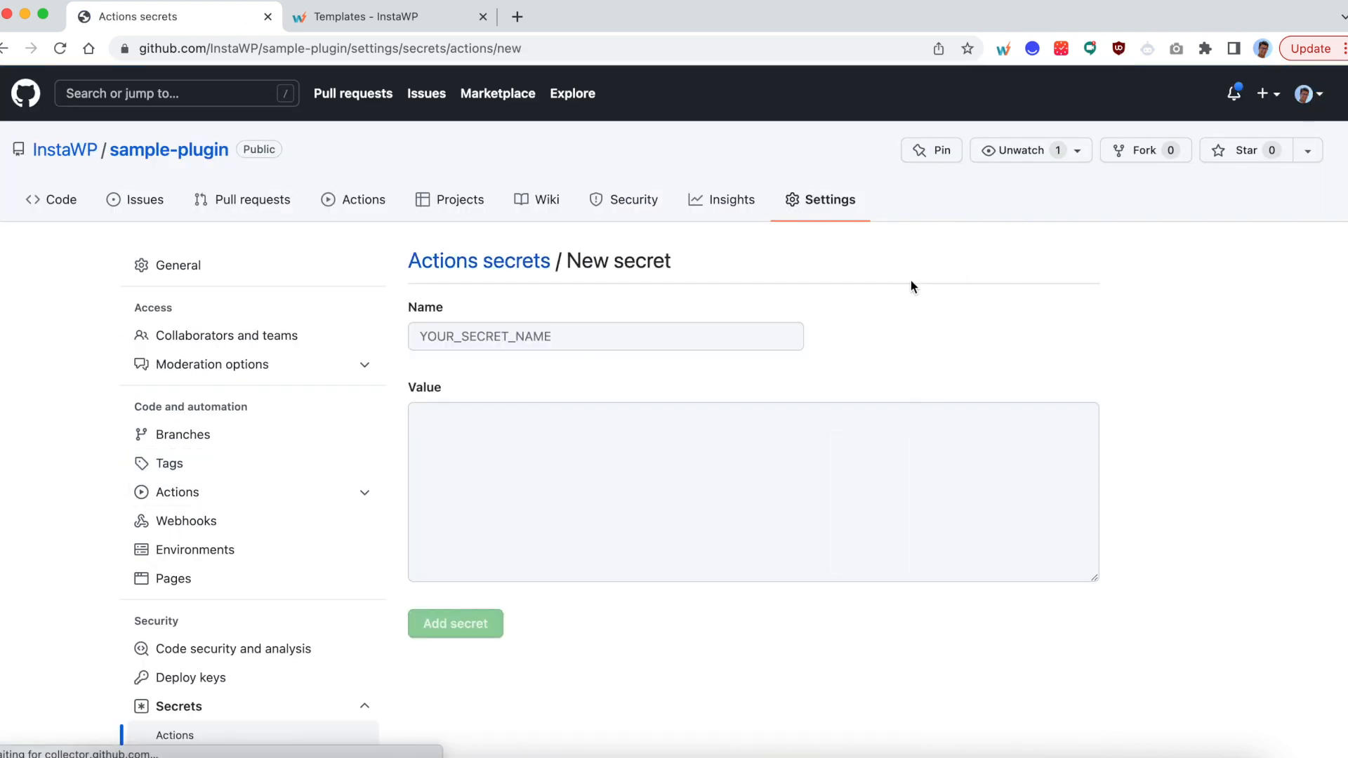
{"action": "left_click", "coordinate": [604, 337]}
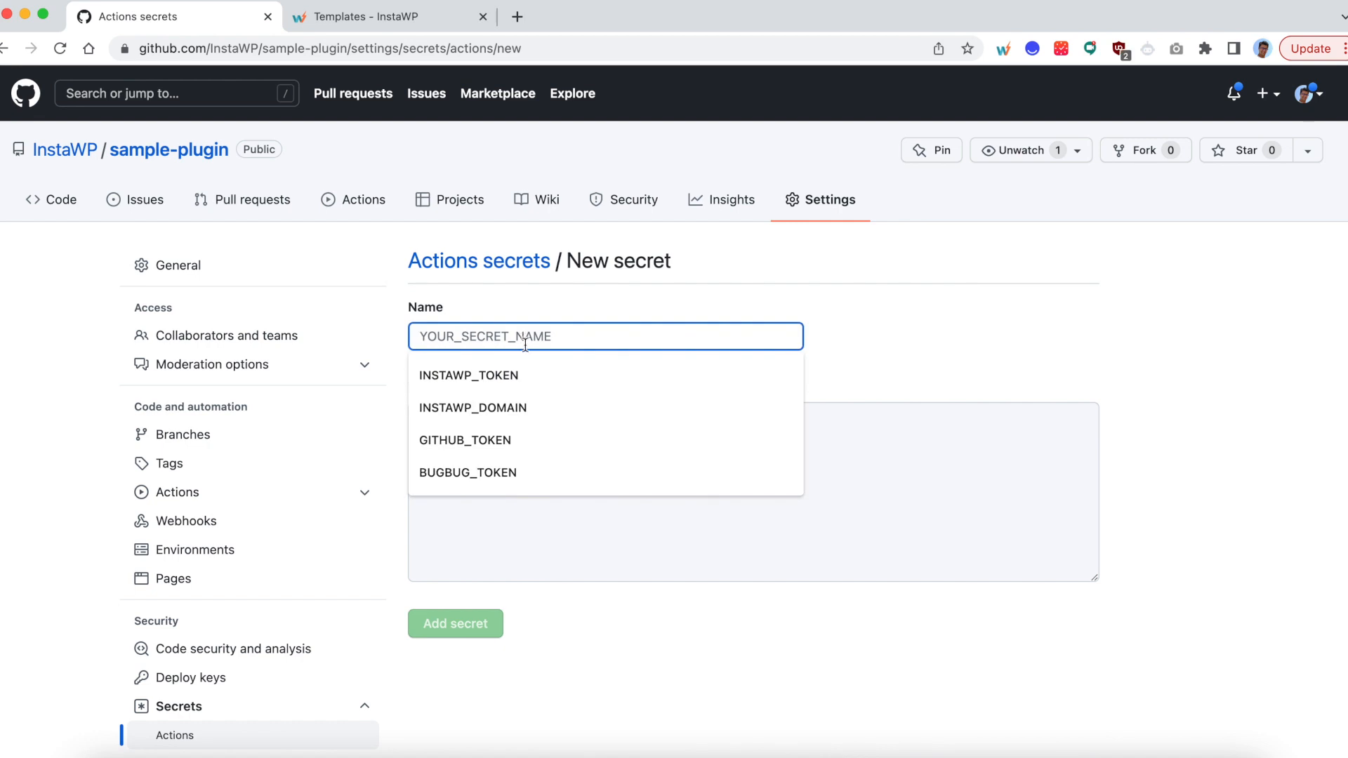
{"action": "left_click", "coordinate": [470, 375]}
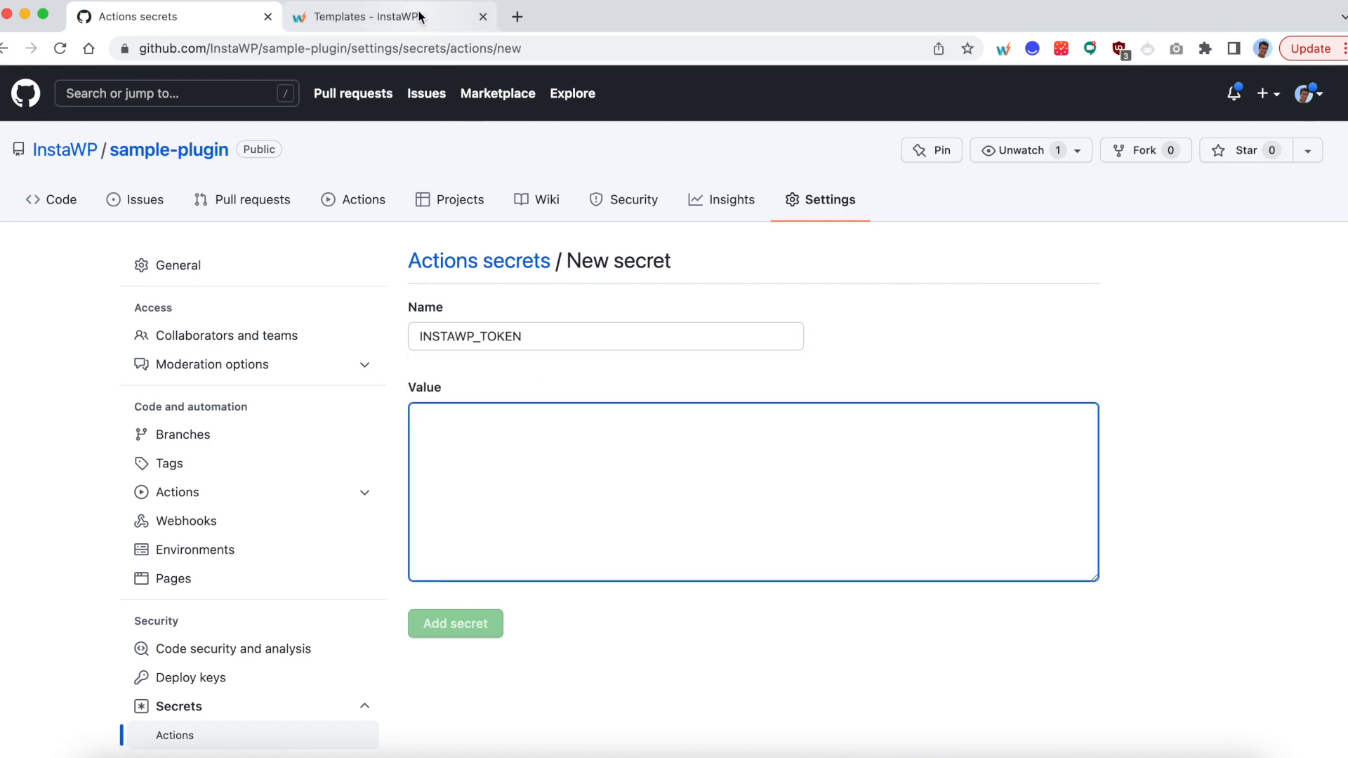
{"action": "left_click", "coordinate": [389, 16]}
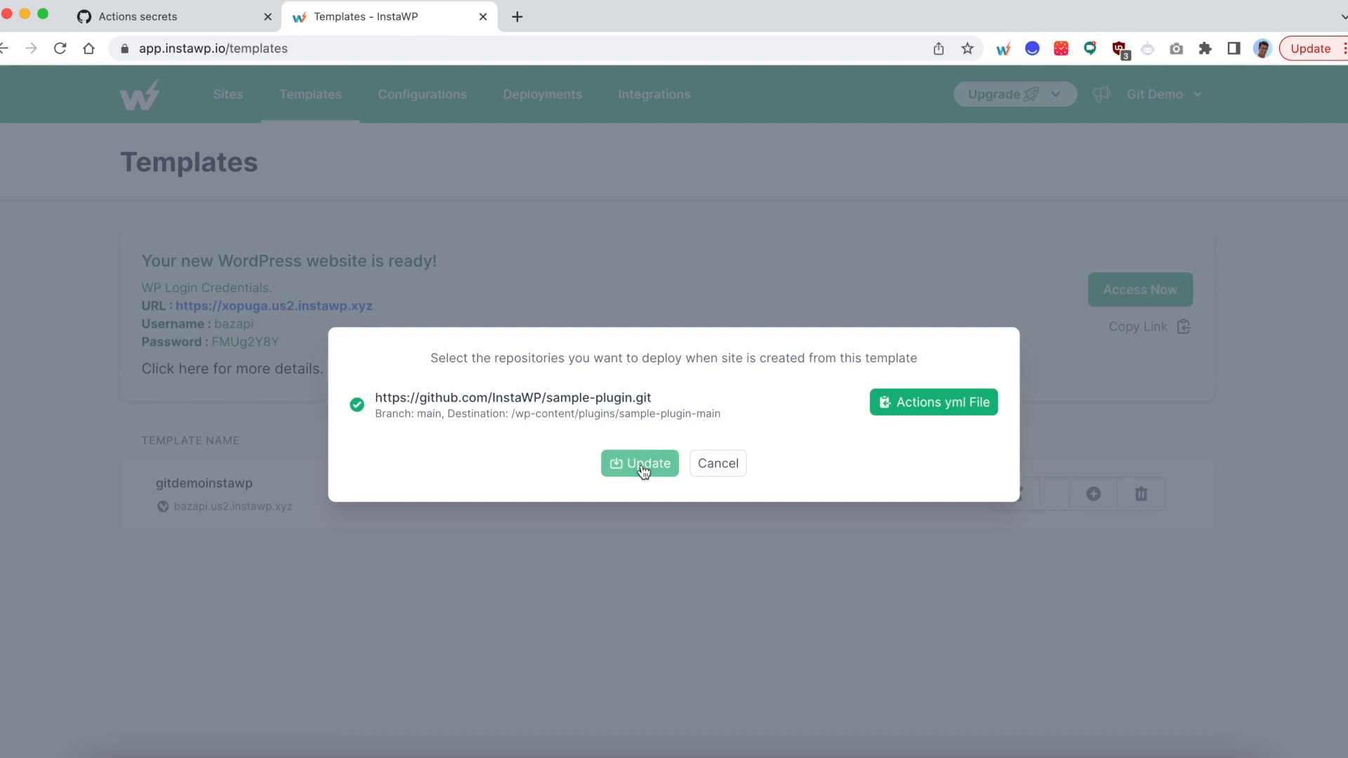
- Create API token 'githubdemo' with all four site permissions and copy its value
{"action": "left_click", "coordinate": [640, 463]}
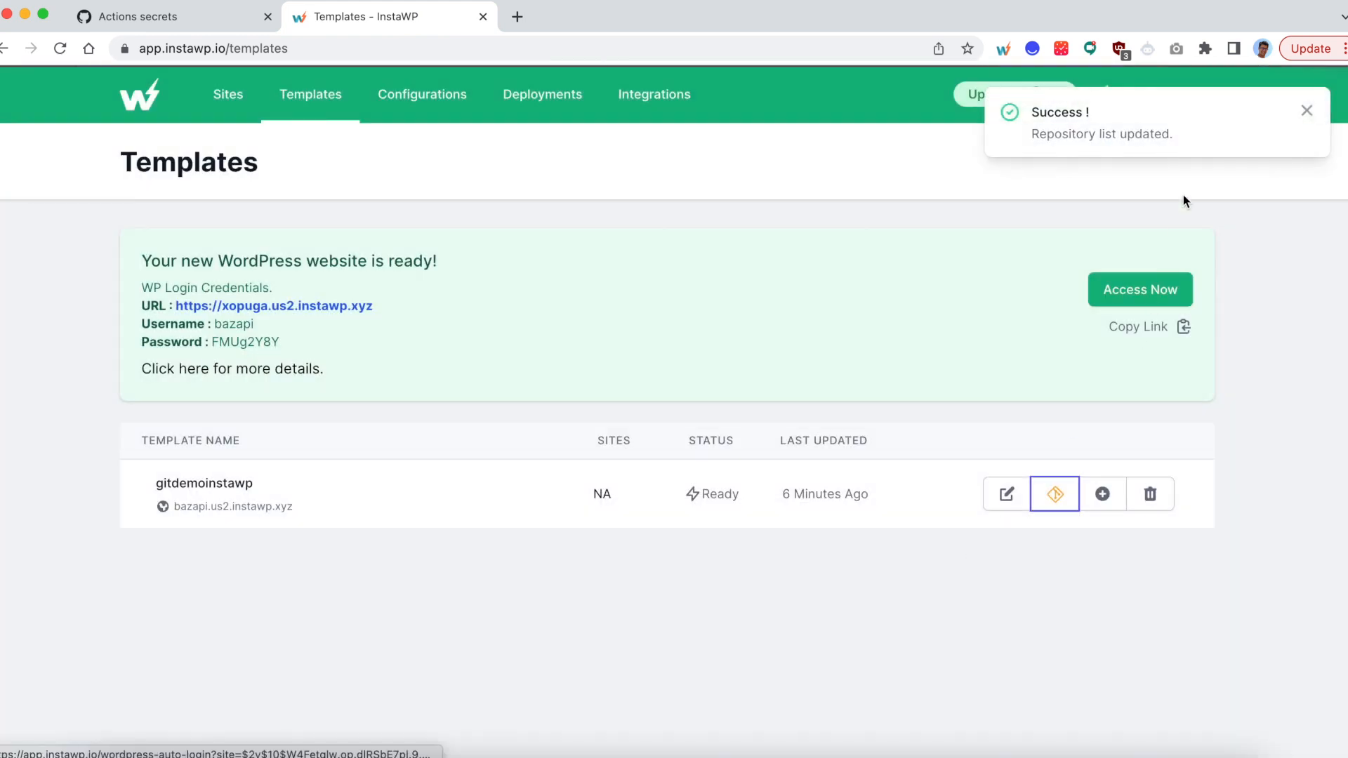
{"action": "left_click", "coordinate": [1161, 94]}
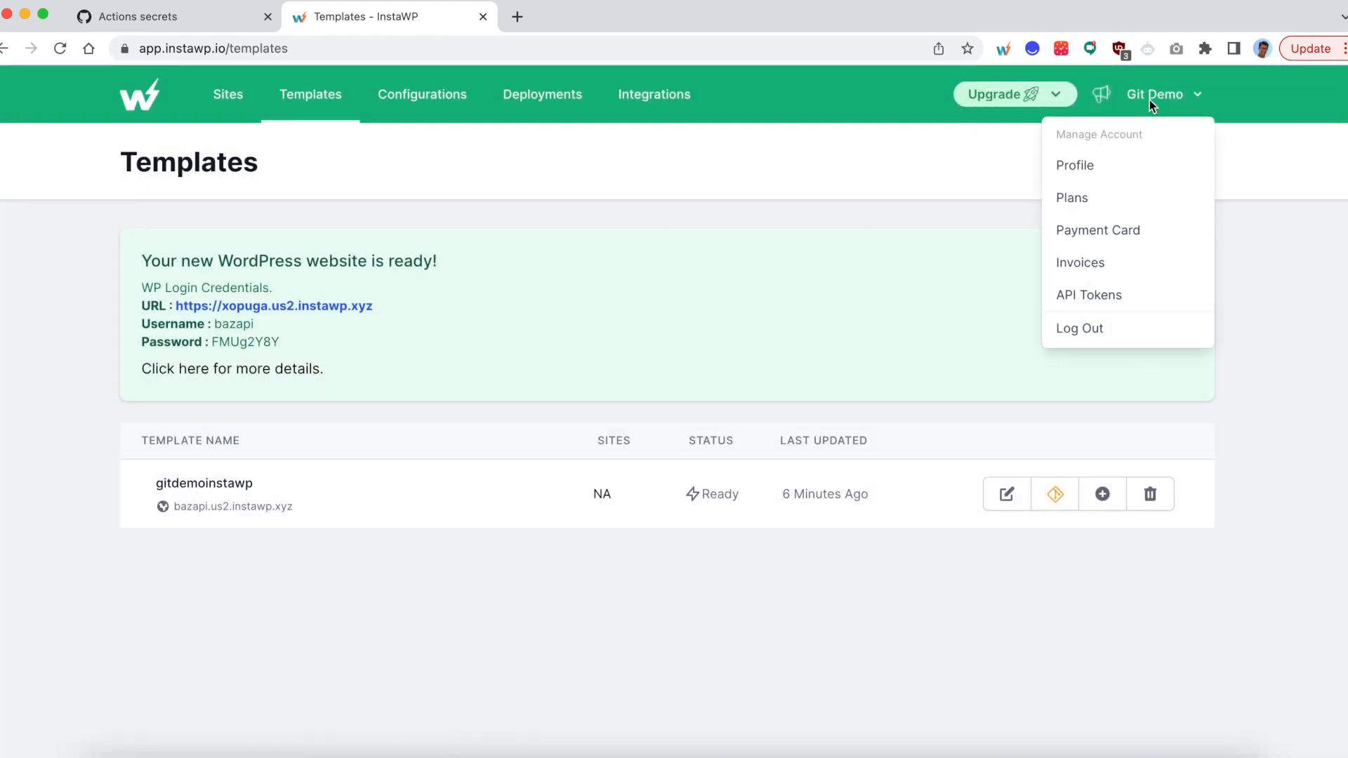
{"action": "left_click", "coordinate": [1088, 295]}
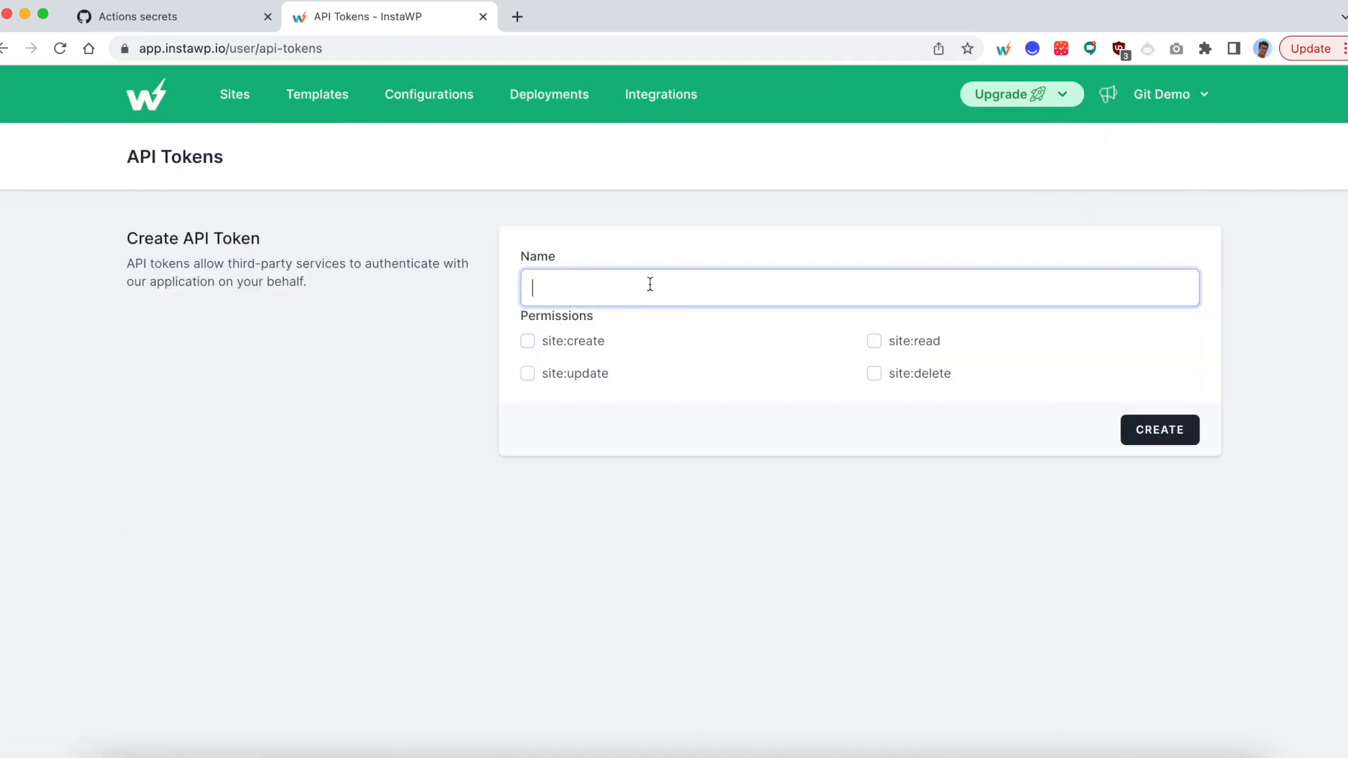
{"action": "type", "text": "githubdemo"}
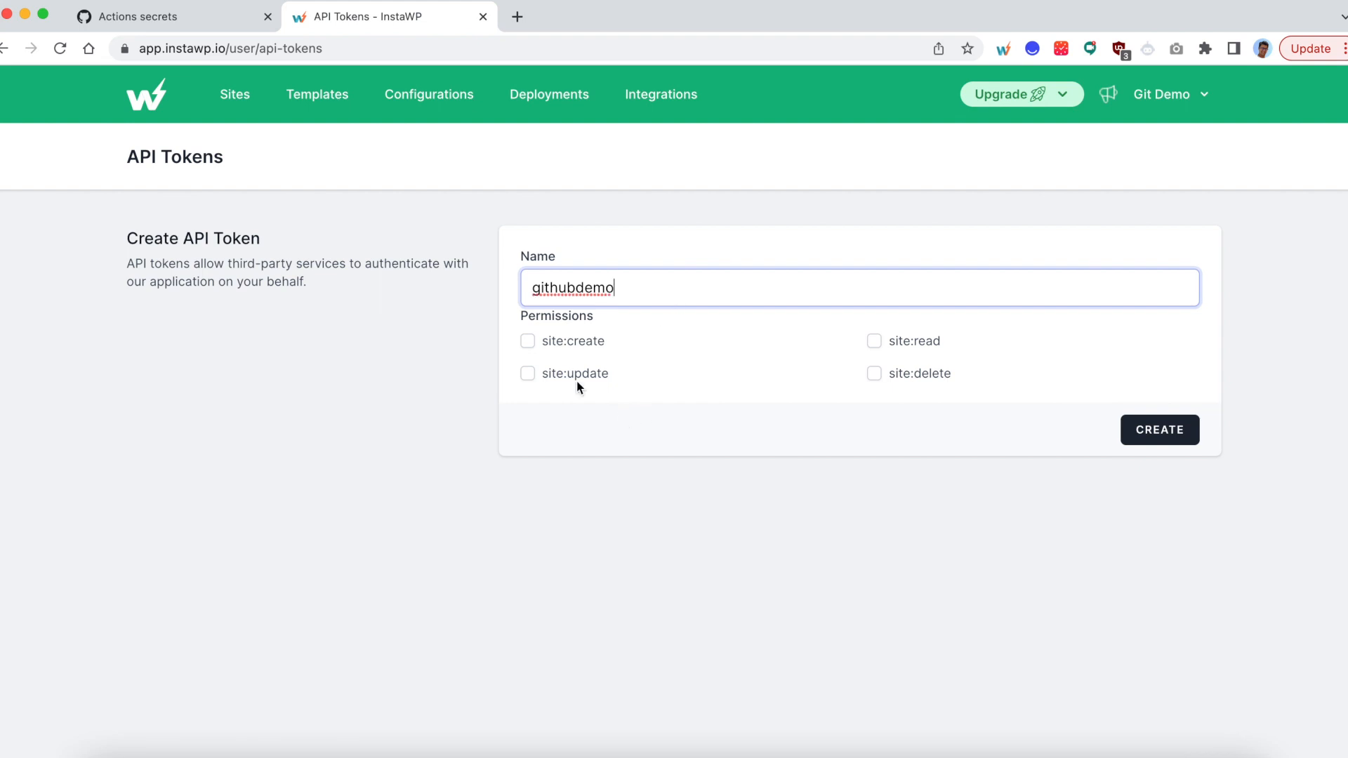
{"action": "left_click", "coordinate": [527, 341]}
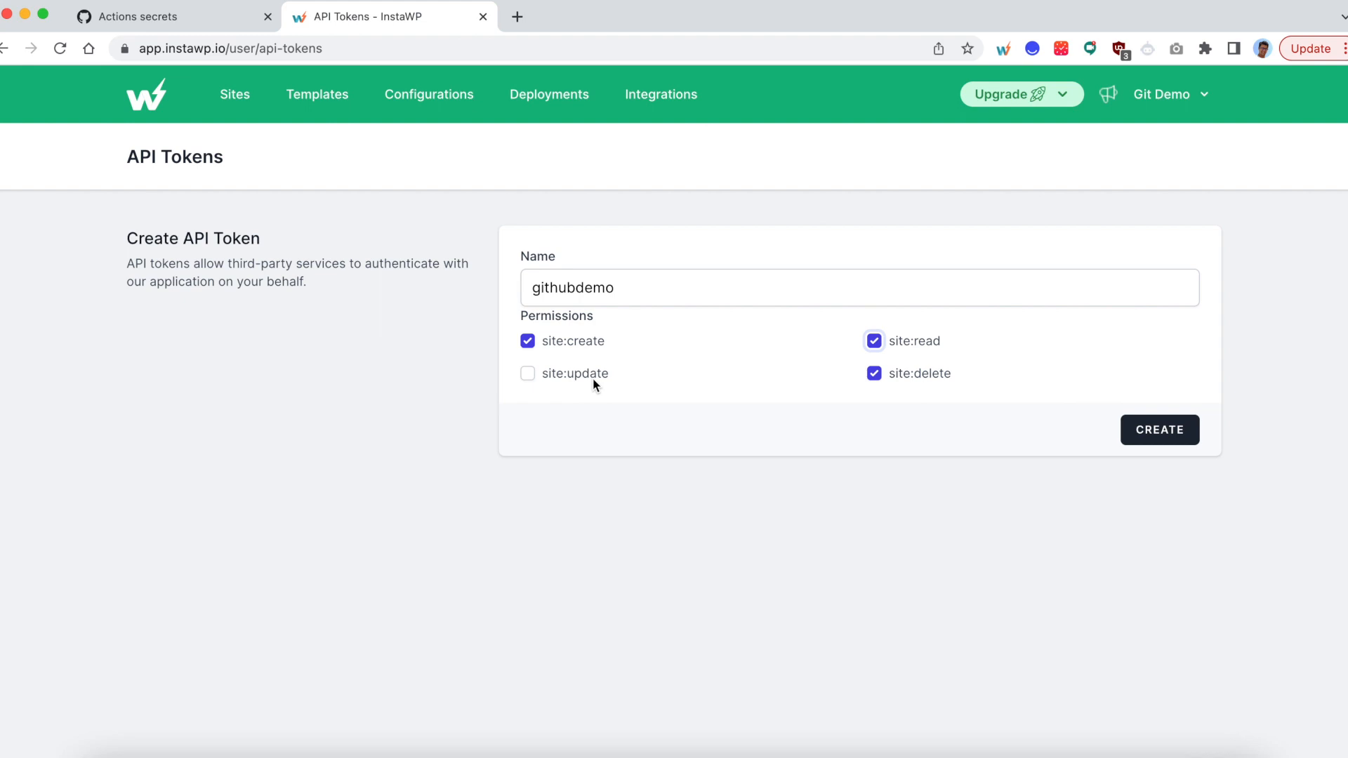
{"action": "left_click", "coordinate": [527, 373]}
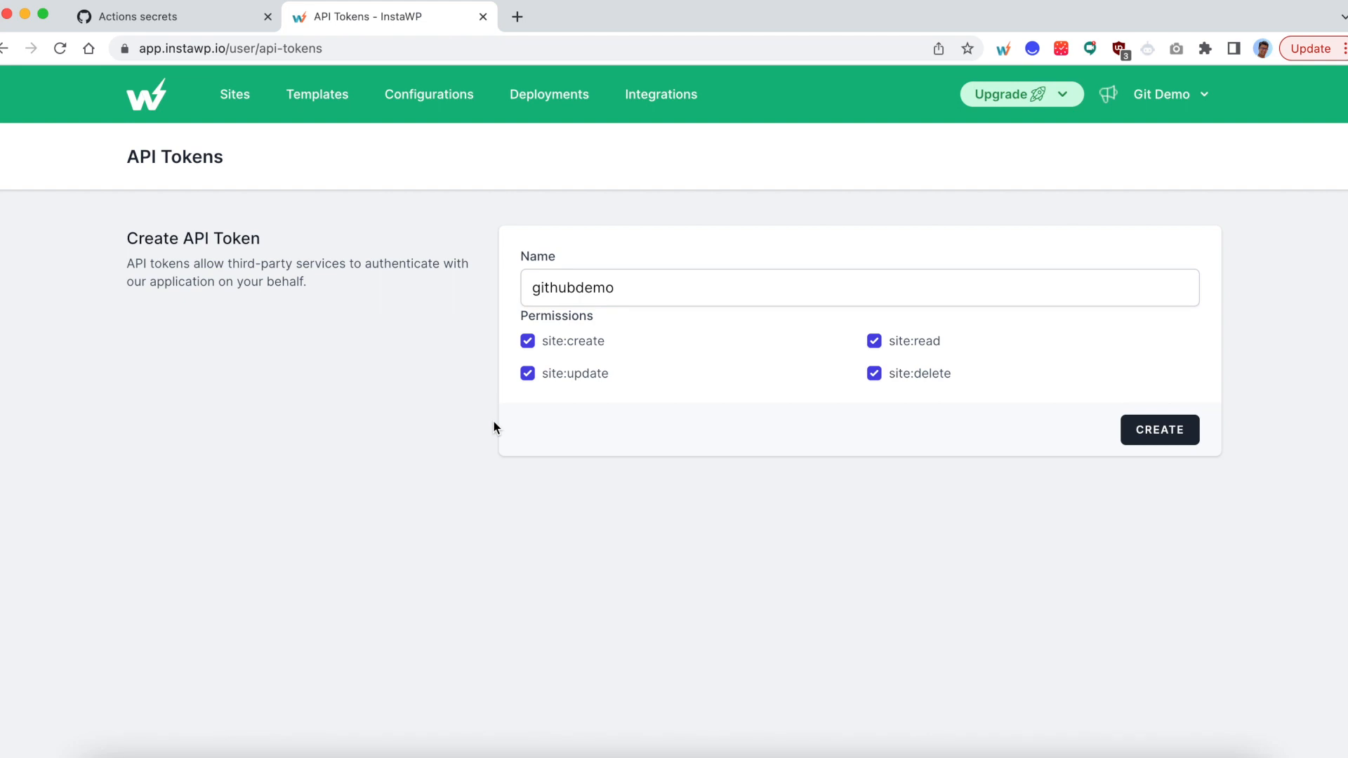
{"action": "left_click", "coordinate": [1160, 430]}
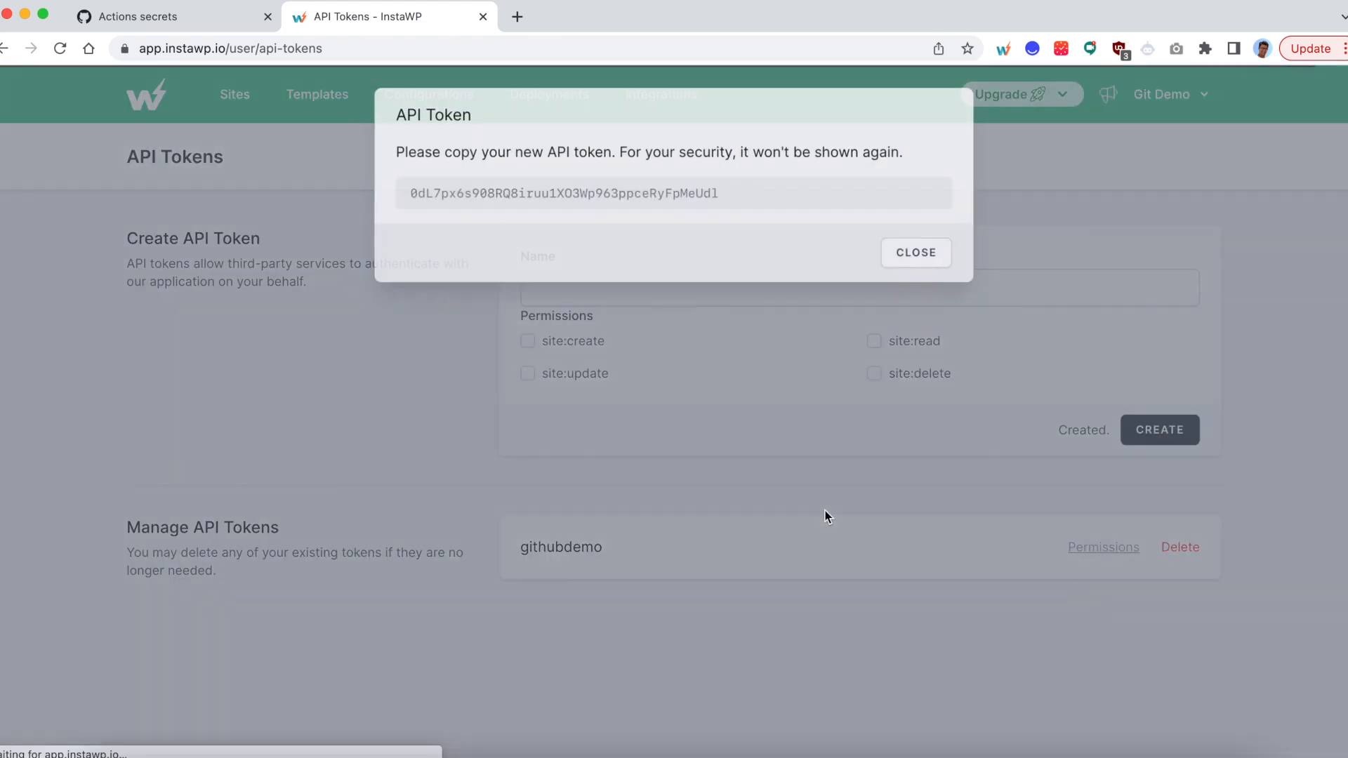
{"action": "triple_click", "coordinate": [563, 194]}
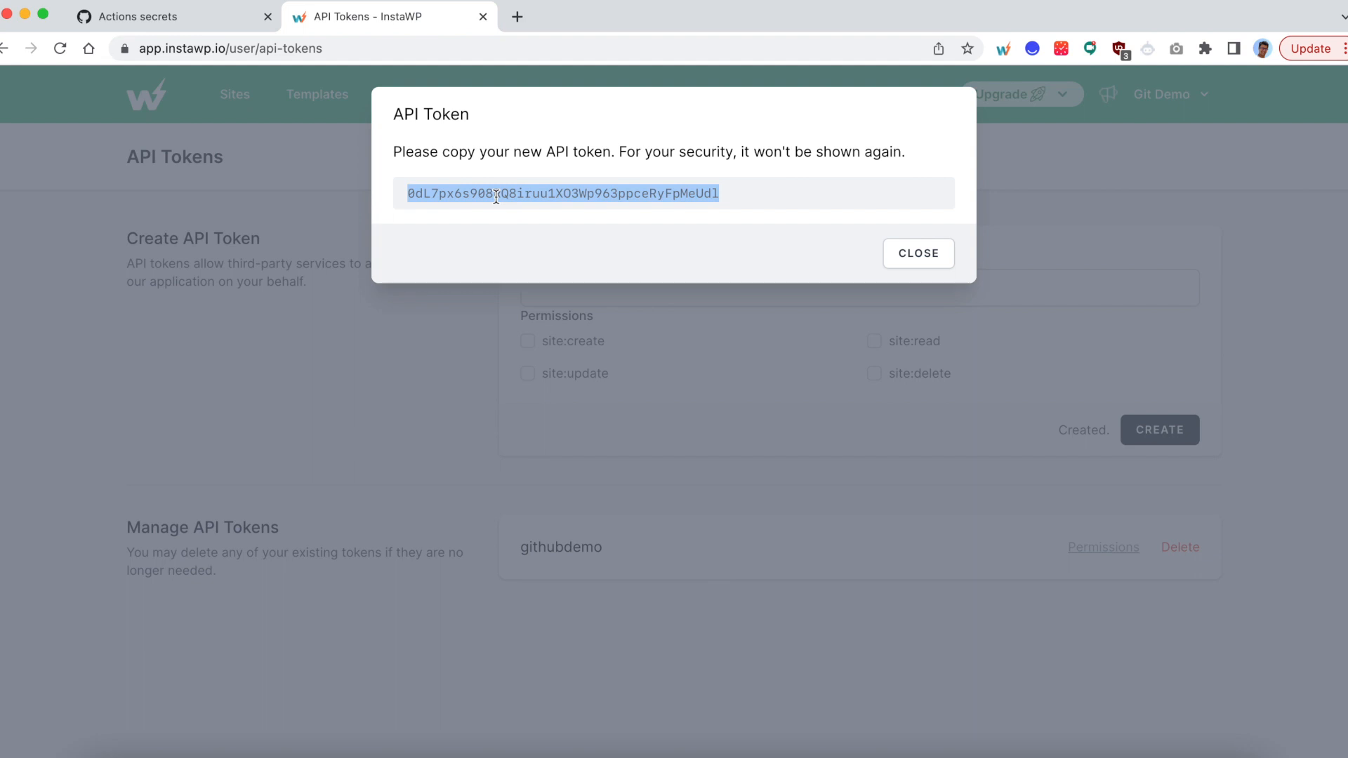
{"action": "left_click", "coordinate": [172, 16]}
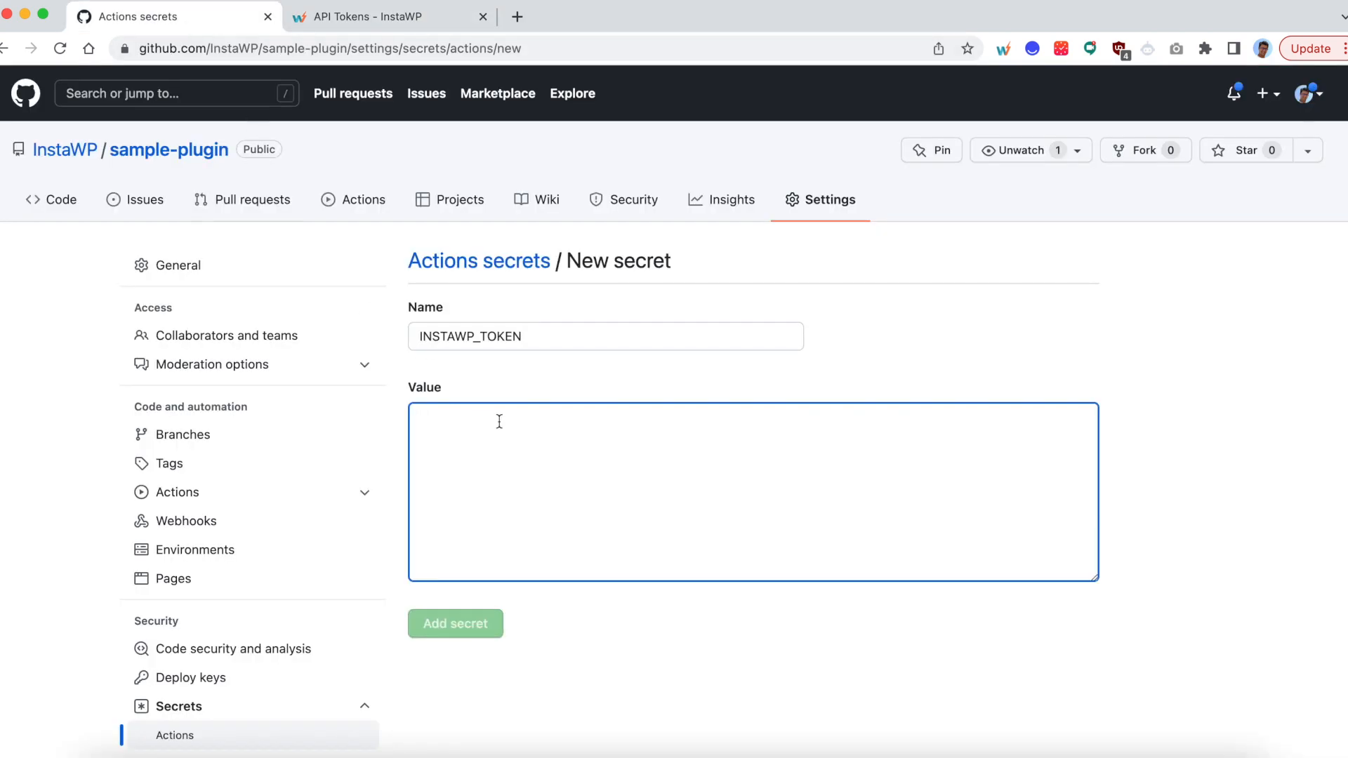
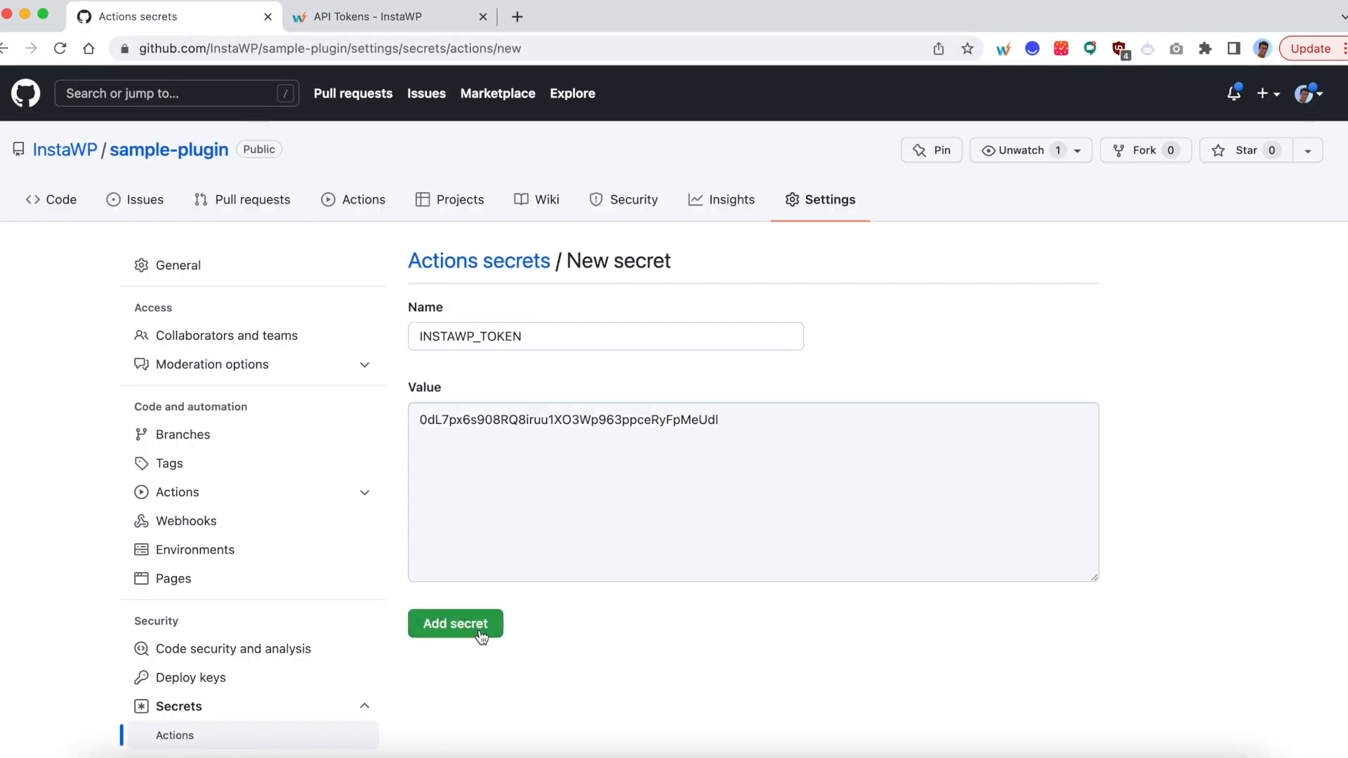
- Paste the API token as INSTAWP_TOKEN's value, add the secret, and return to Code
{"action": "left_click", "coordinate": [454, 624]}
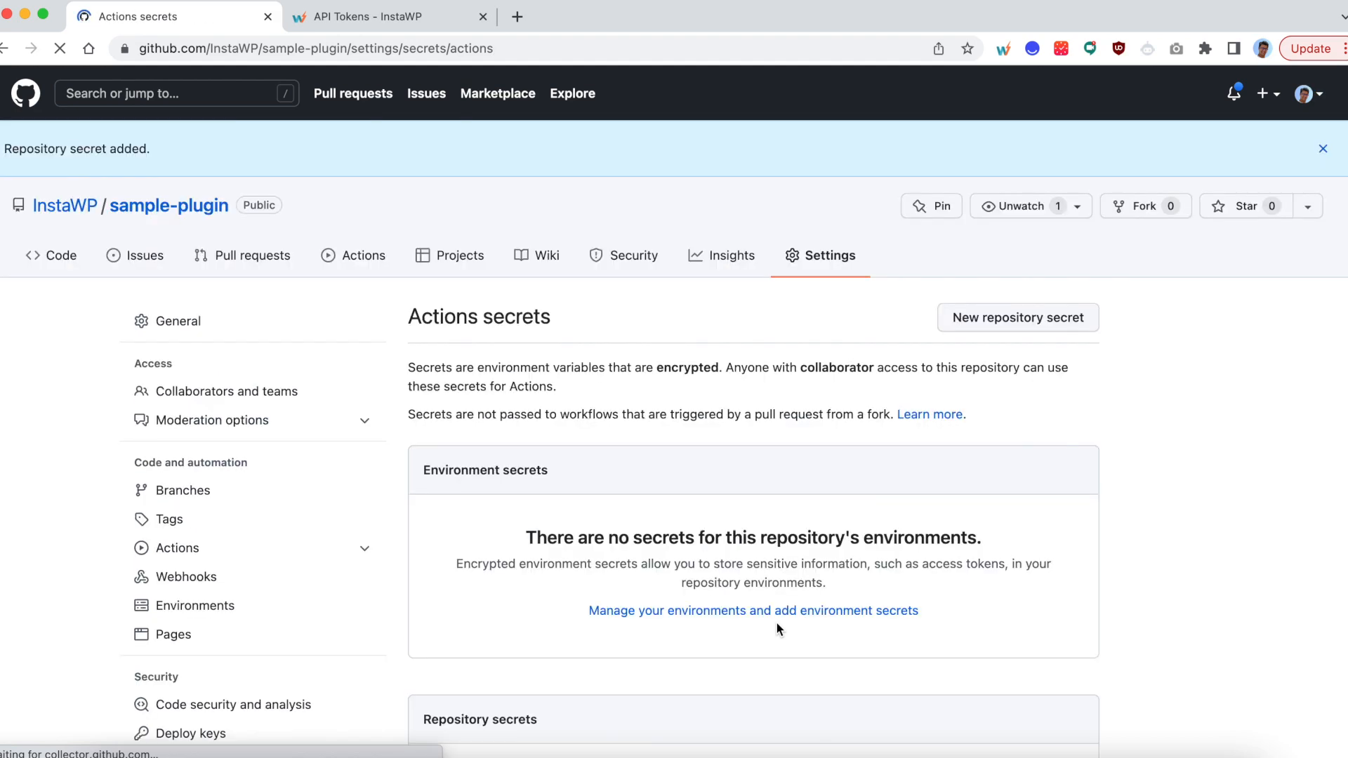
{"action": "left_click", "coordinate": [169, 206]}
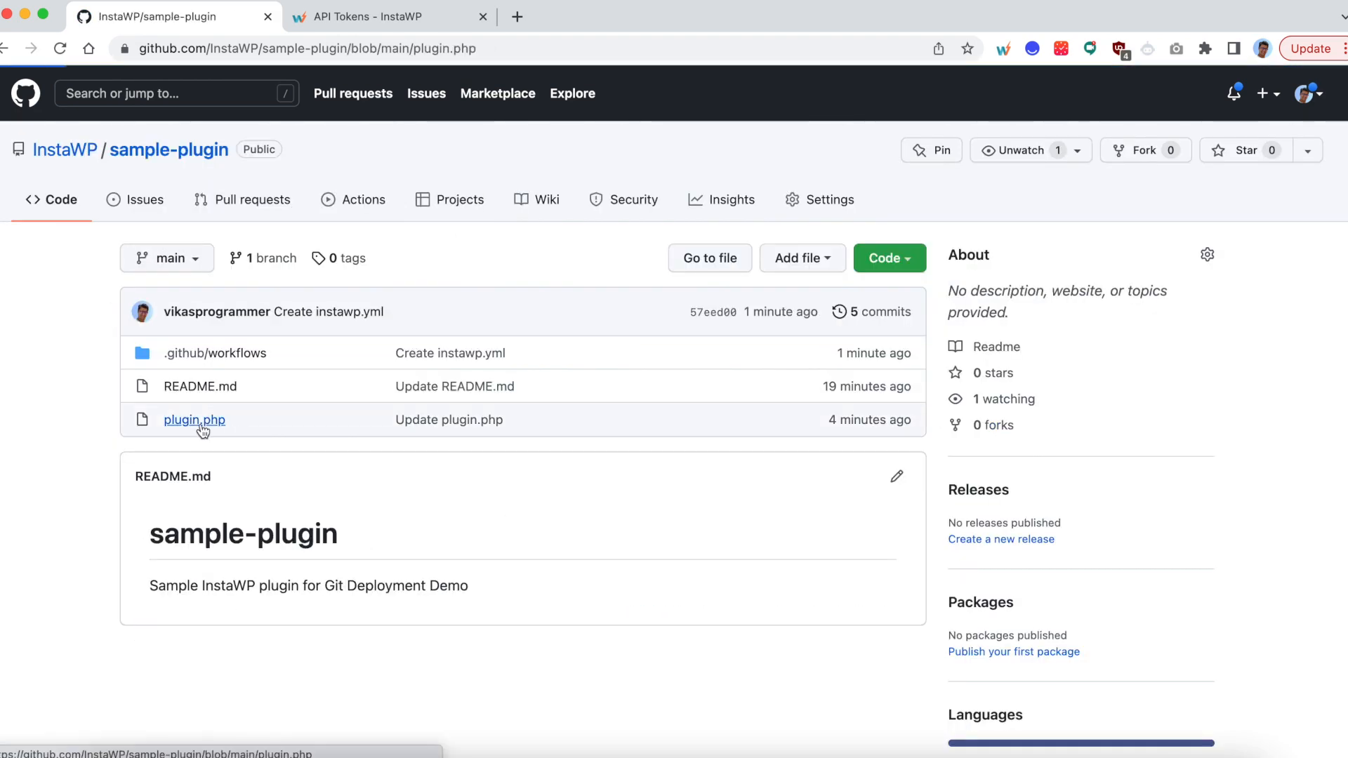
- Bump plugin.php to version 1.0.2 and propose the change on a new branch
{"action": "left_click", "coordinate": [194, 420]}
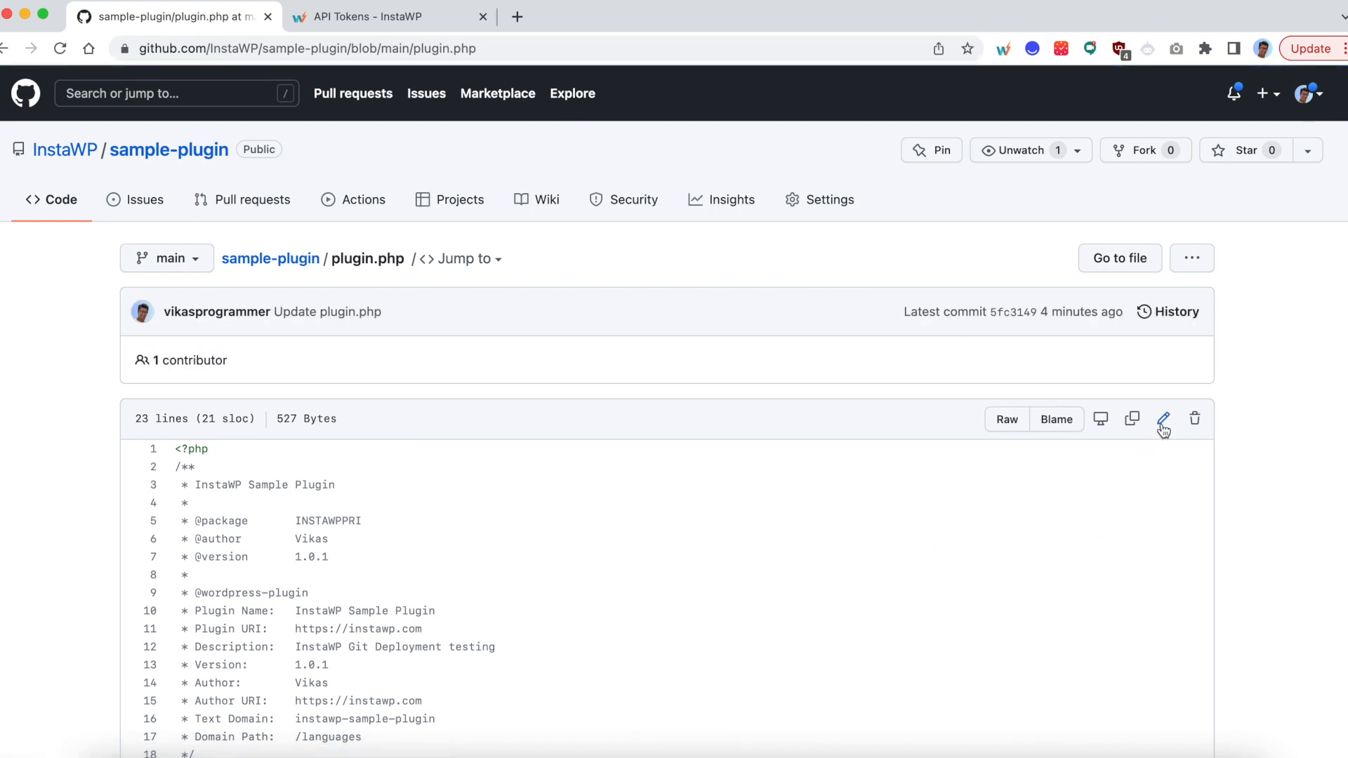
{"action": "left_click", "coordinate": [1163, 419]}
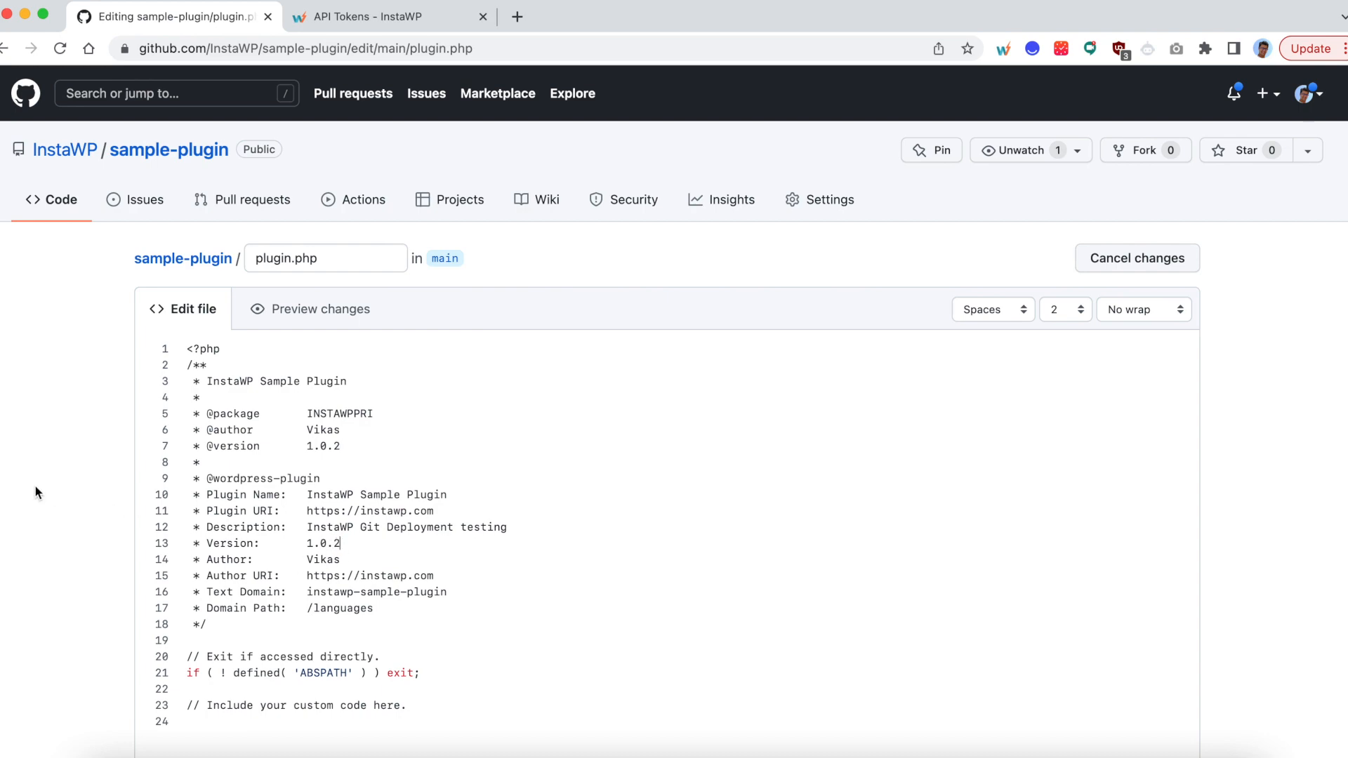
{"action": "scroll", "scroll_direction": "down", "scroll_amount": 3}
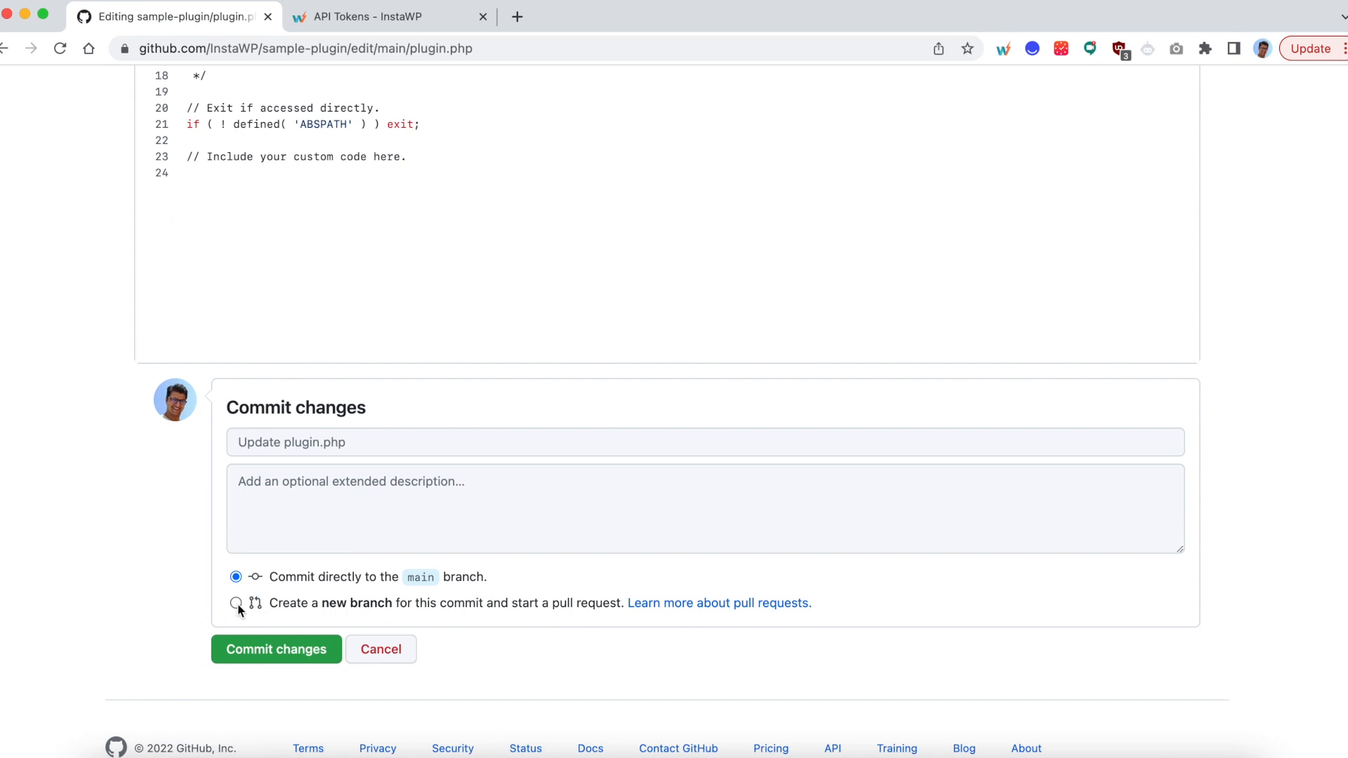
{"action": "left_click", "coordinate": [236, 603]}
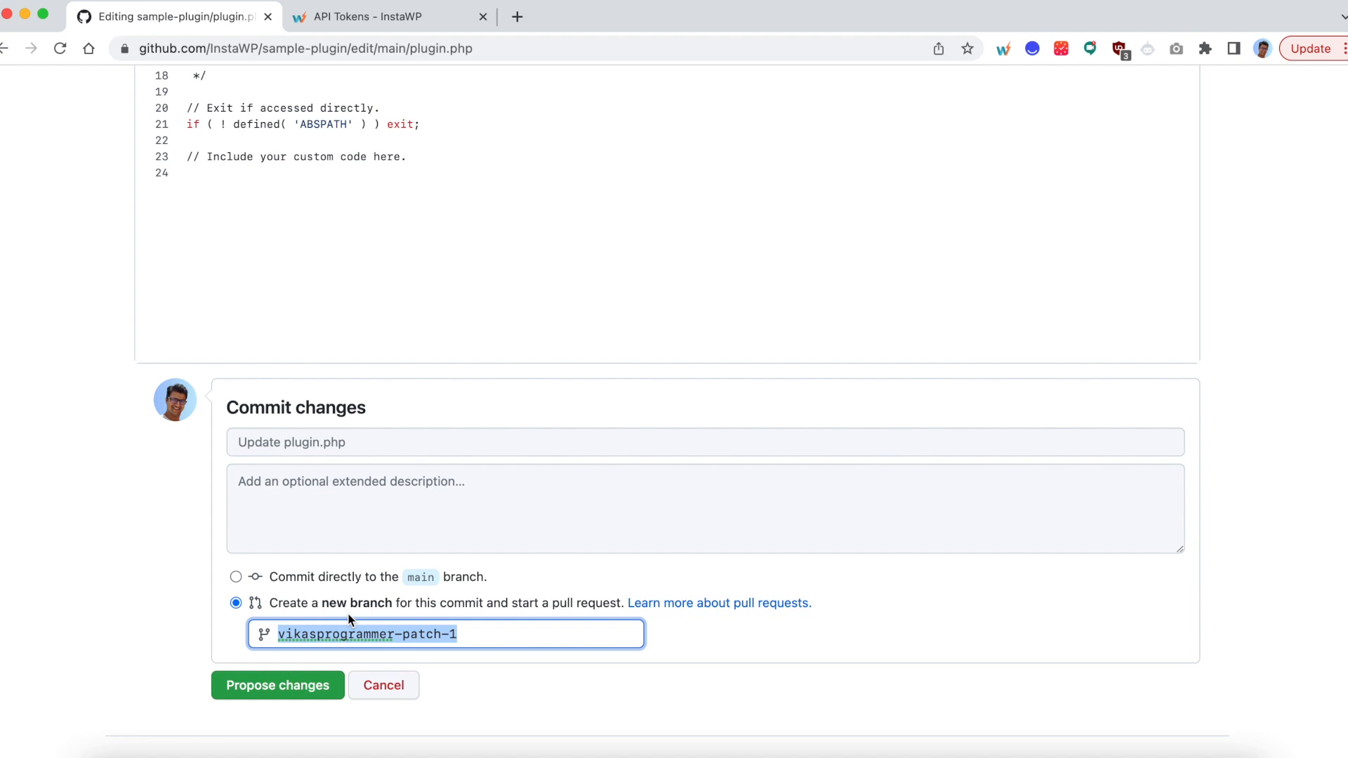
{"action": "left_click", "coordinate": [276, 686]}
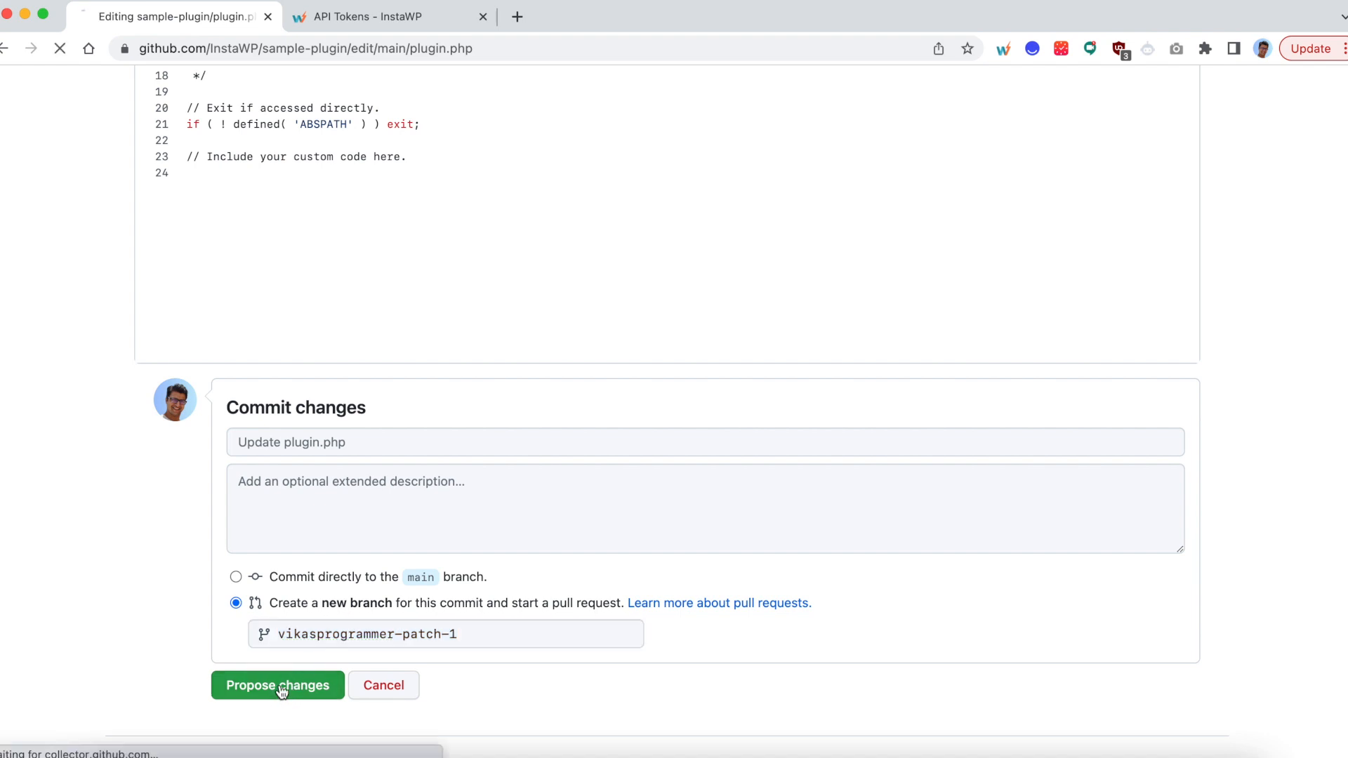
{"action": "left_click", "coordinate": [277, 686]}
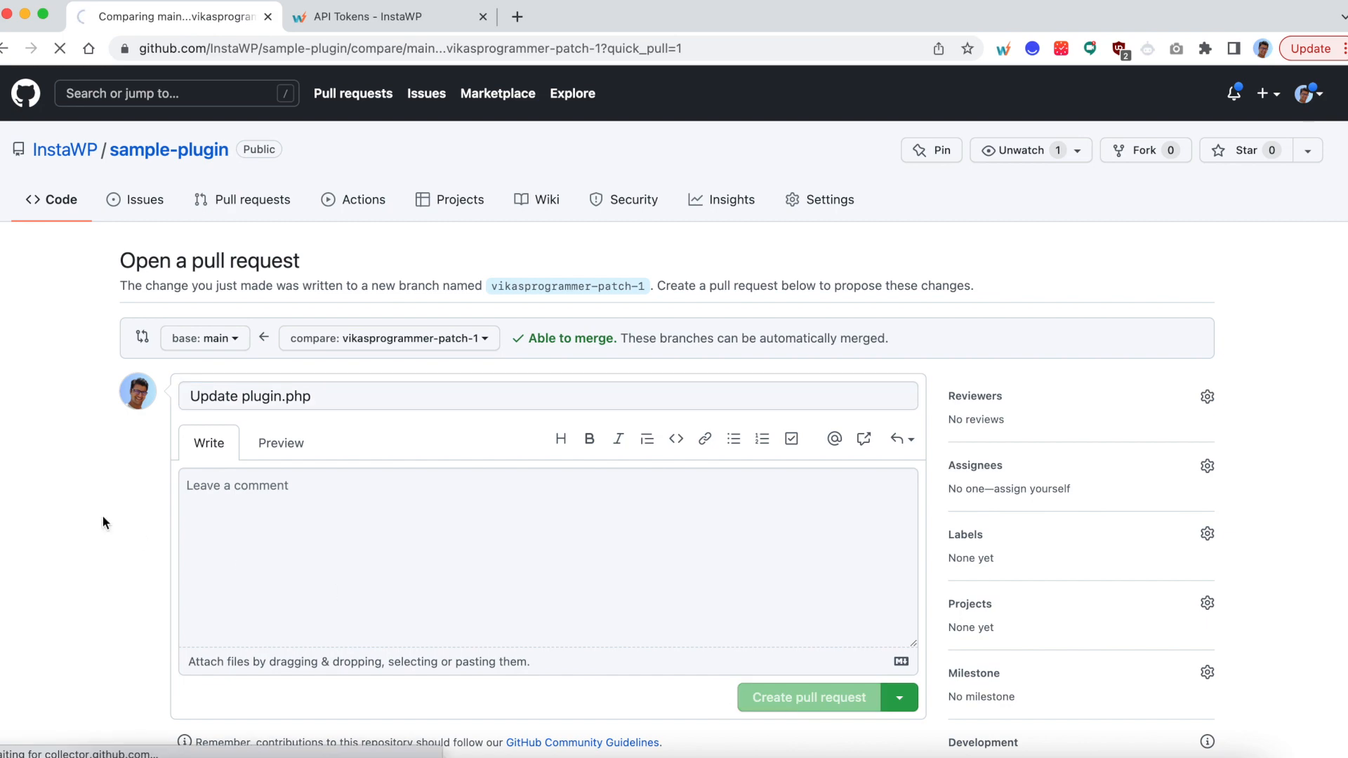
- Create pull request #1, then use the bot's Magic Login link once the InstaWP check passes
{"action": "left_click", "coordinate": [807, 697]}
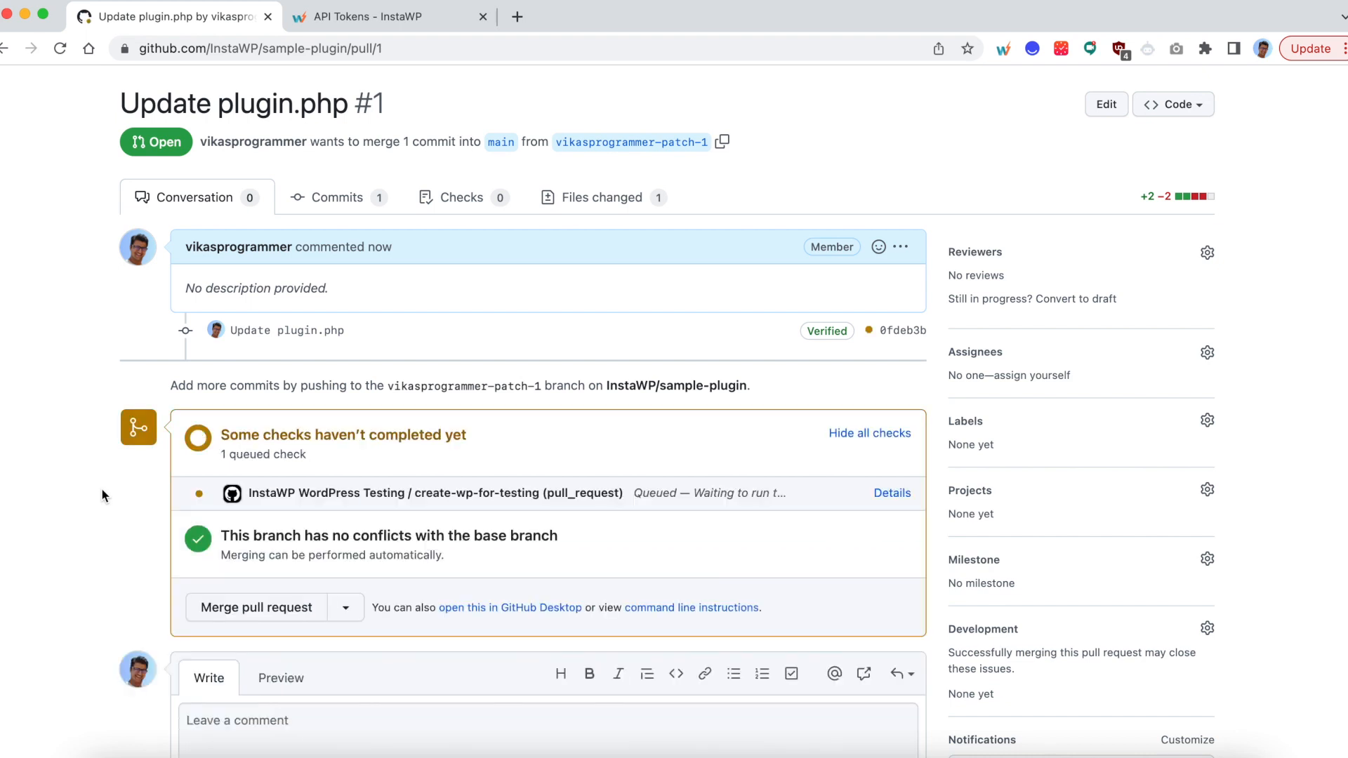
{"action": "mouse_move", "coordinate": [386, 517]}
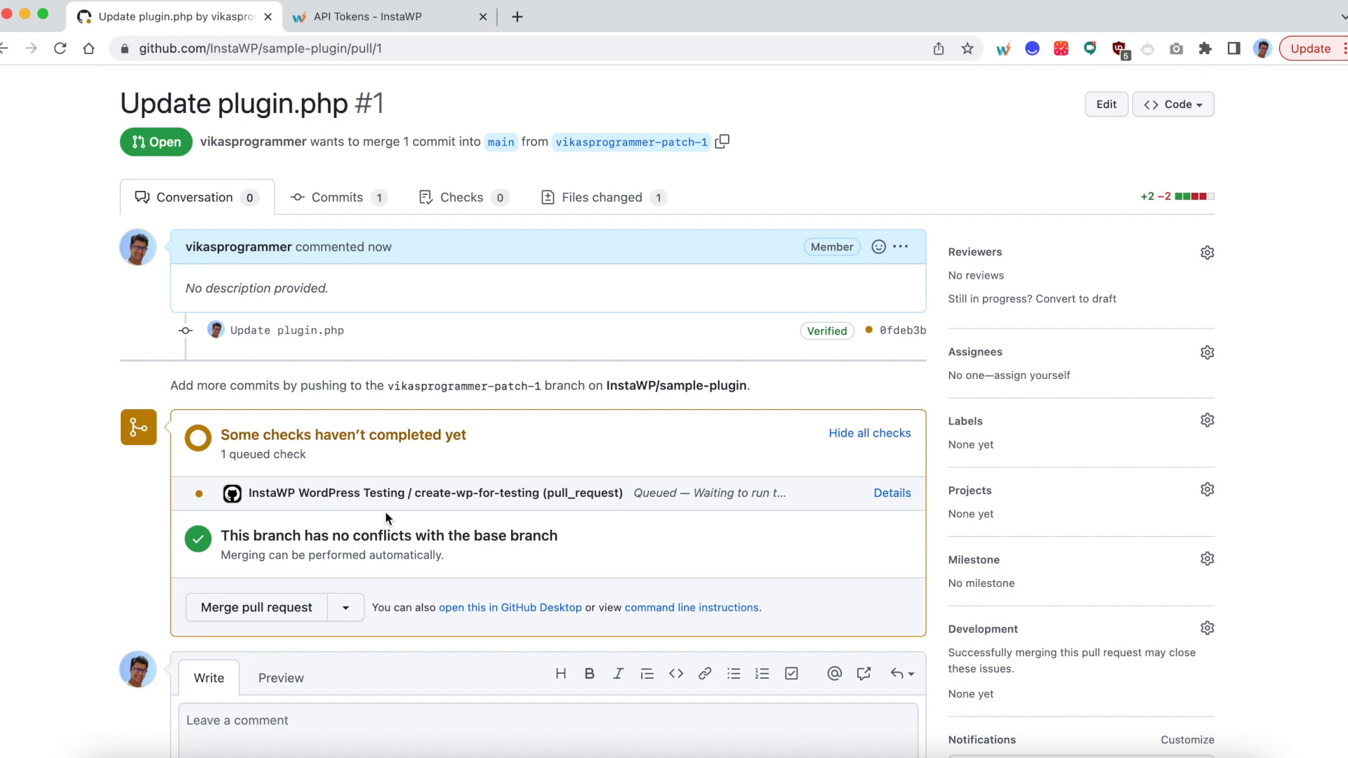
{"action": "mouse_move", "coordinate": [578, 525]}
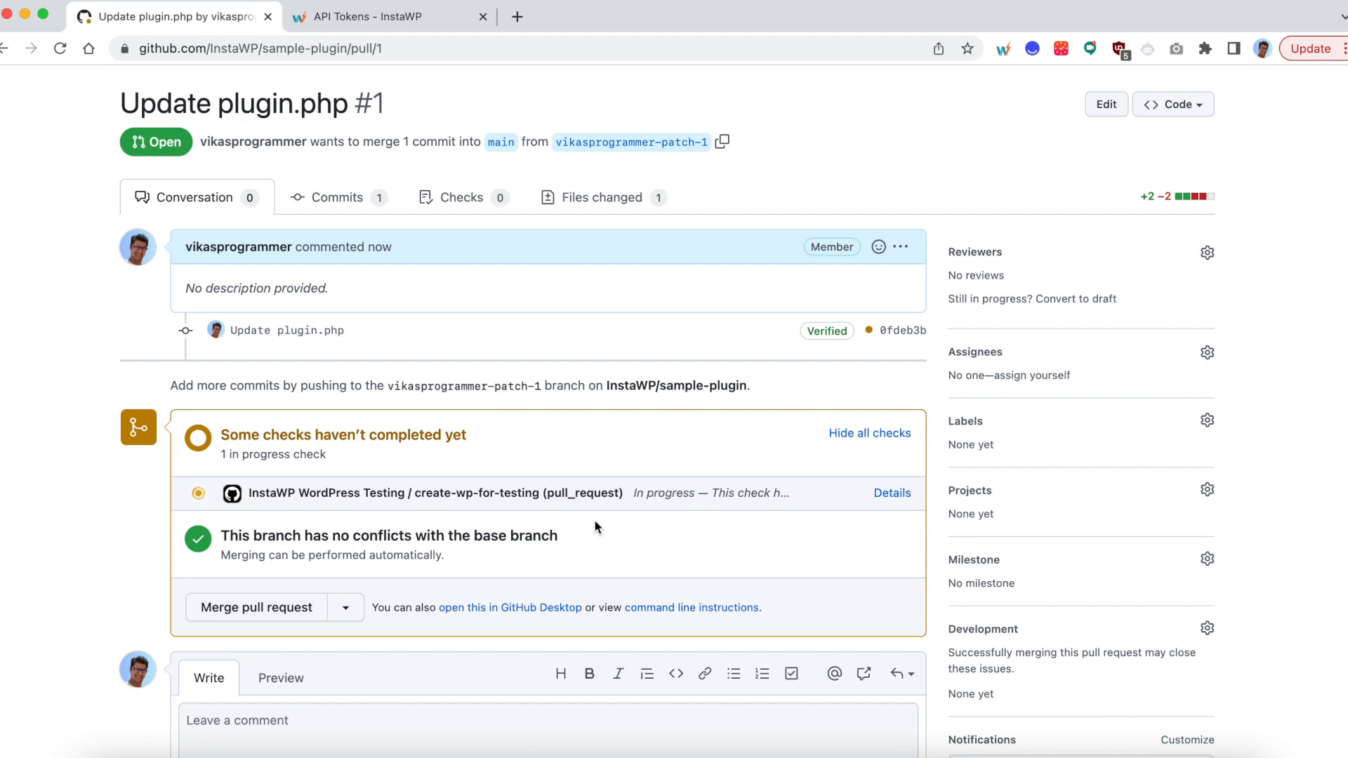
{"action": "mouse_move", "coordinate": [632, 531]}
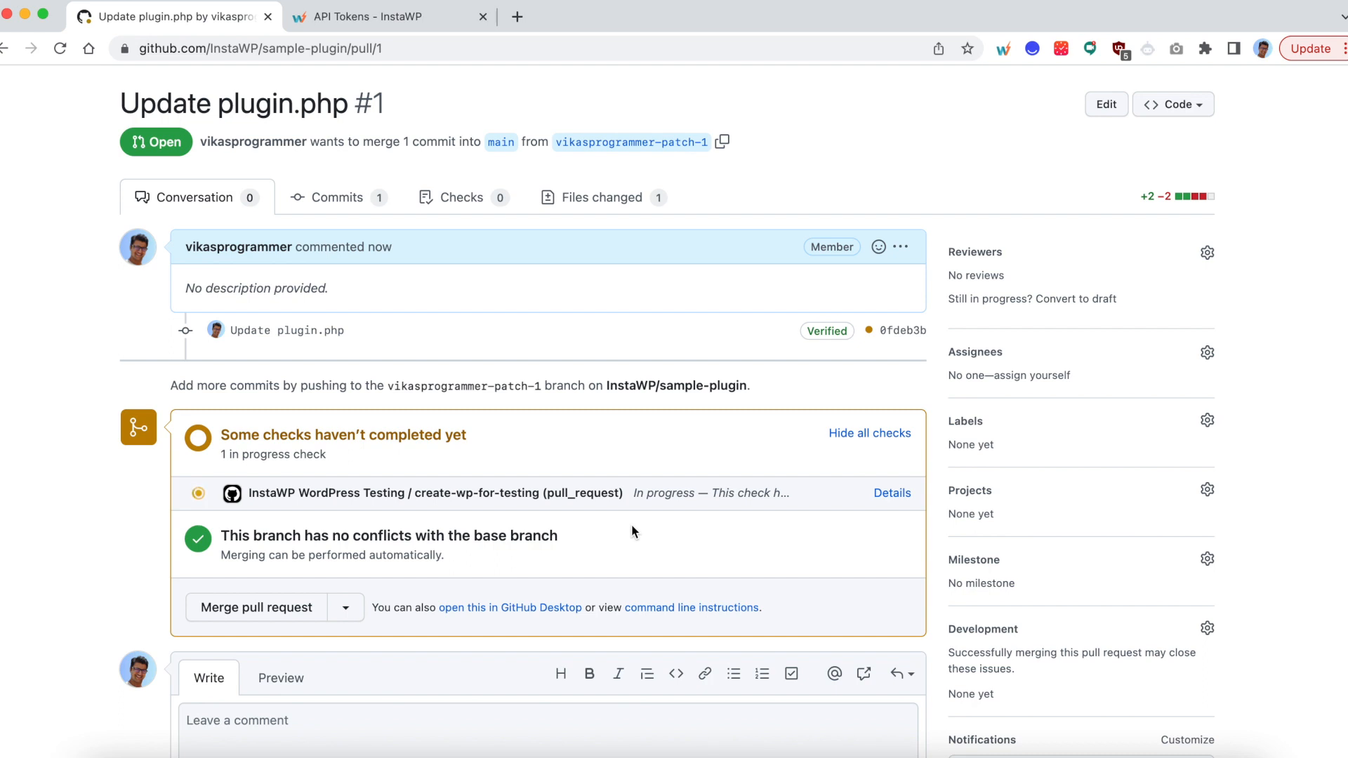
{"action": "scroll", "scroll_direction": "down", "scroll_amount": 3}
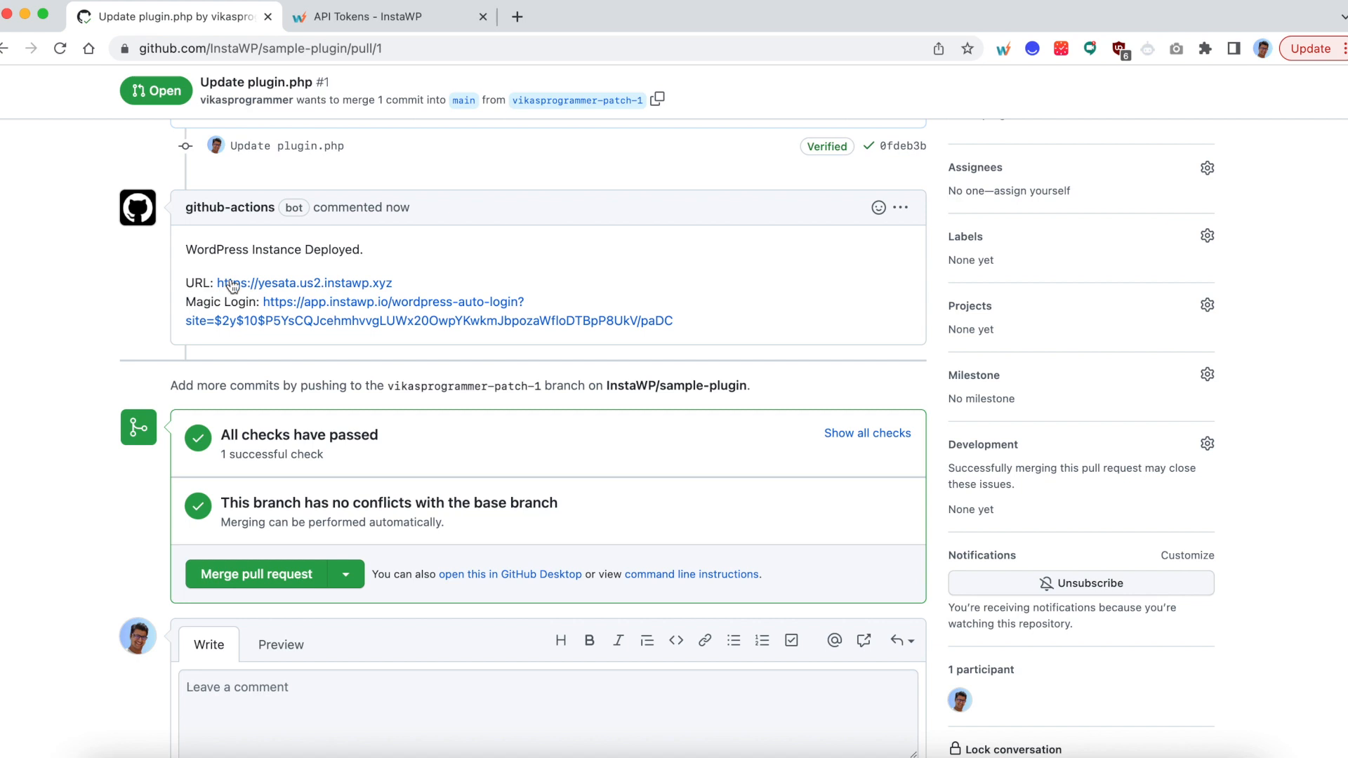
{"action": "left_click", "coordinate": [304, 283]}
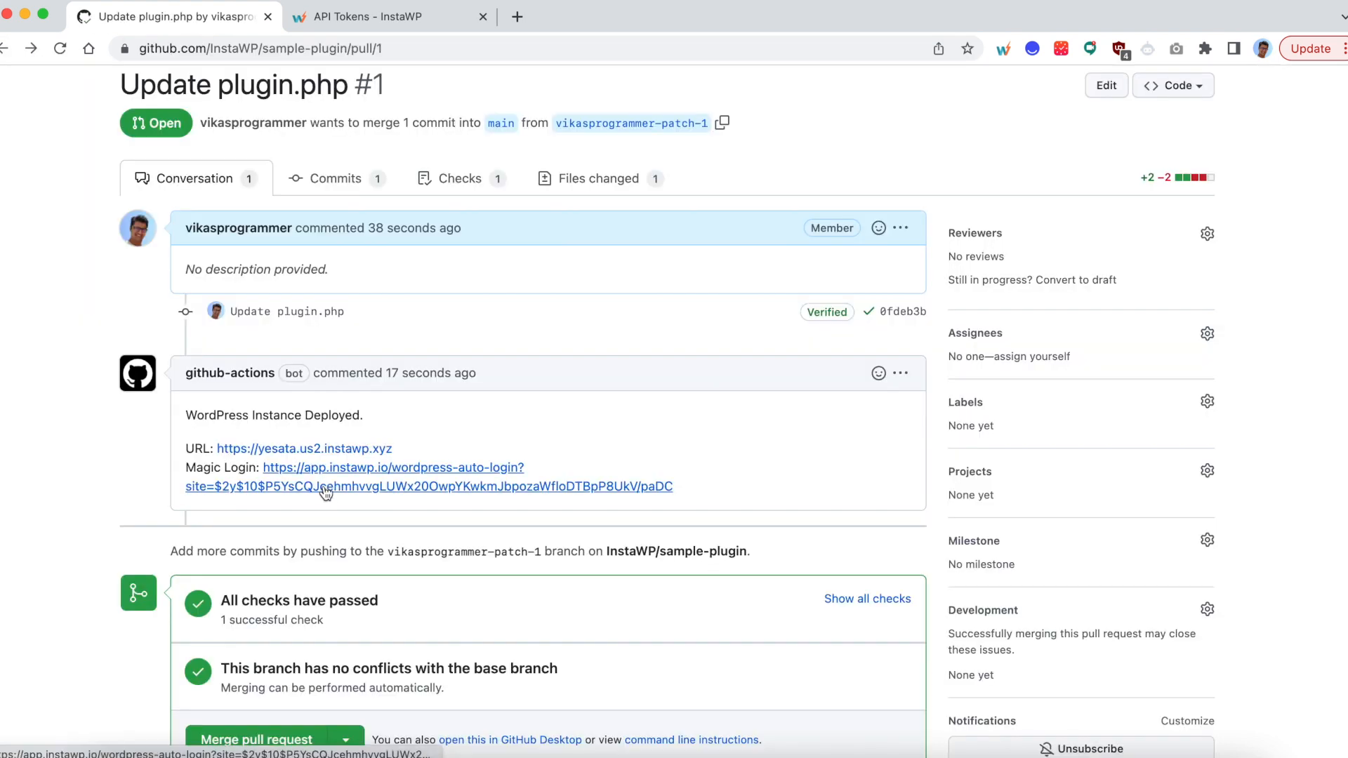
{"action": "left_click", "coordinate": [325, 478]}
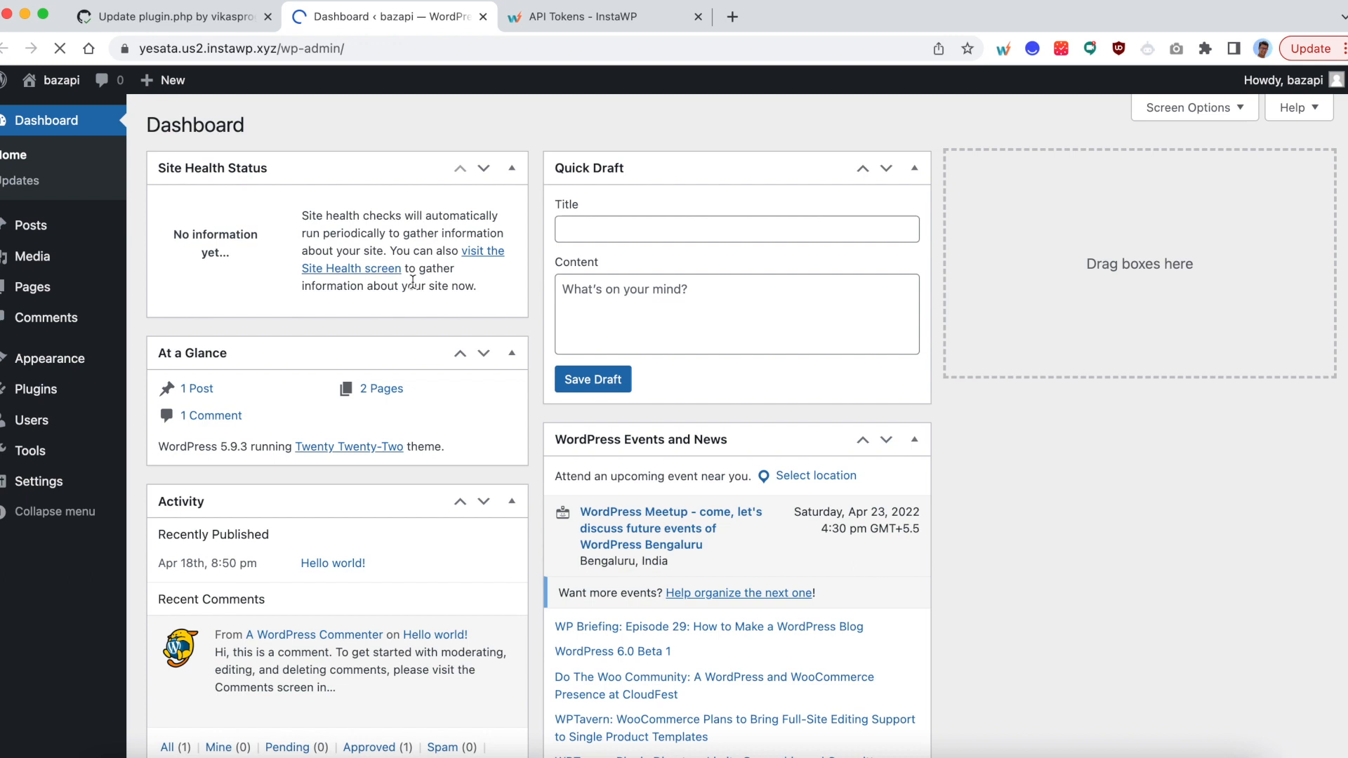
- Confirm InstaWP Sample Plugin shows version 1.0.2 in Plugins, then return to the GitHub pull request
{"action": "left_click", "coordinate": [36, 389]}
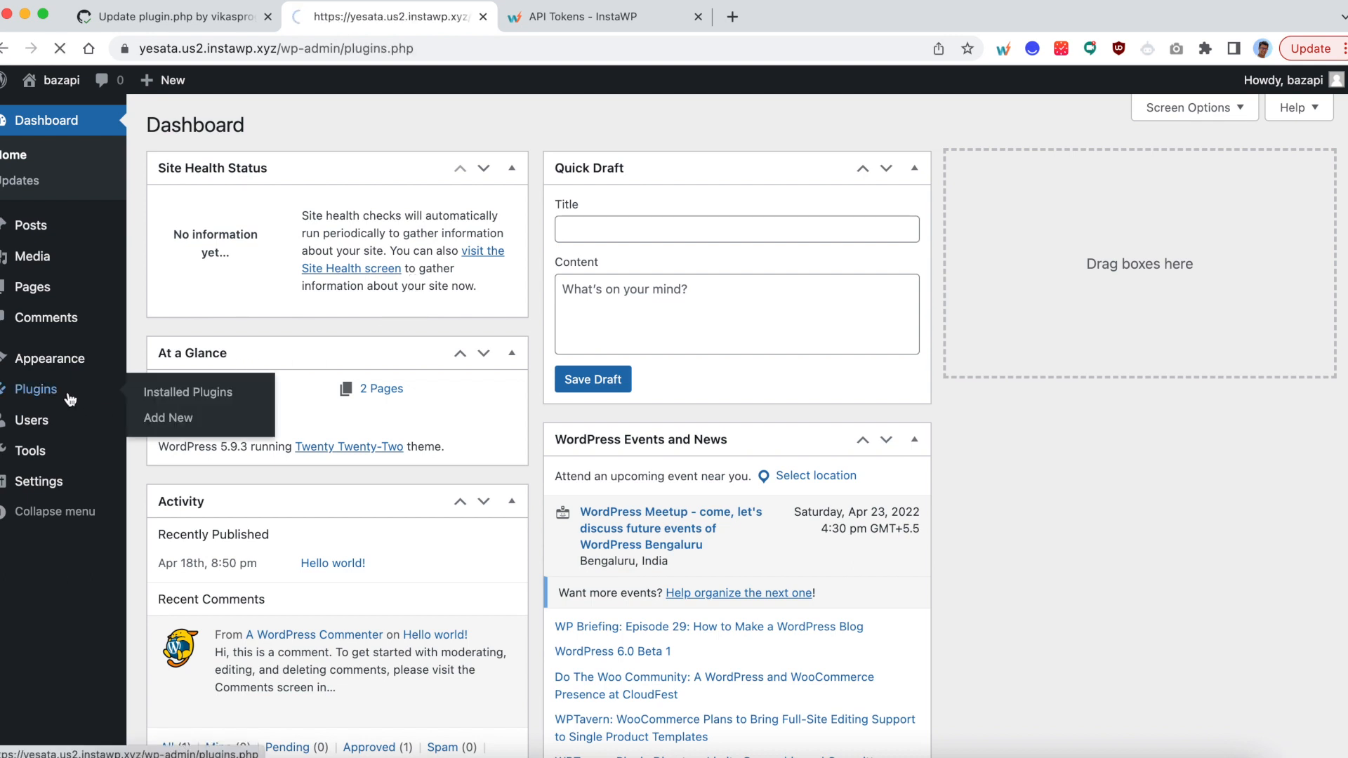
{"action": "left_click", "coordinate": [188, 392]}
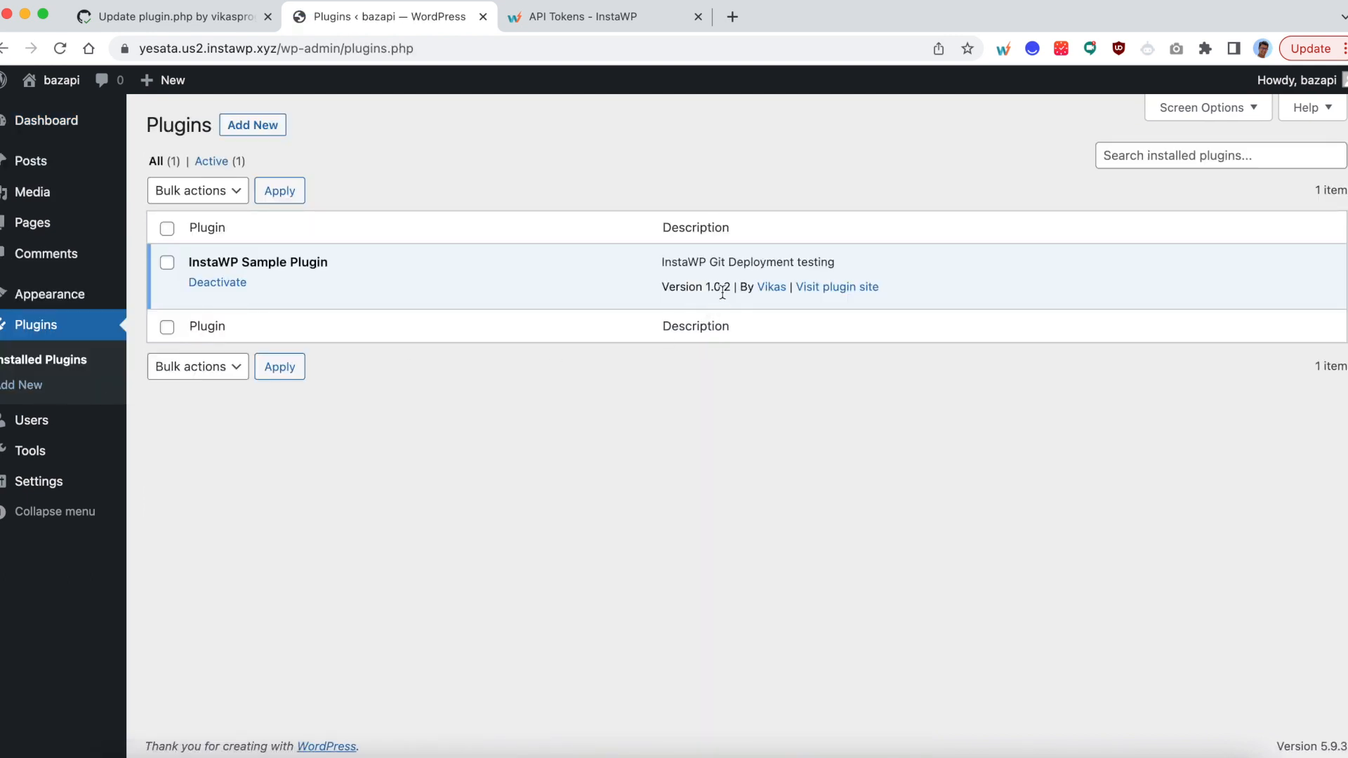
{"action": "double_click", "coordinate": [717, 287]}
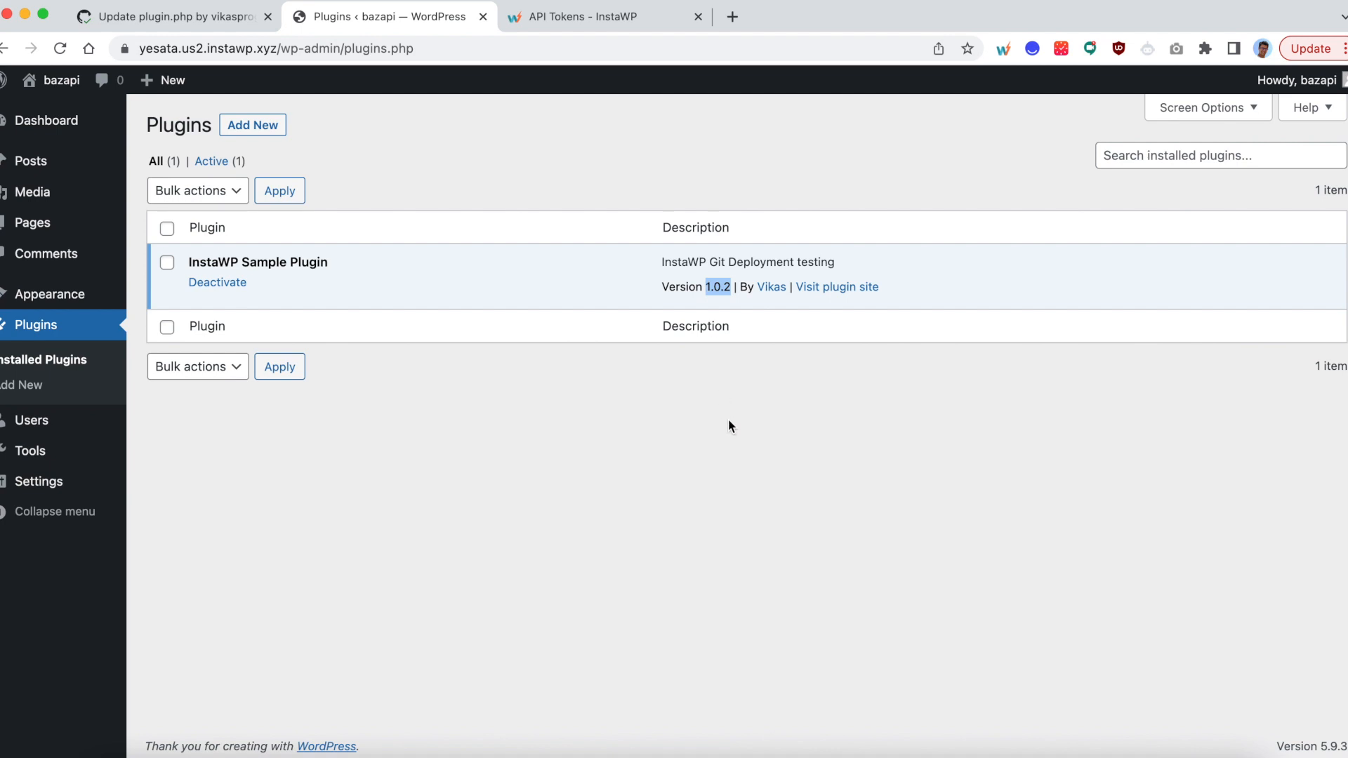
{"action": "left_click", "coordinate": [172, 16]}
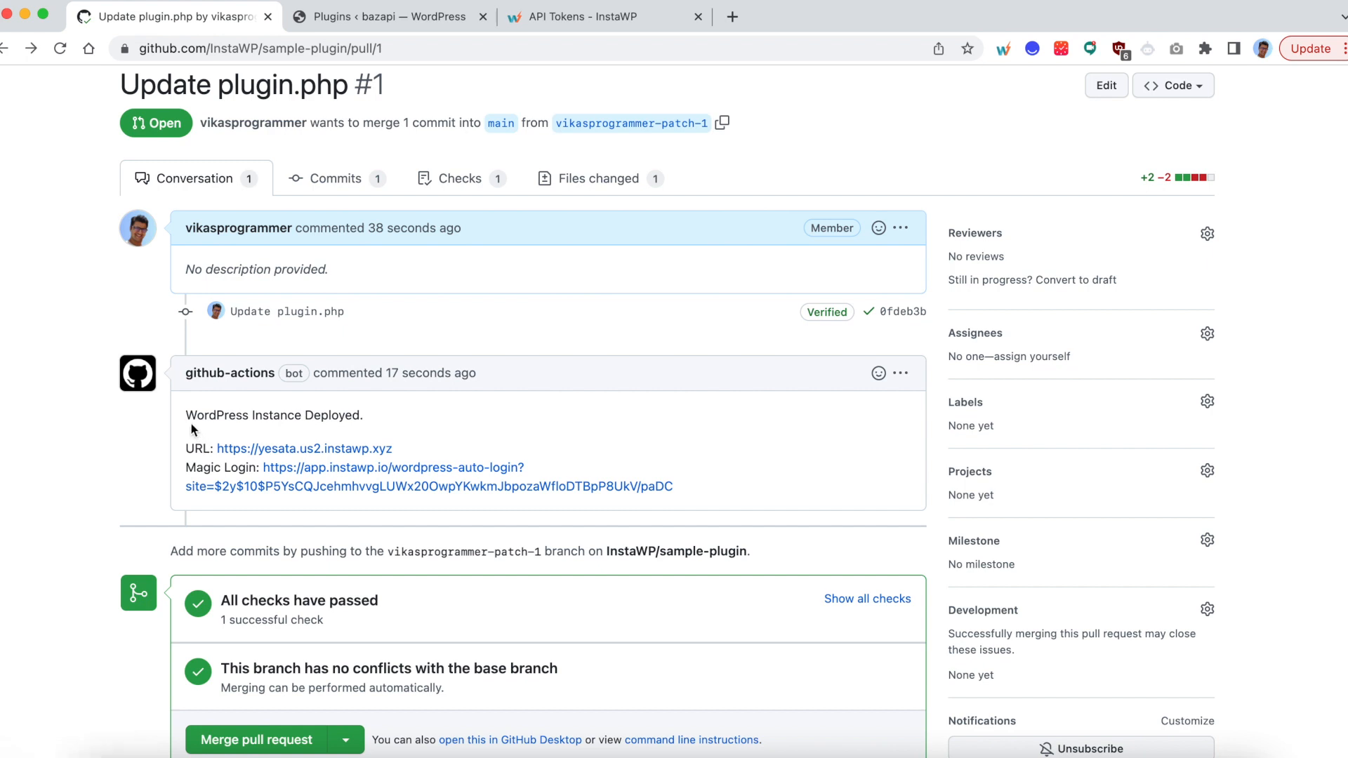
{"action": "mouse_move", "coordinate": [545, 430]}
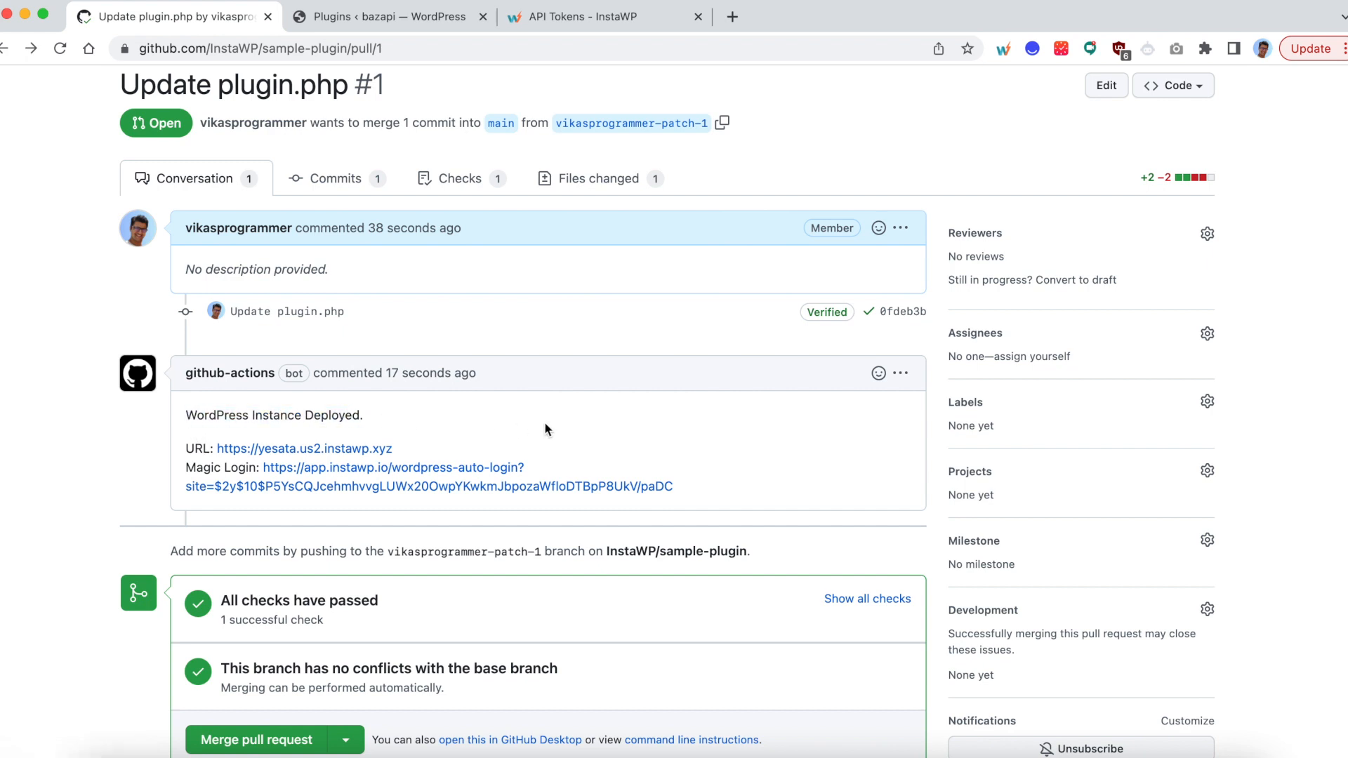
{"action": "mouse_move", "coordinate": [727, 435]}
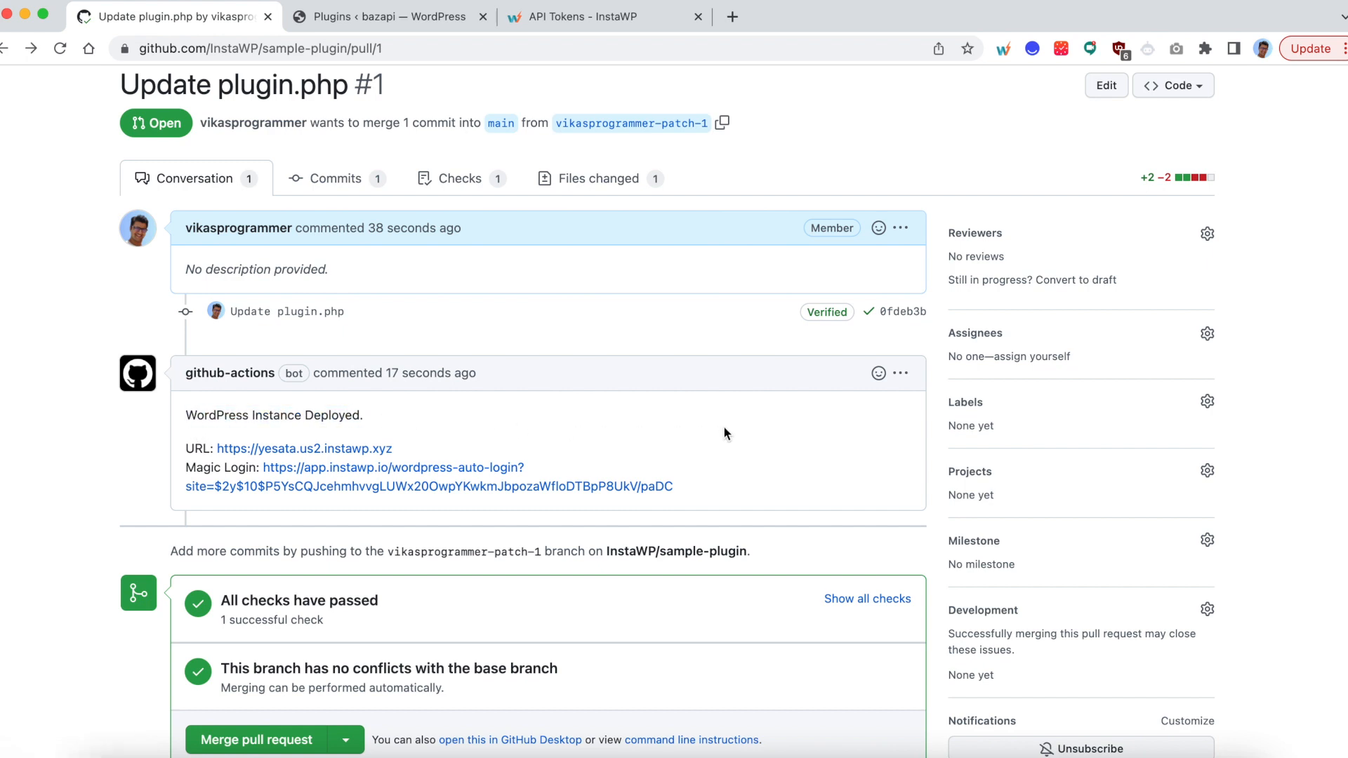
{"action": "mouse_move", "coordinate": [800, 429]}
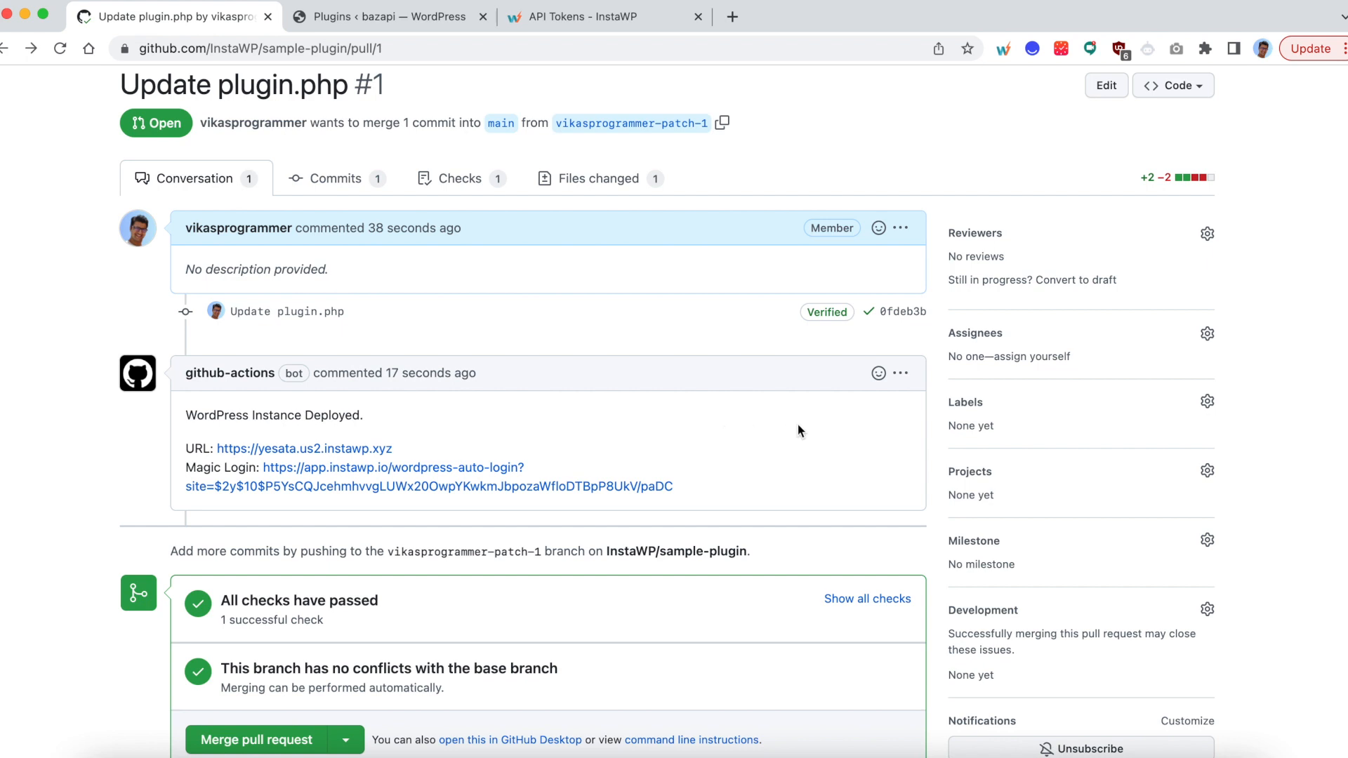